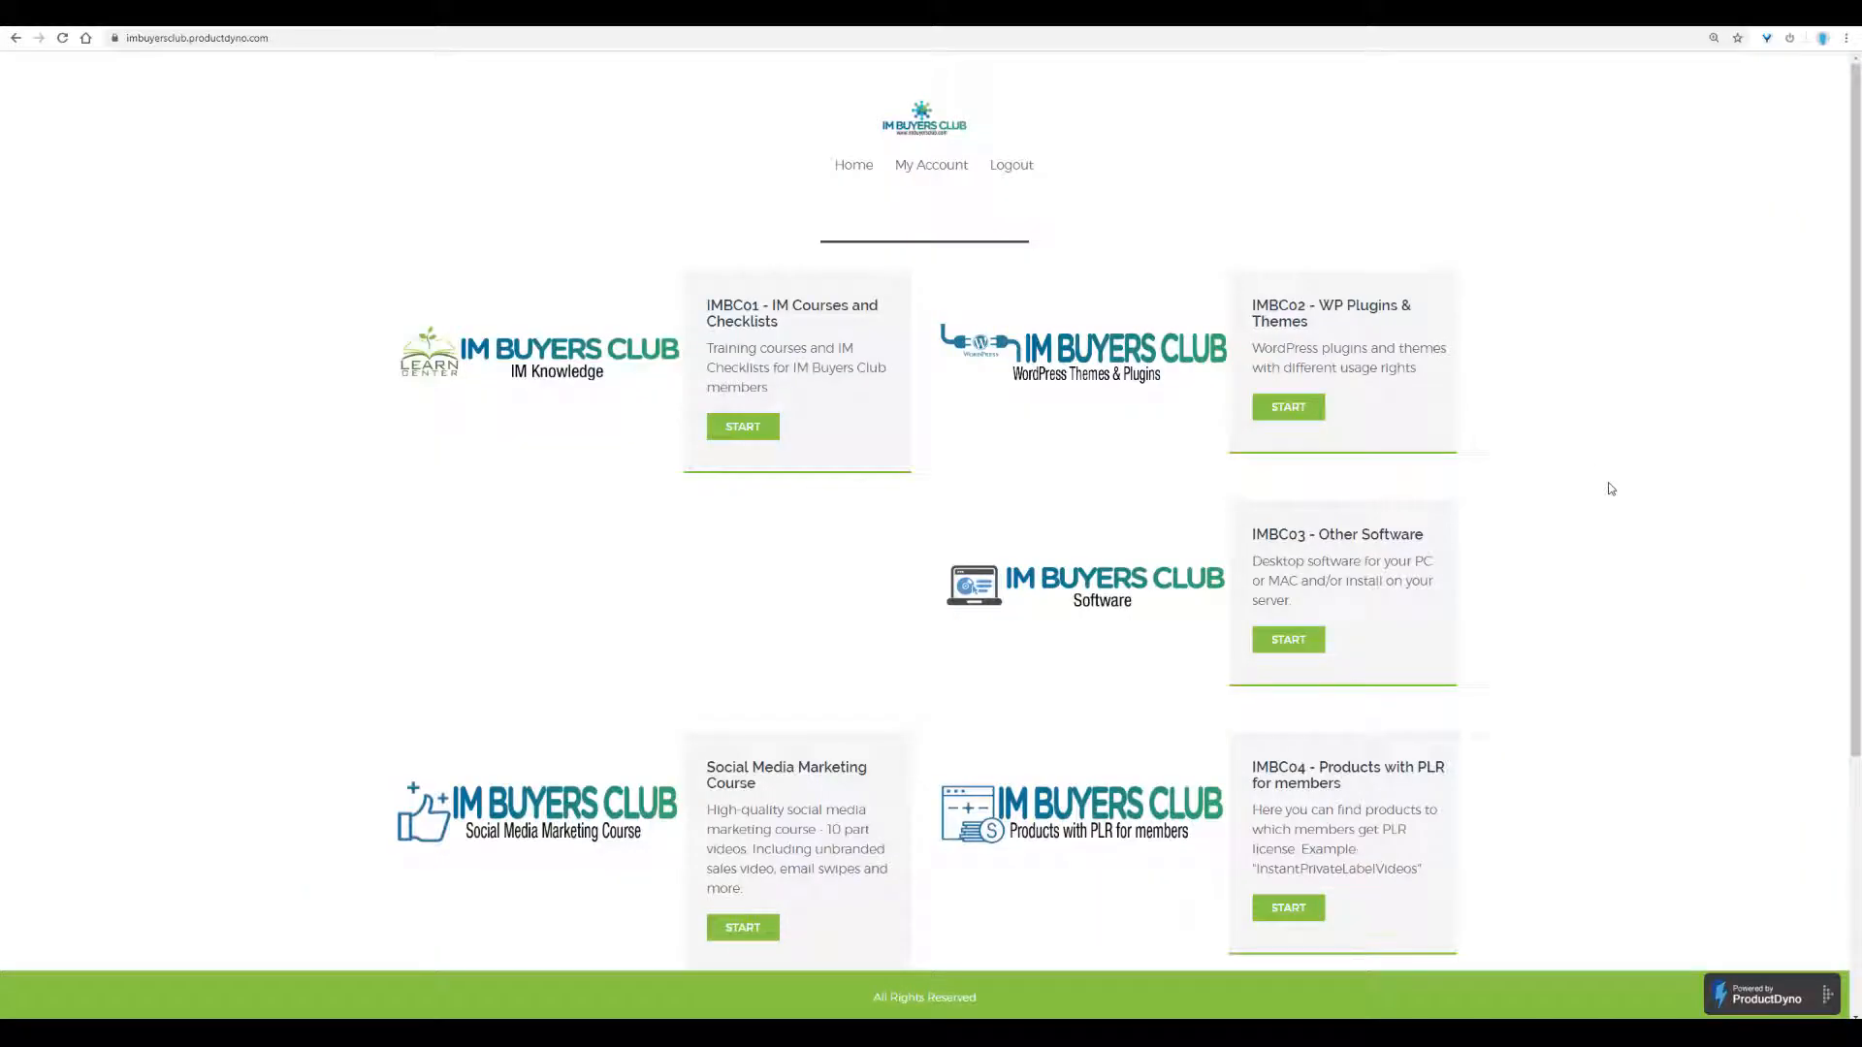
mouse_move(1701, 477)
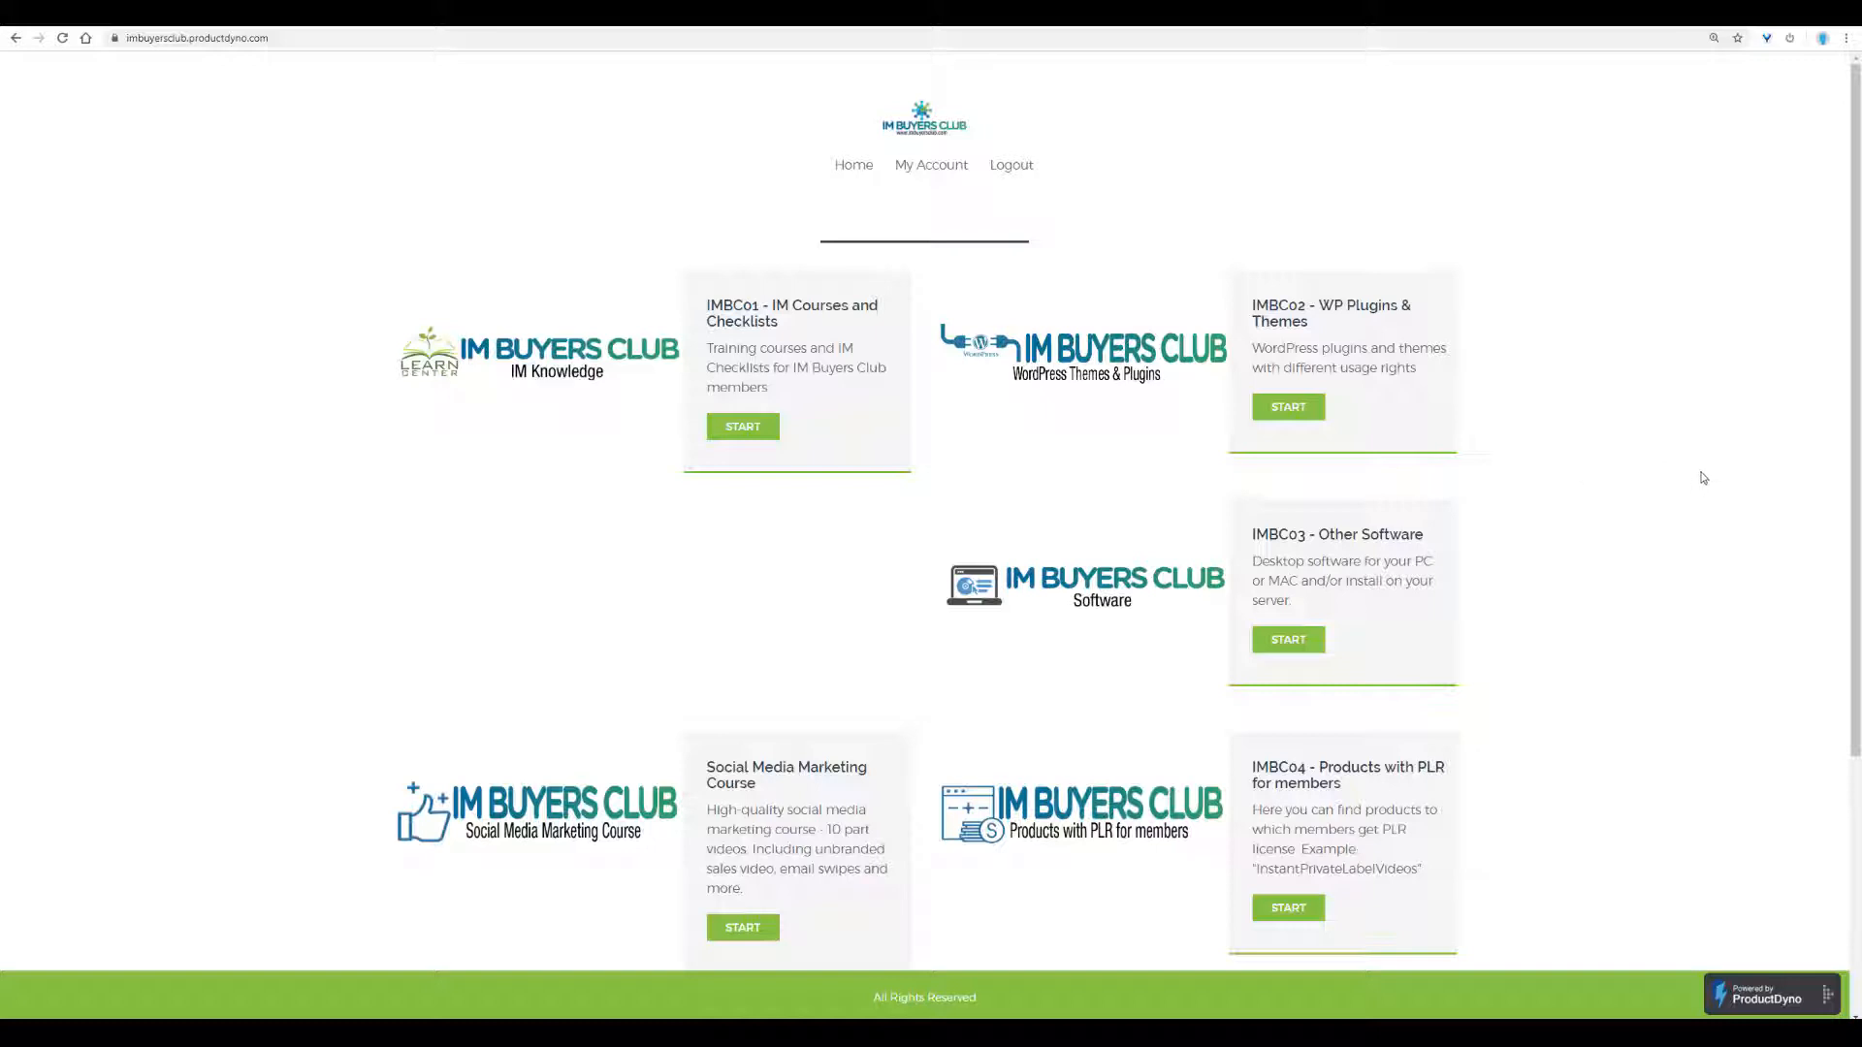
mouse_move(1715, 450)
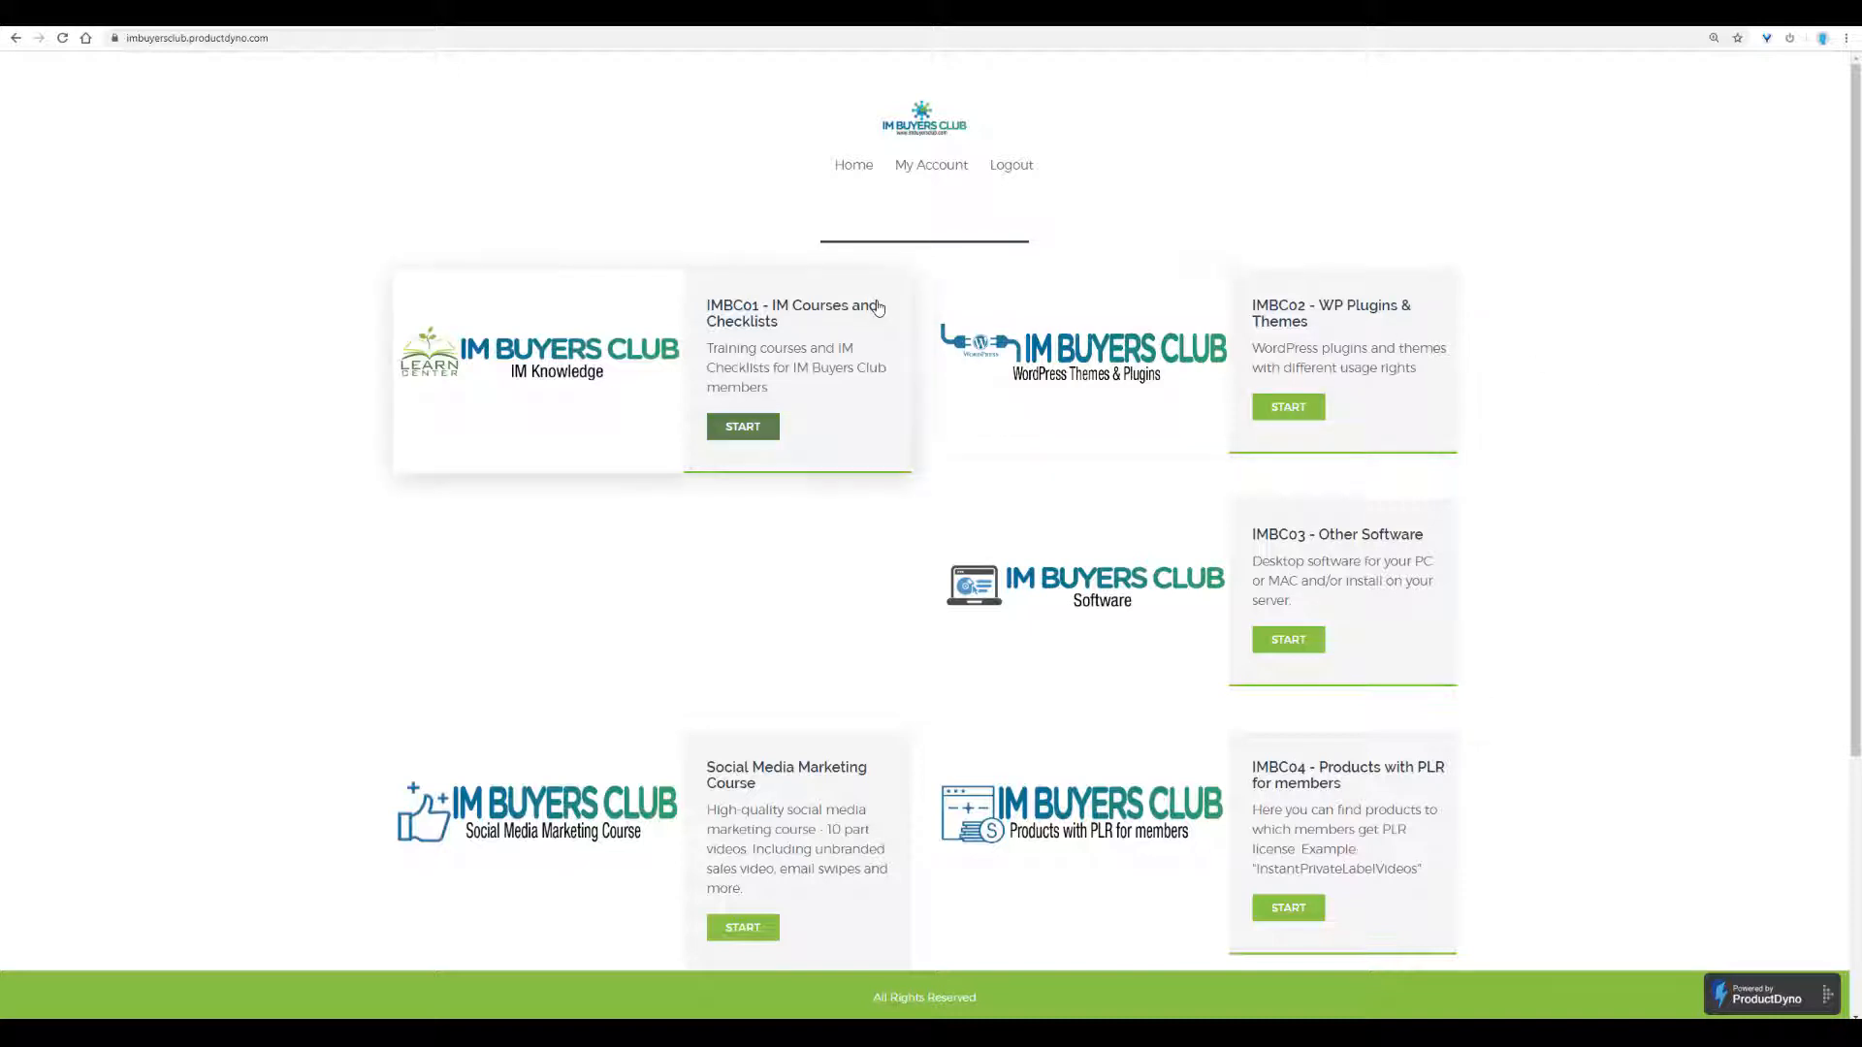
Browse the home page cards and enter the IMBC04 Products with PLR for members area.
scroll("down", 3)
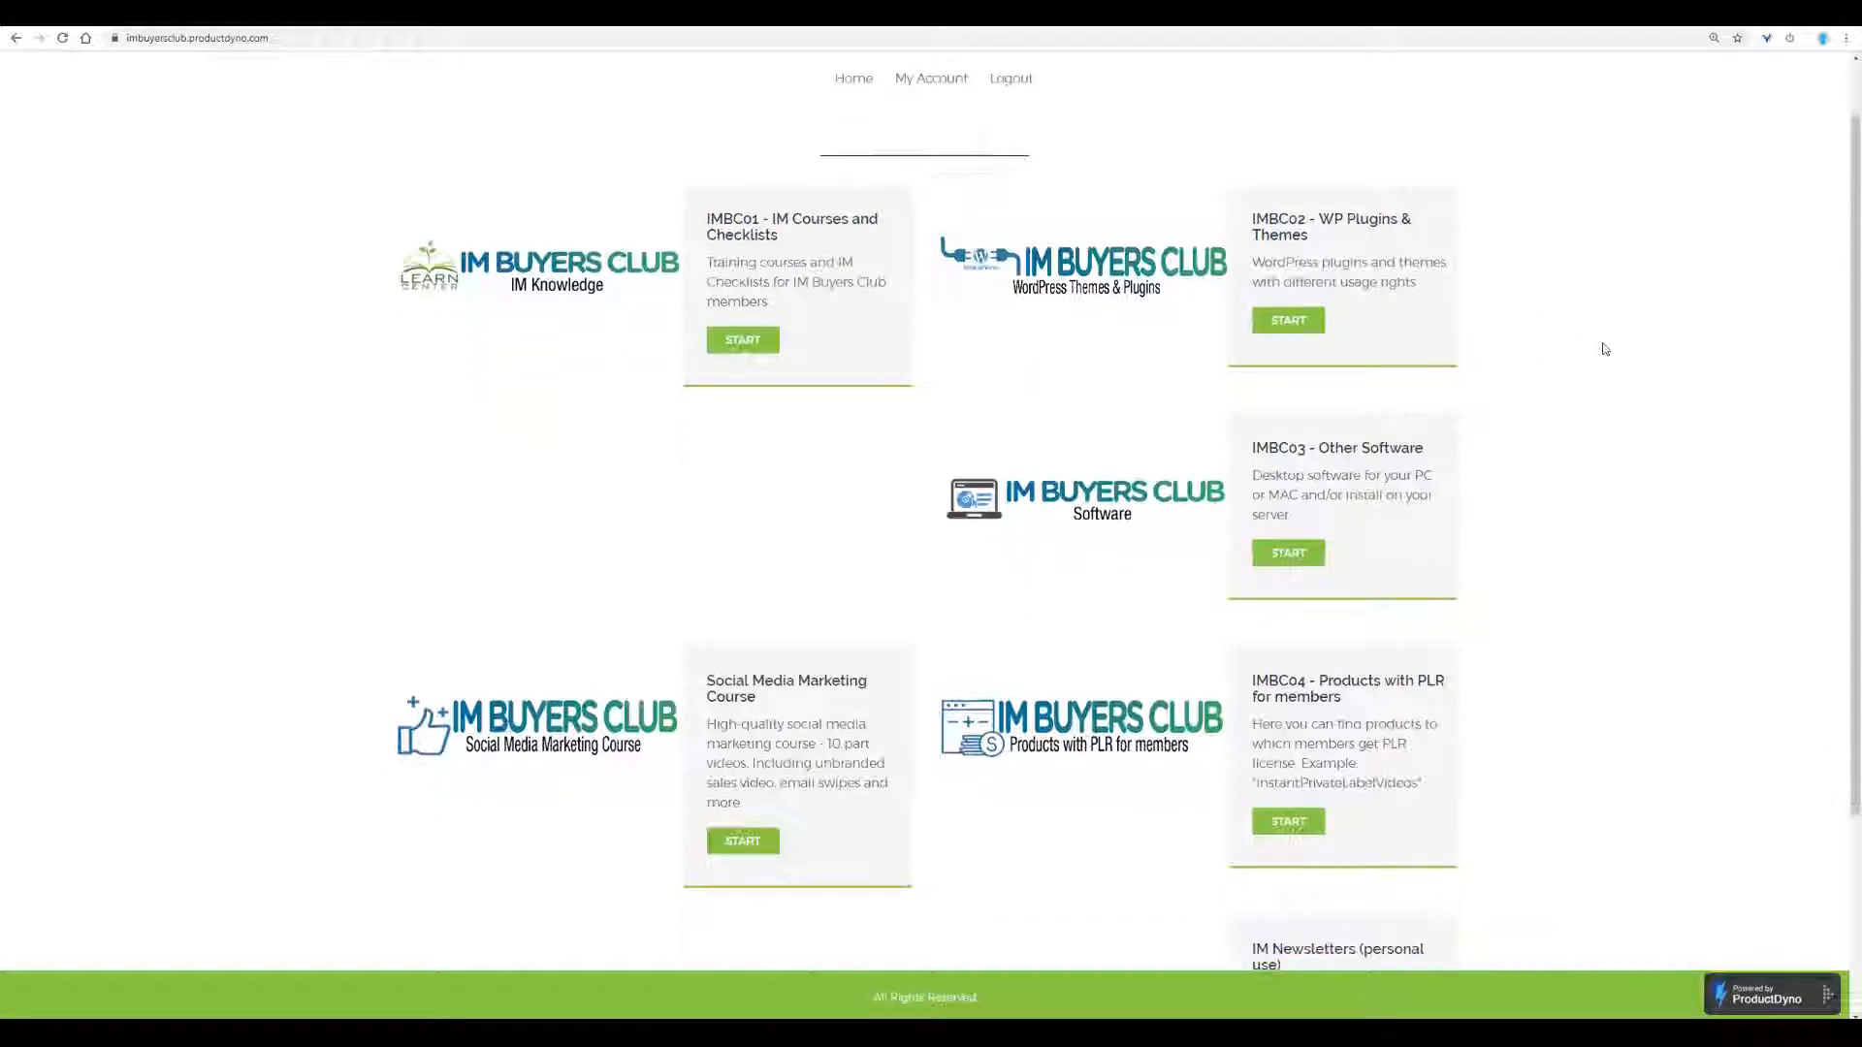
scroll("down", 3)
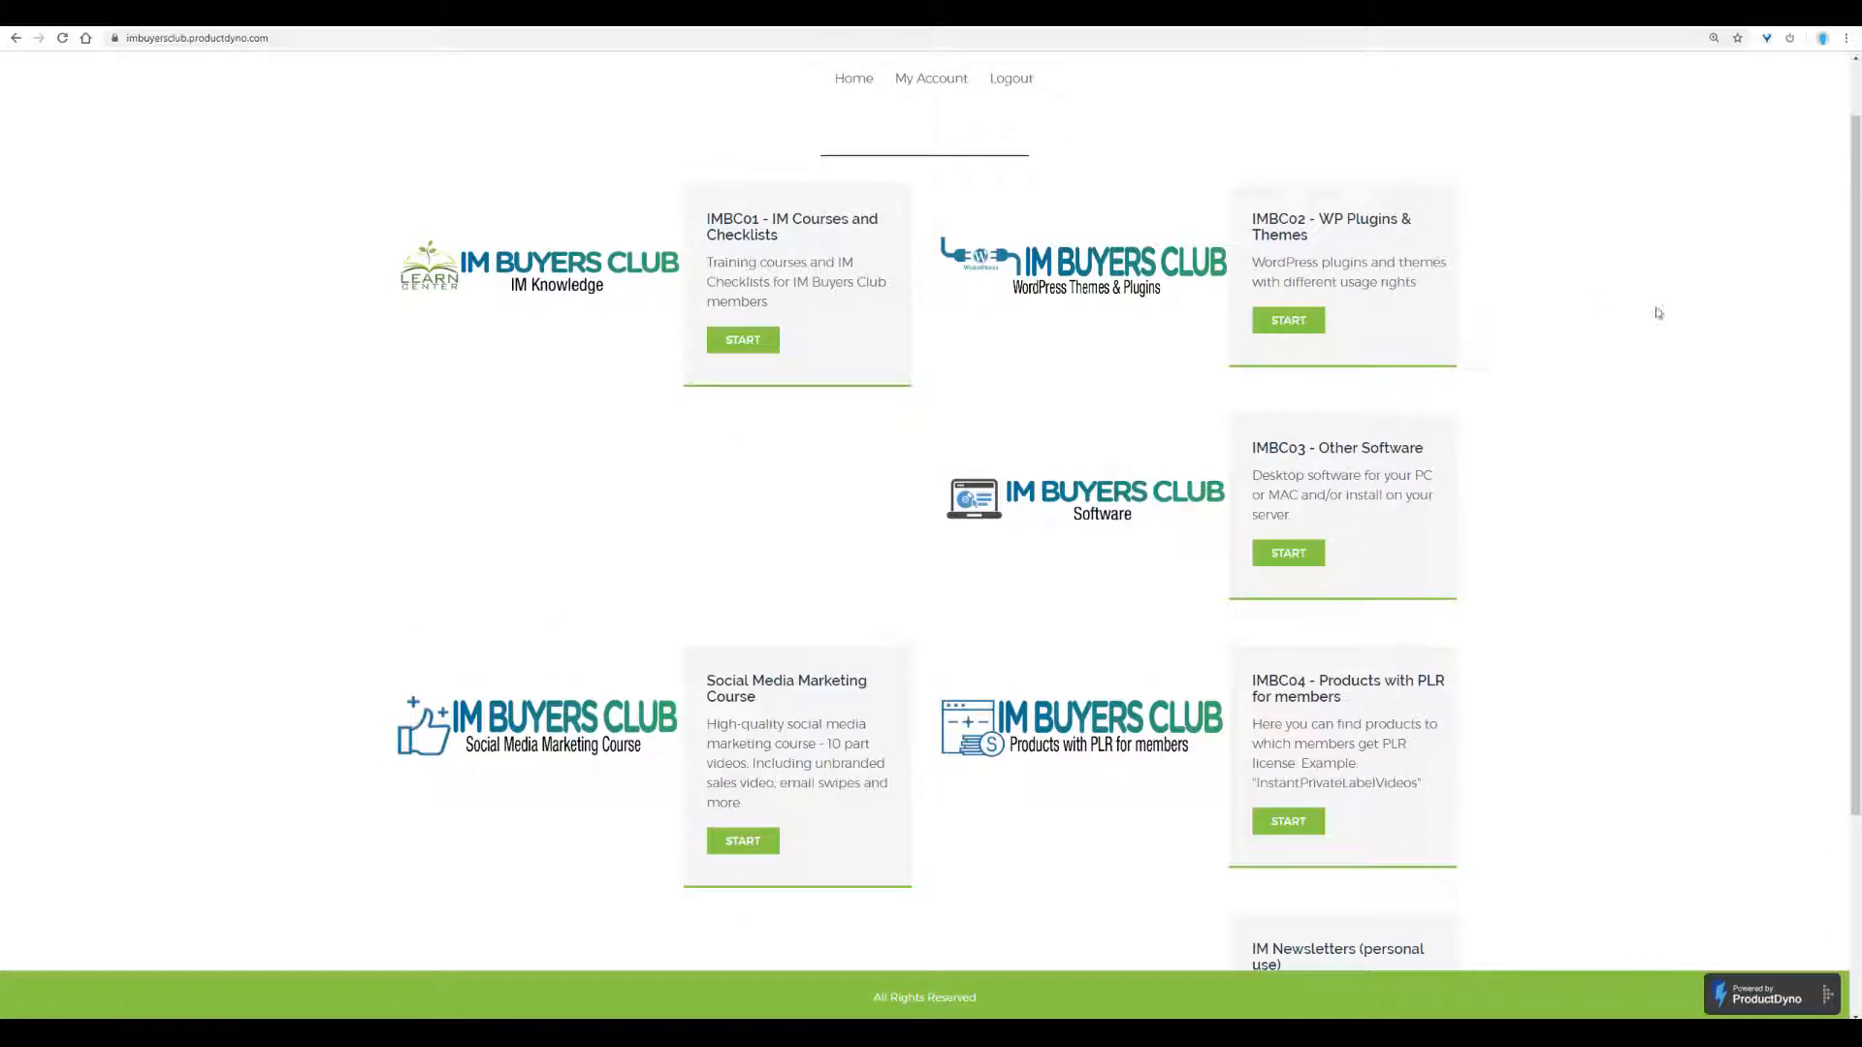
mouse_move(1693, 474)
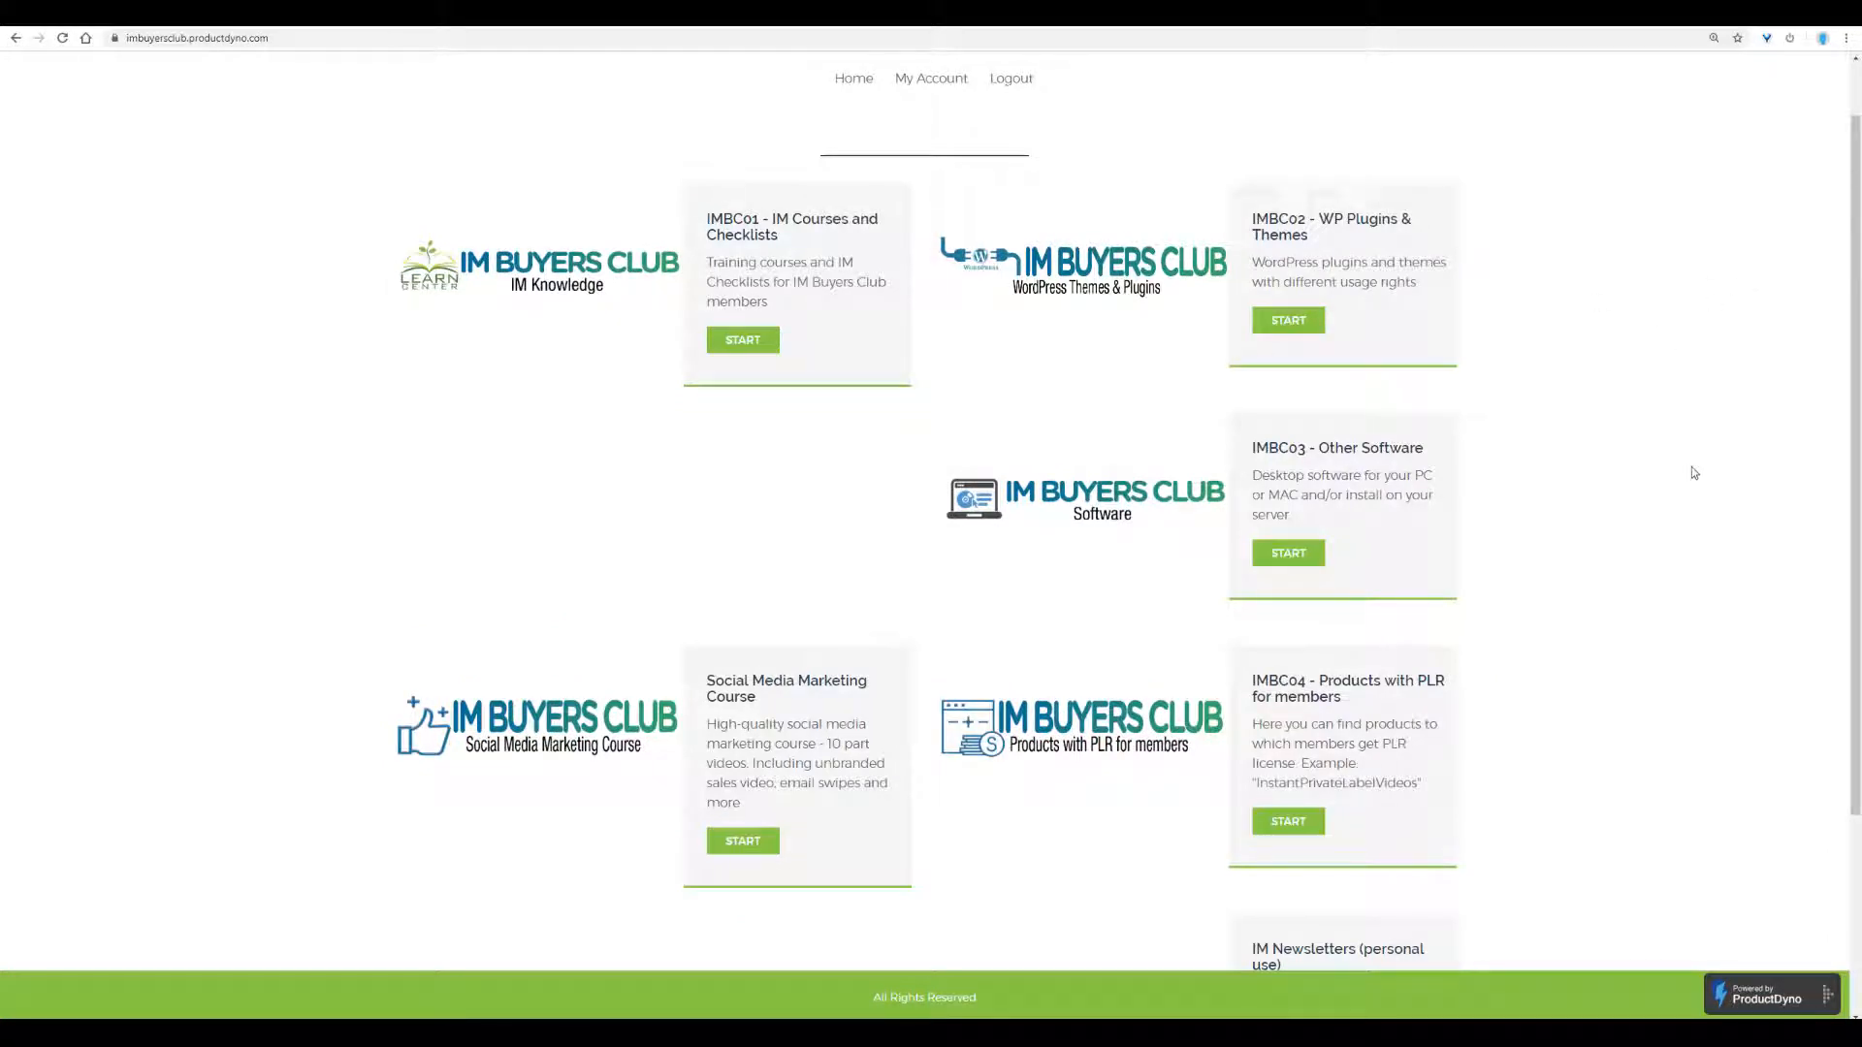
mouse_move(1721, 384)
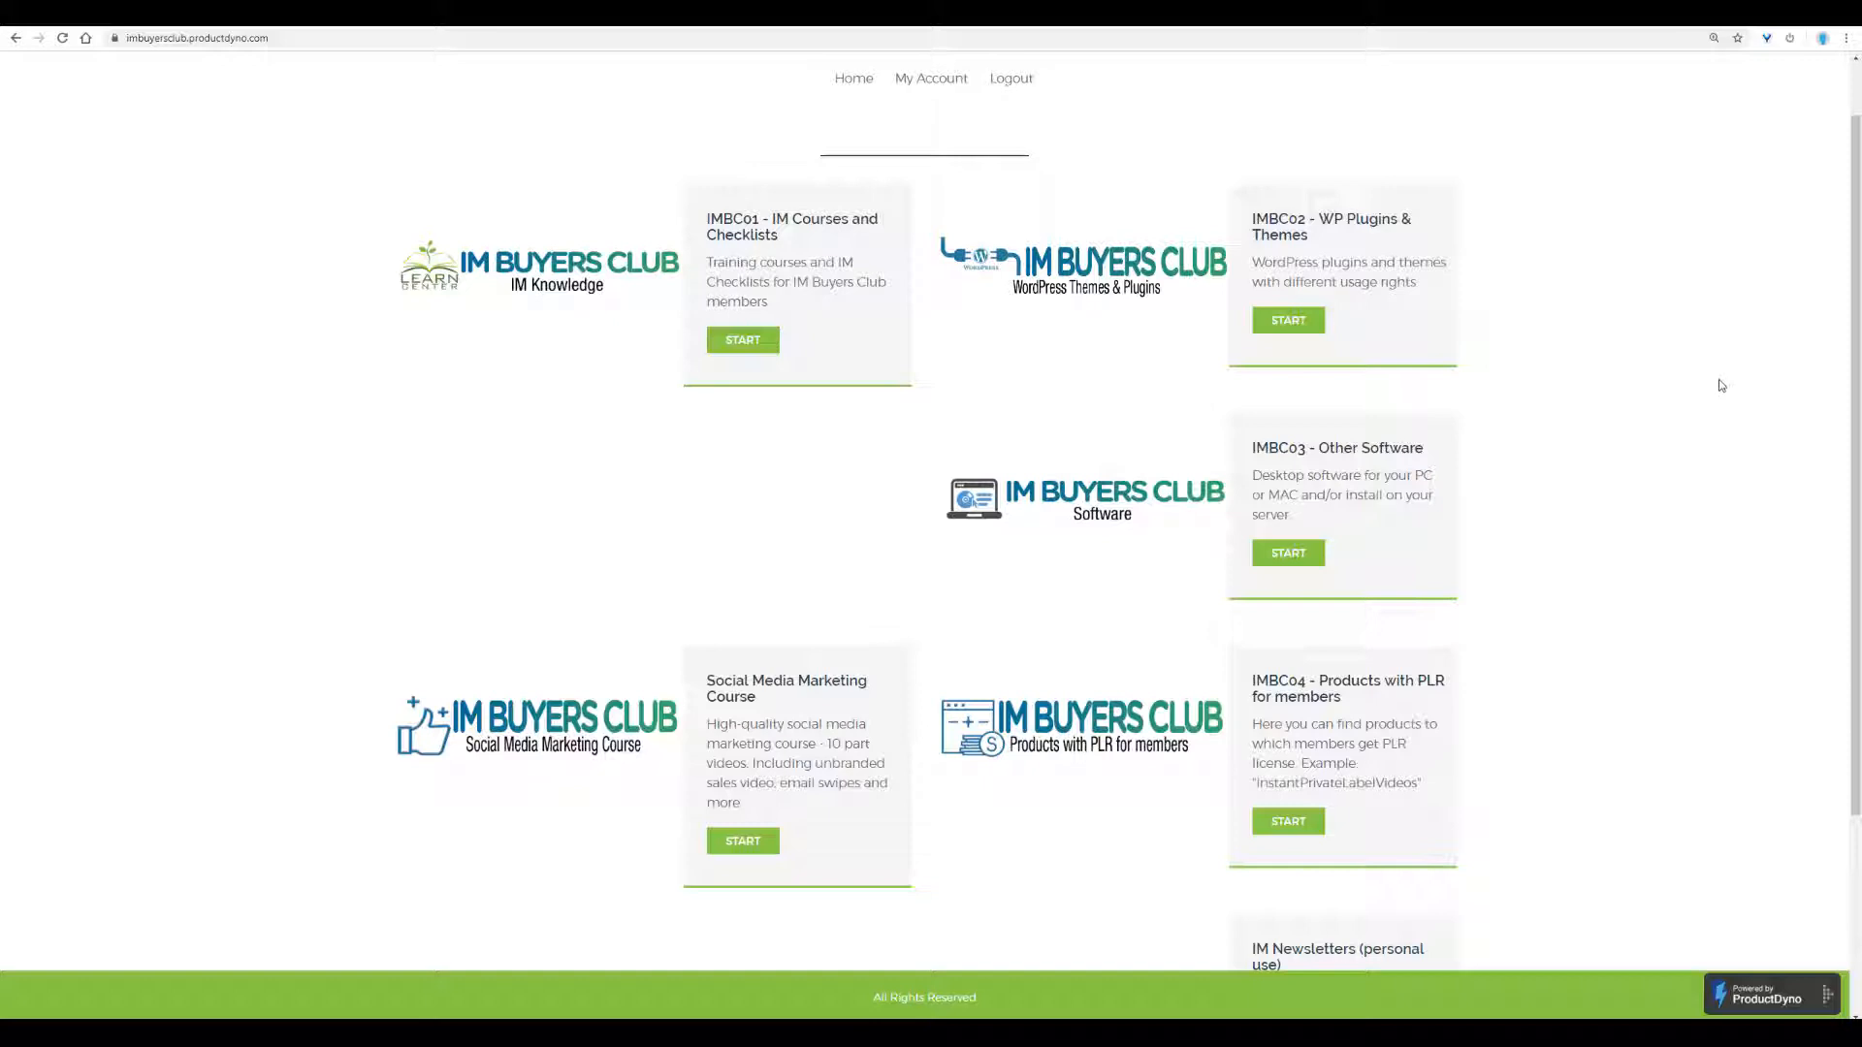
scroll("down", 3)
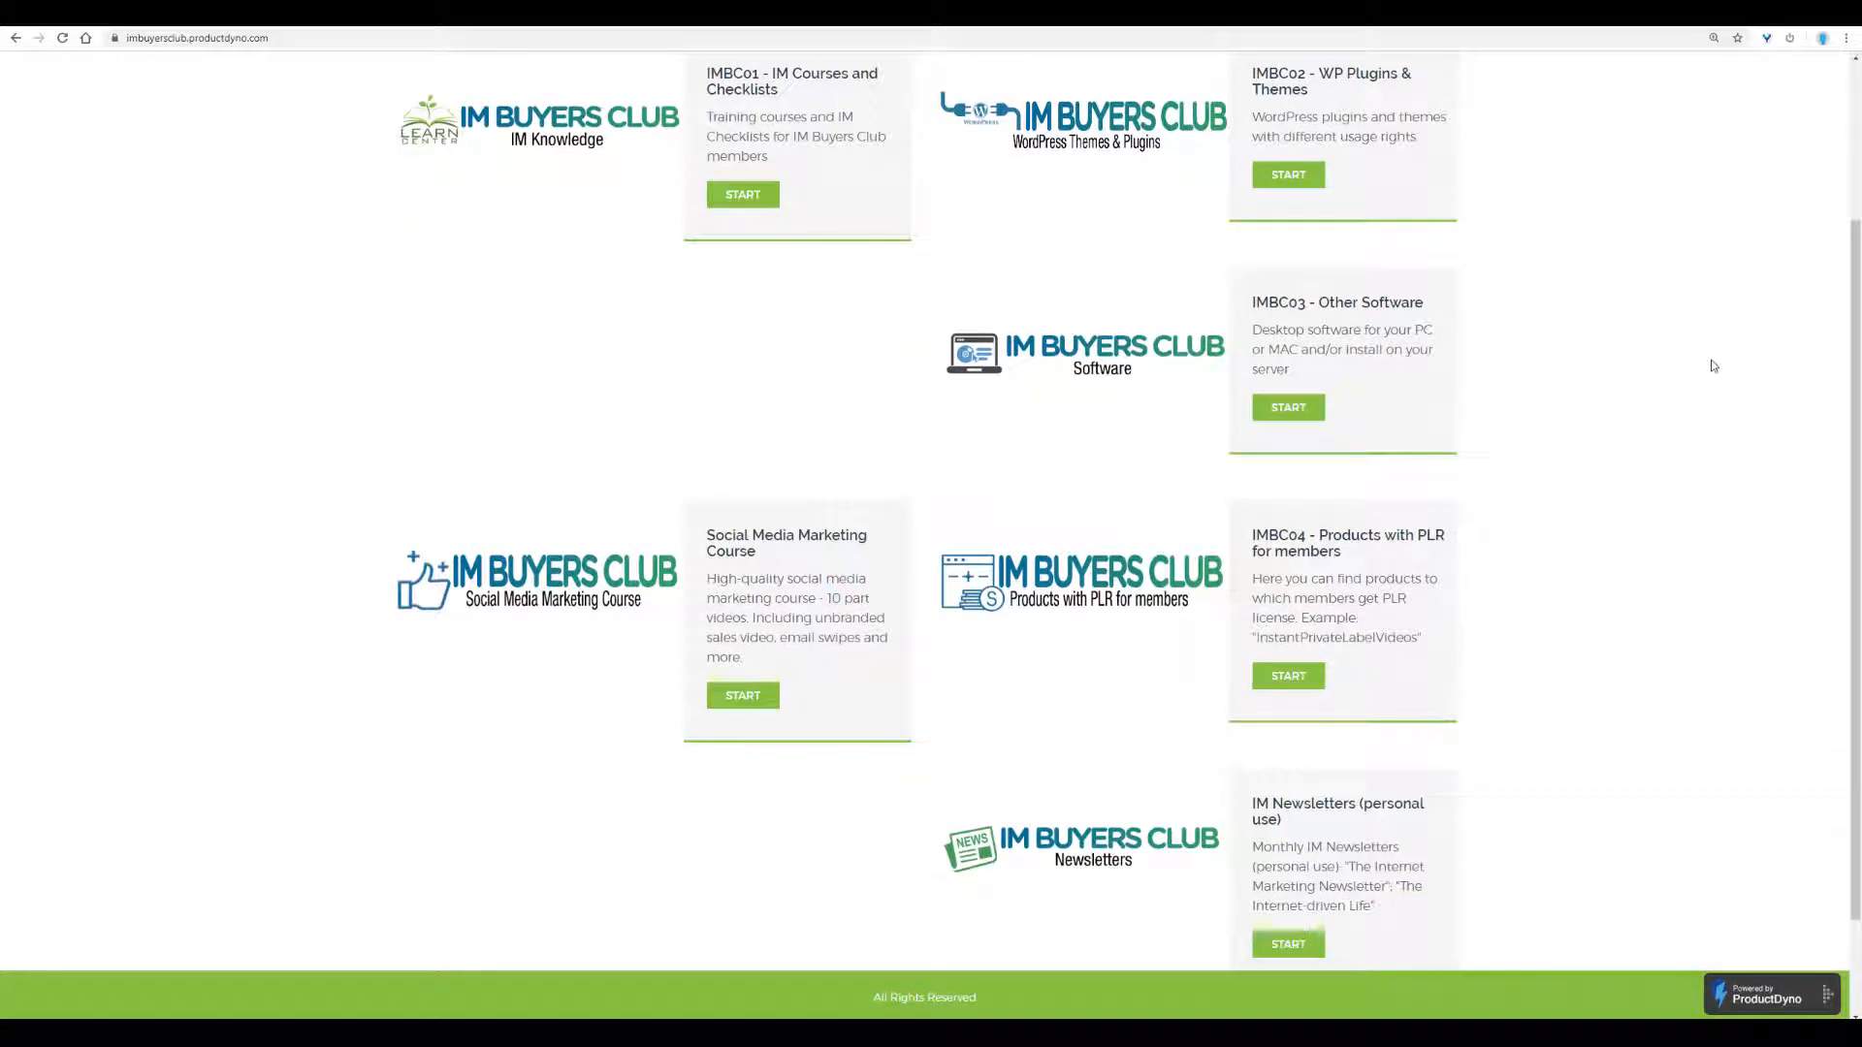
mouse_move(1728, 434)
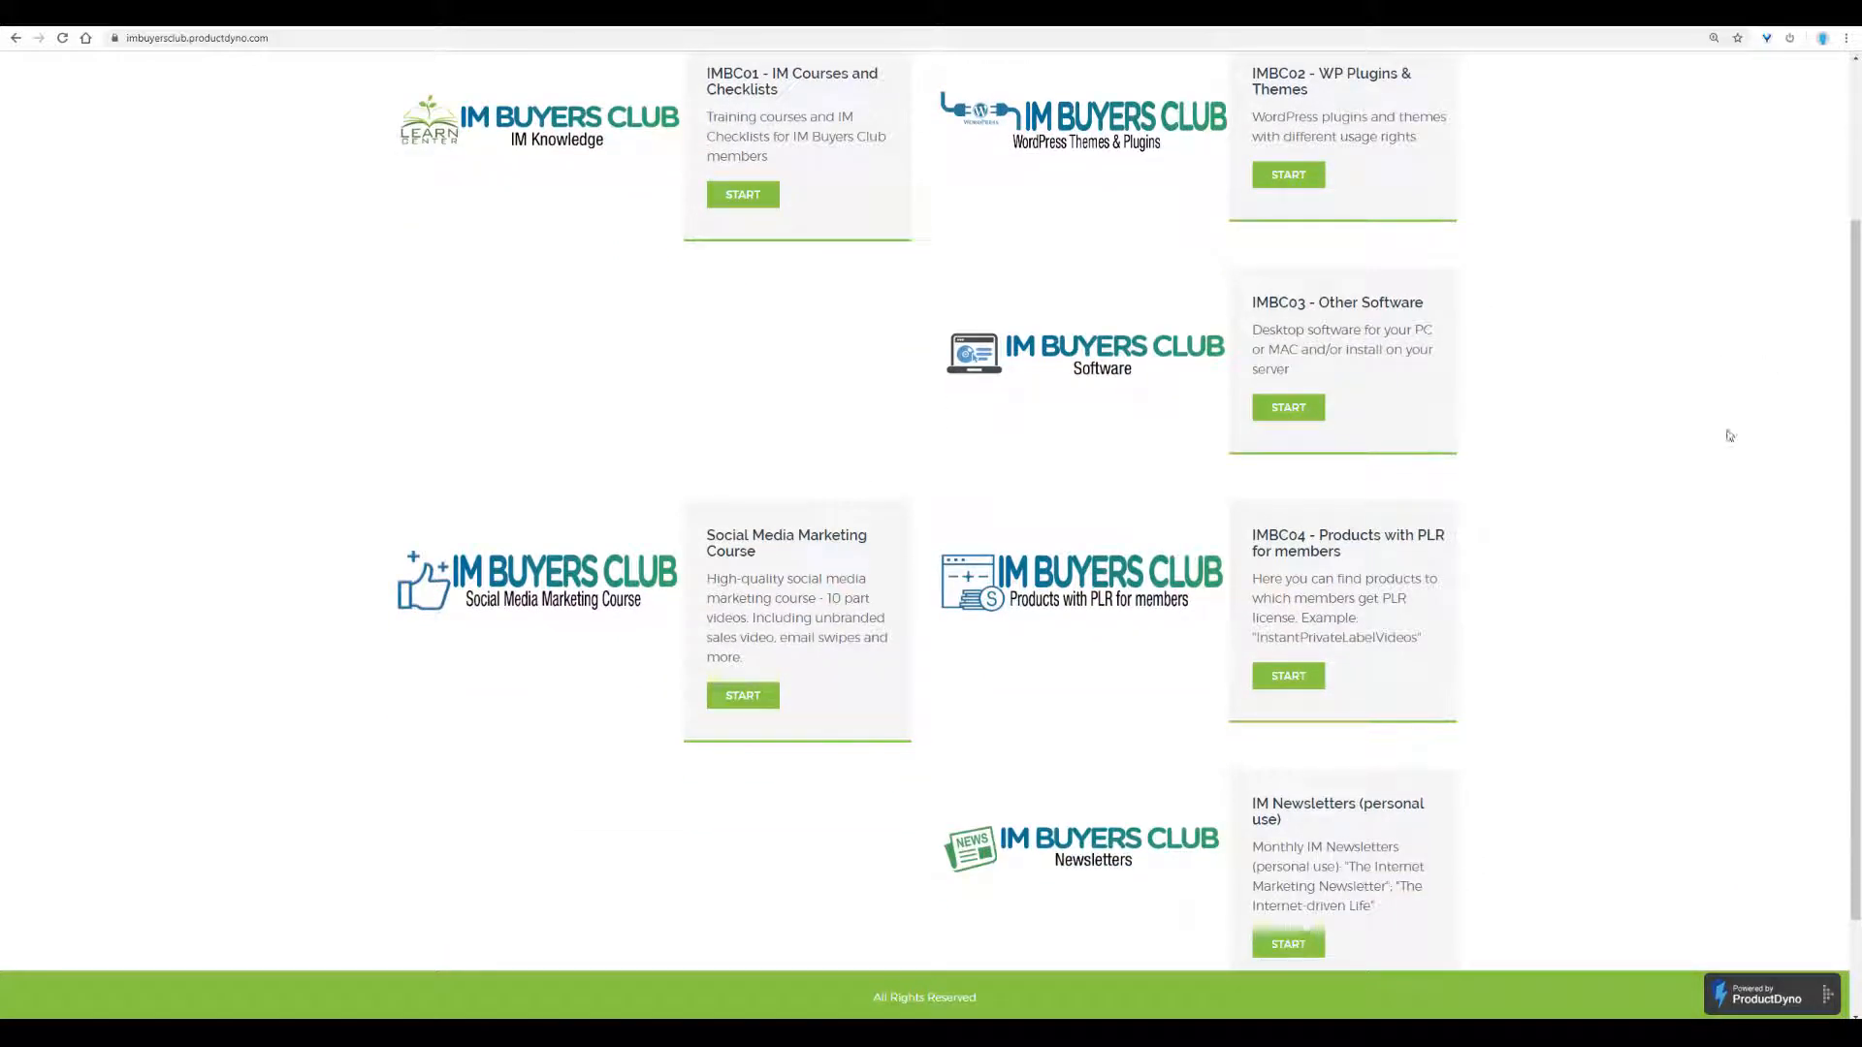
scroll("down", 3)
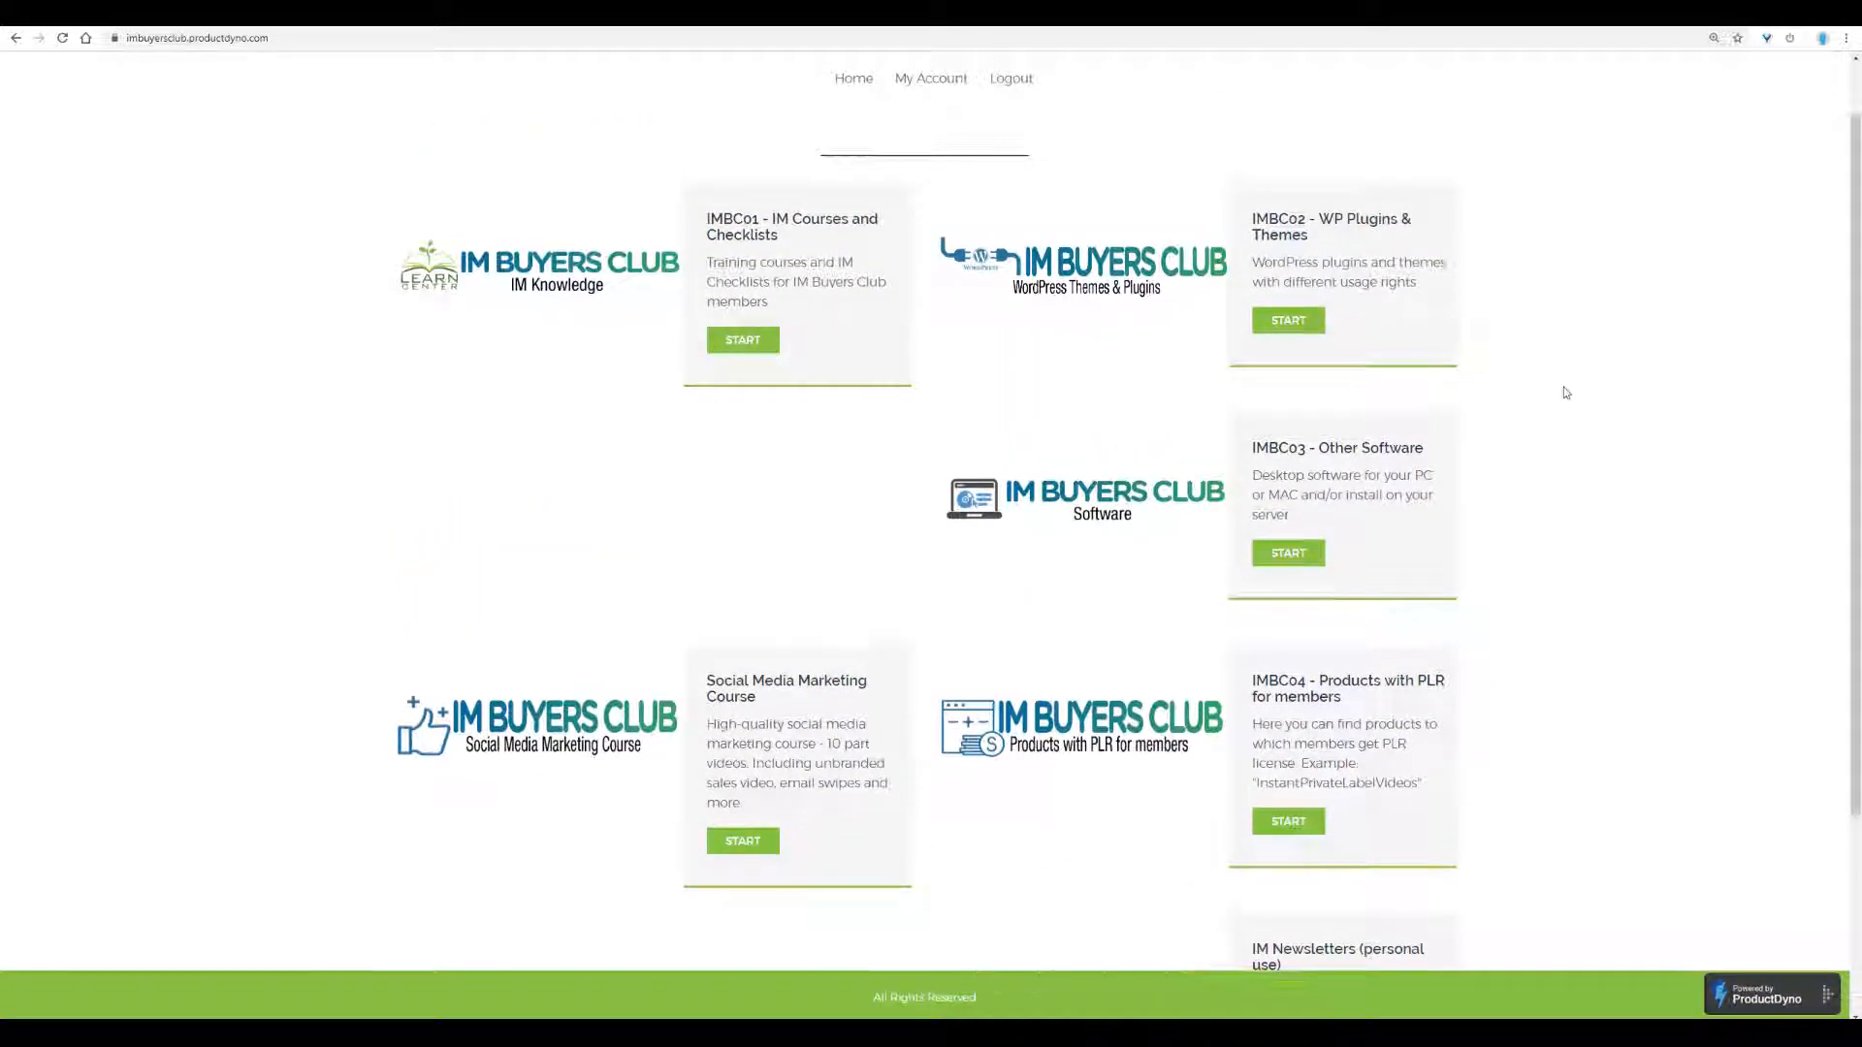
scroll("down", 3)
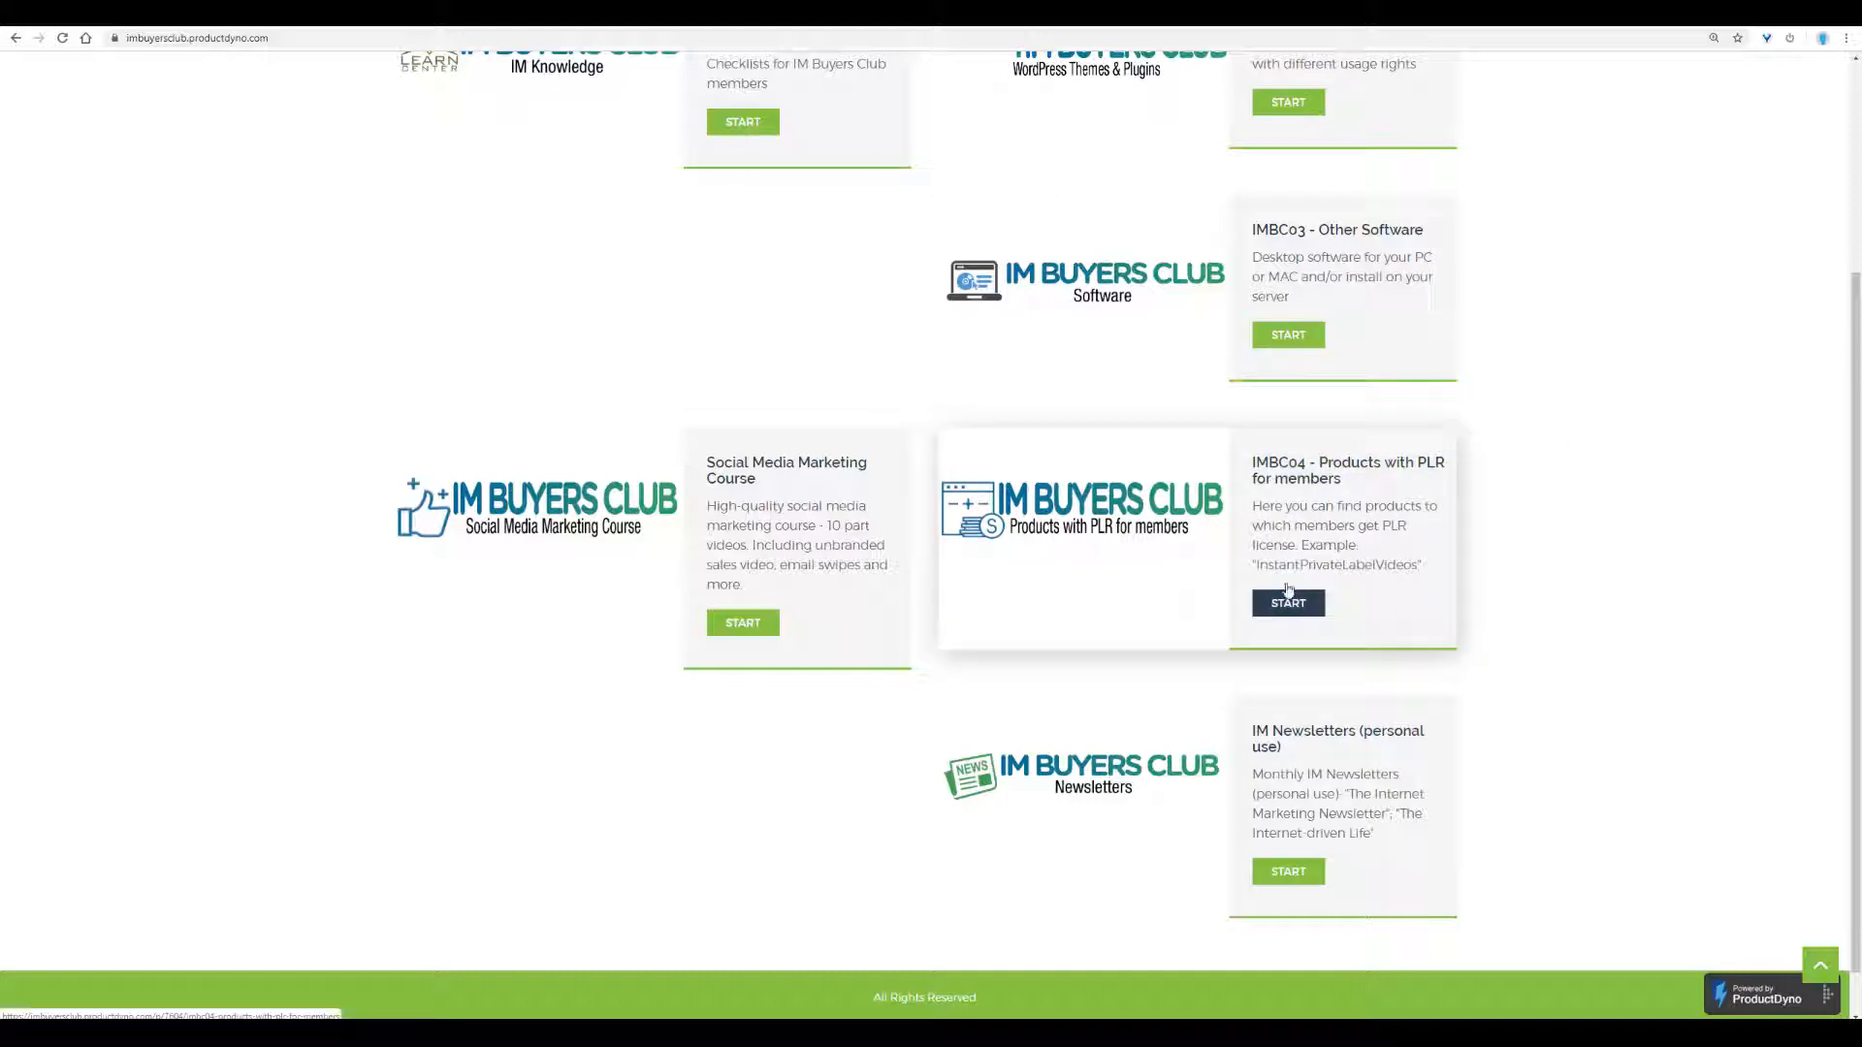
left_click(1288, 603)
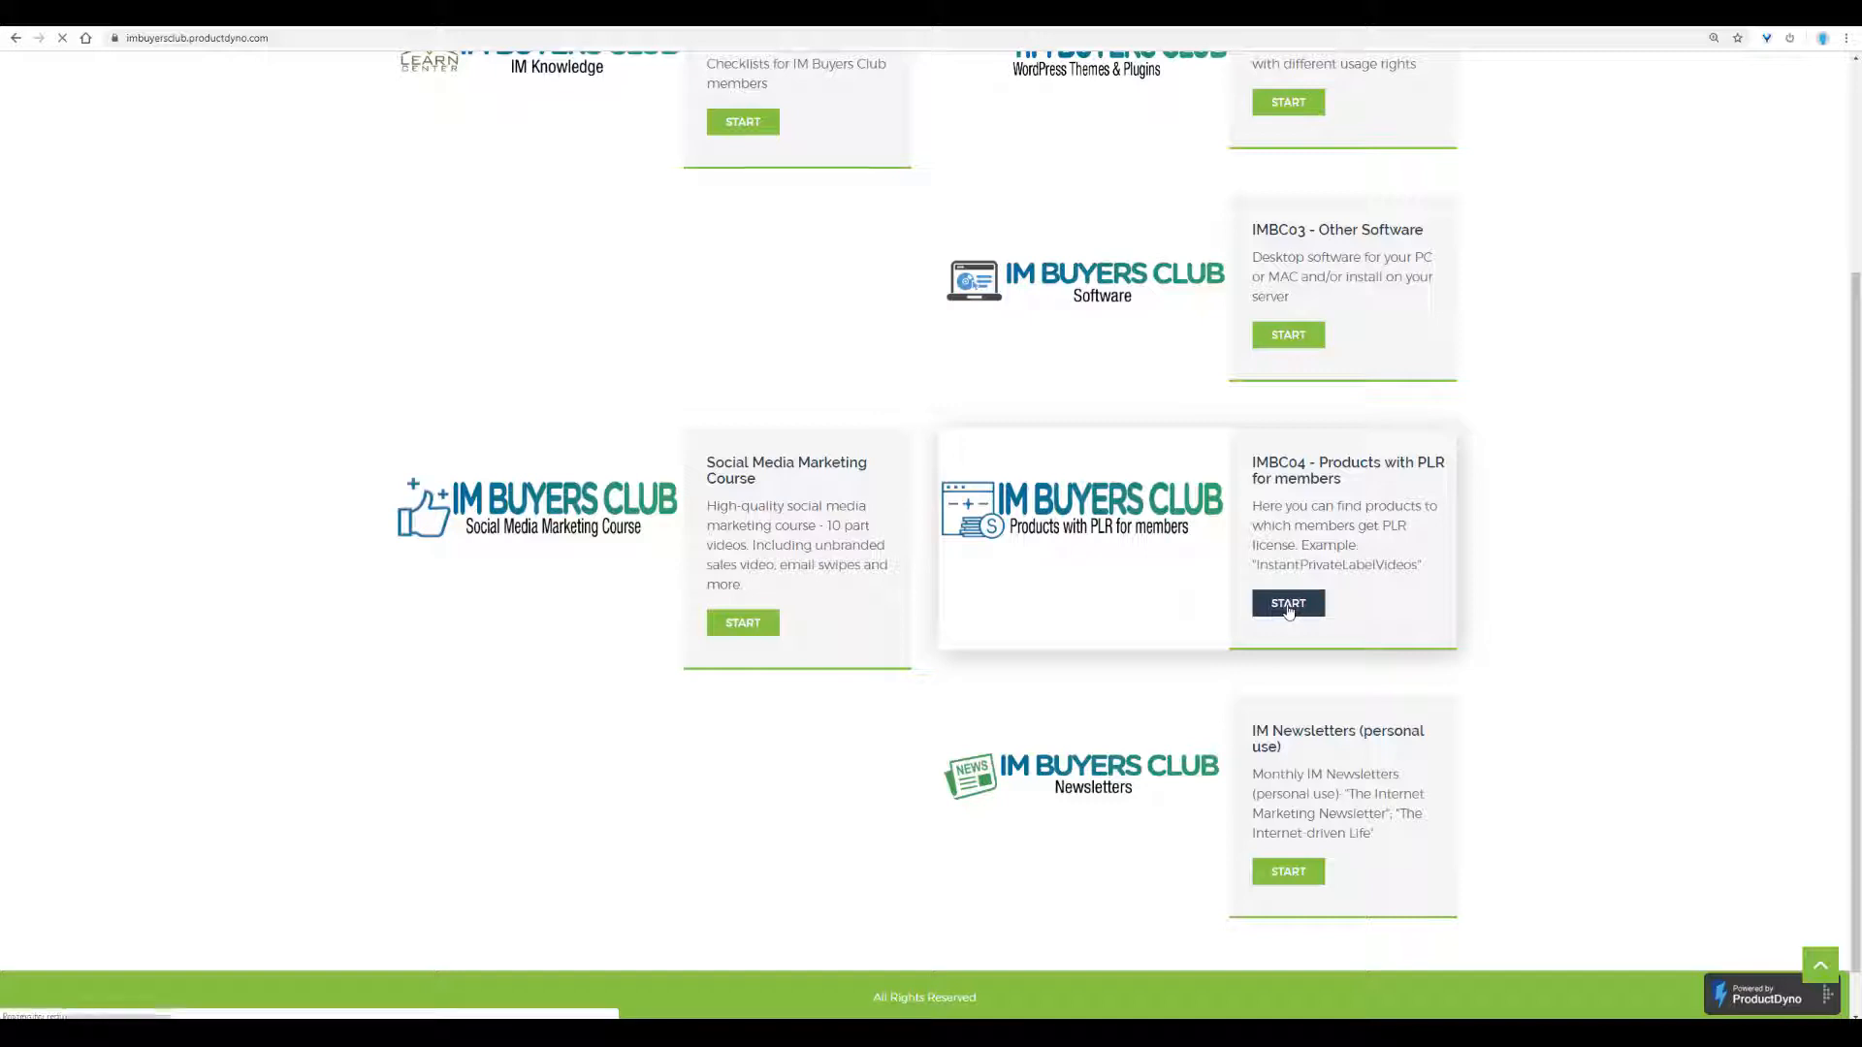
Start the Instant PLR Videos product inside the PLR area.
left_click(1288, 603)
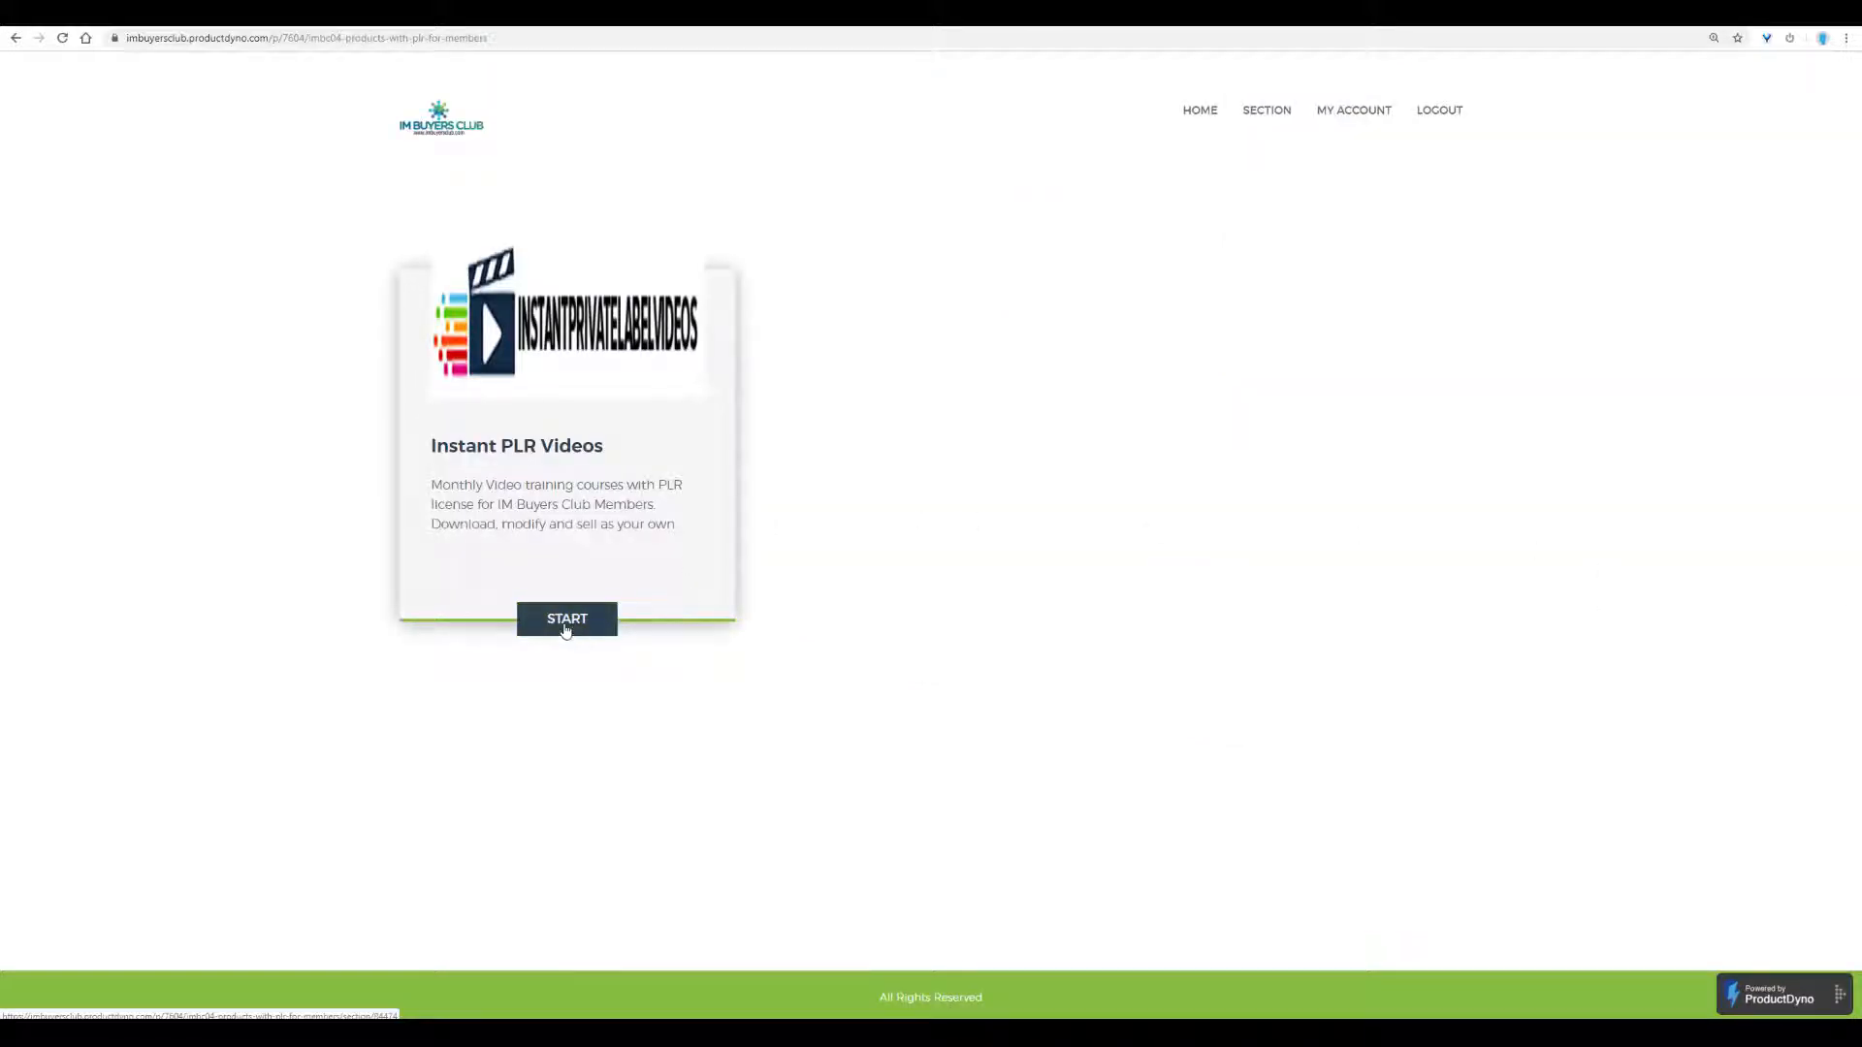
left_click(567, 619)
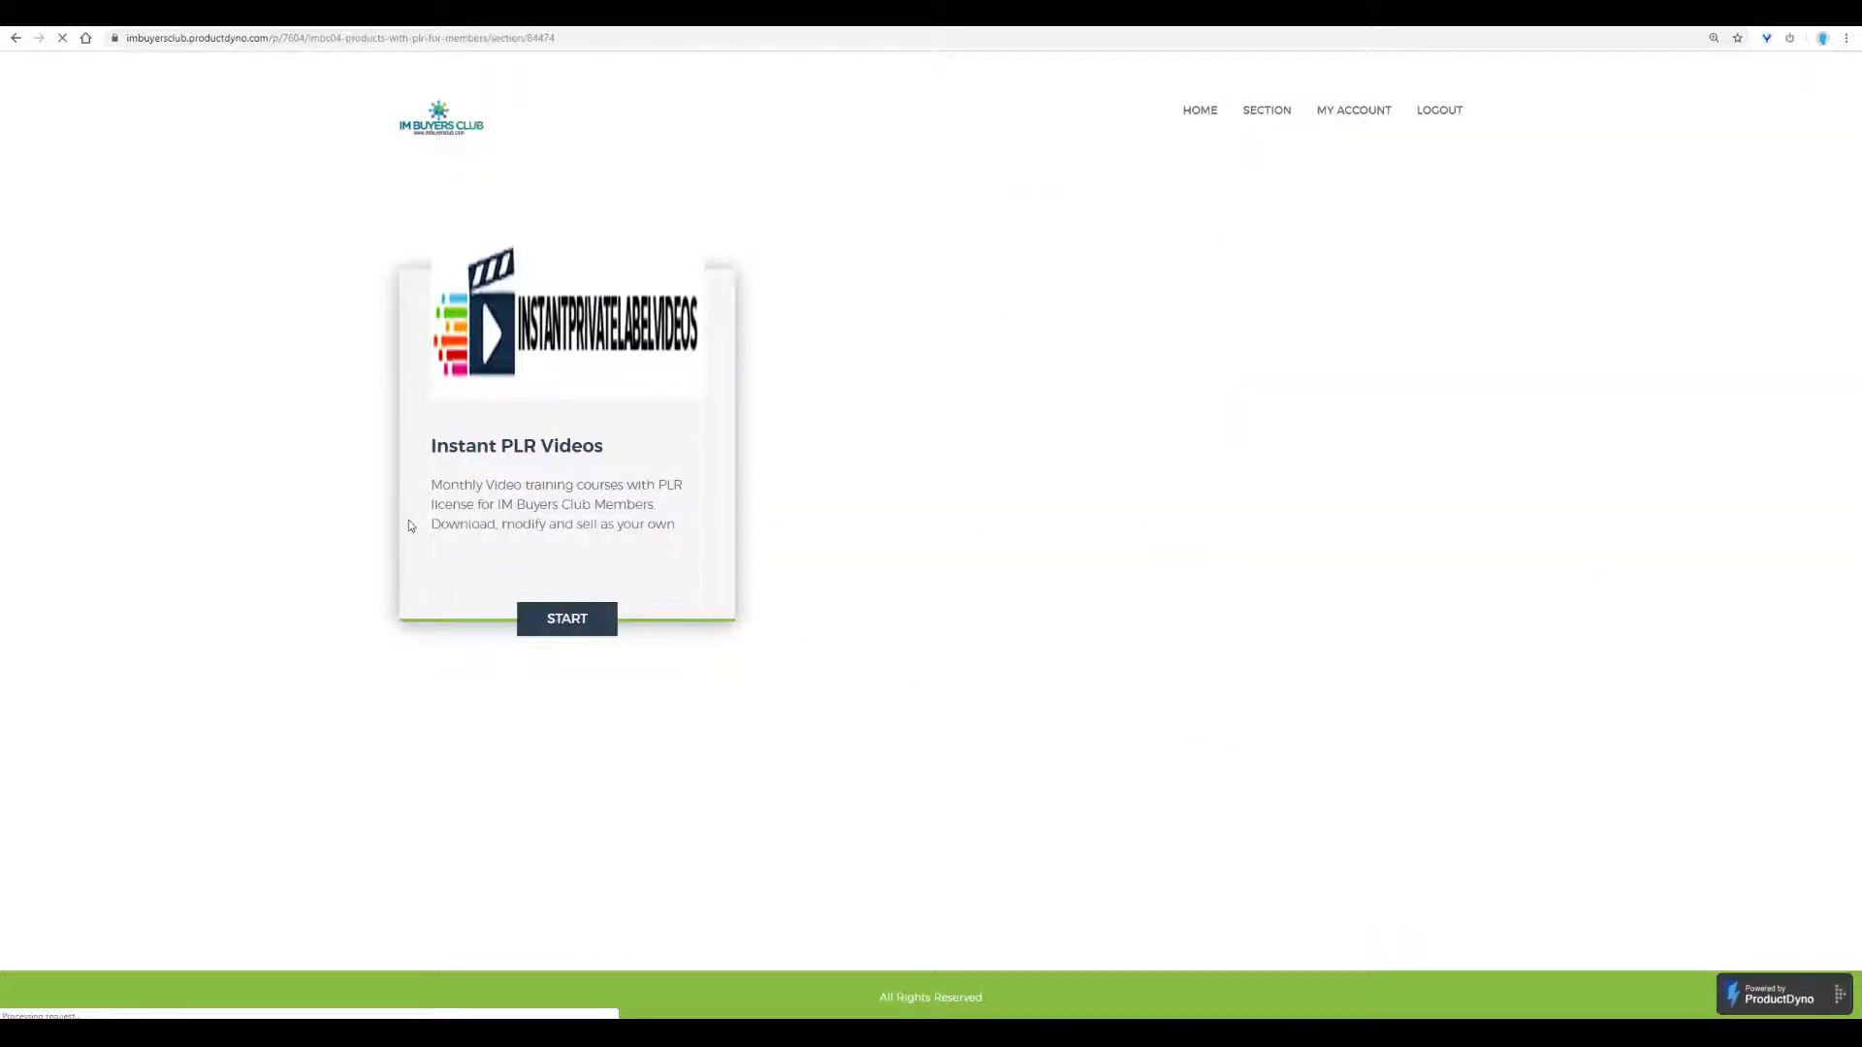
Browse the Instant PLR Videos sub-sections and start Learn How To Use the WordPress Gutenberg Editor.
left_click(567, 619)
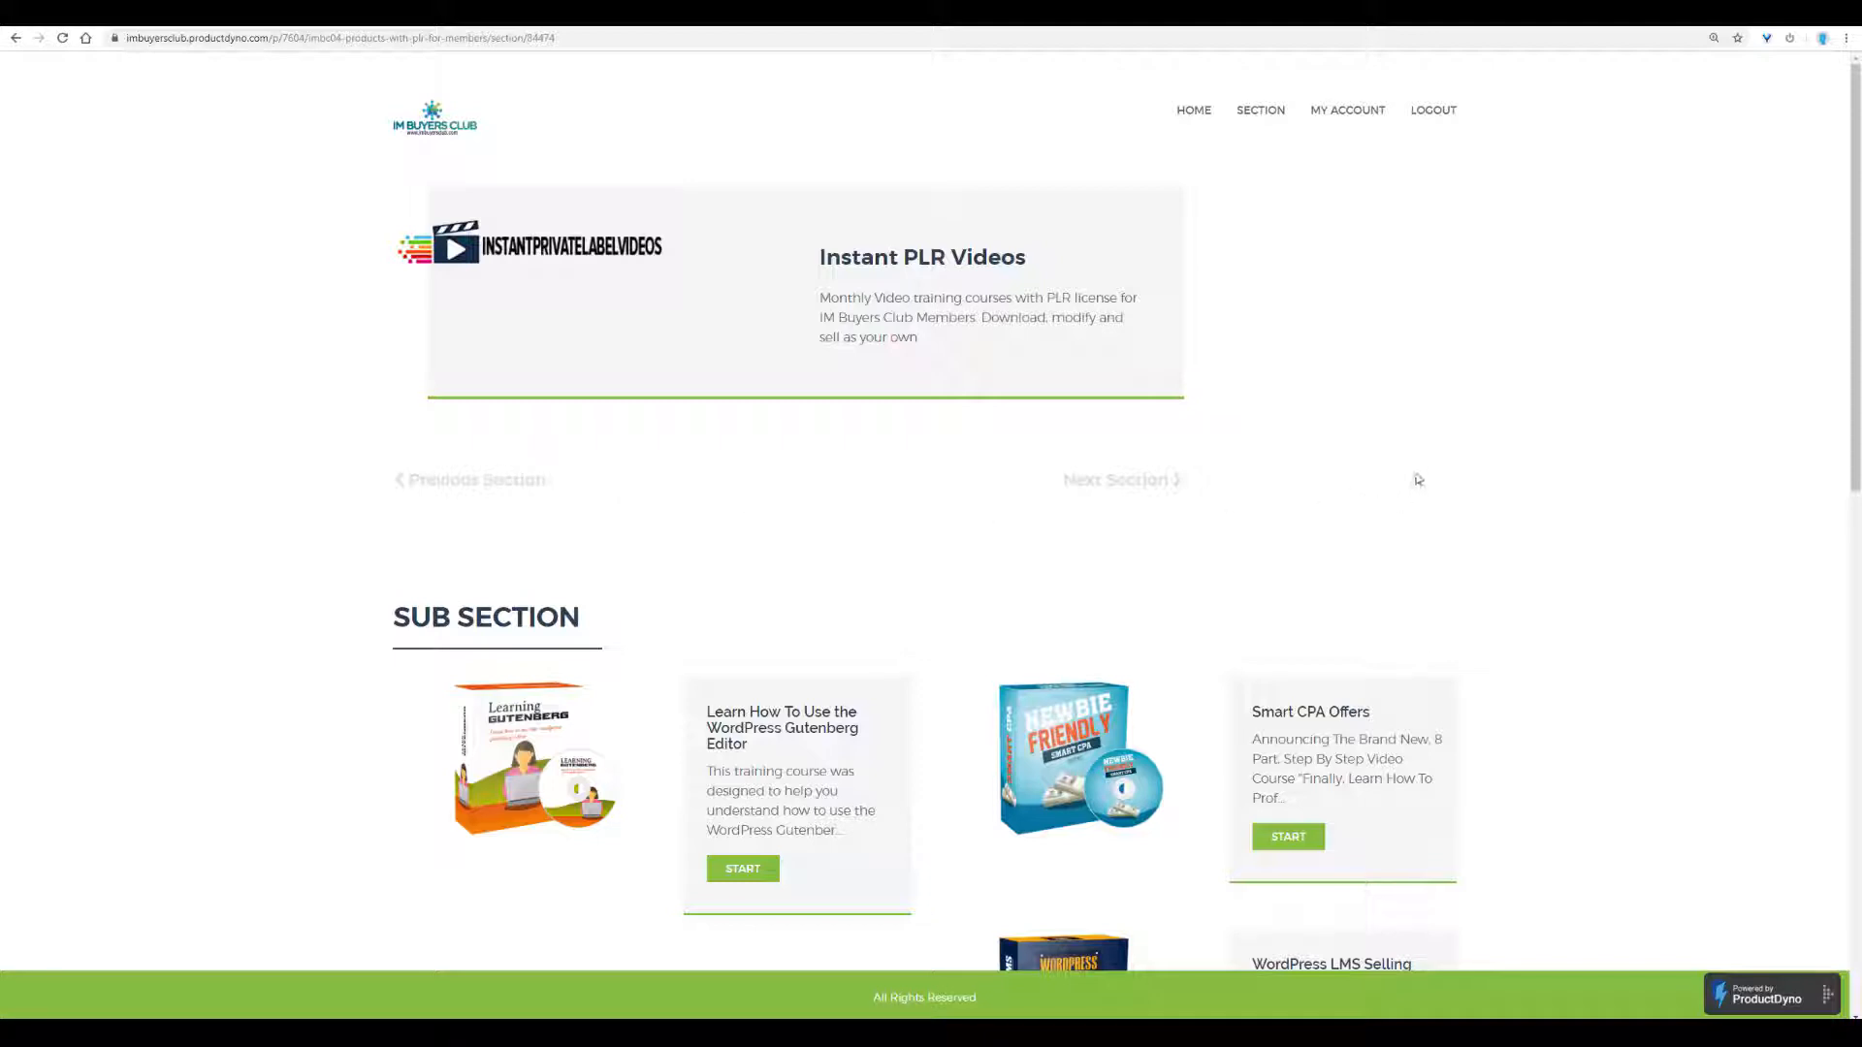
scroll("down", 3)
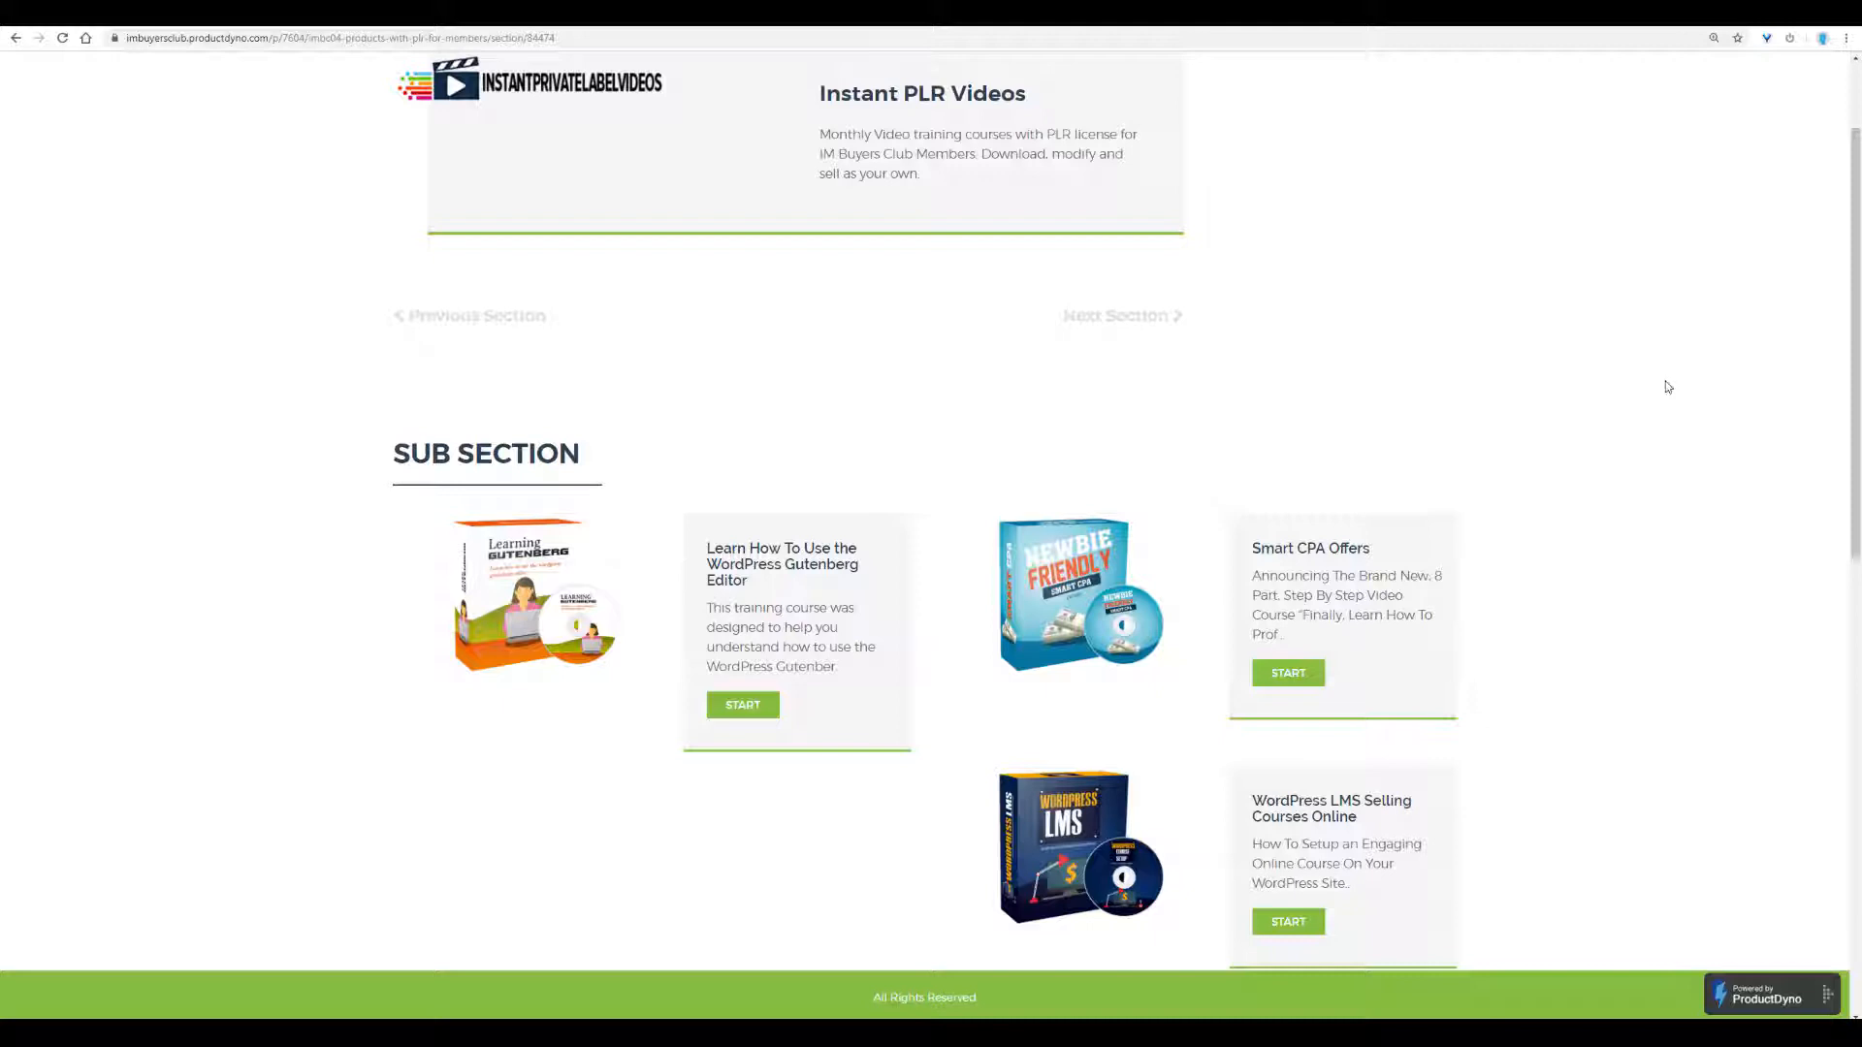
mouse_move(1548, 400)
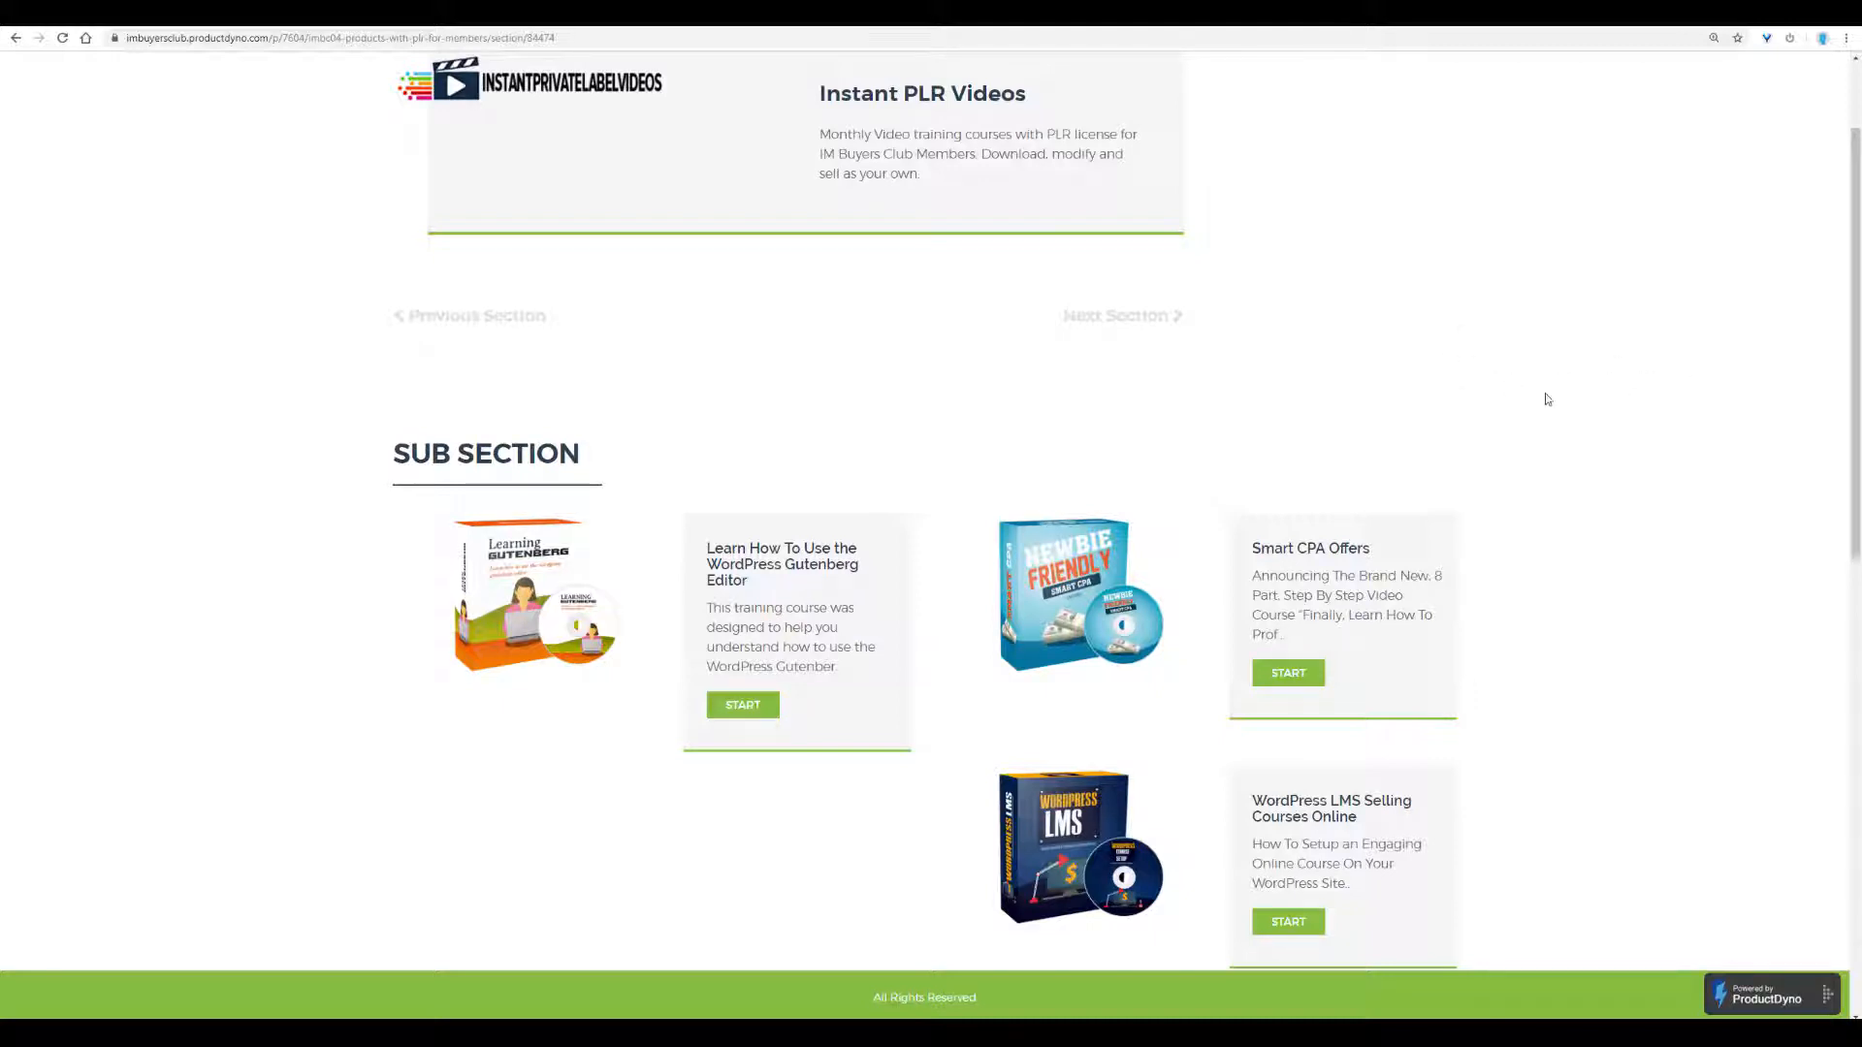
mouse_move(1656, 396)
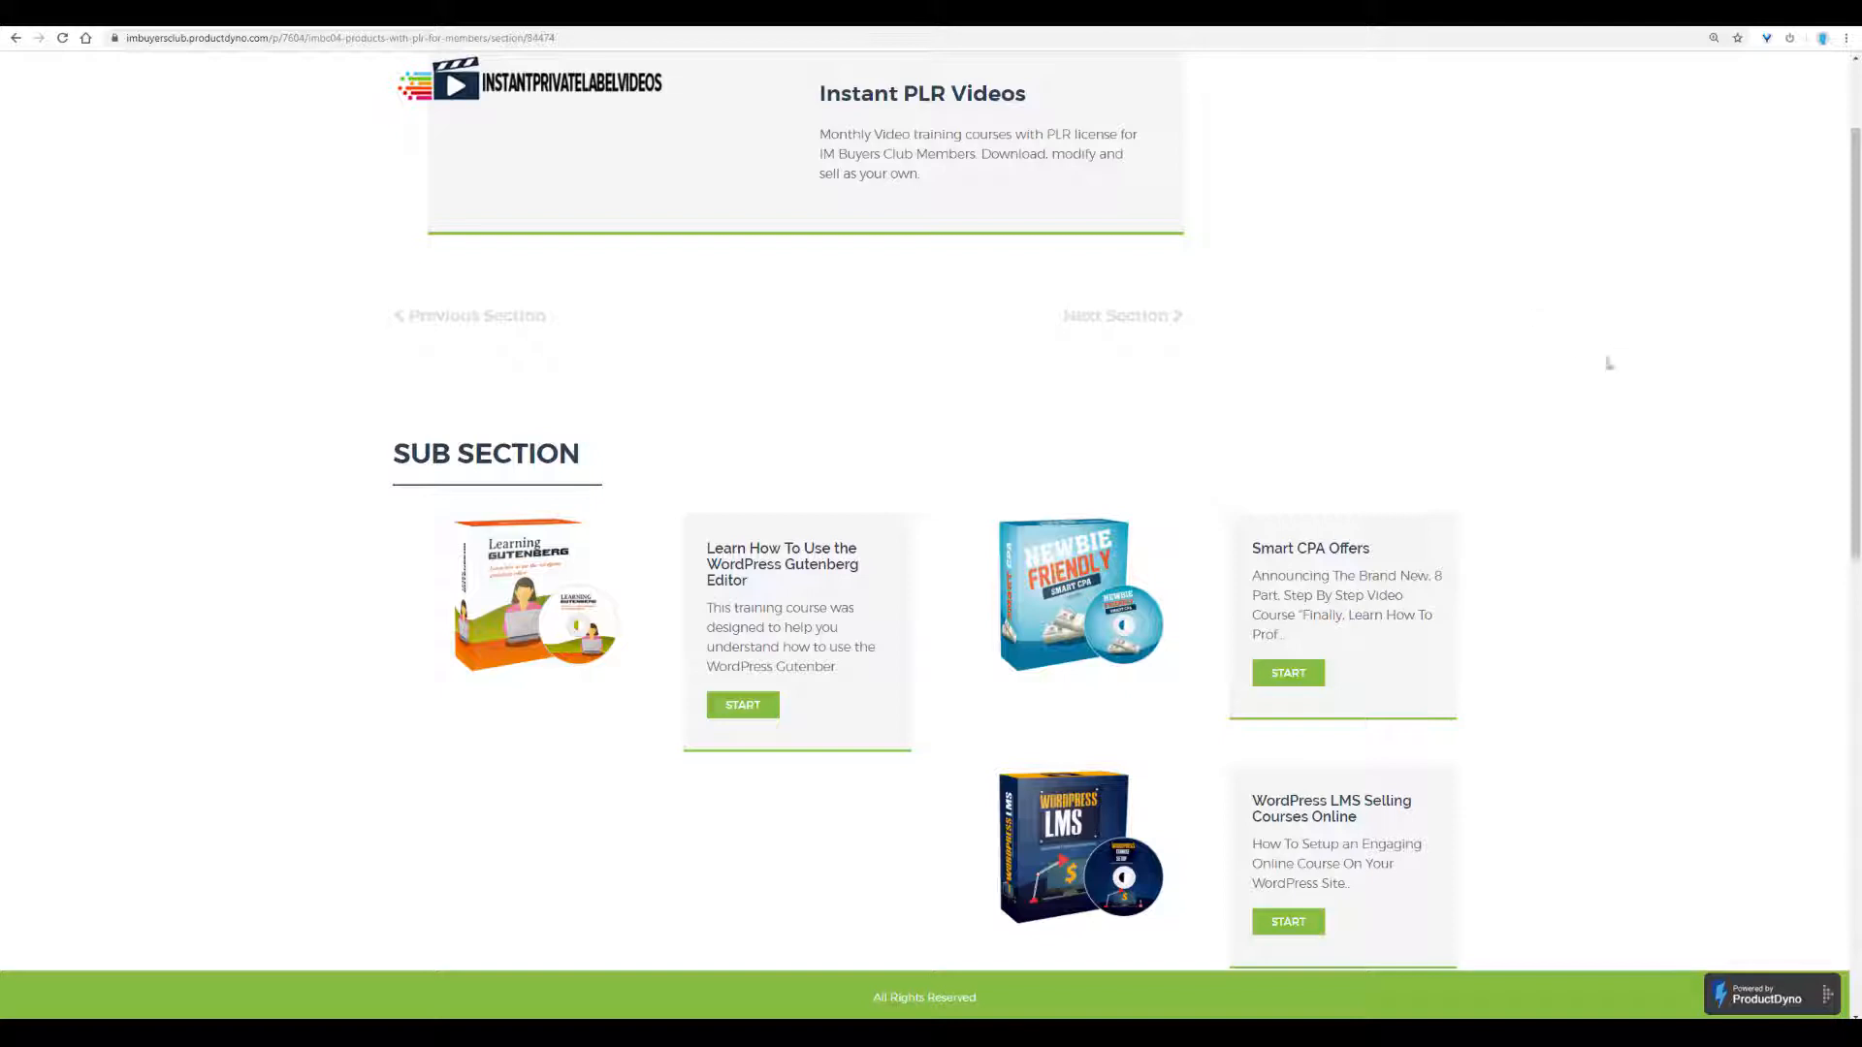
scroll("down", 3)
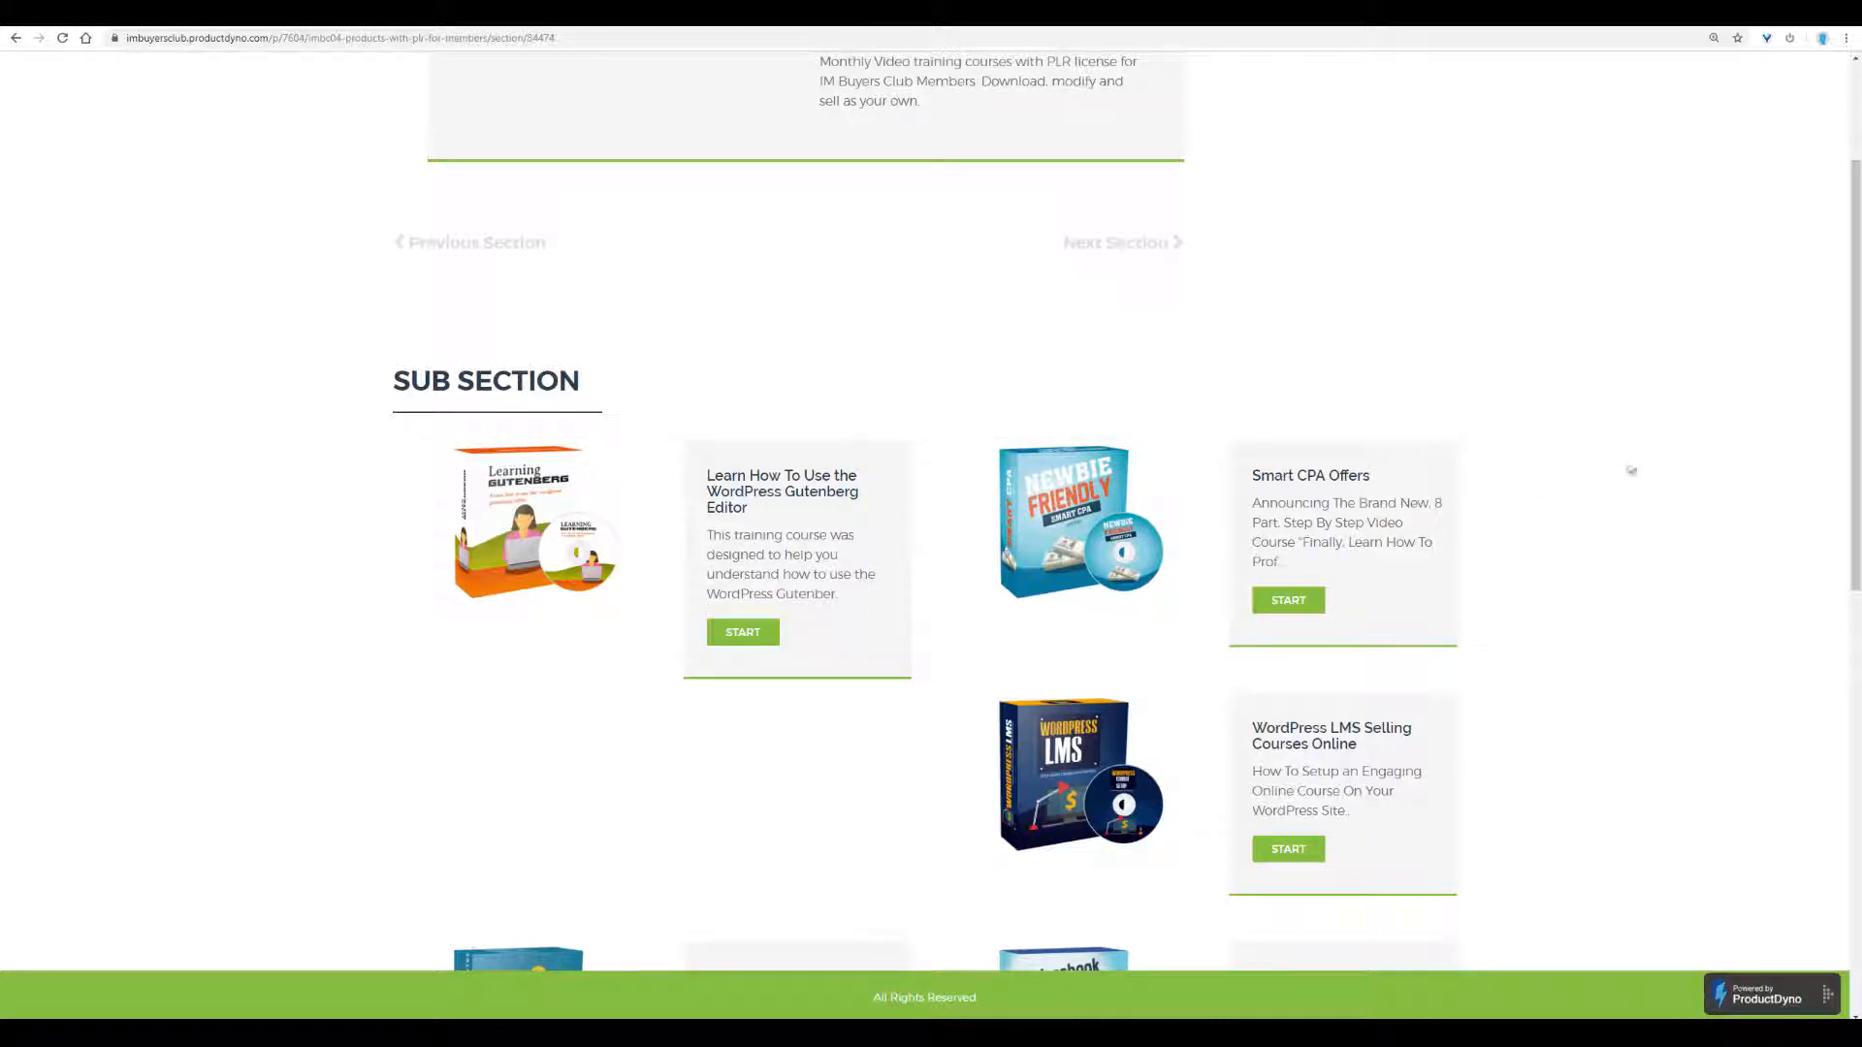
mouse_move(1422, 416)
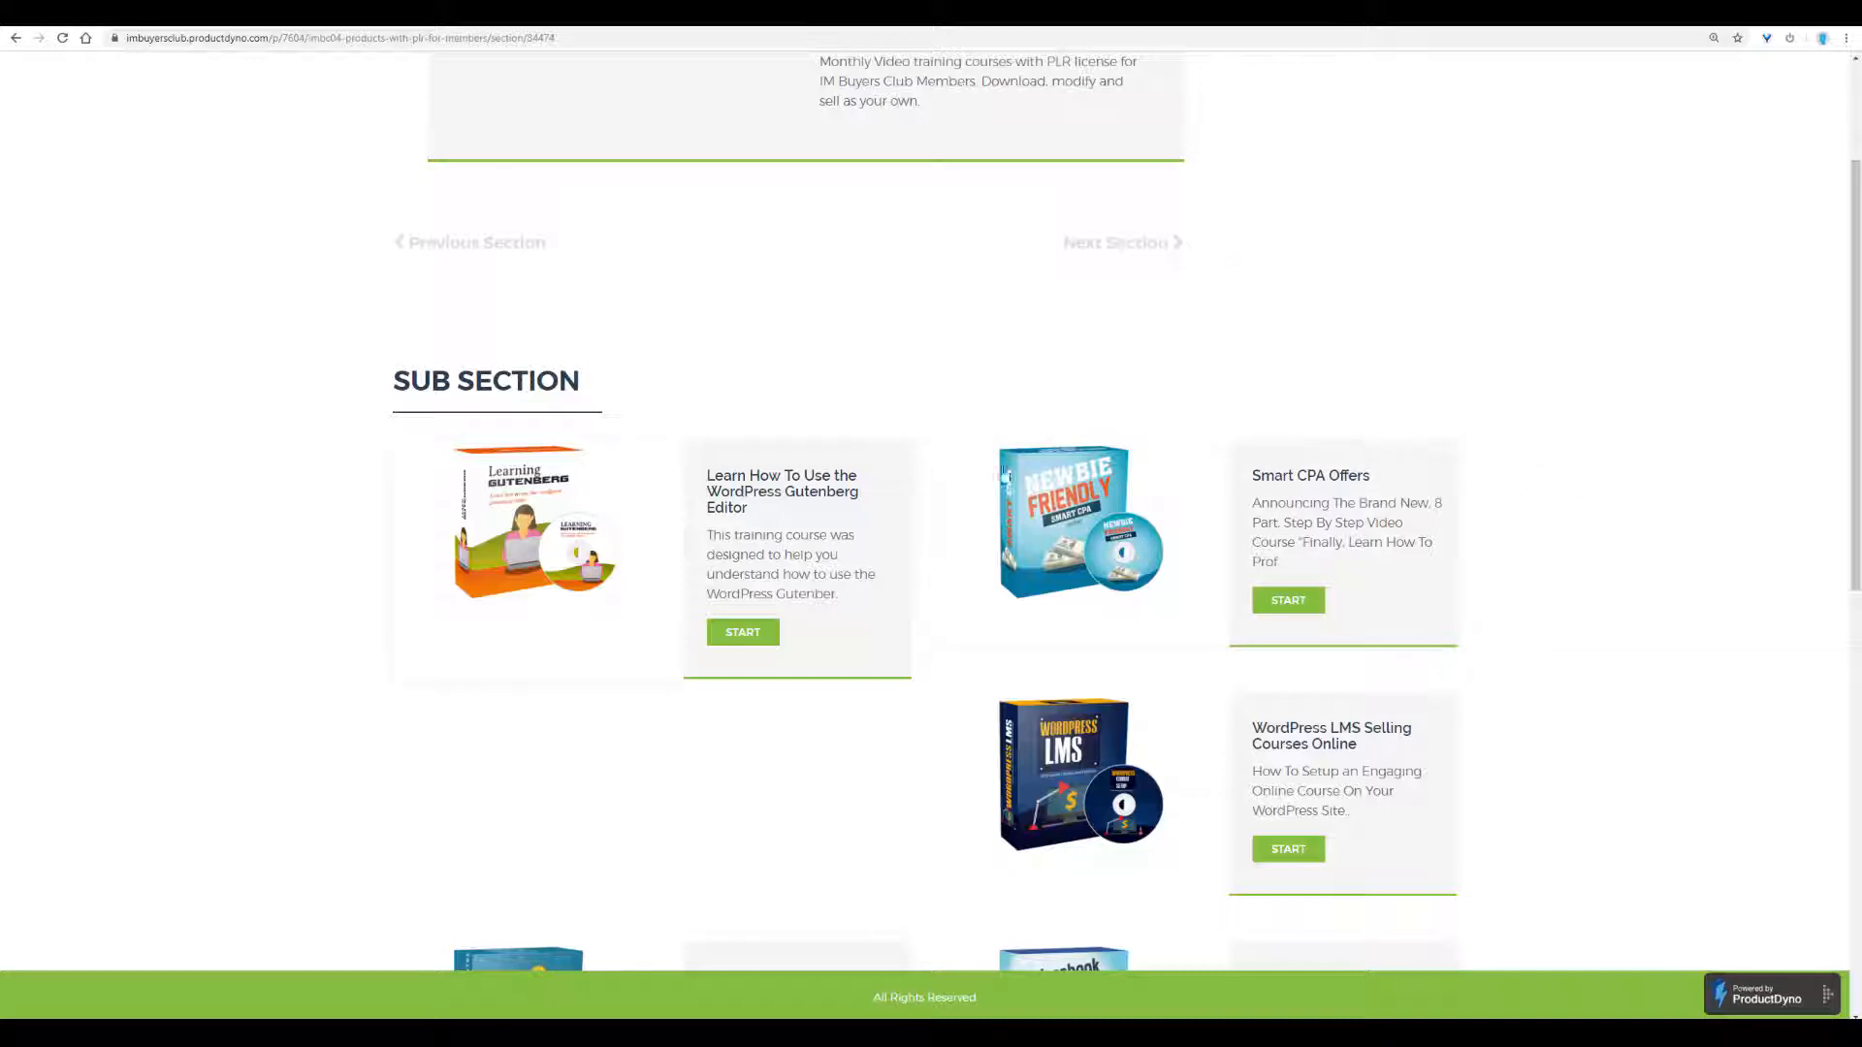
mouse_move(263, 520)
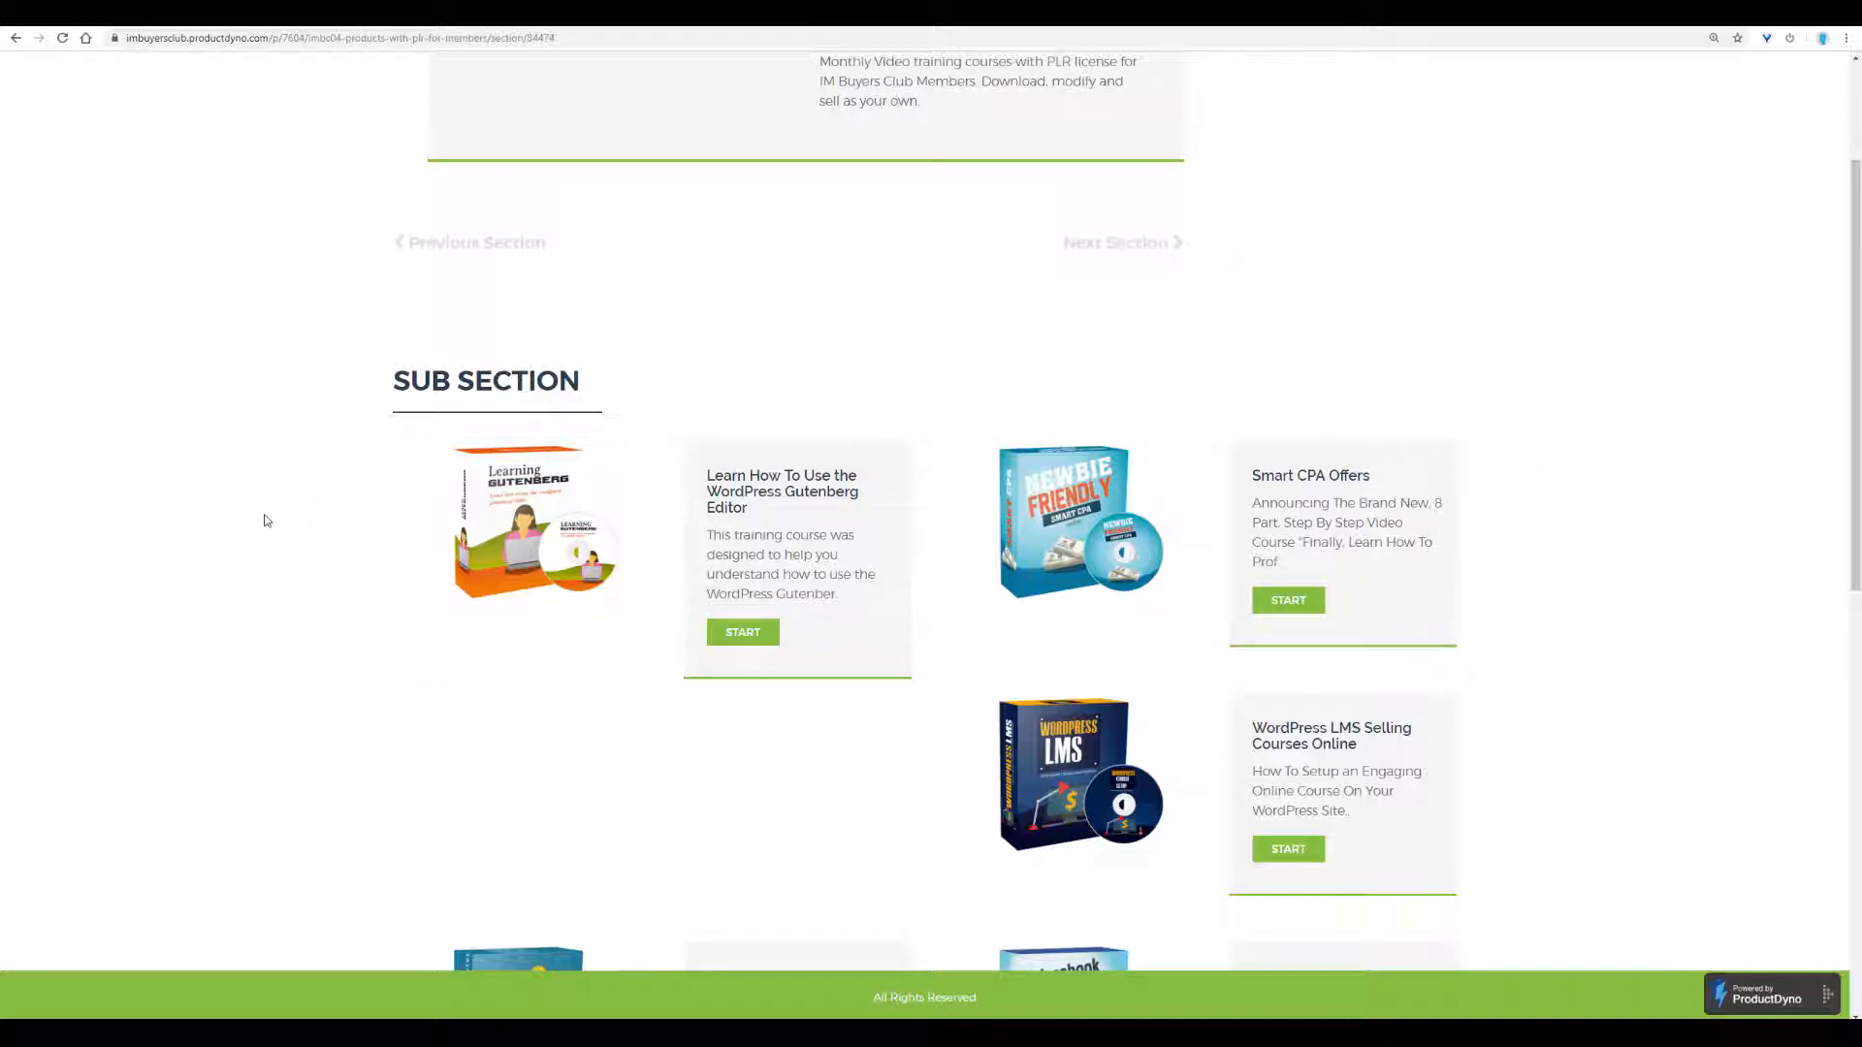
mouse_move(269, 521)
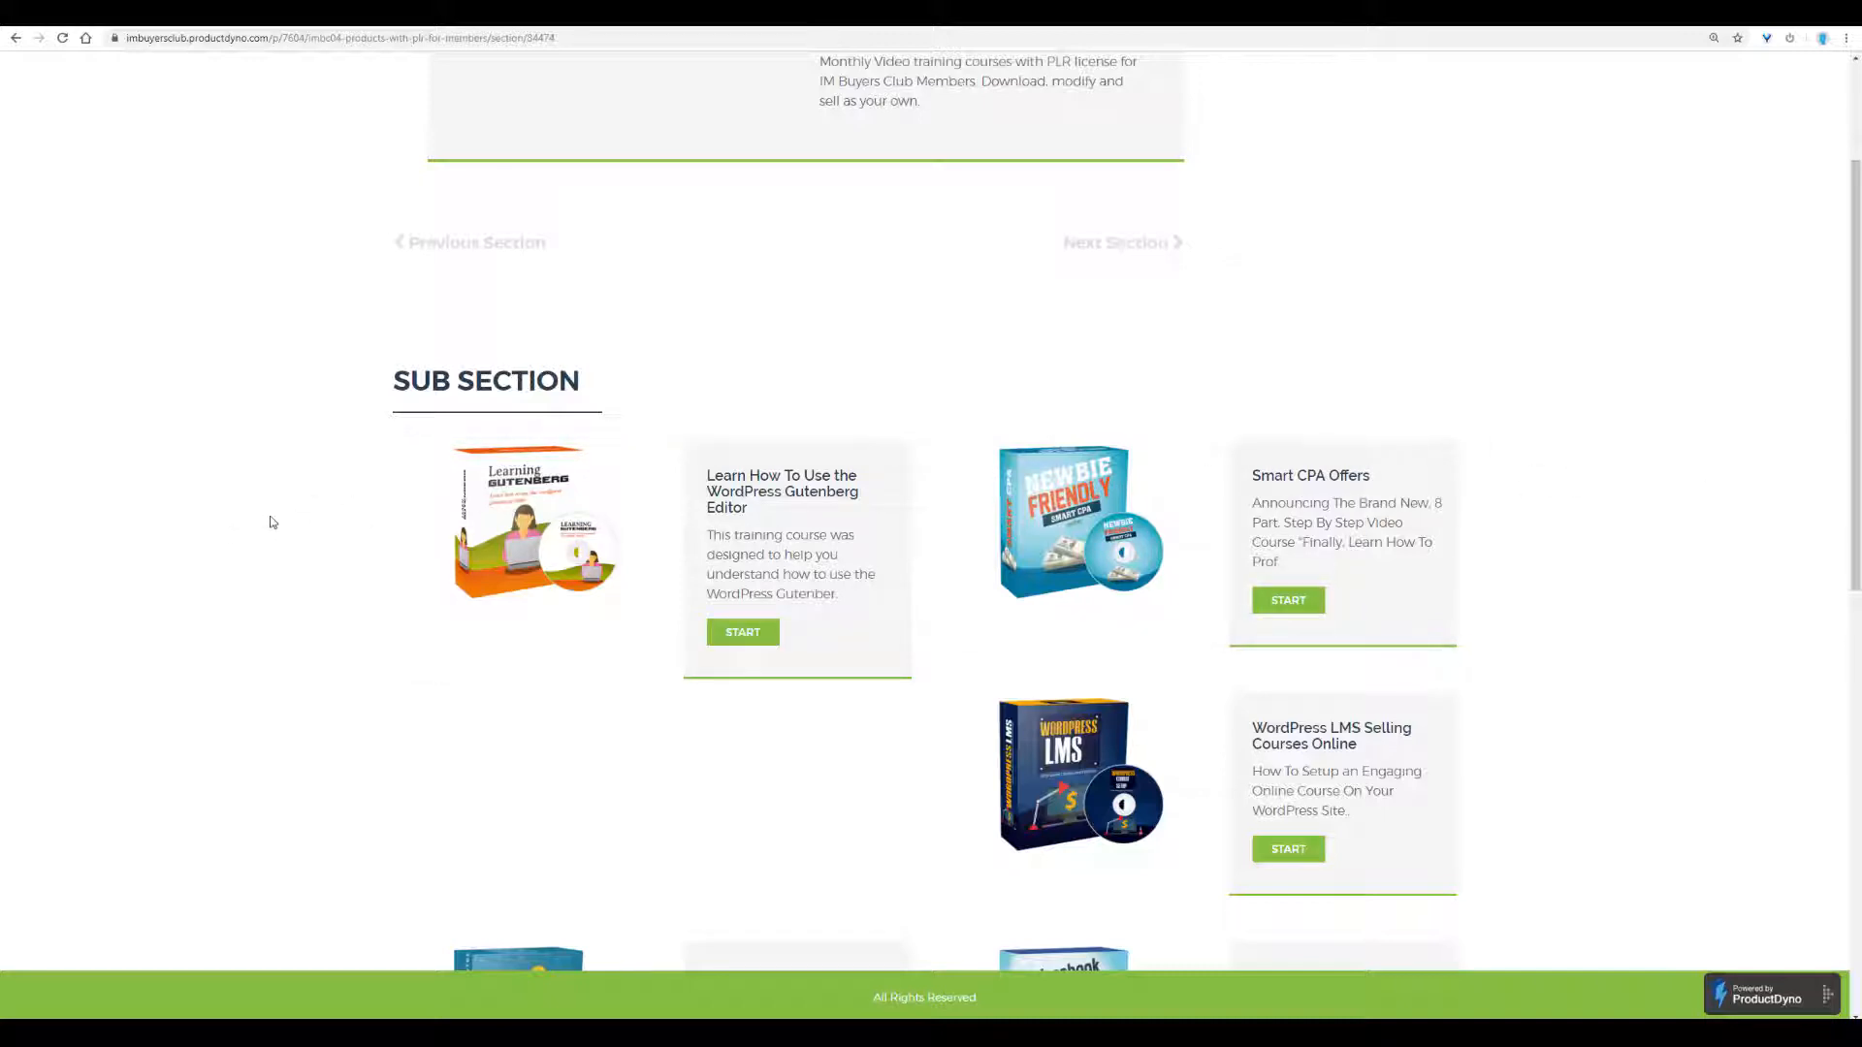
mouse_move(1701, 477)
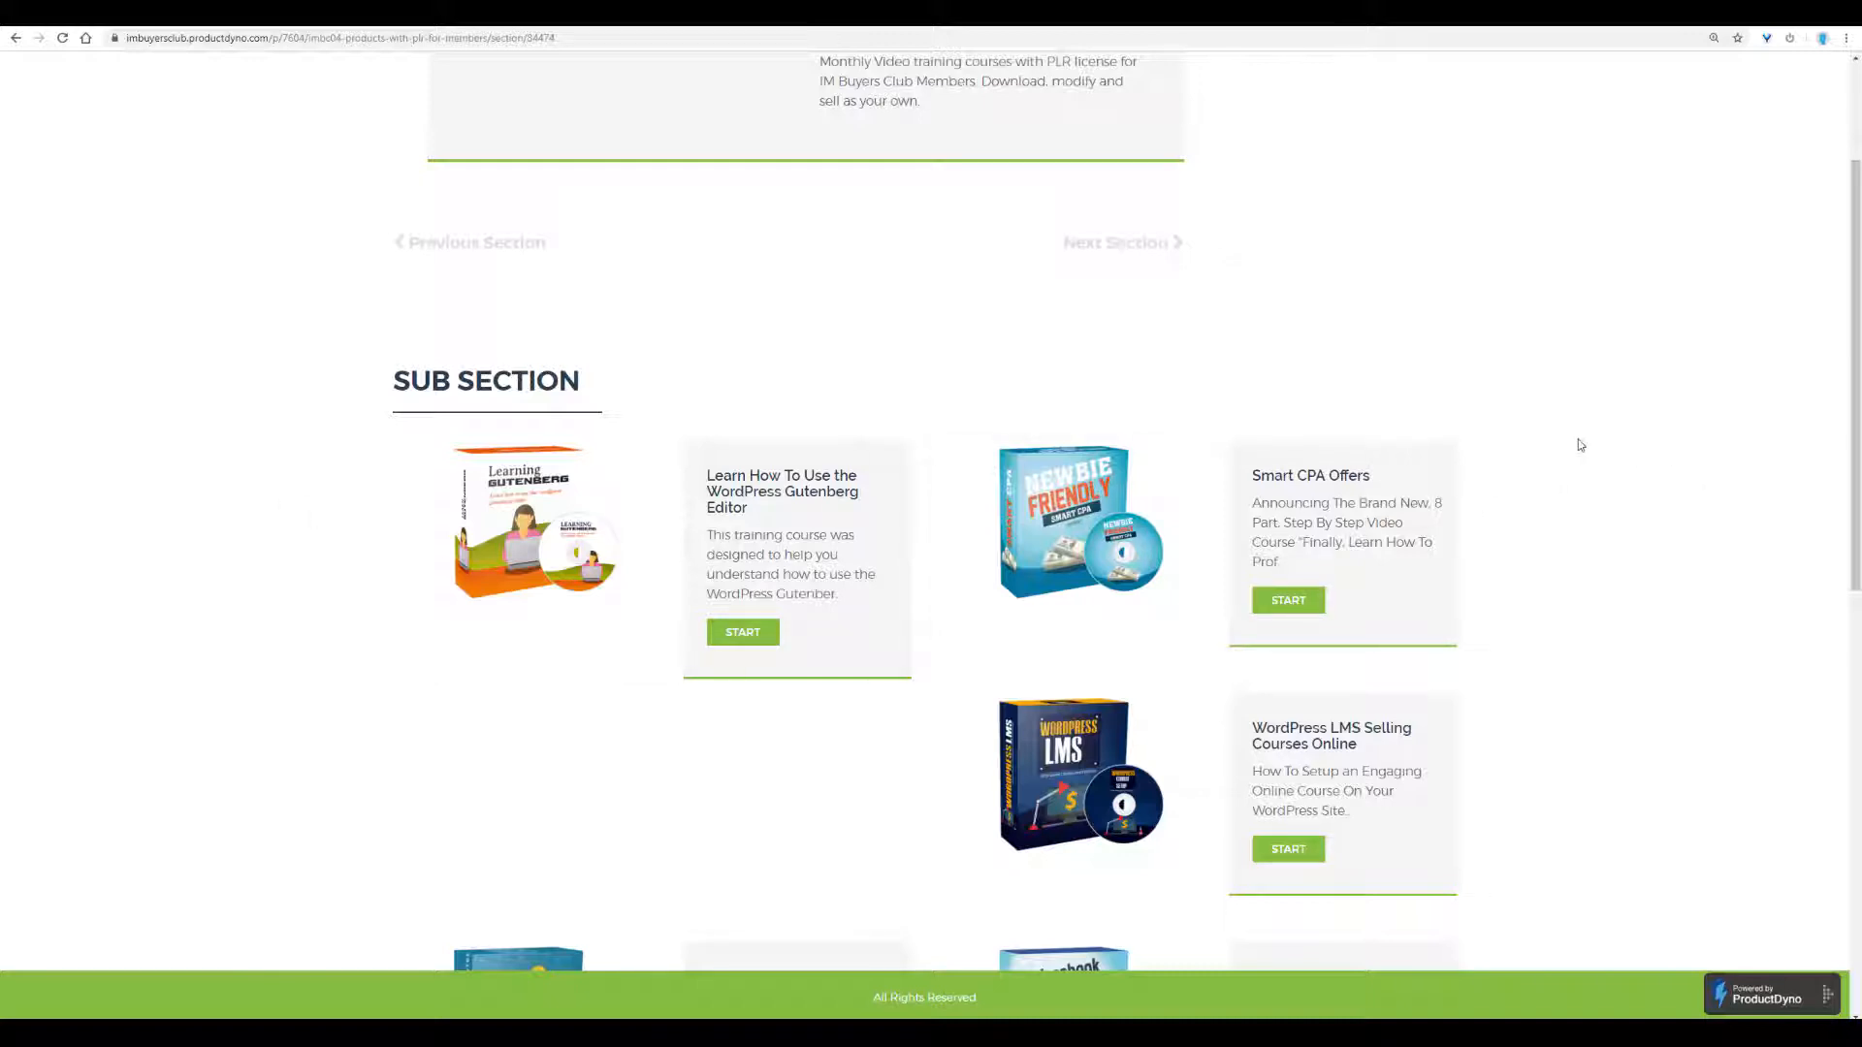
scroll("down", 3)
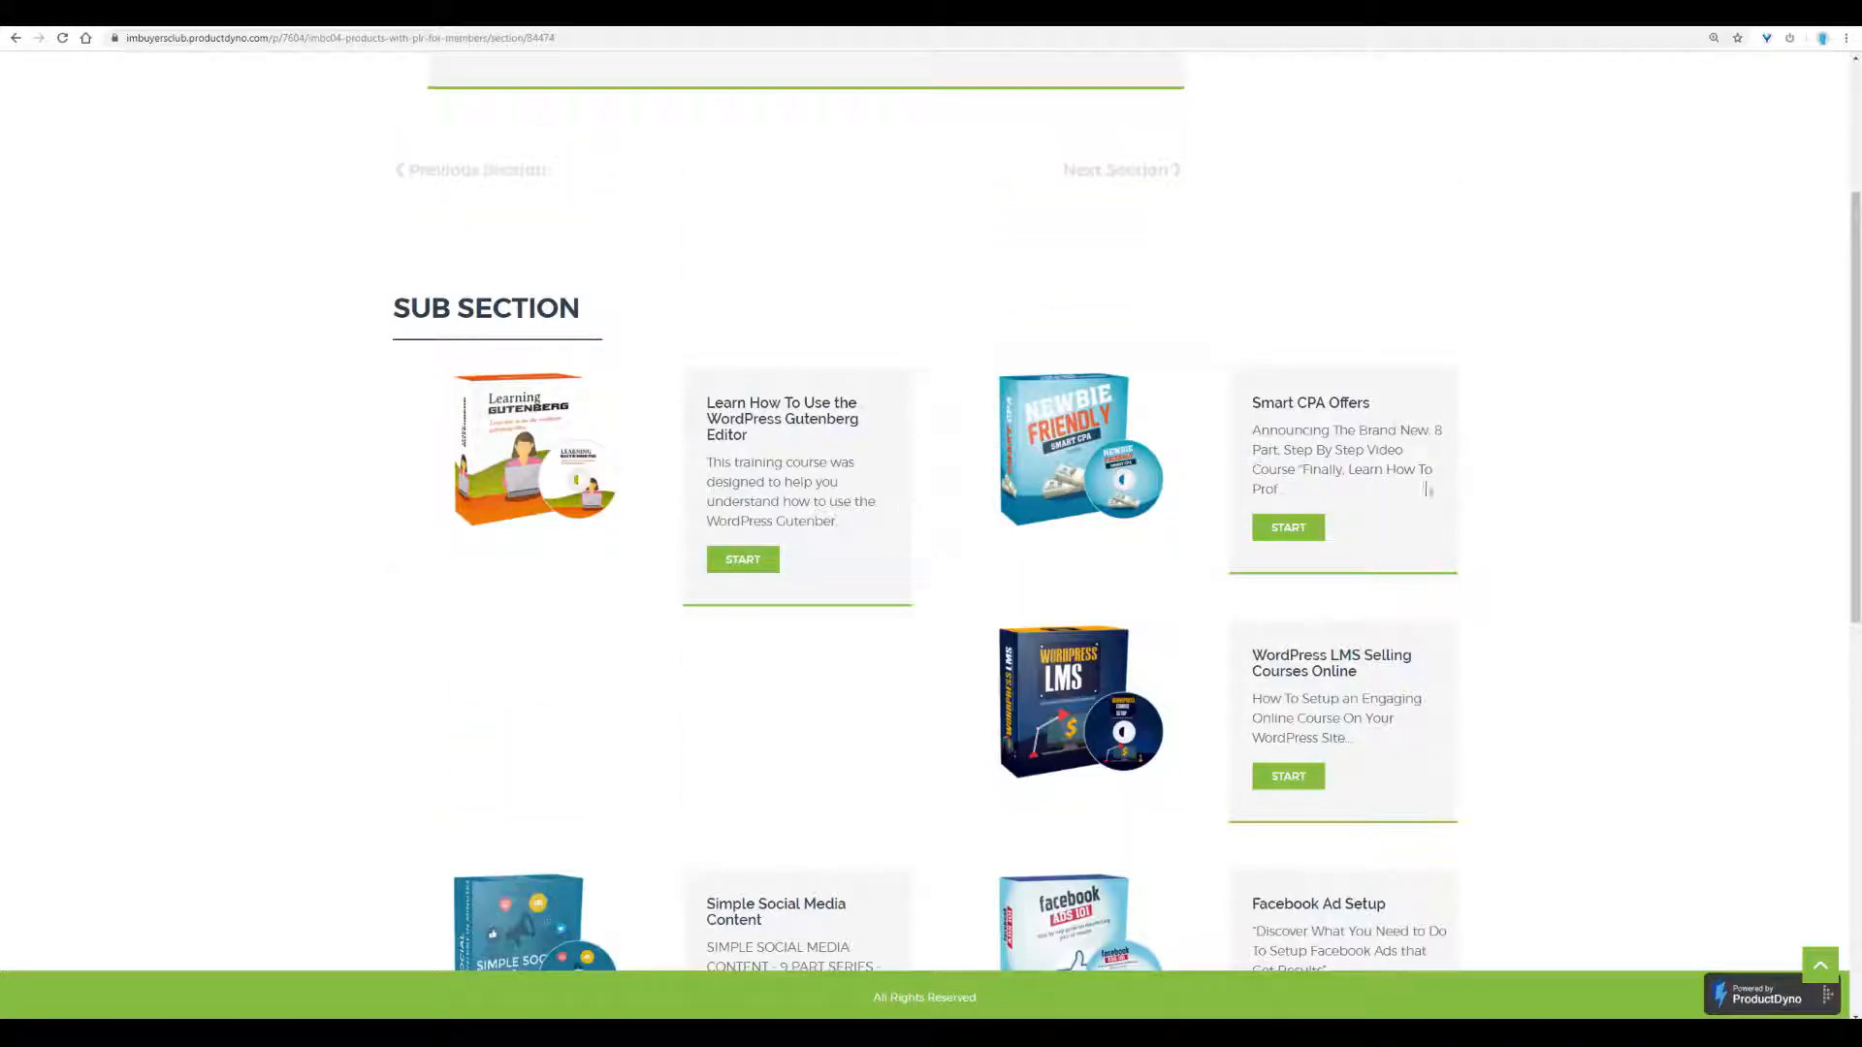
left_click(743, 559)
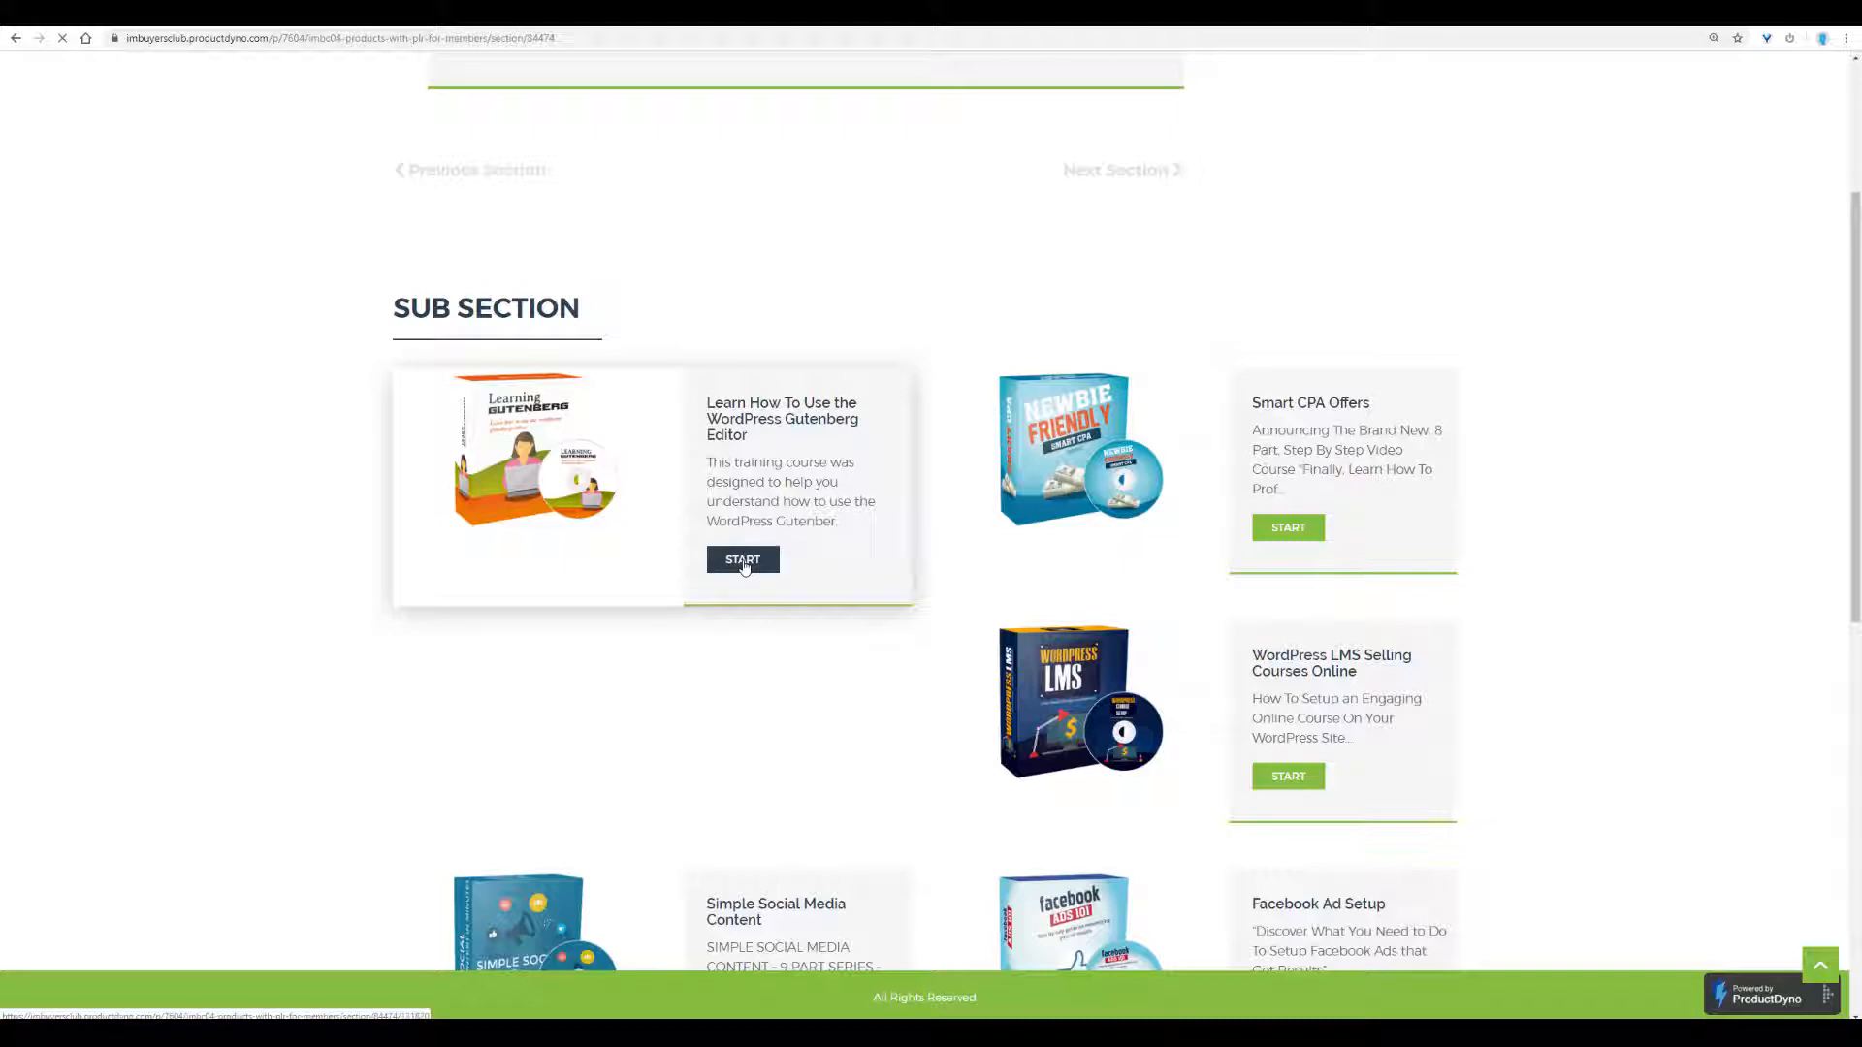
left_click(743, 559)
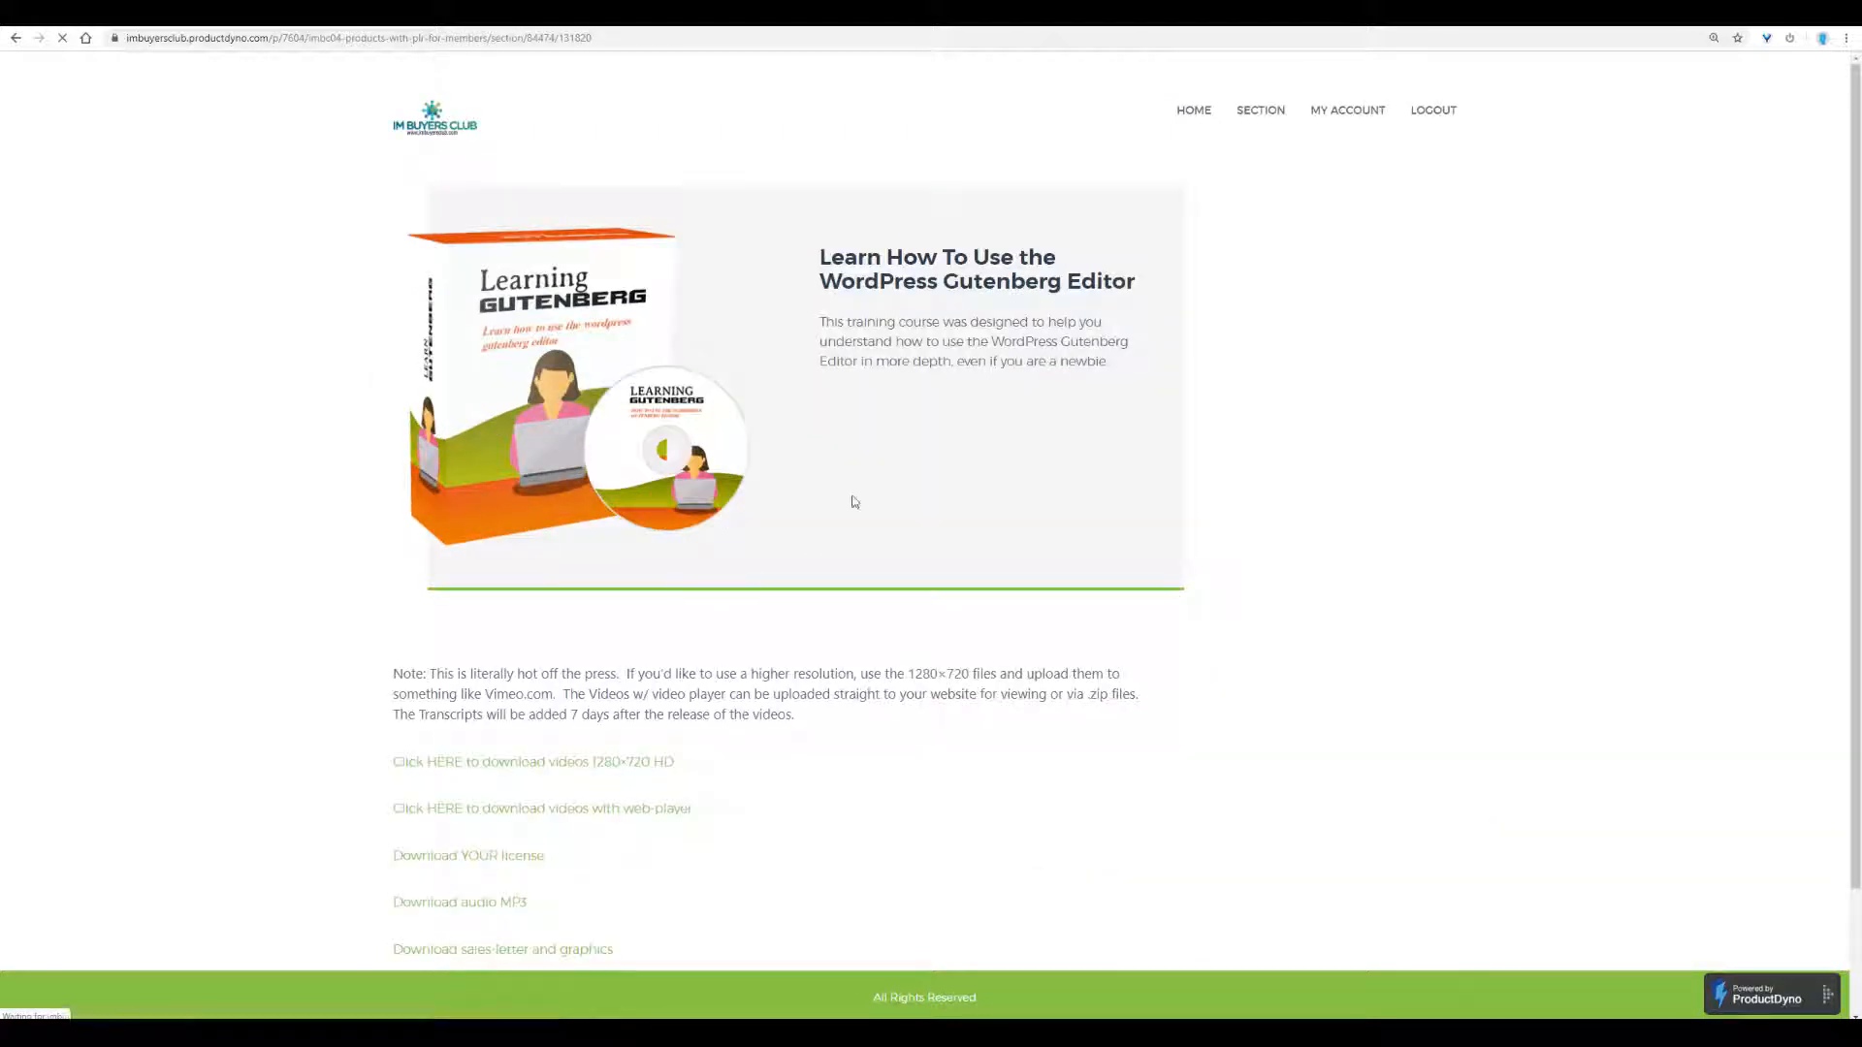
scroll("down", 3)
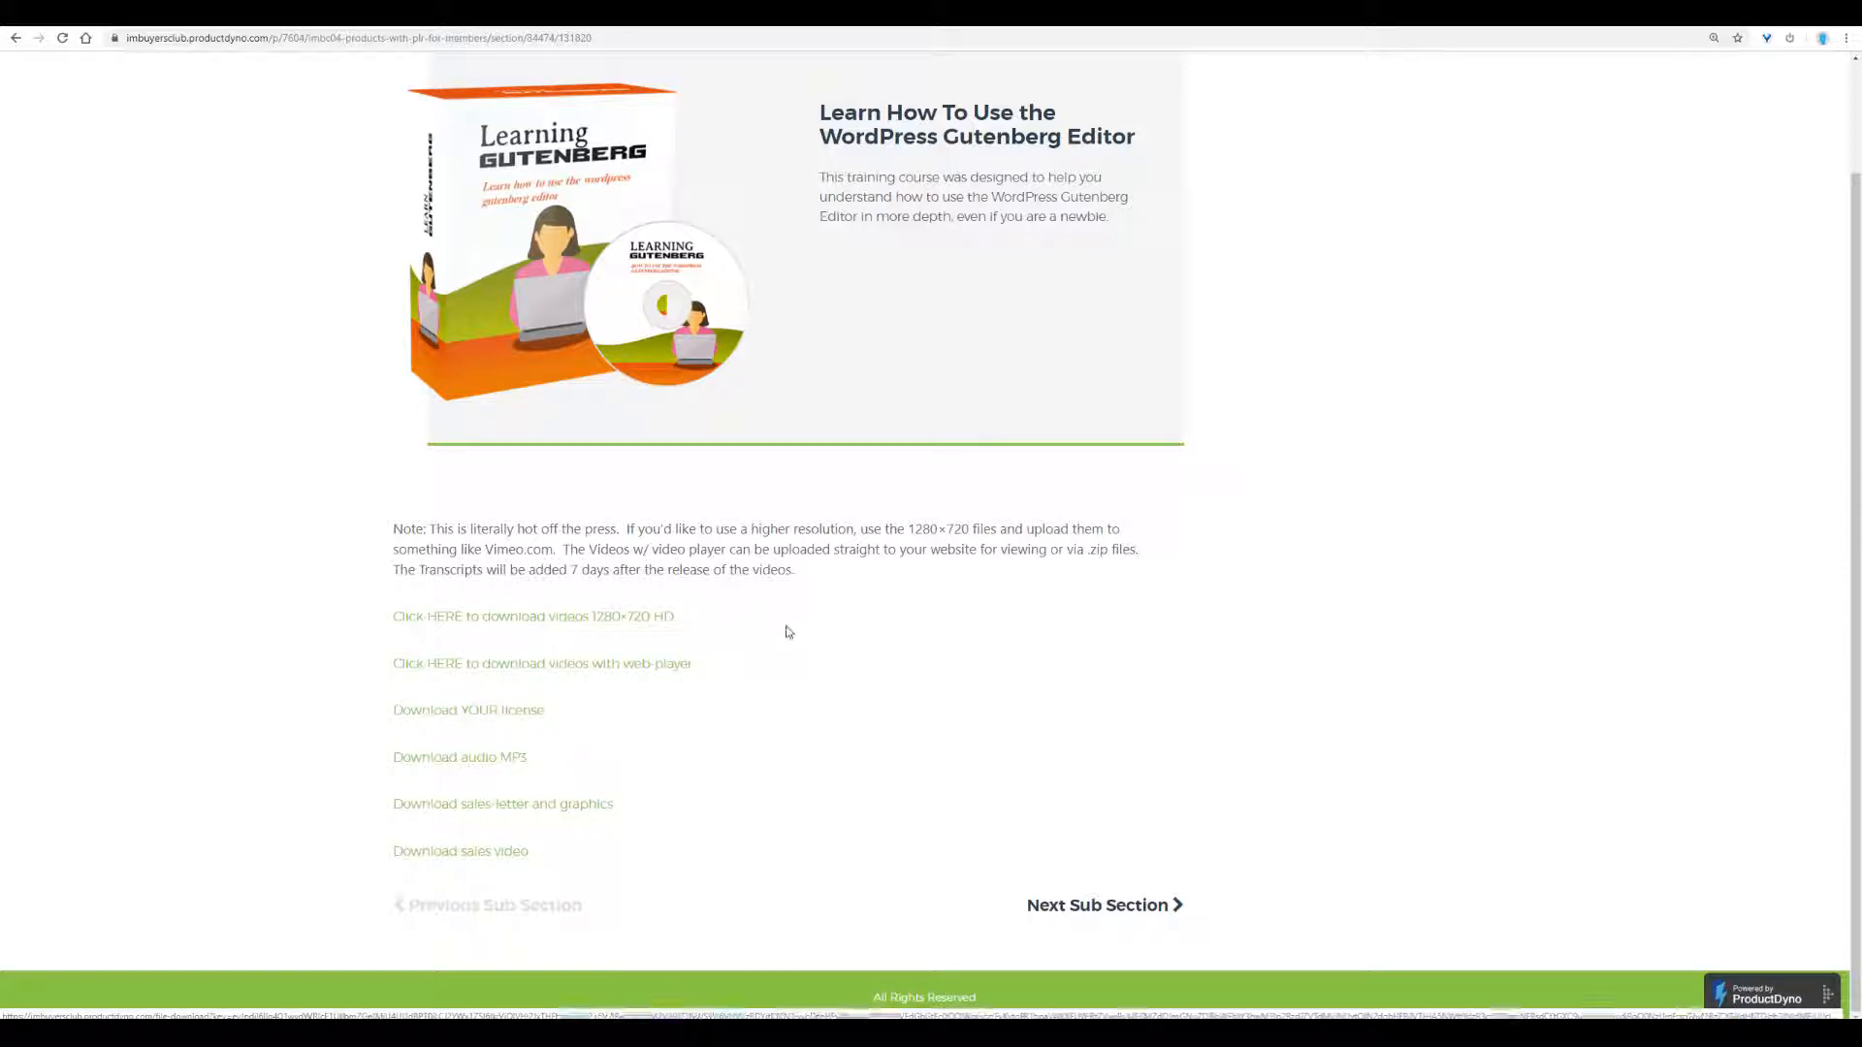
scroll("down", 3)
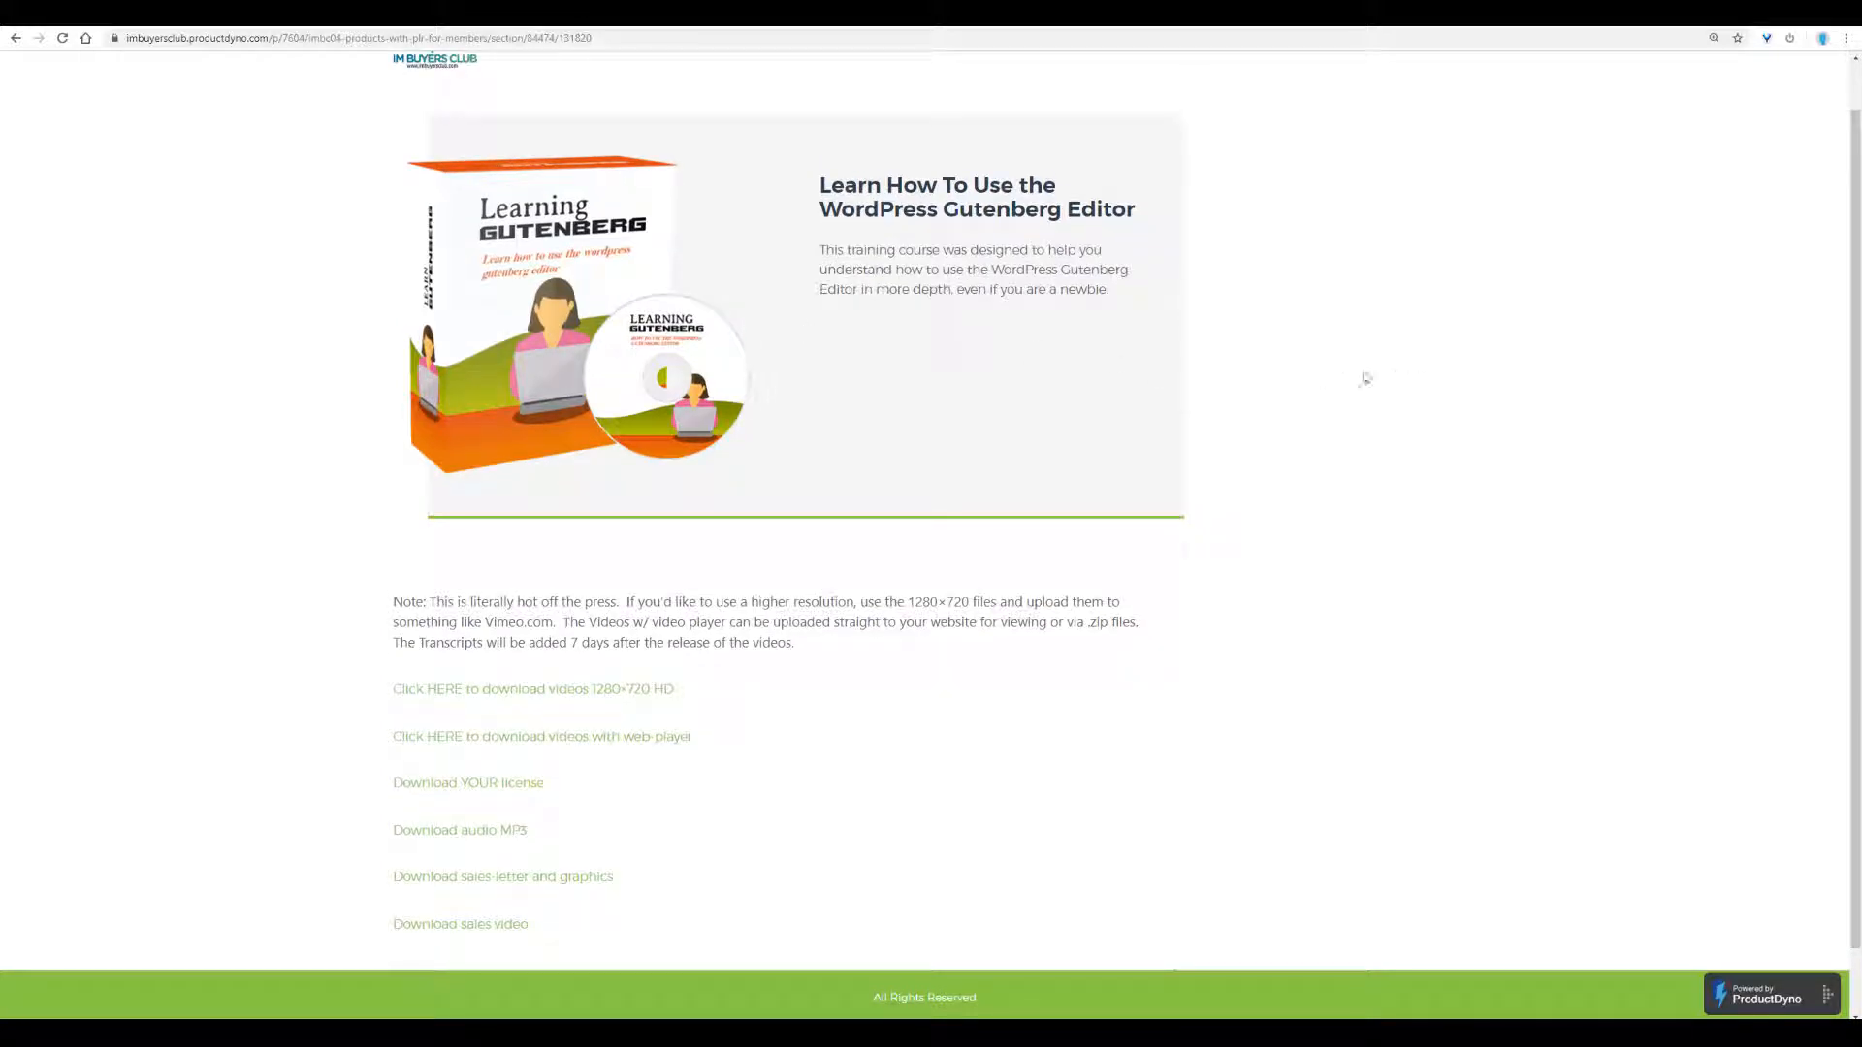
mouse_move(848, 679)
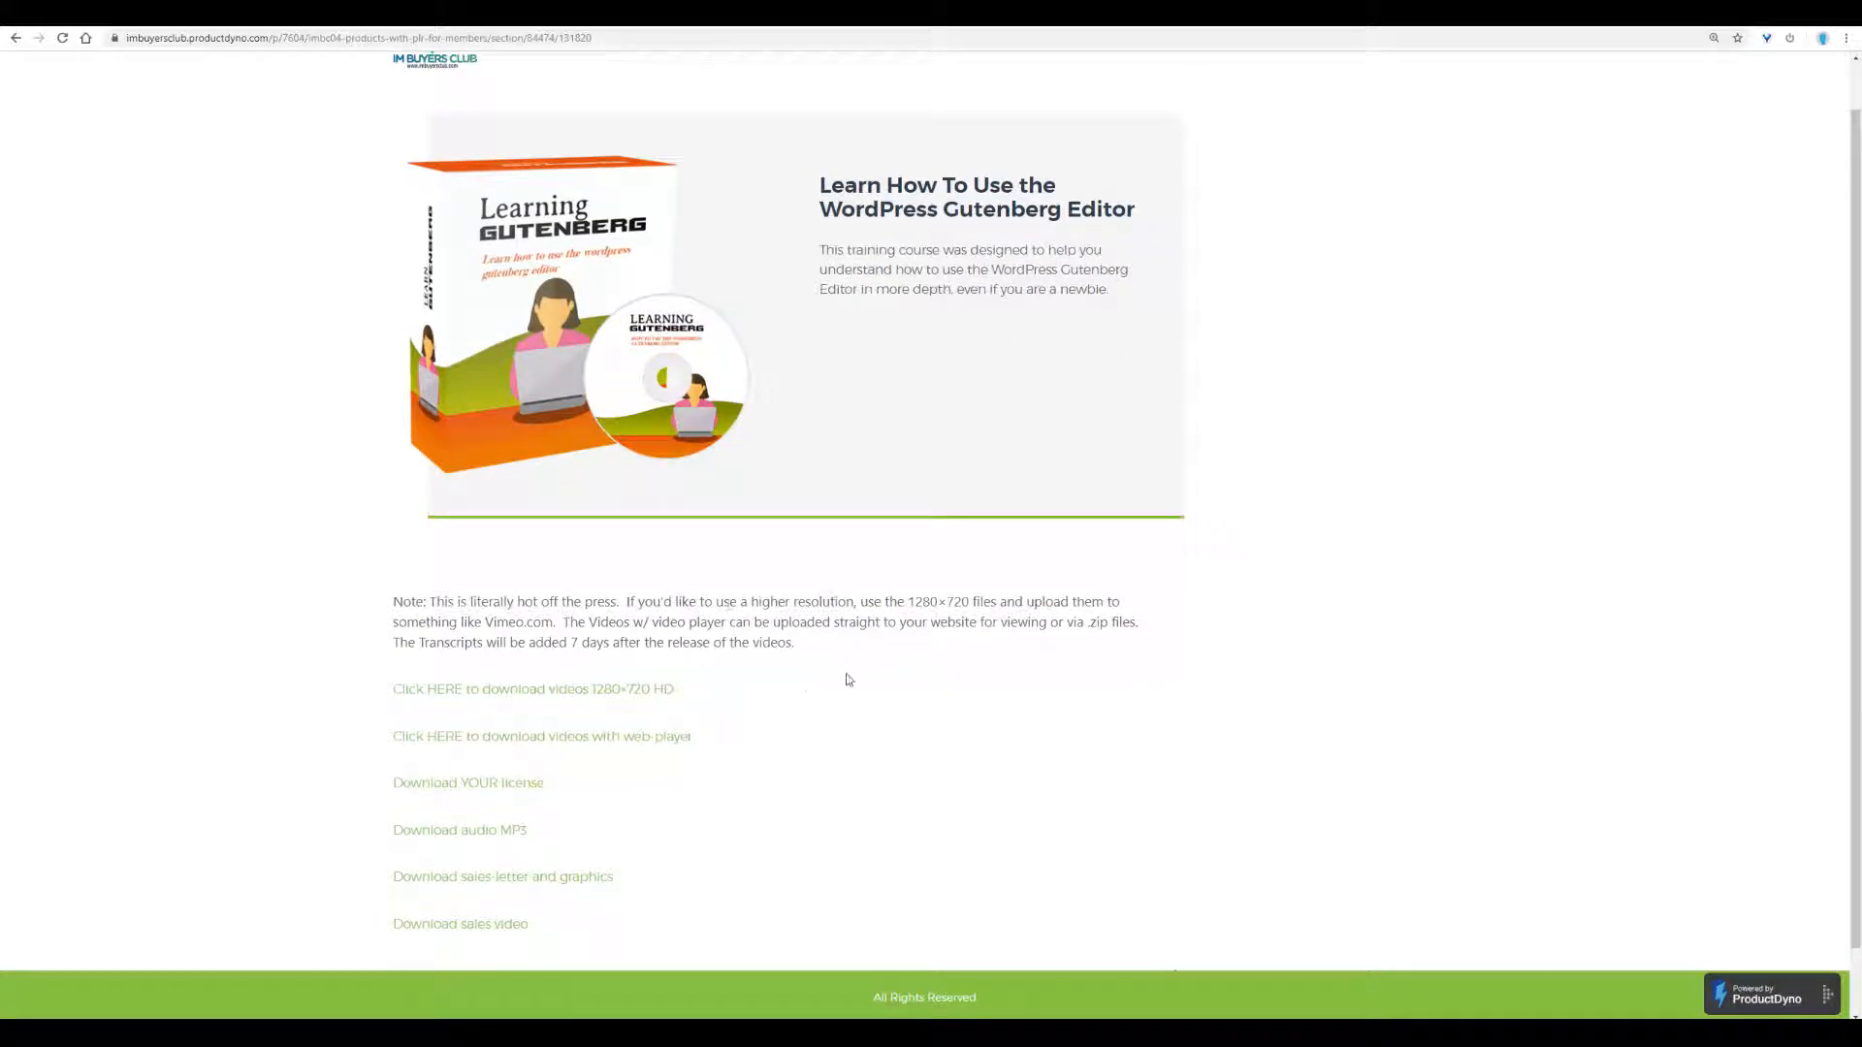
scroll("down", 3)
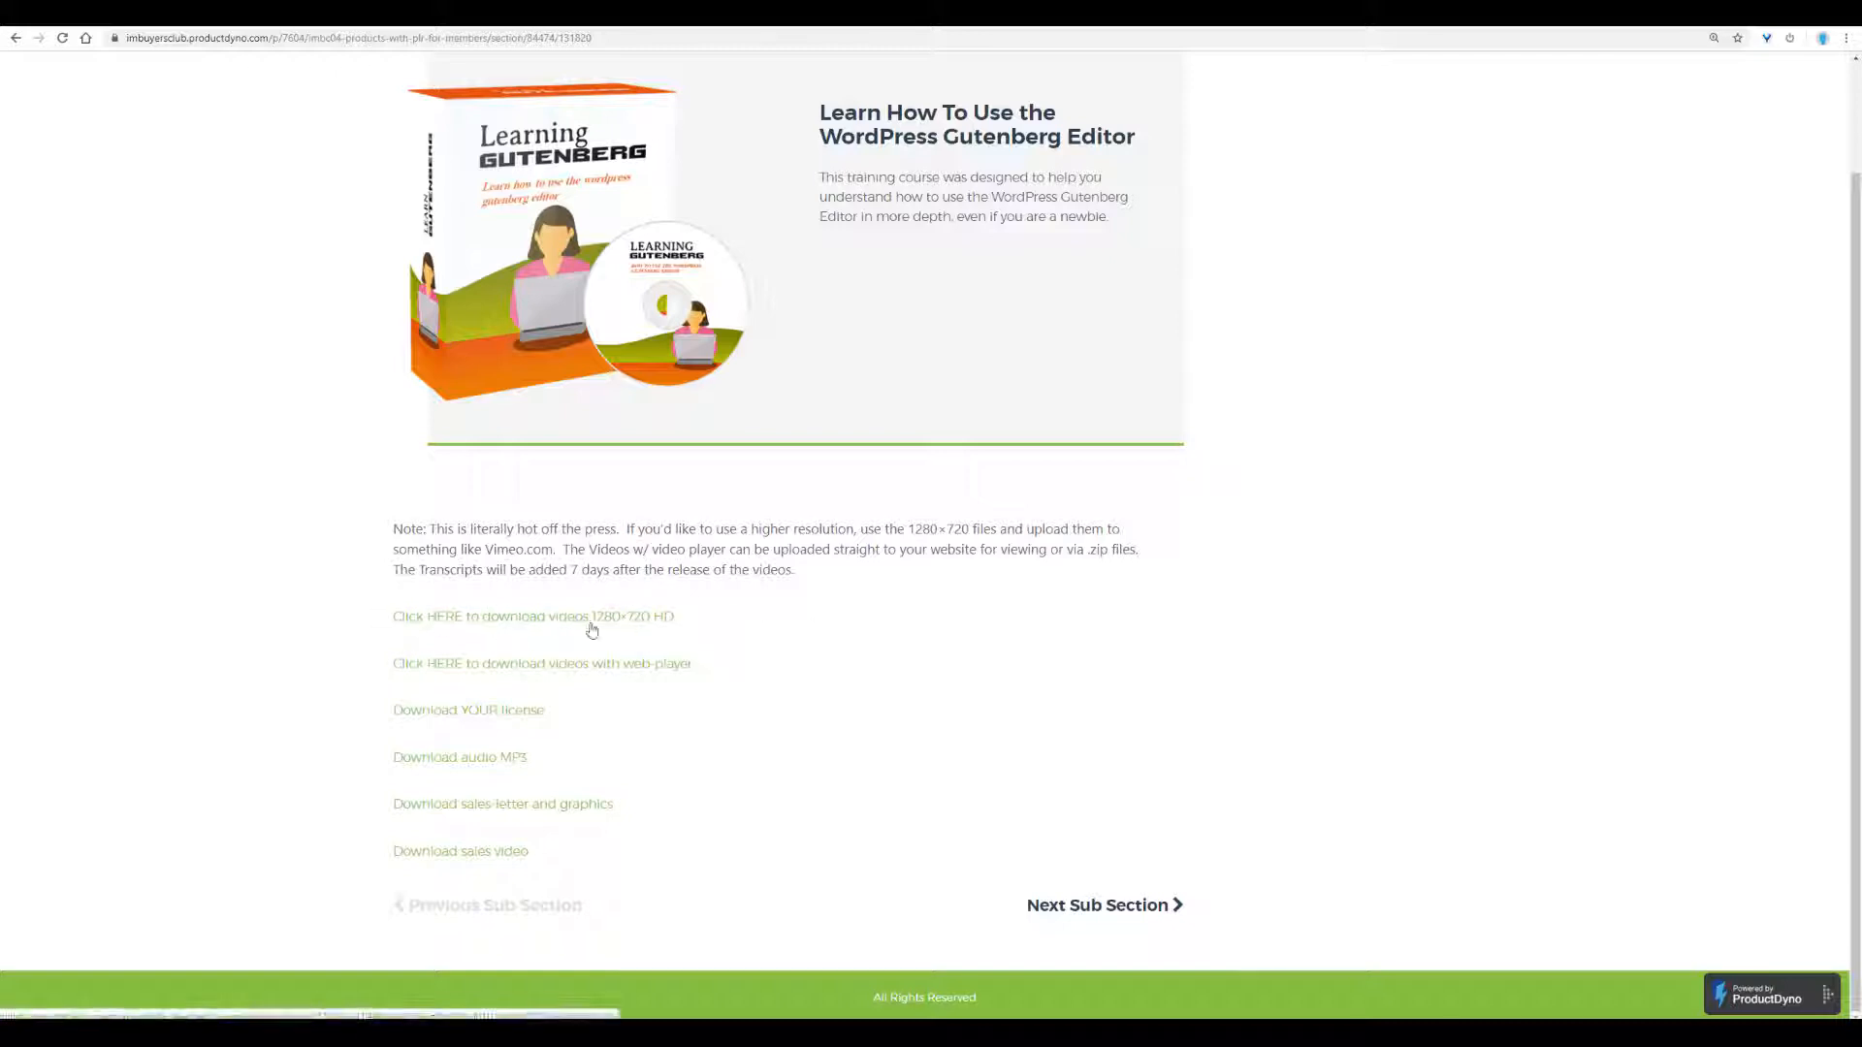
mouse_move(254, 621)
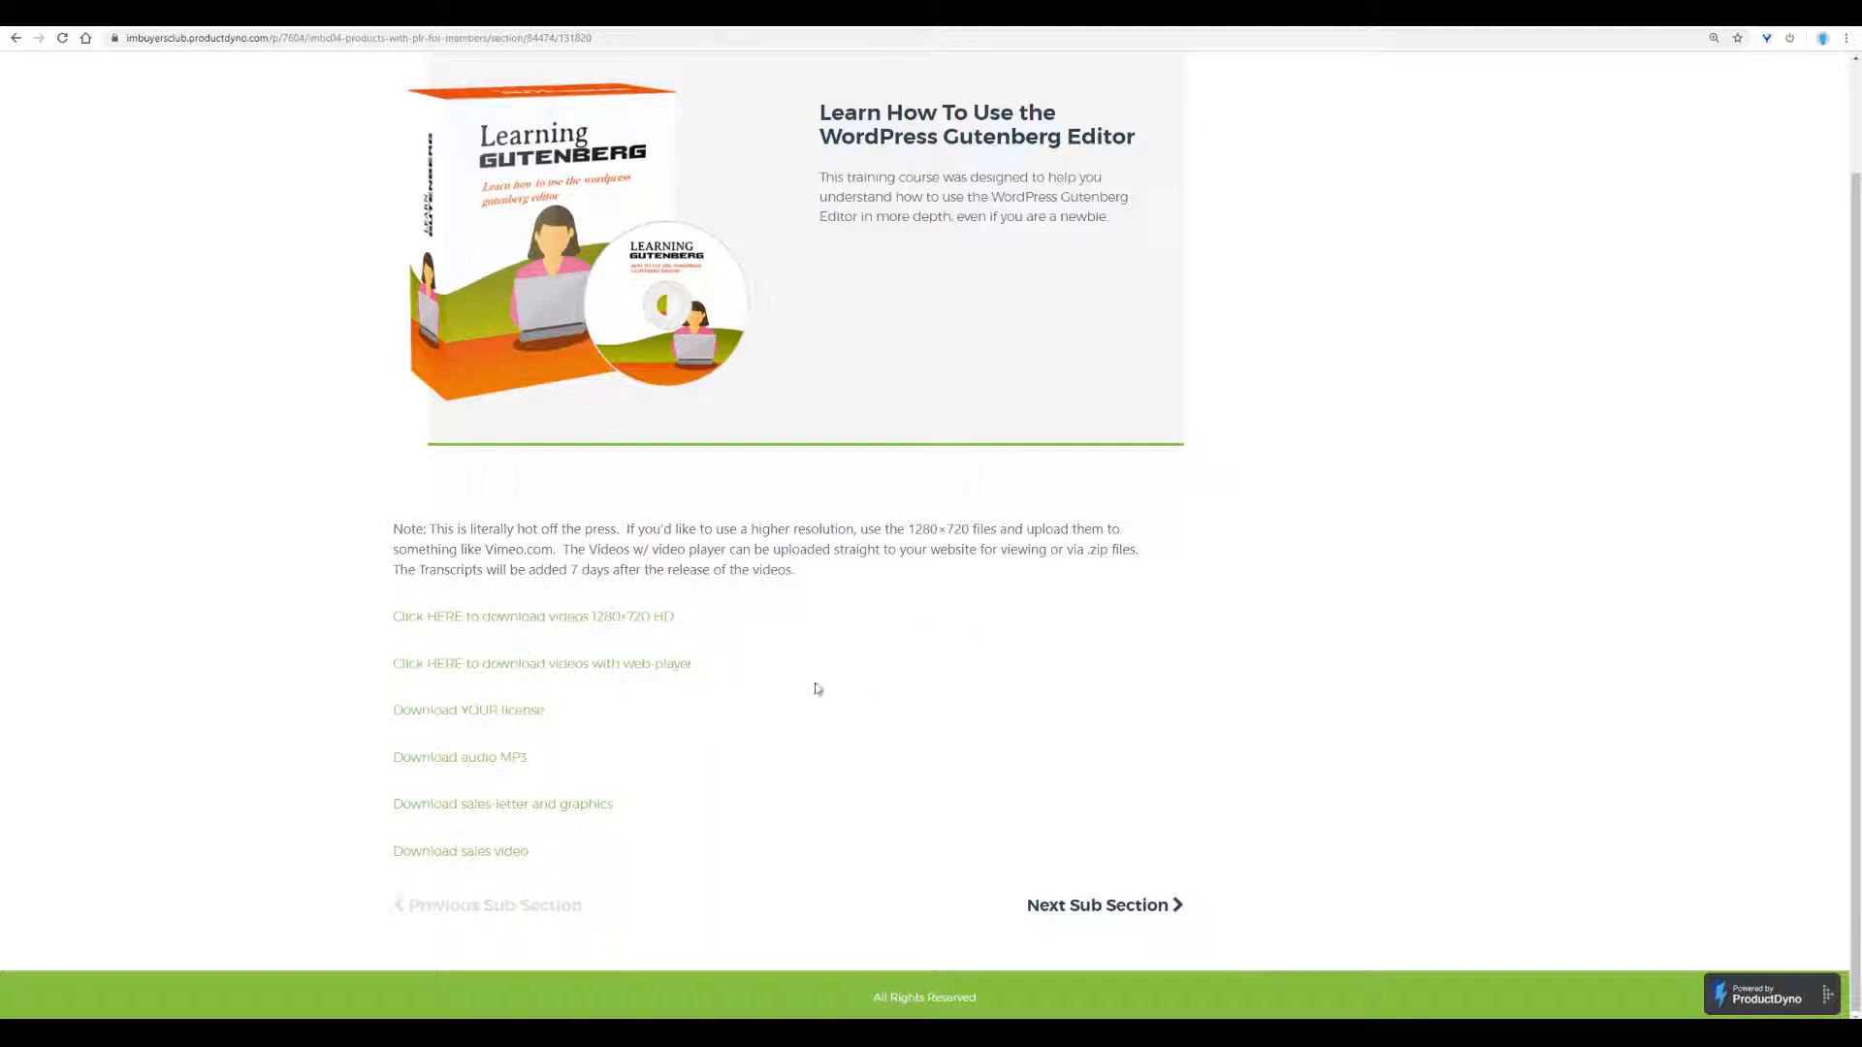
mouse_move(828, 648)
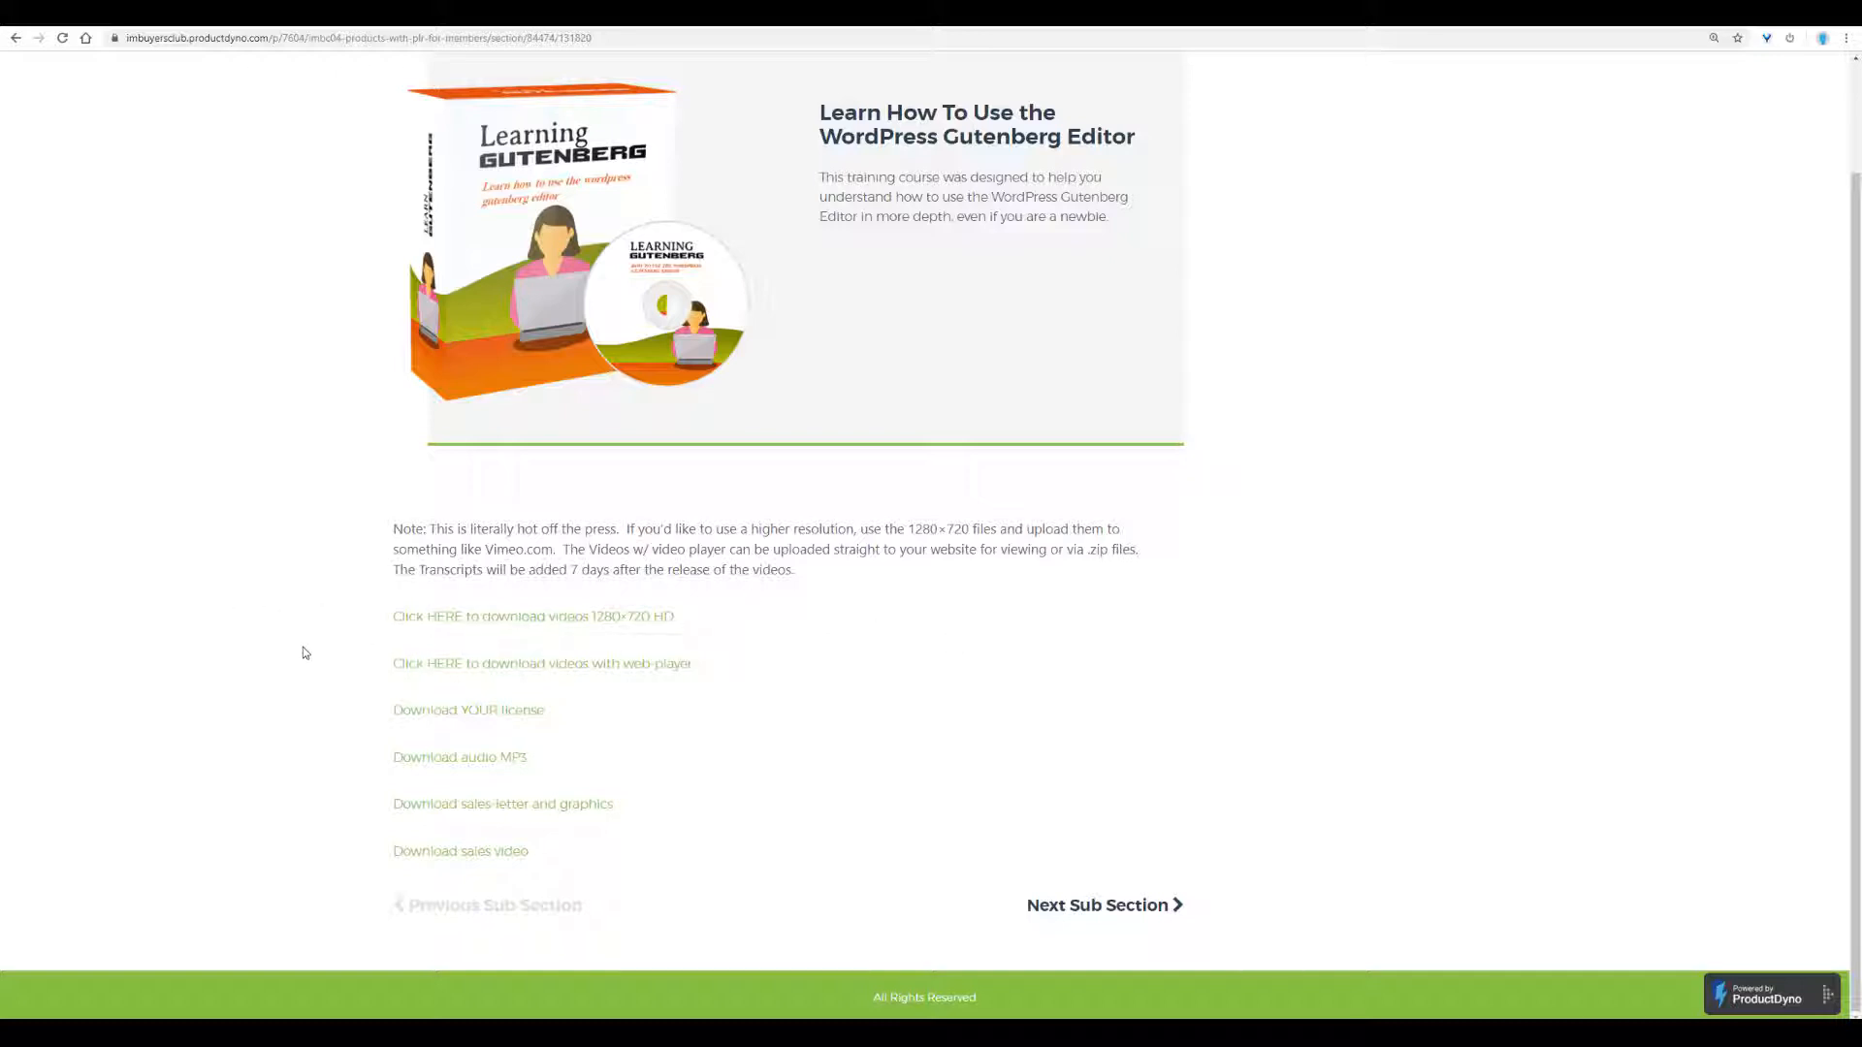
mouse_move(551, 635)
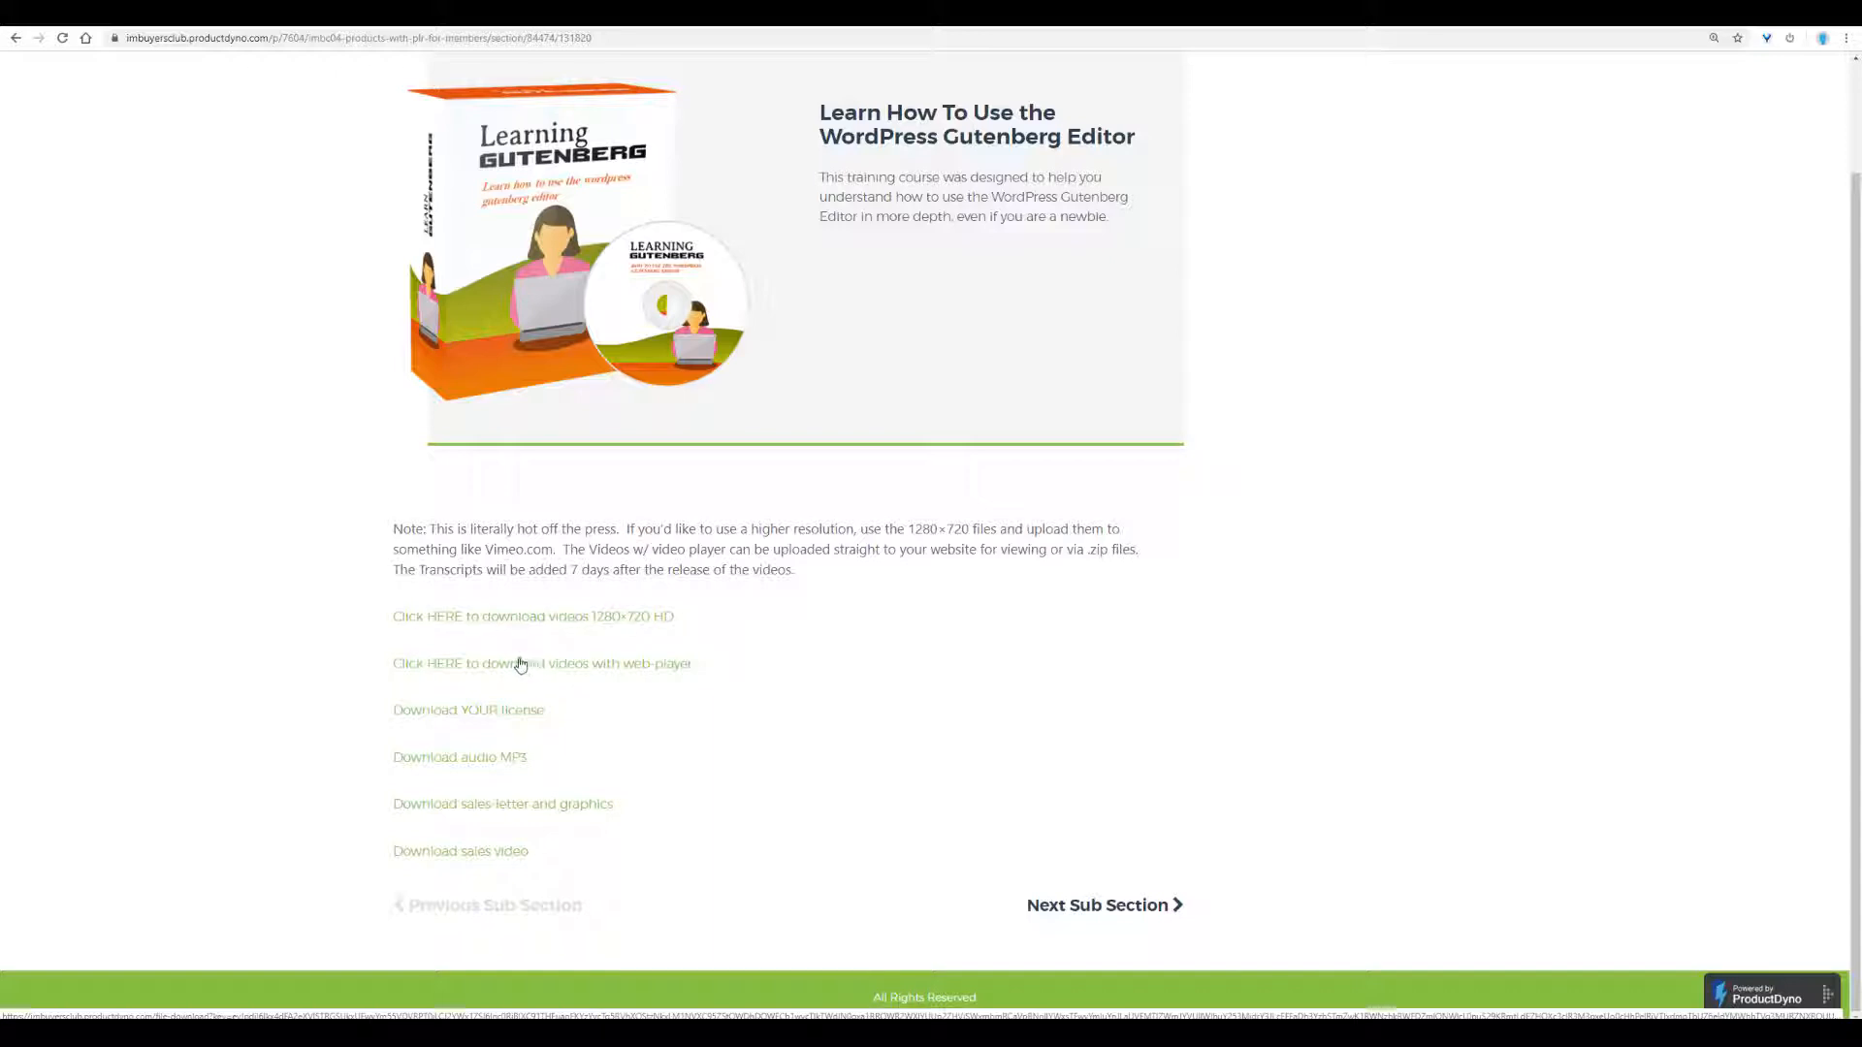
mouse_move(458, 710)
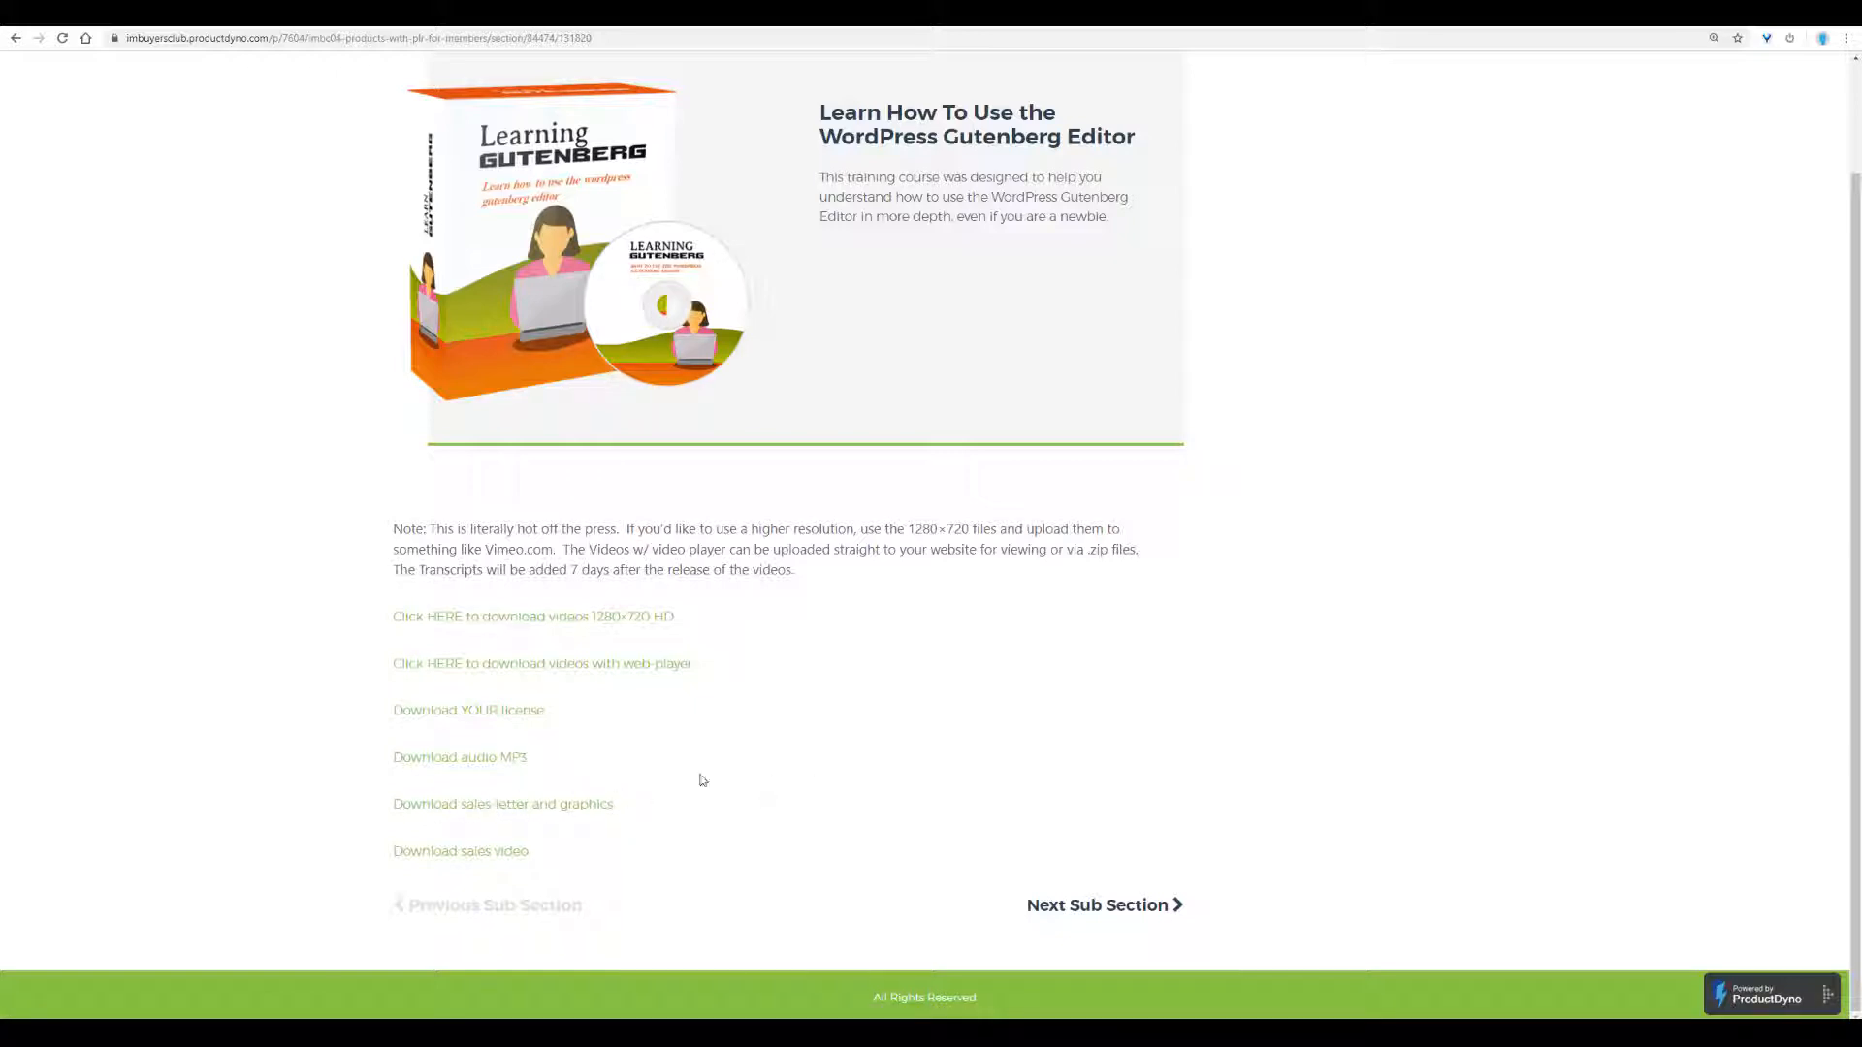
mouse_move(491, 861)
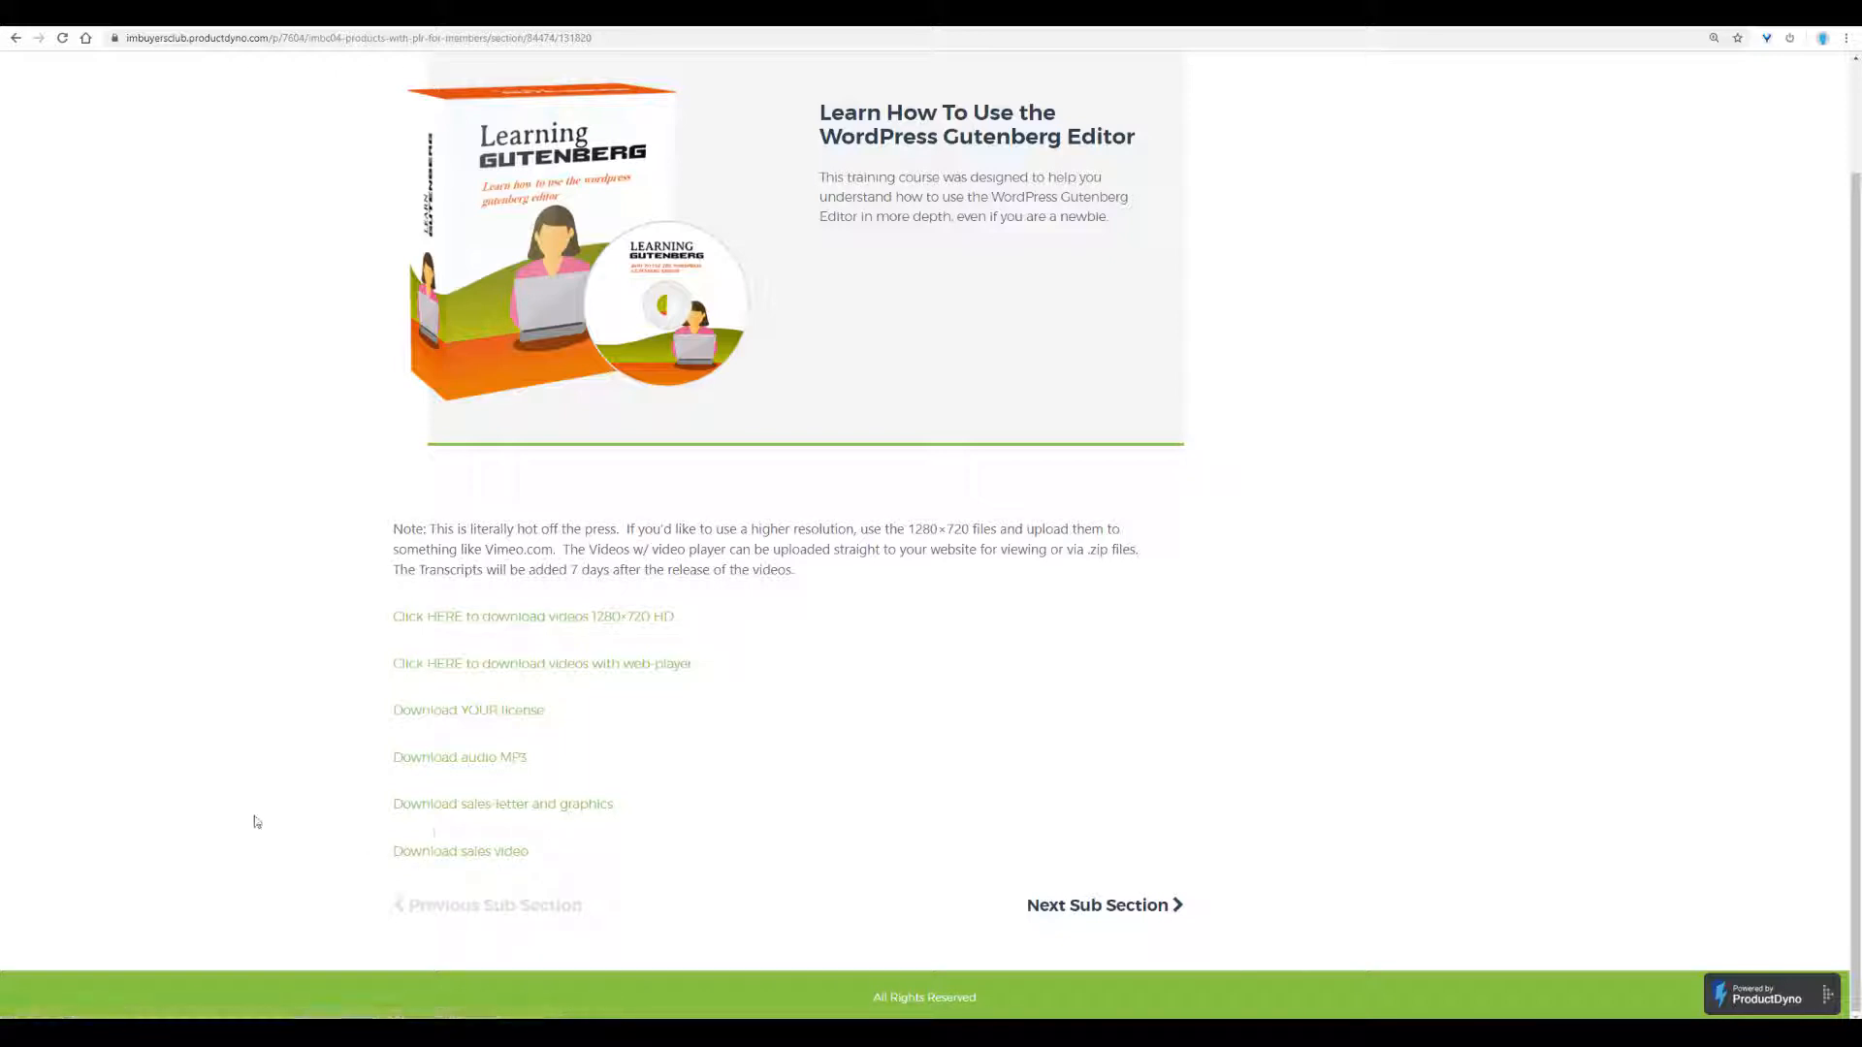
mouse_move(647, 860)
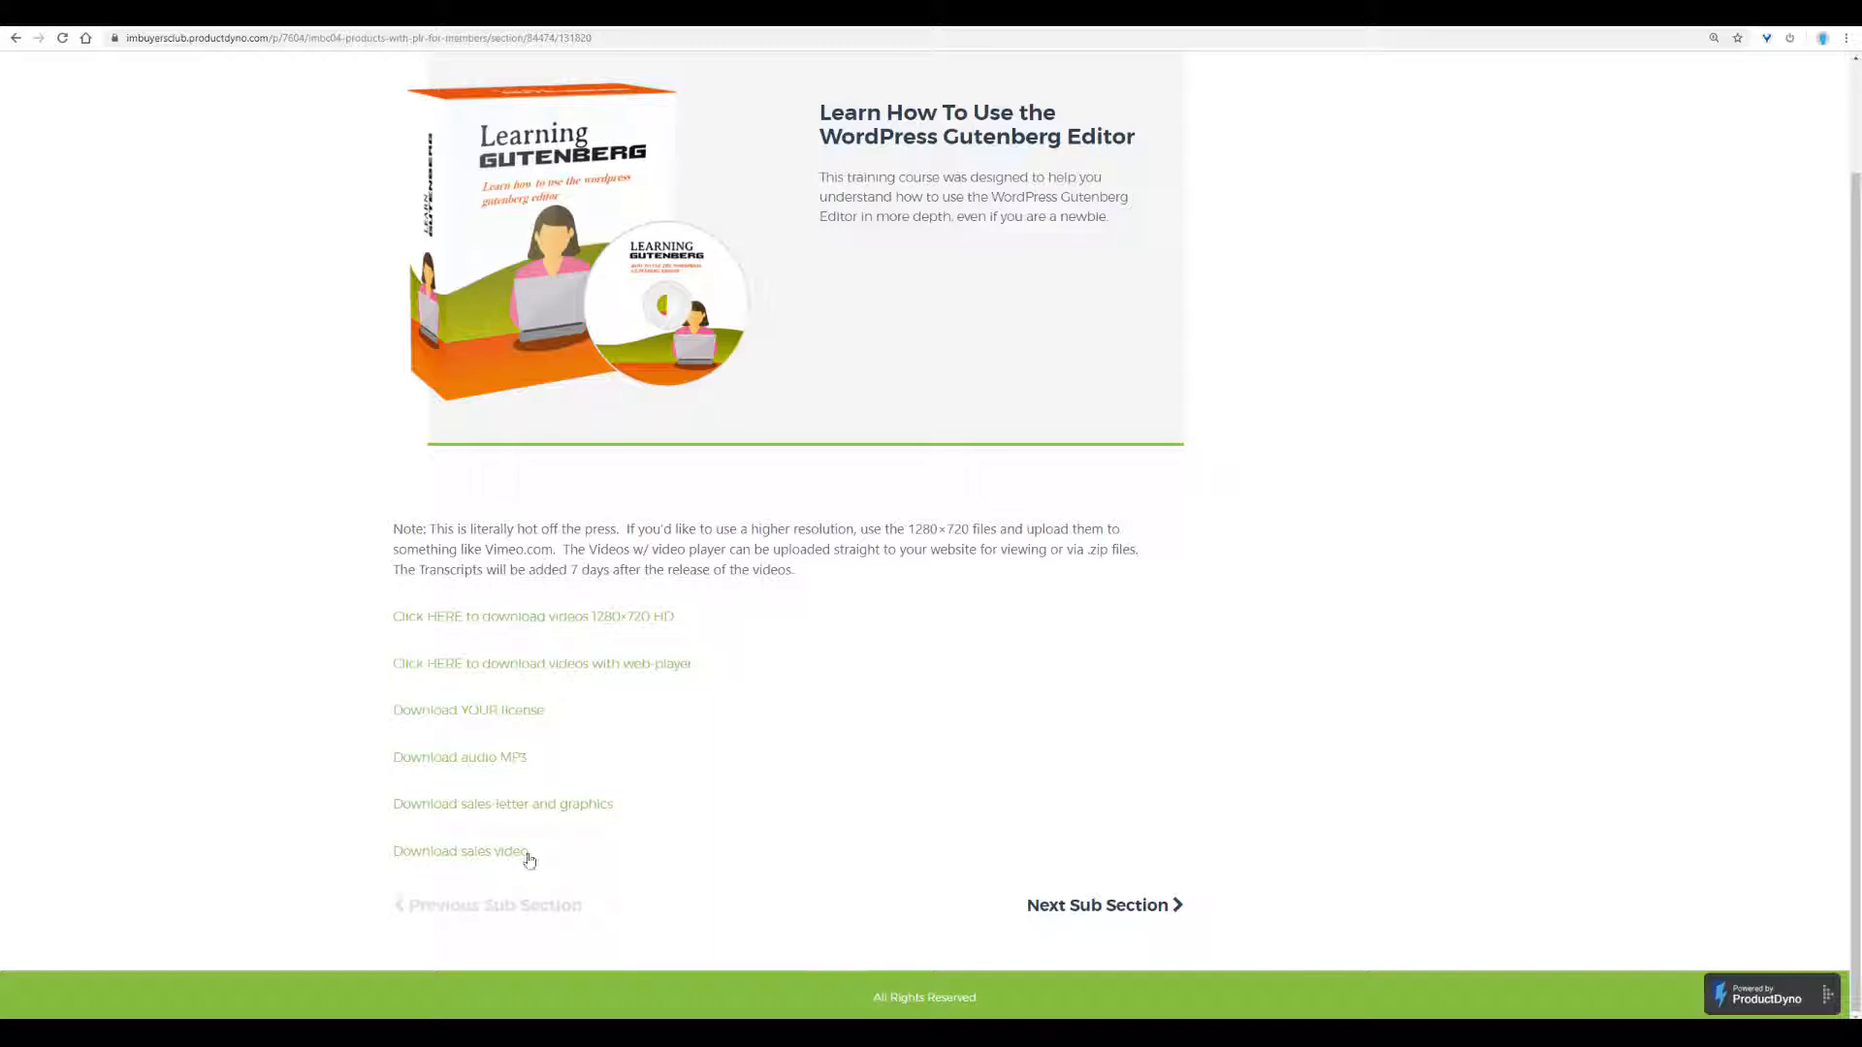
mouse_move(919, 759)
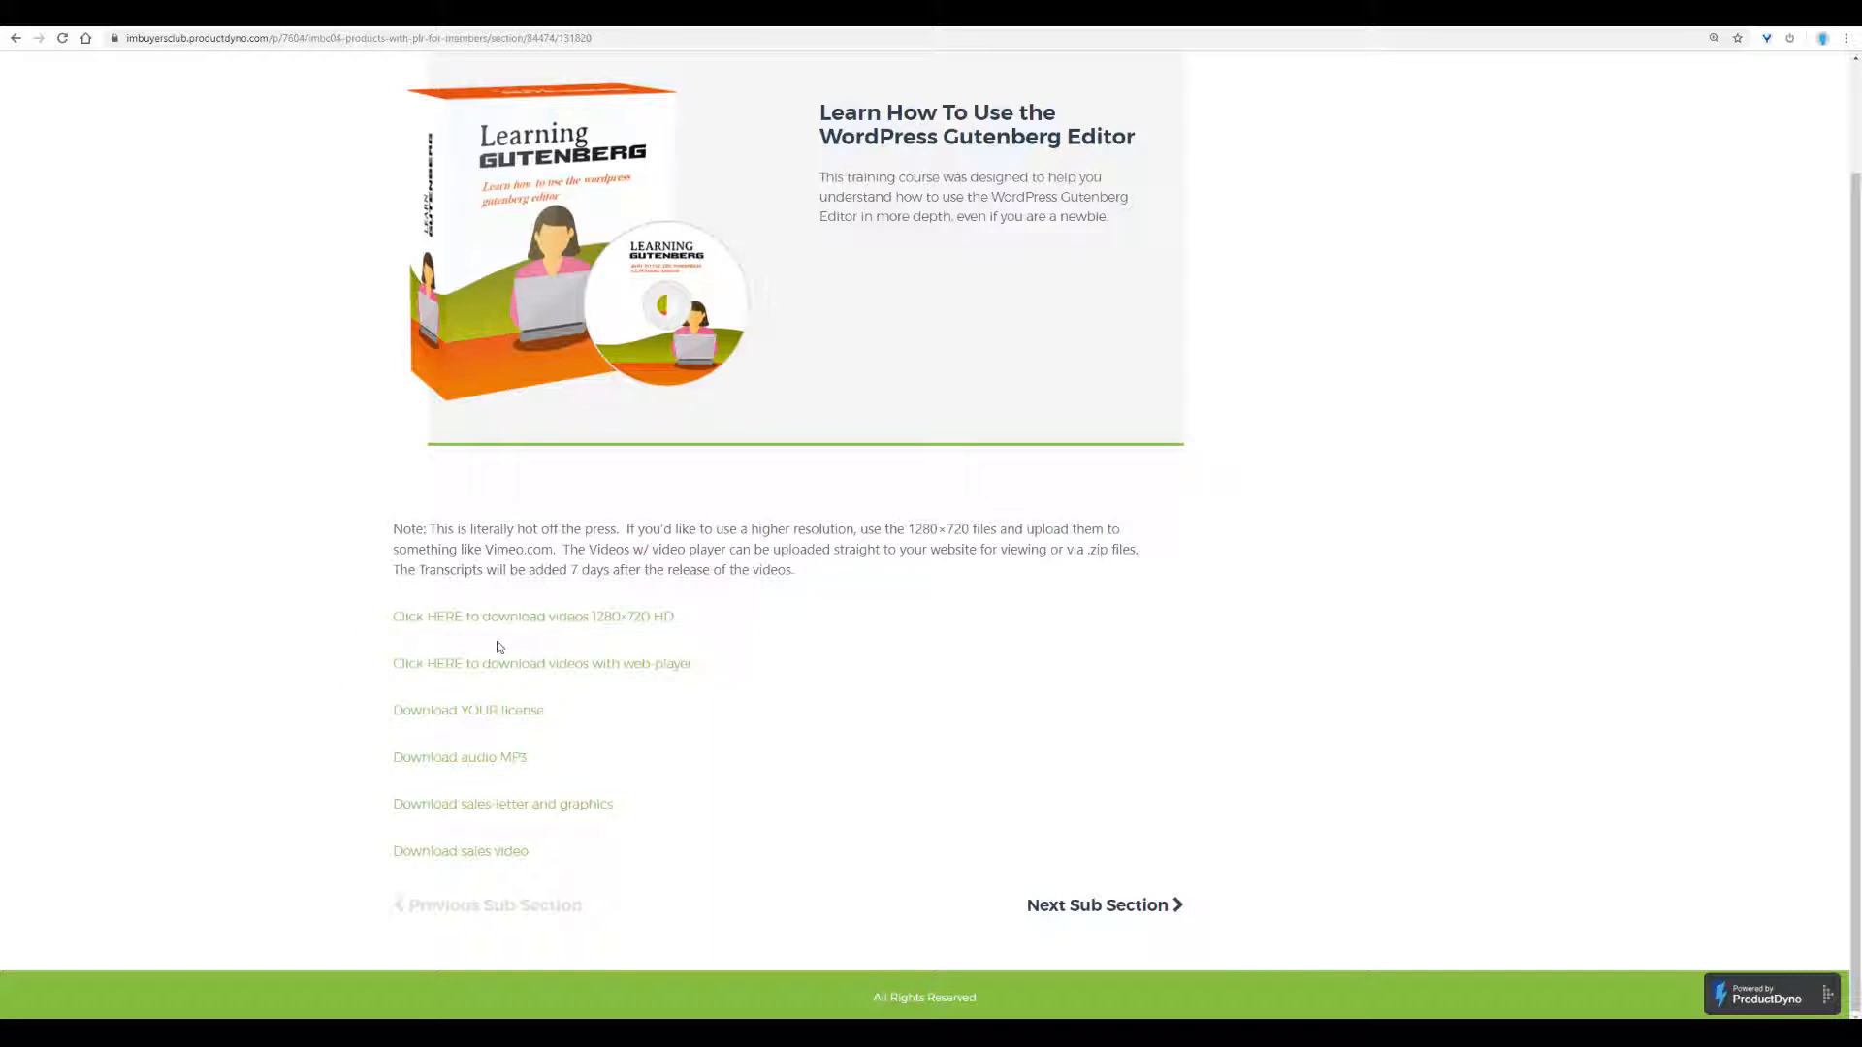
mouse_move(431, 677)
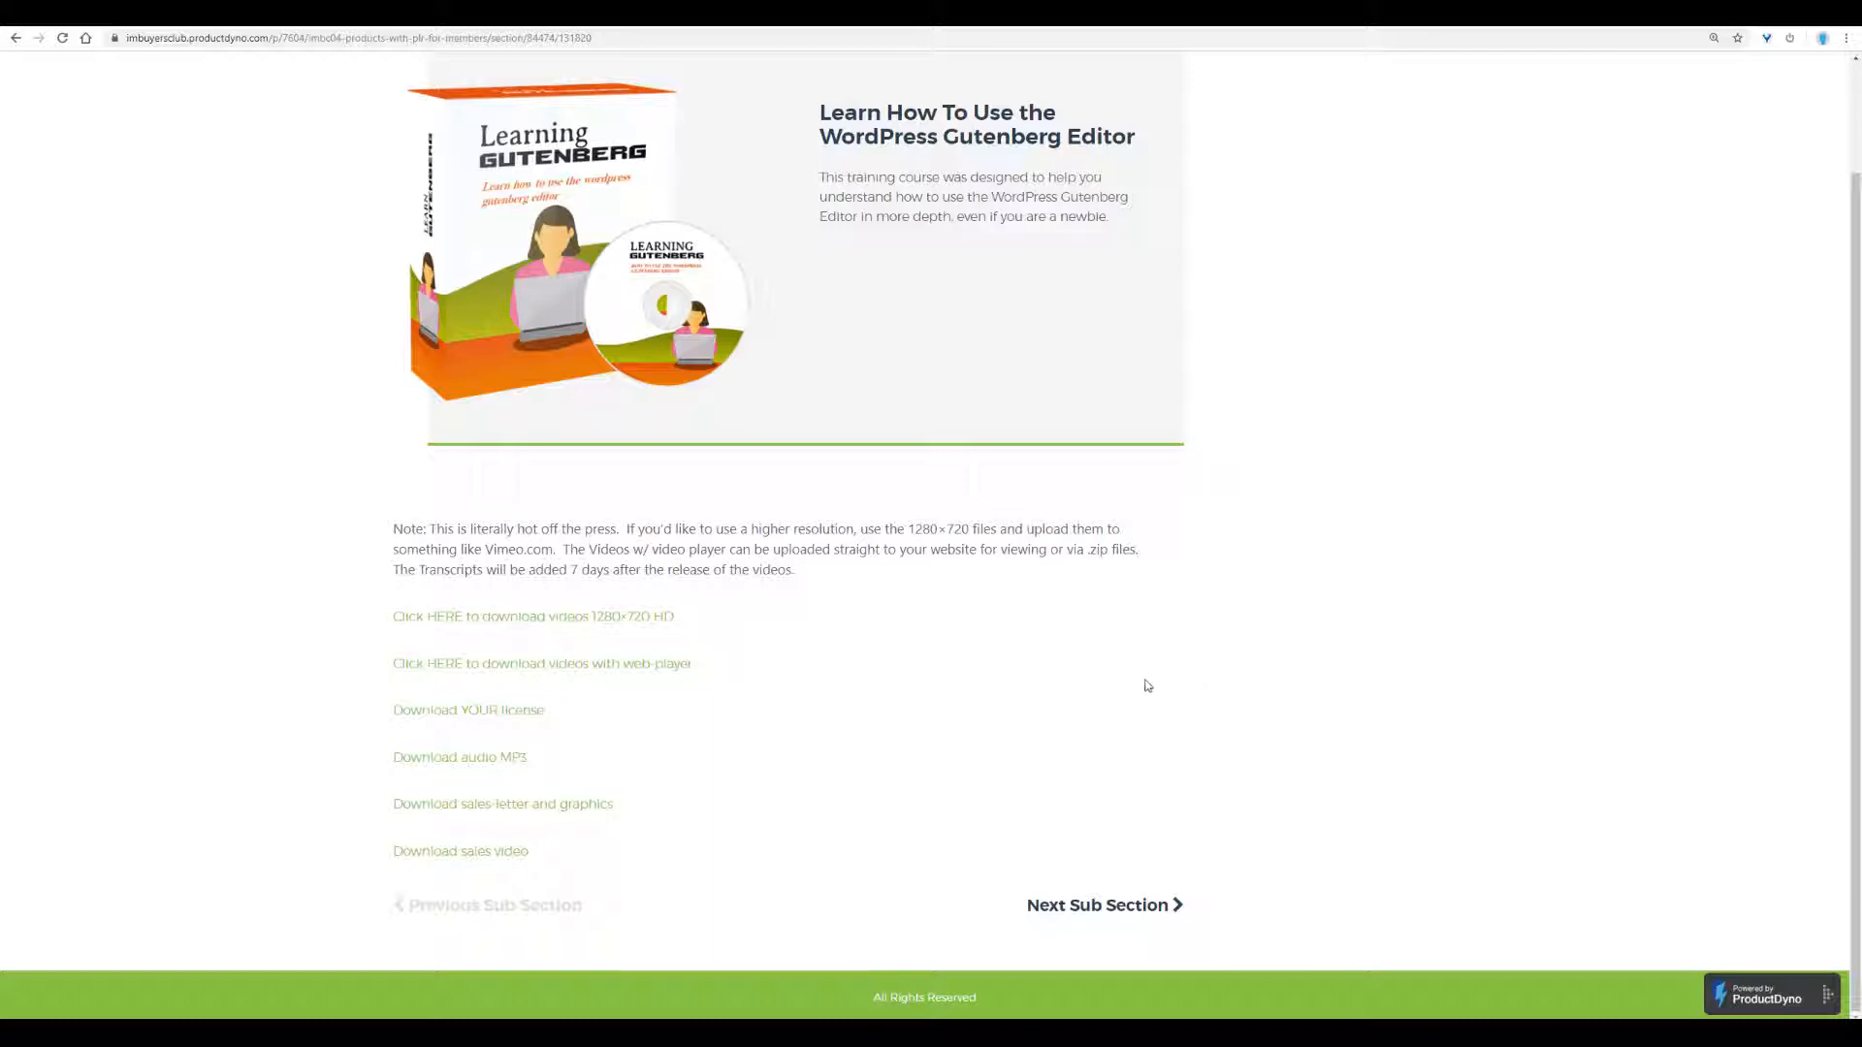
mouse_move(829, 630)
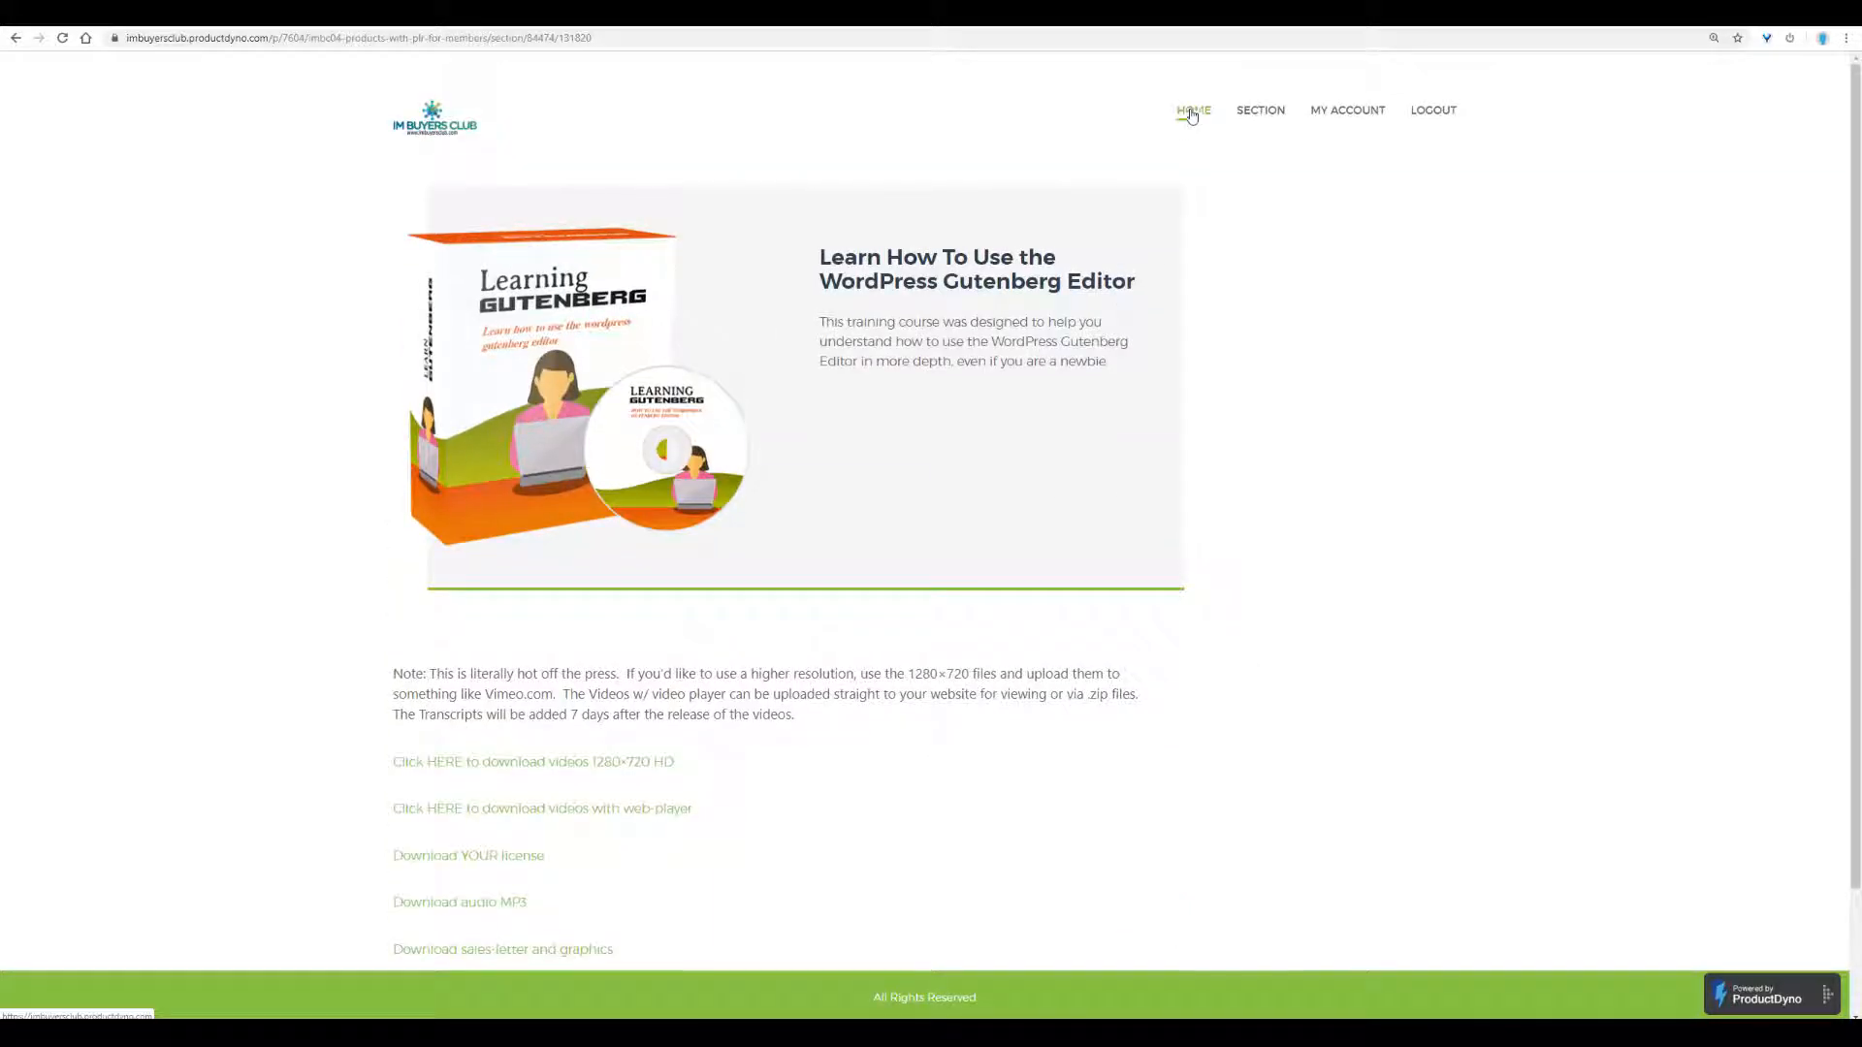
Return to the club home page and start the IMBC01 IM Courses and Checklists category.
left_click(1193, 108)
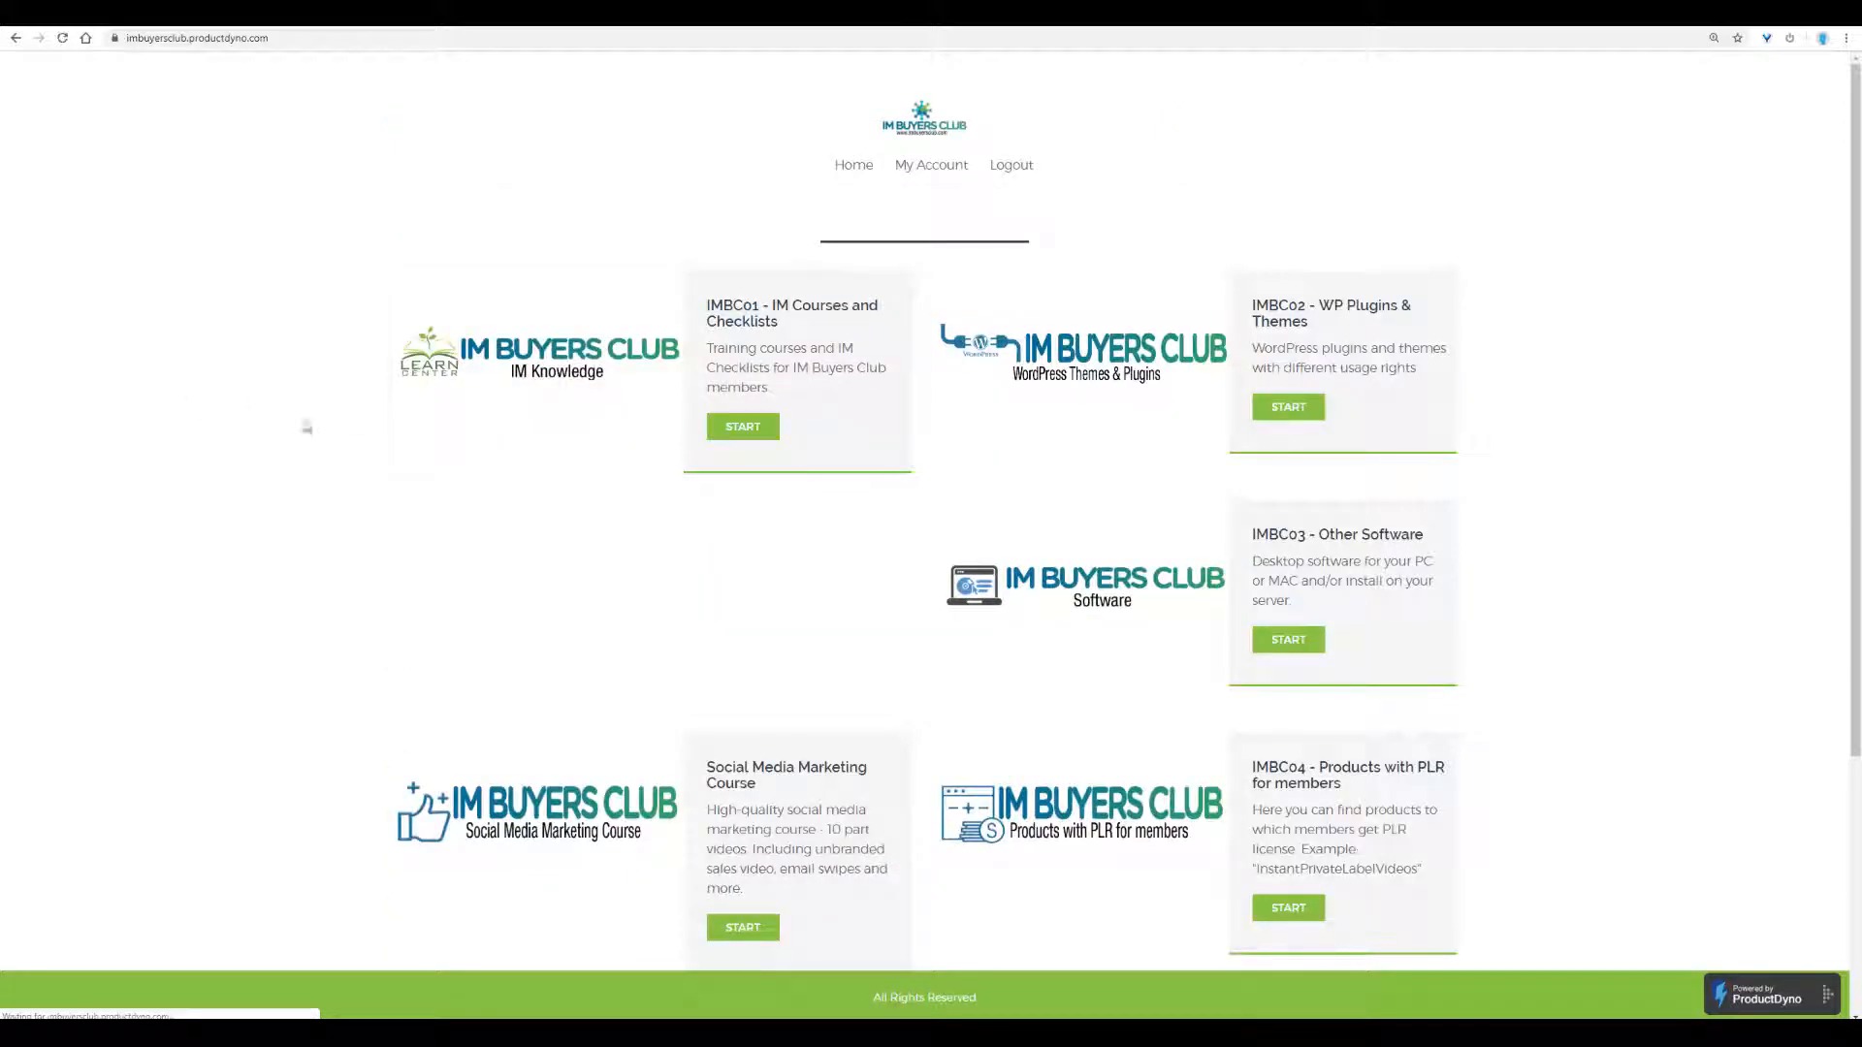
scroll("down", 3)
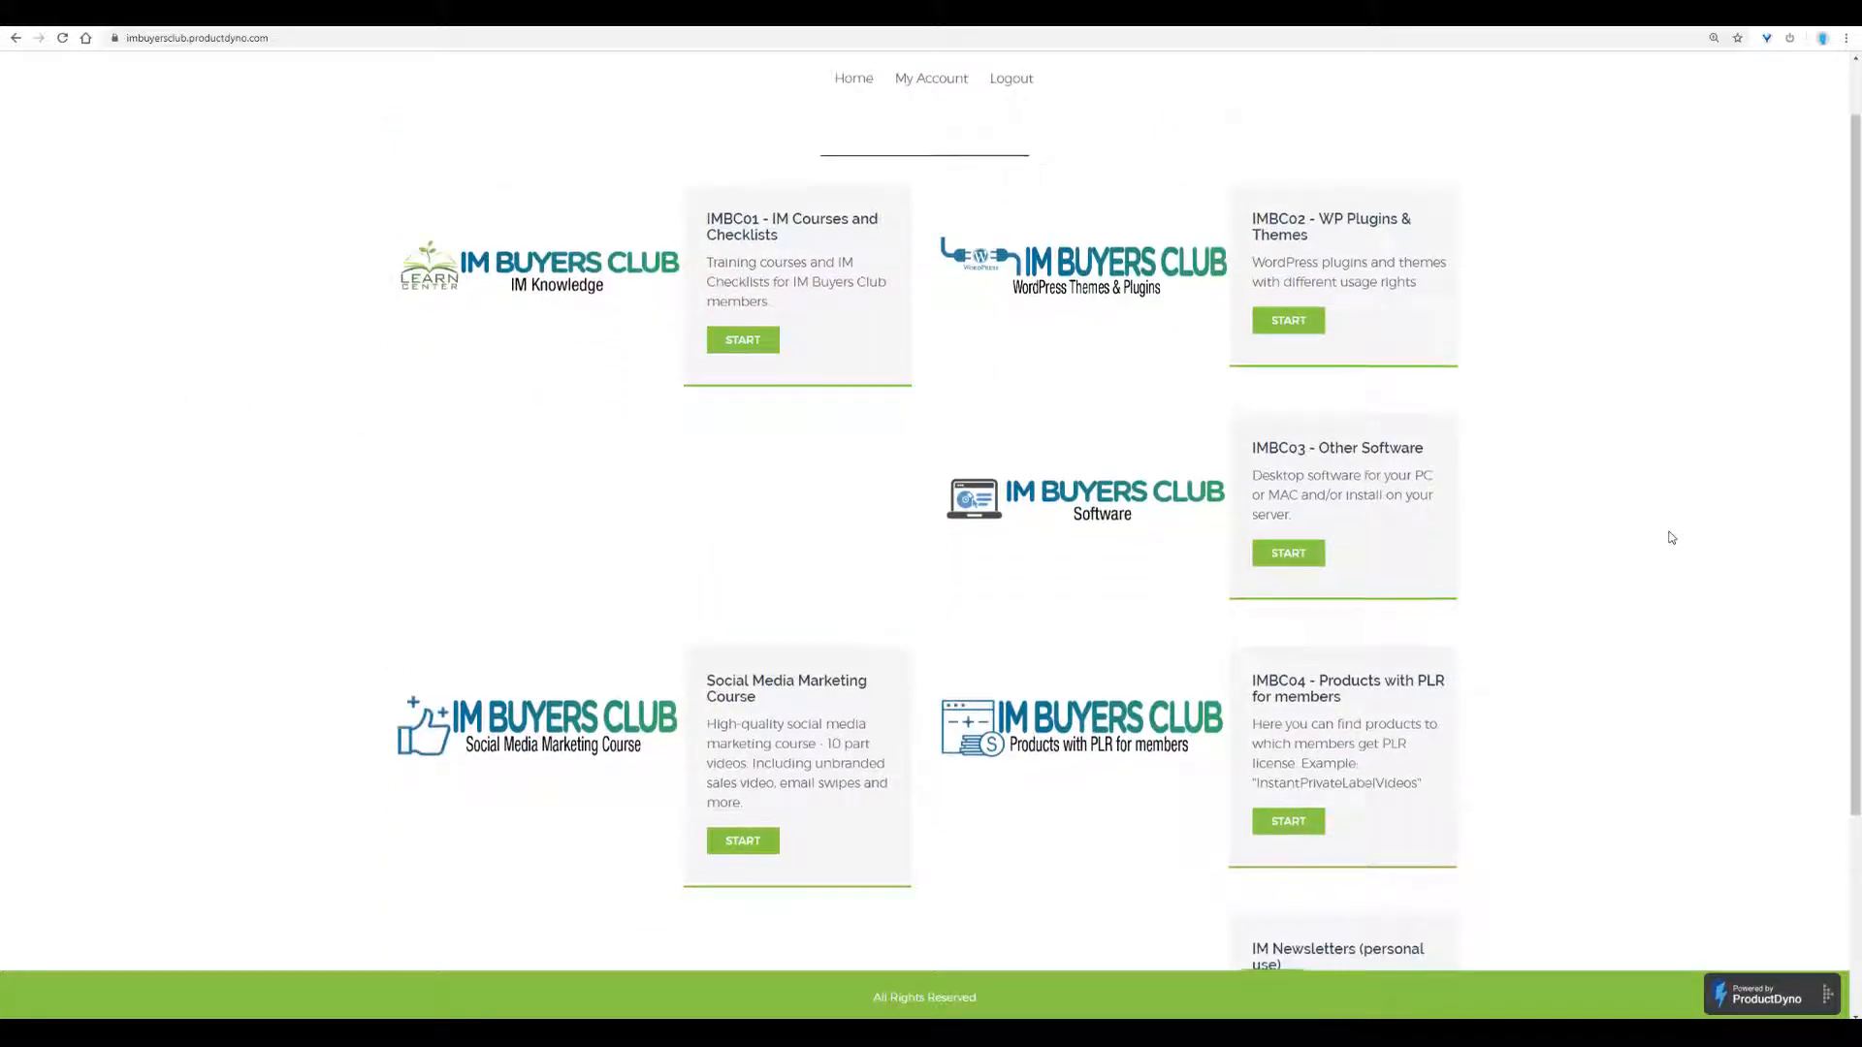
scroll("down", 3)
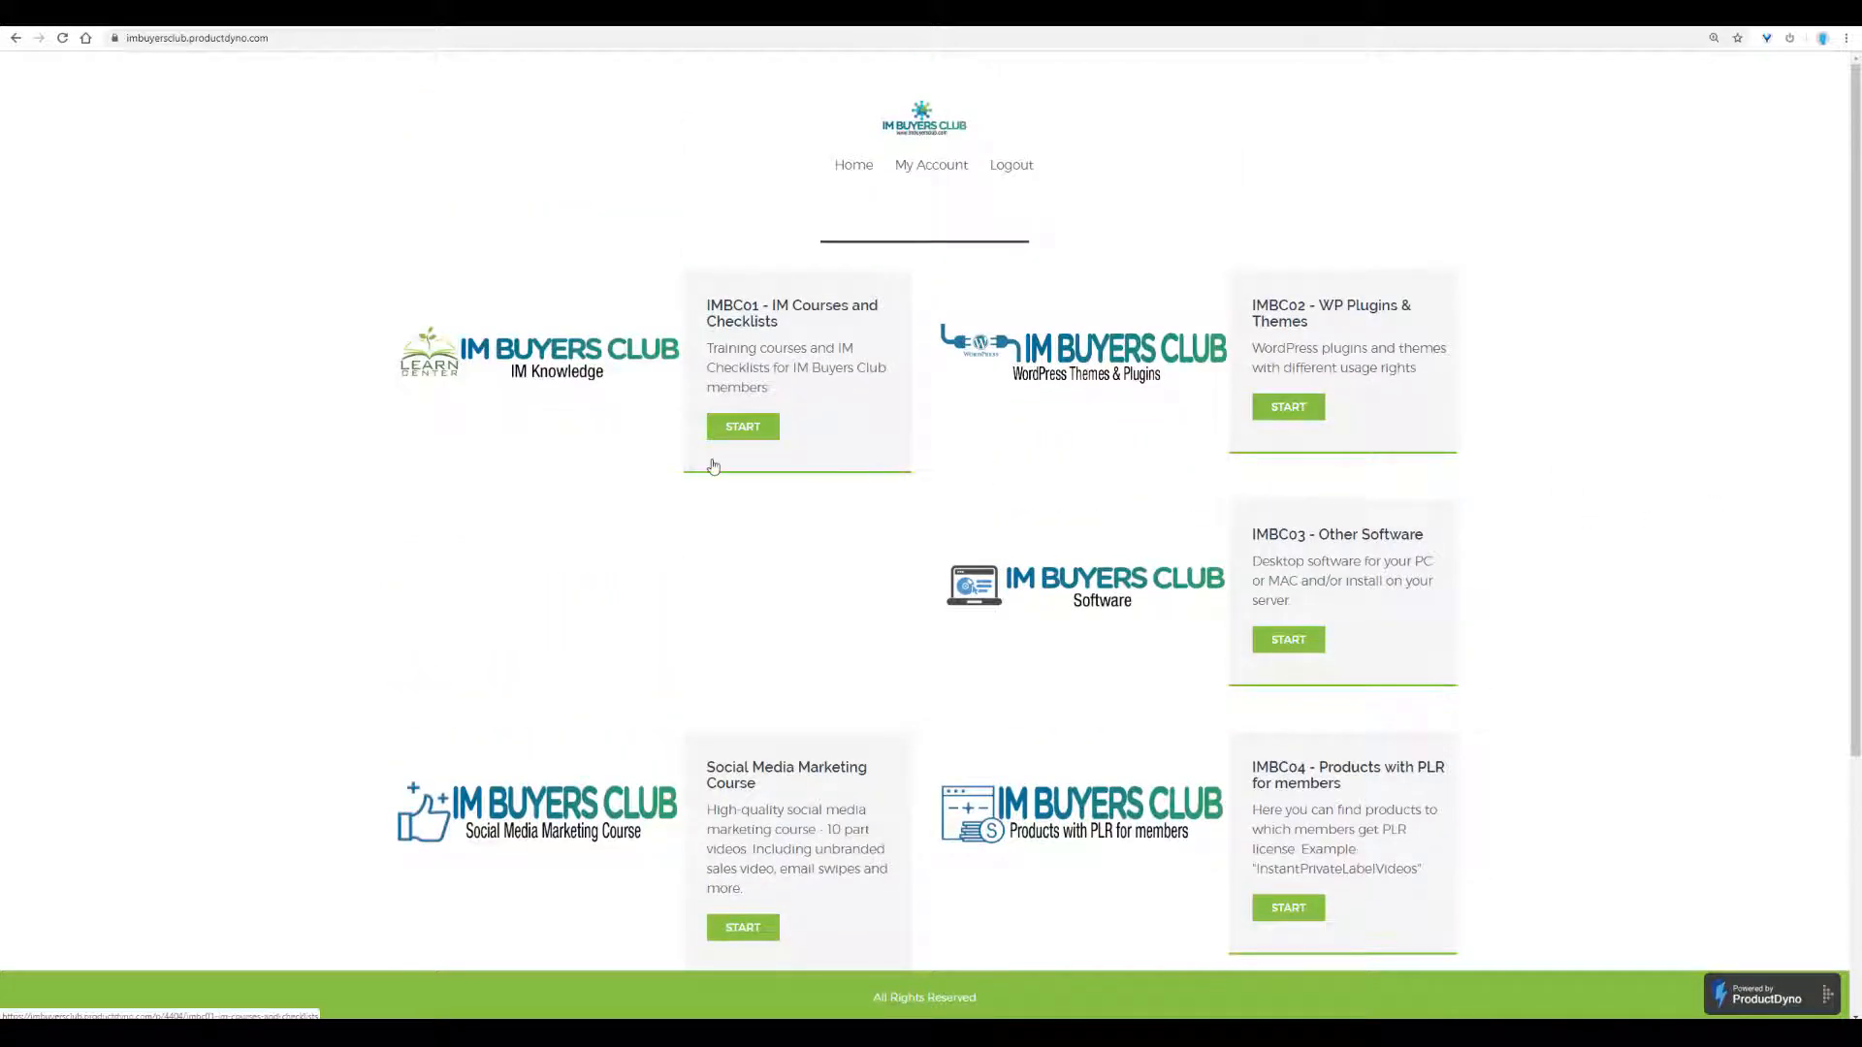
left_click(743, 427)
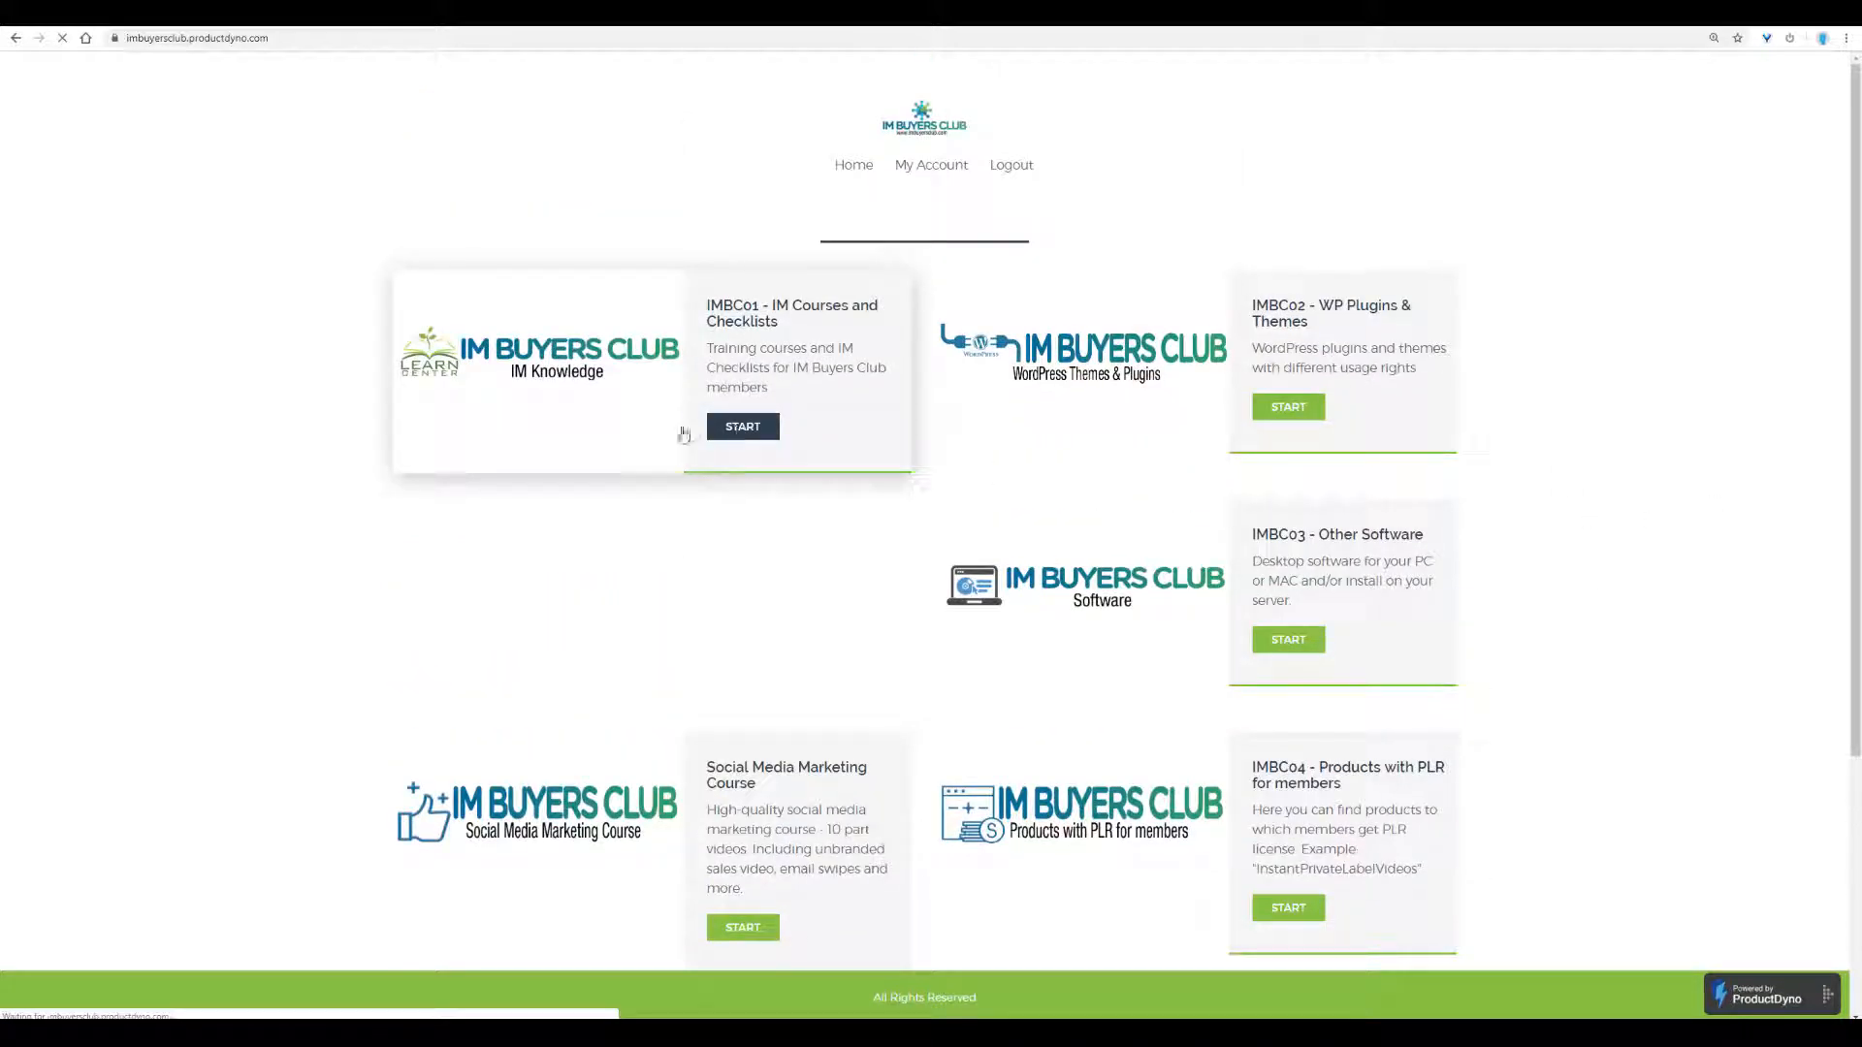
left_click(742, 427)
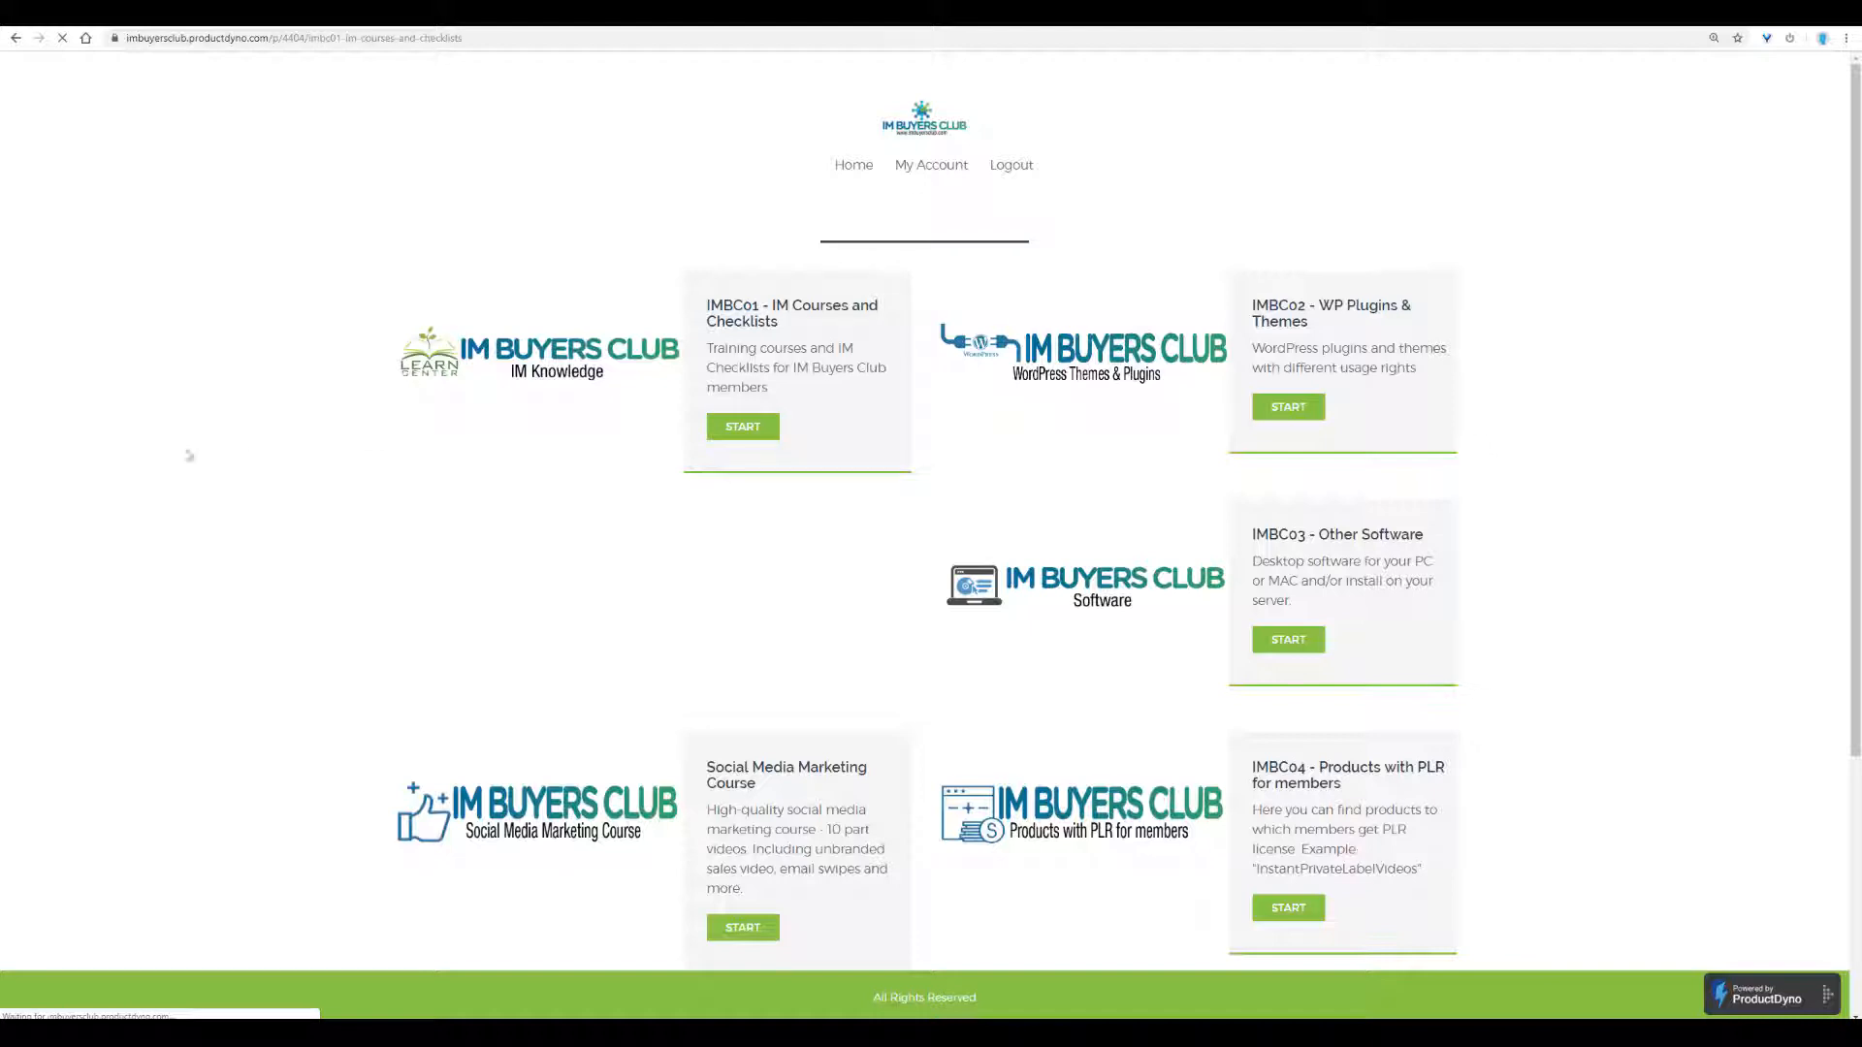
Start IMBC01 IM Training Series 1 with Personal Usage rights from the category page.
left_click(743, 426)
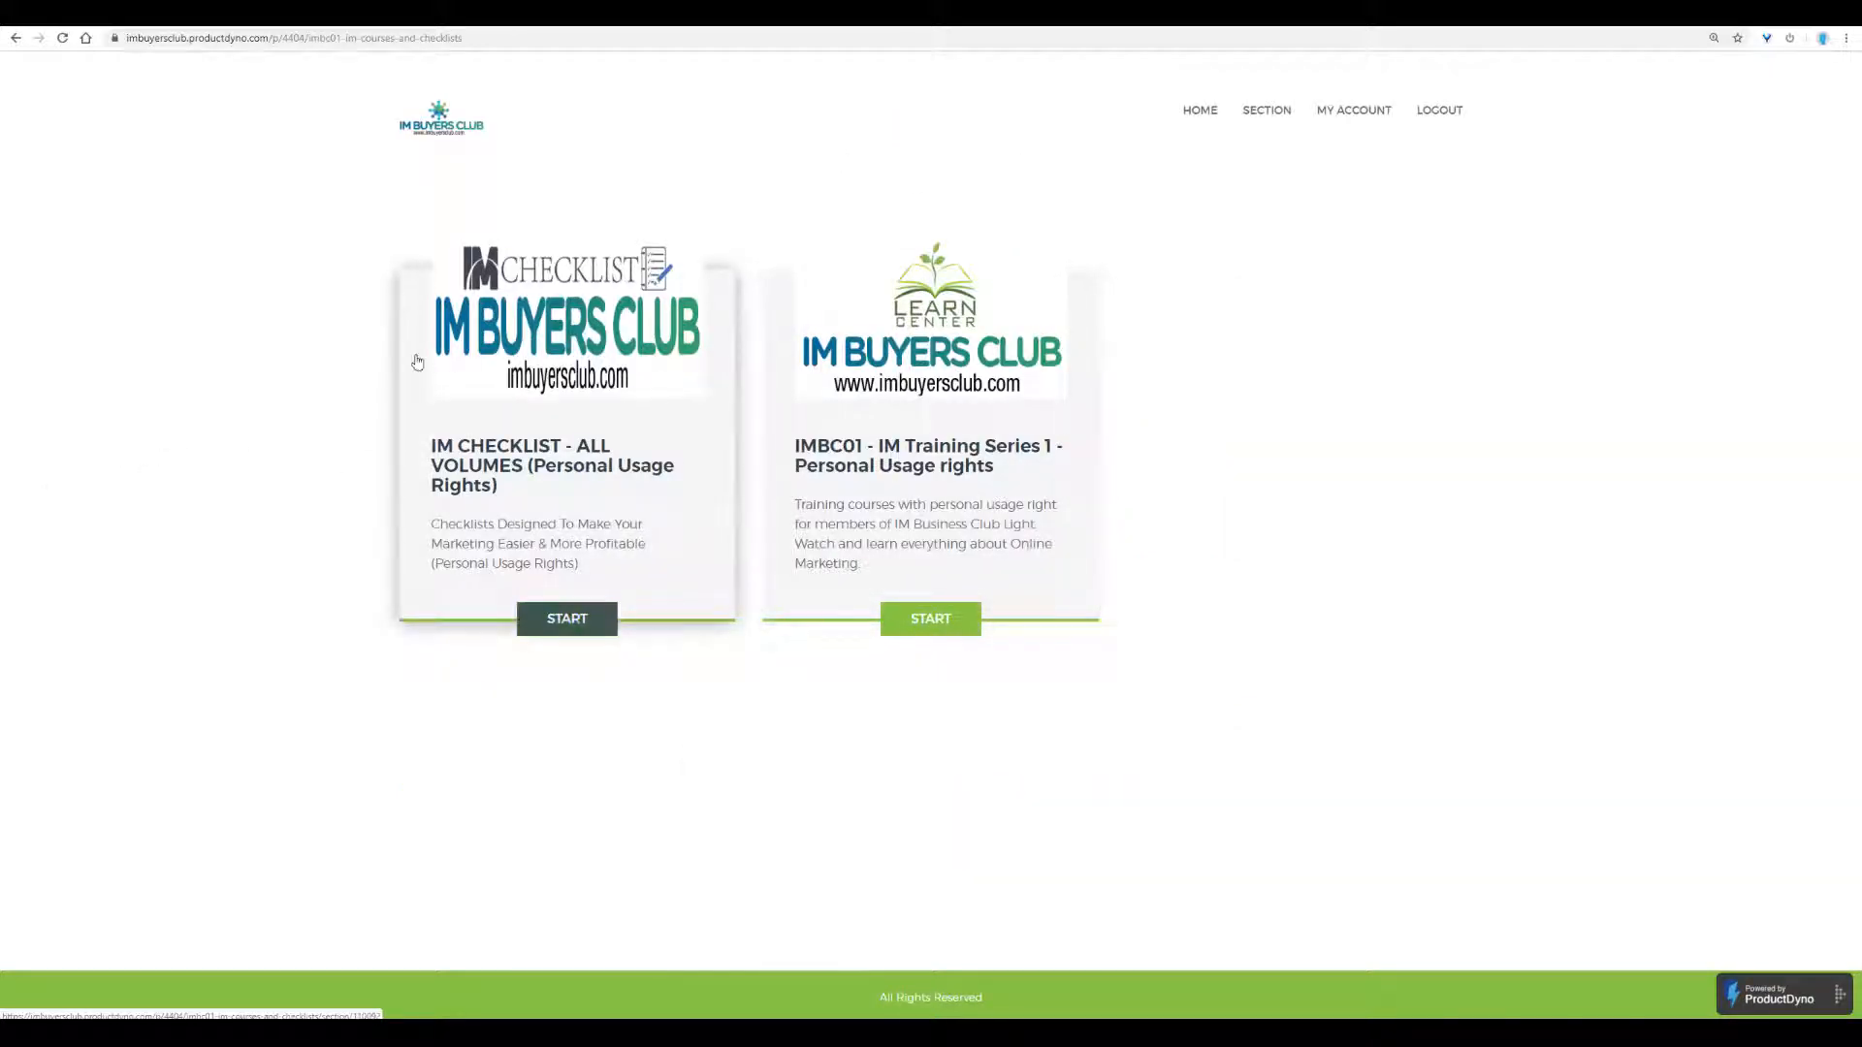
mouse_move(860, 489)
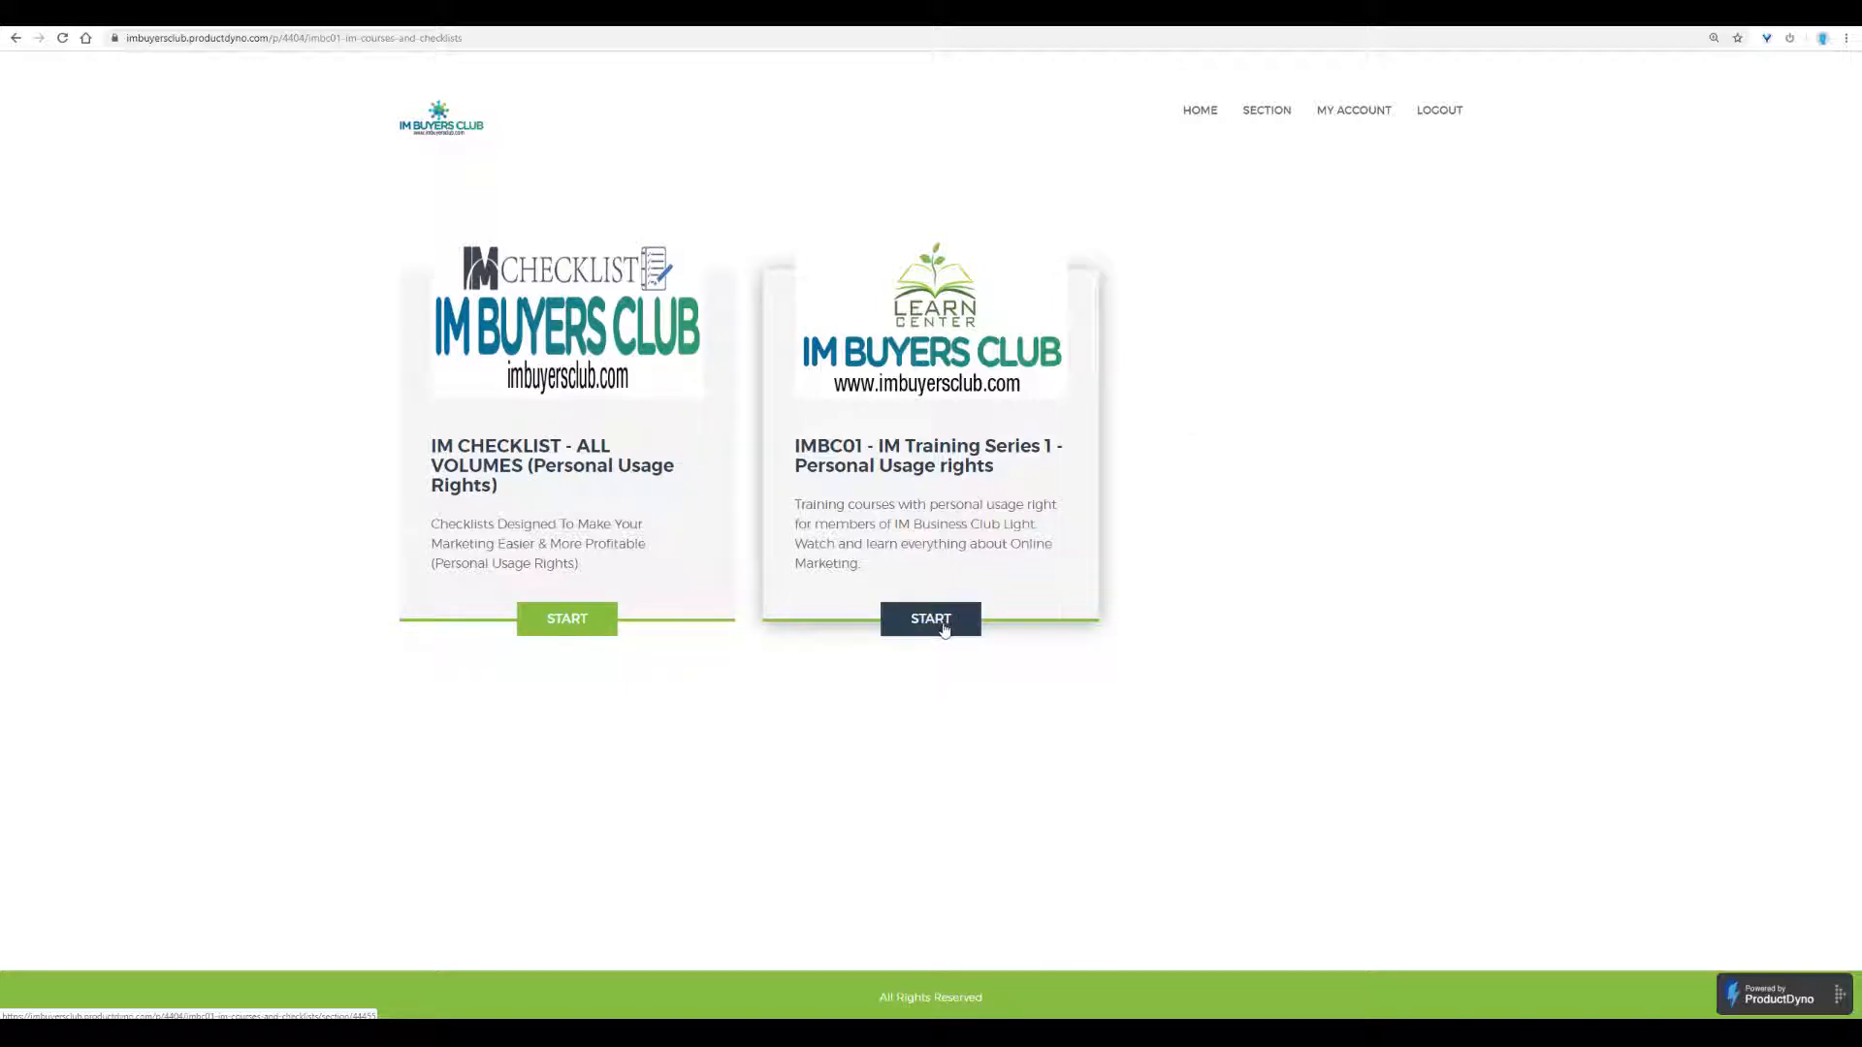
left_click(929, 619)
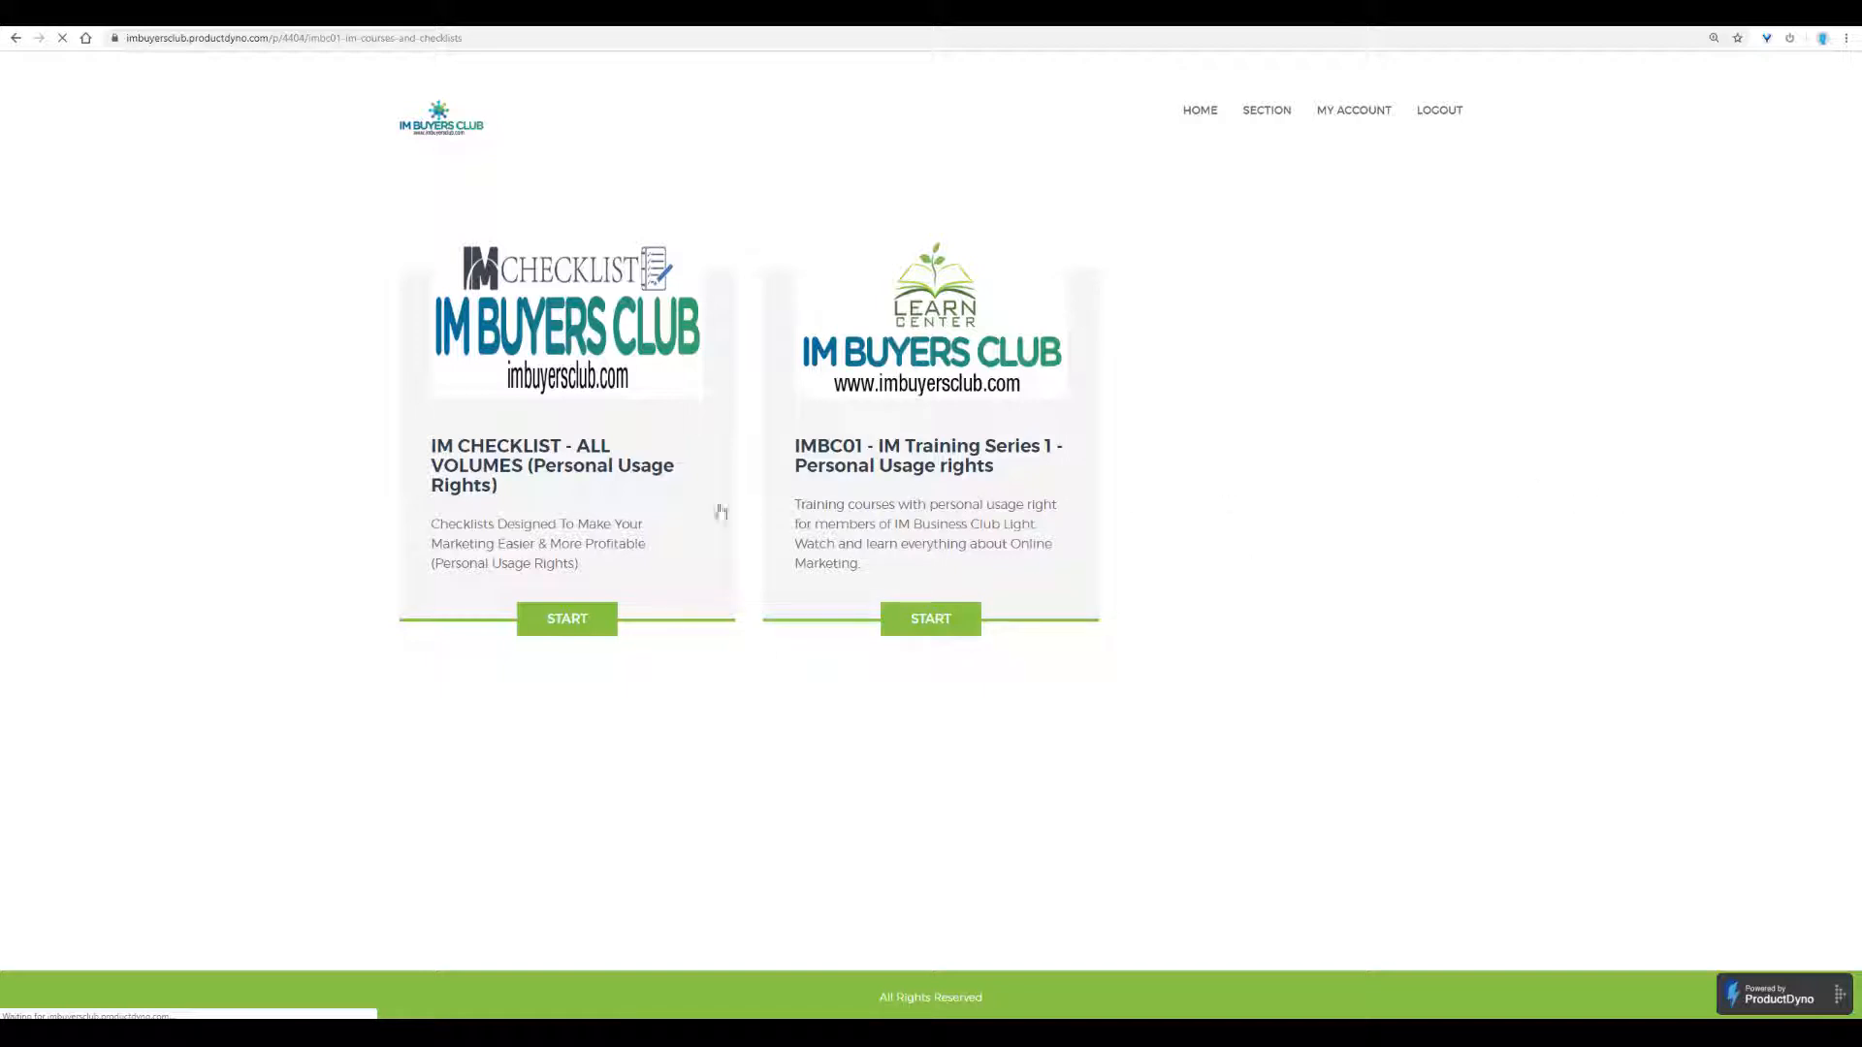
Bring up IM Training Series 1's sub-section cards such as Gutenberg Editor and WordPress LMS.
left_click(929, 616)
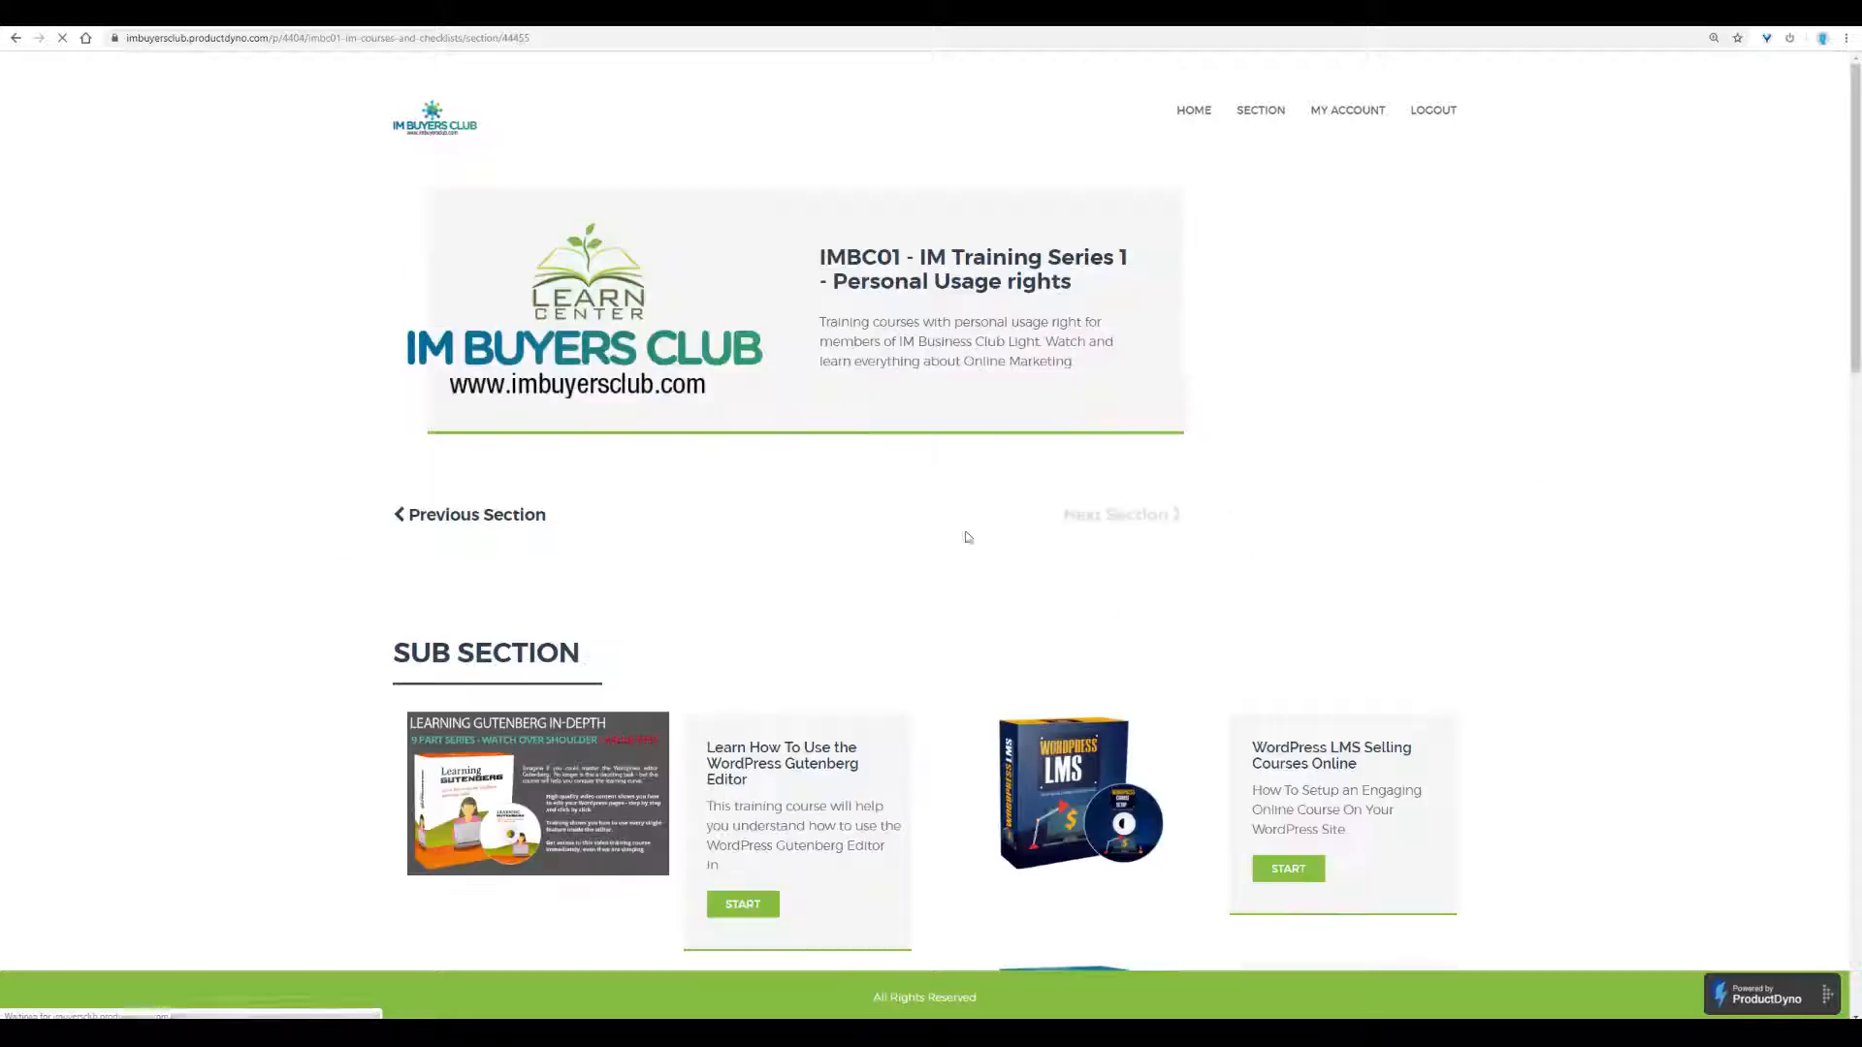
scroll("down", 3)
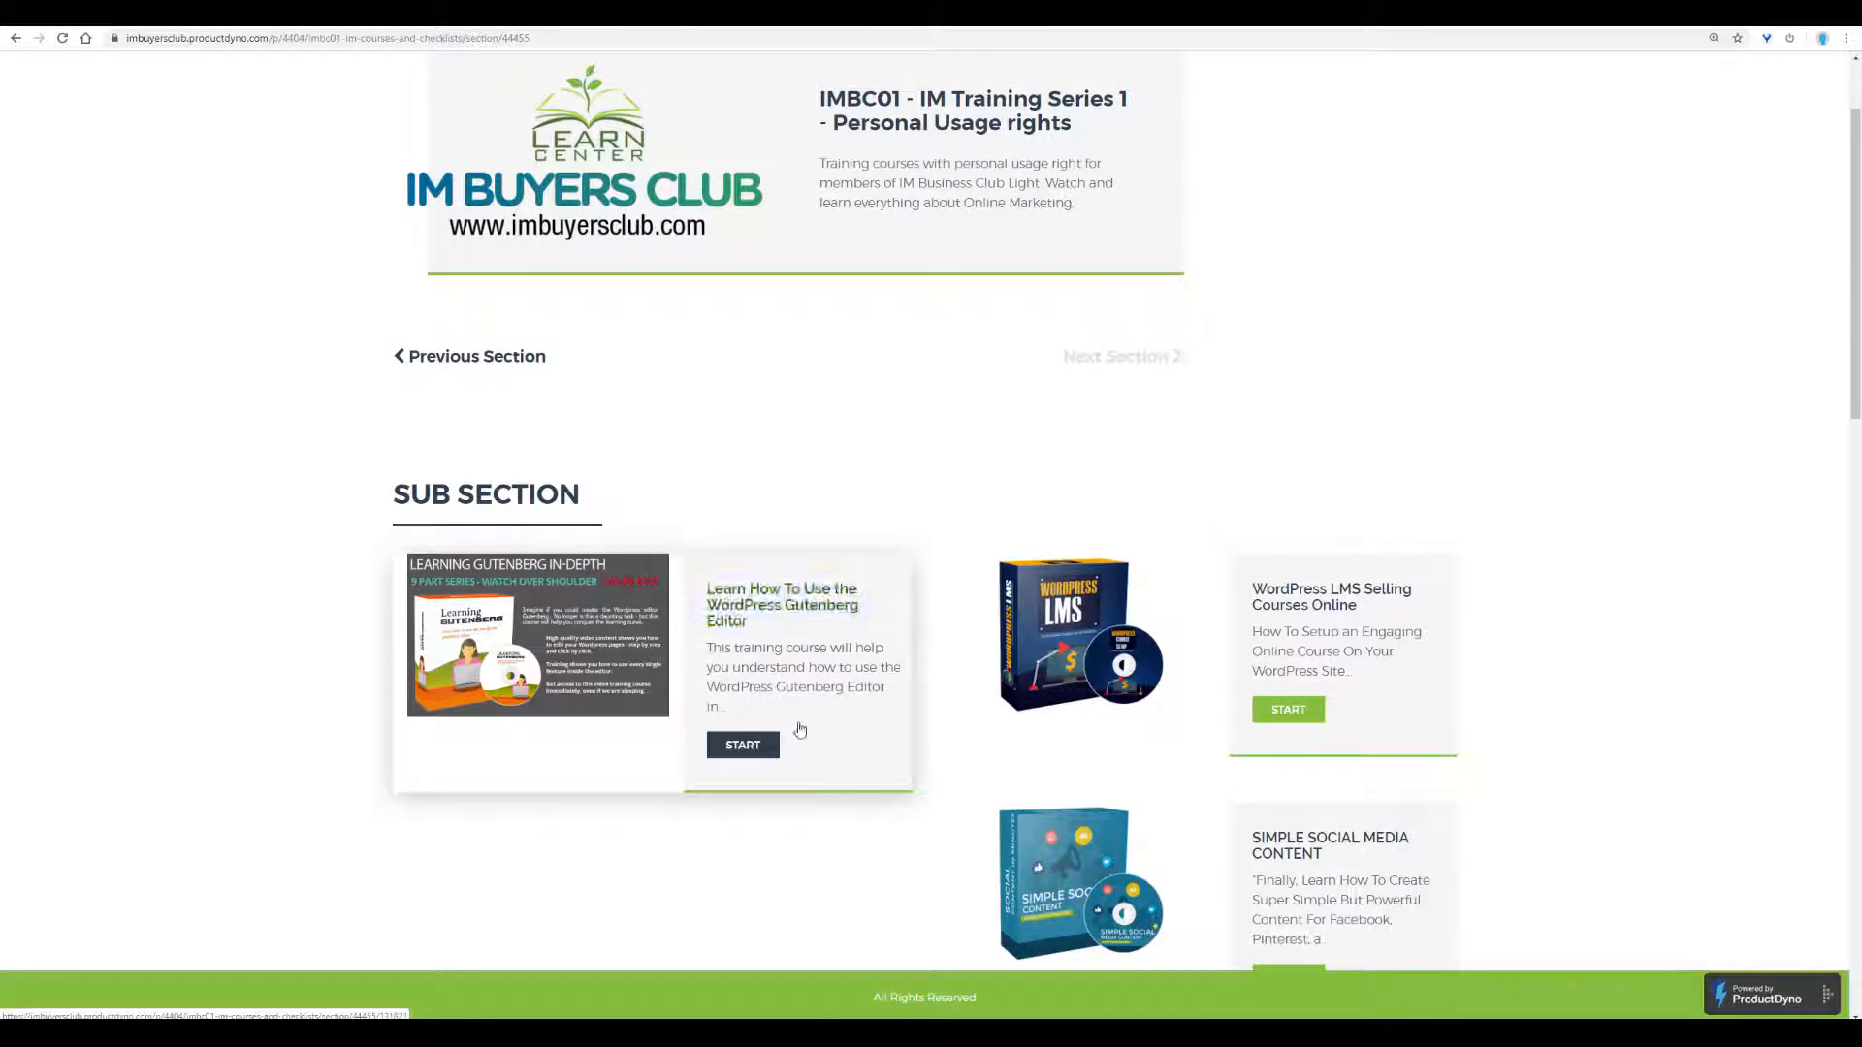
mouse_move(743, 745)
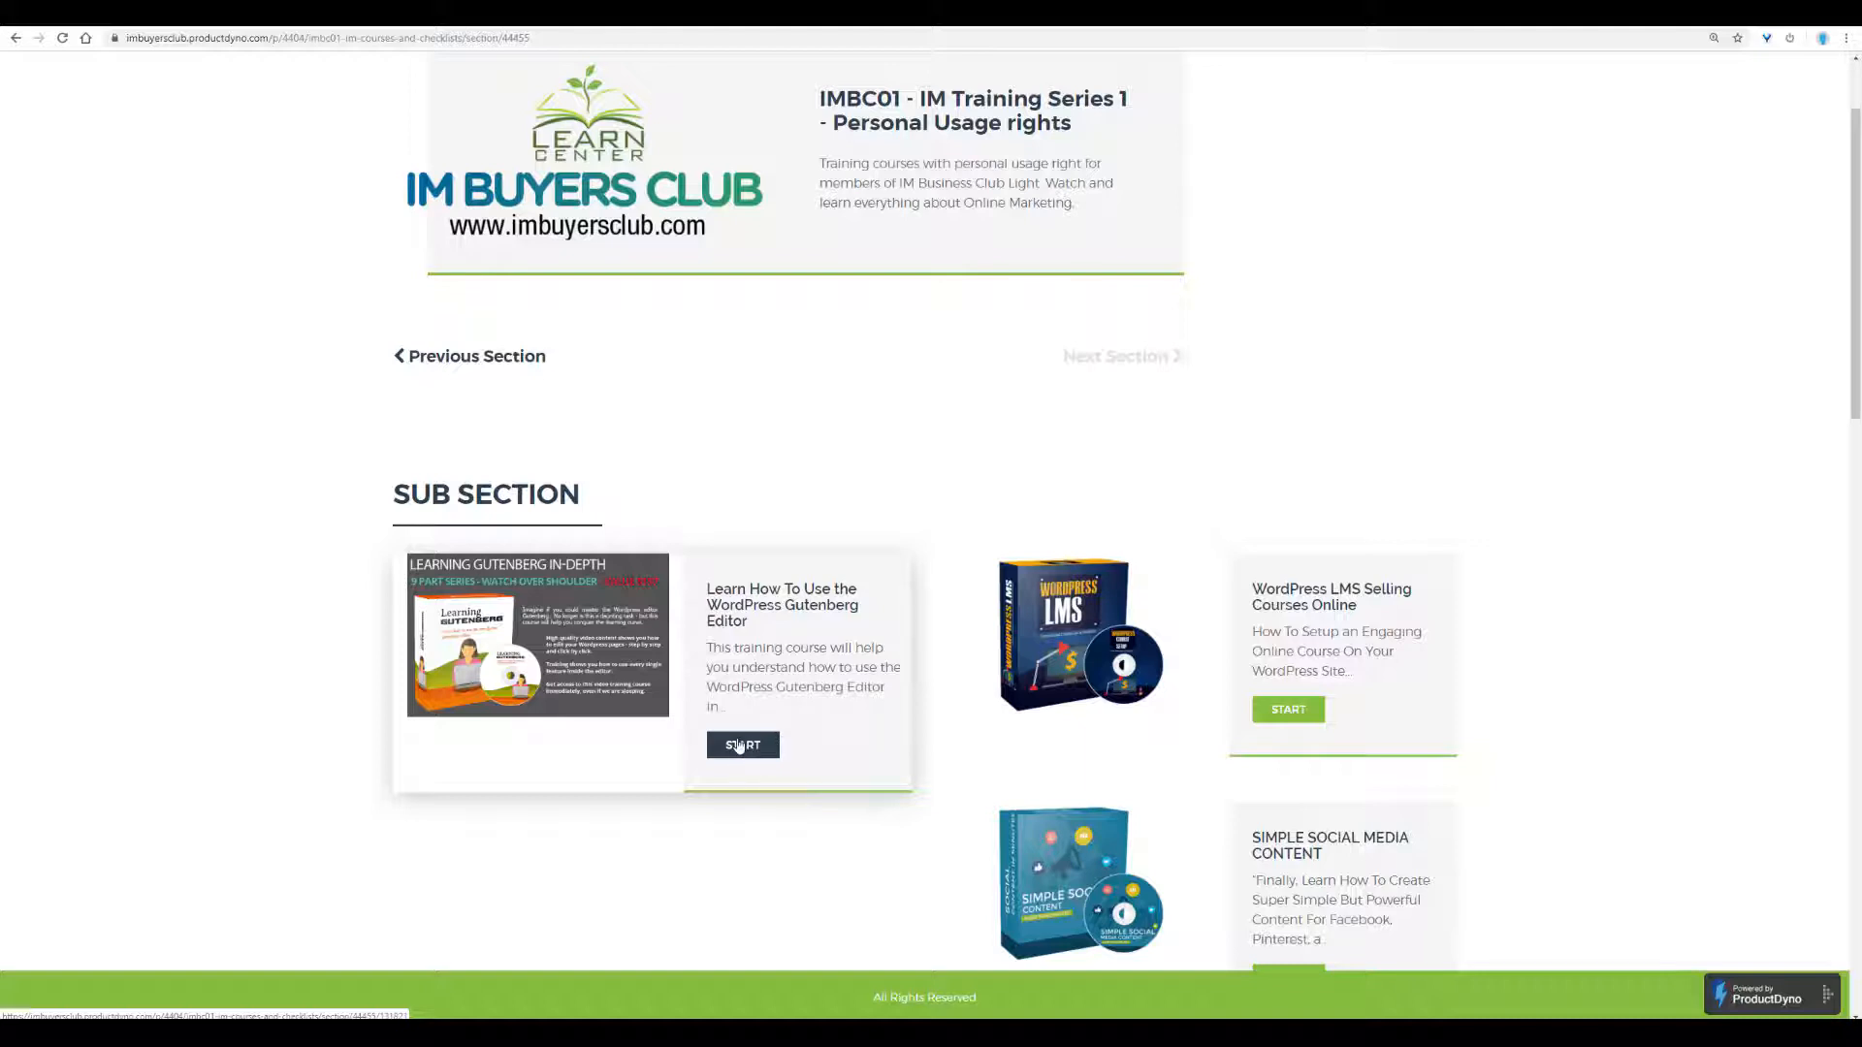
Enter the Gutenberg Editor course and read past the intro video into the Learning Gutenberg letter.
left_click(743, 745)
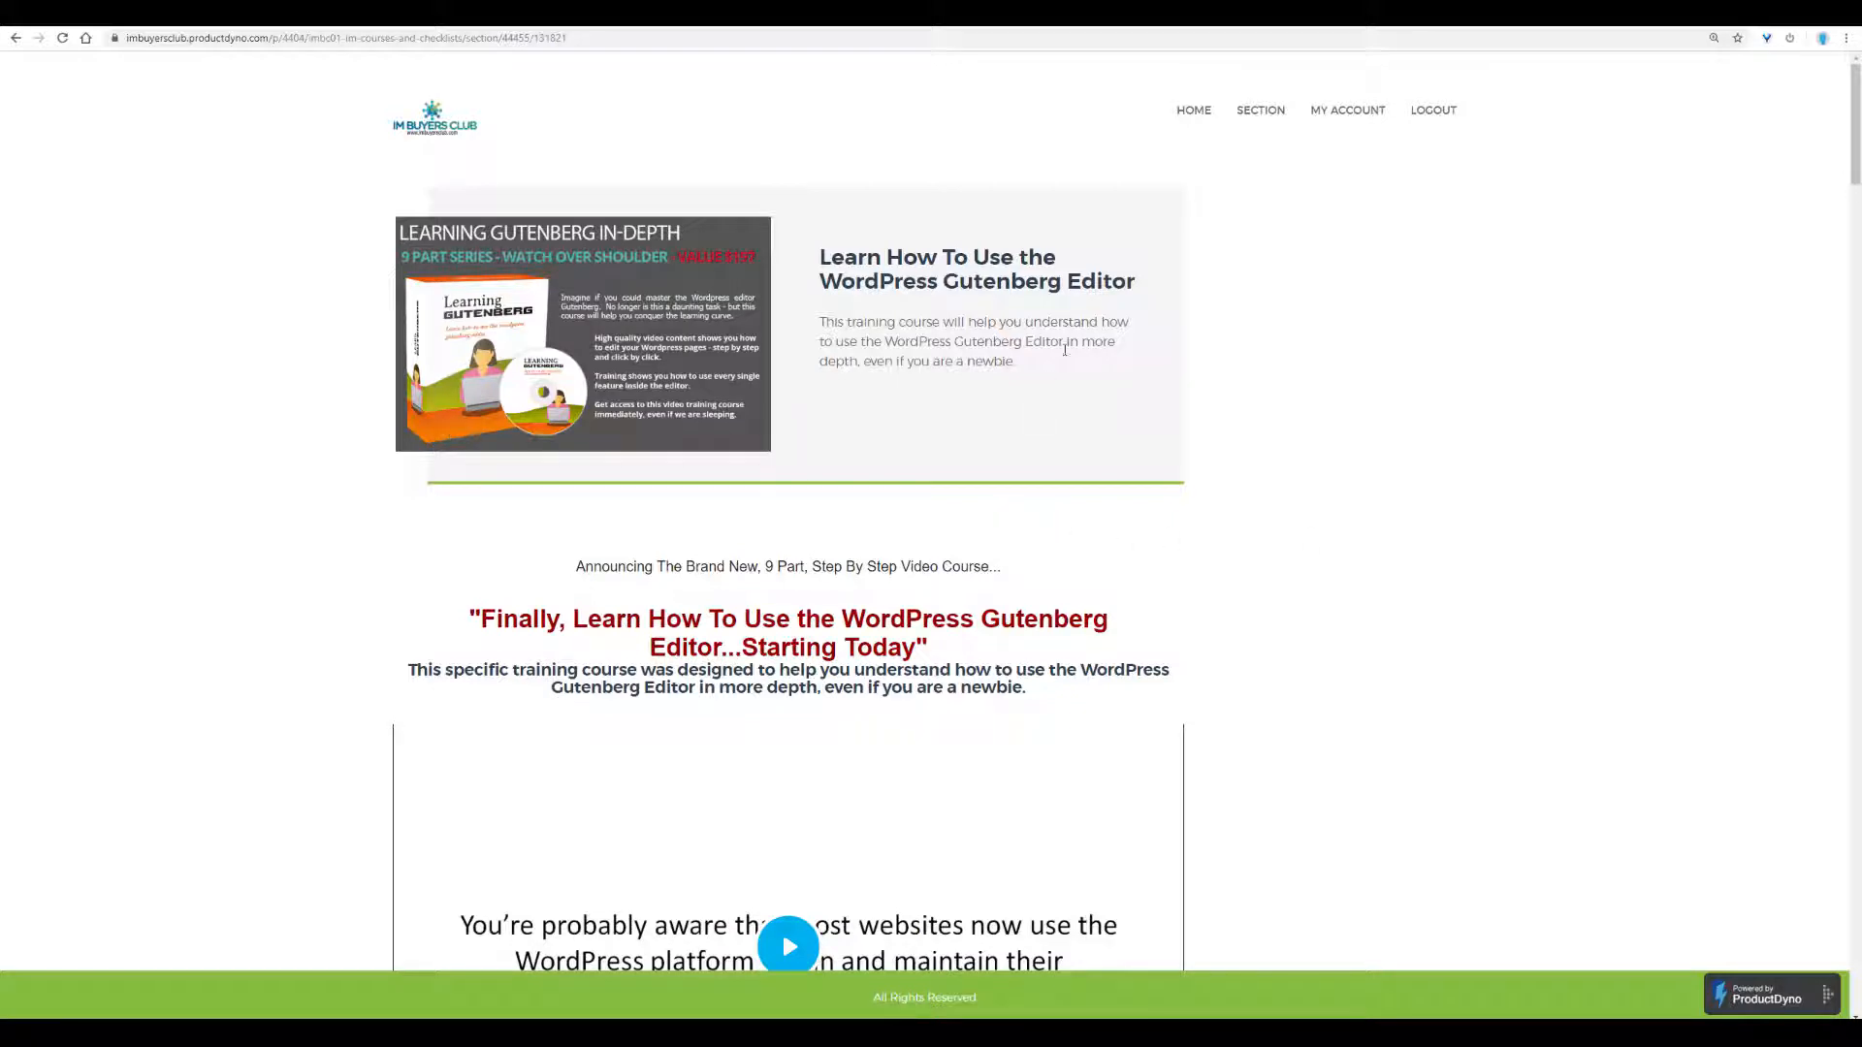
scroll("down", 3)
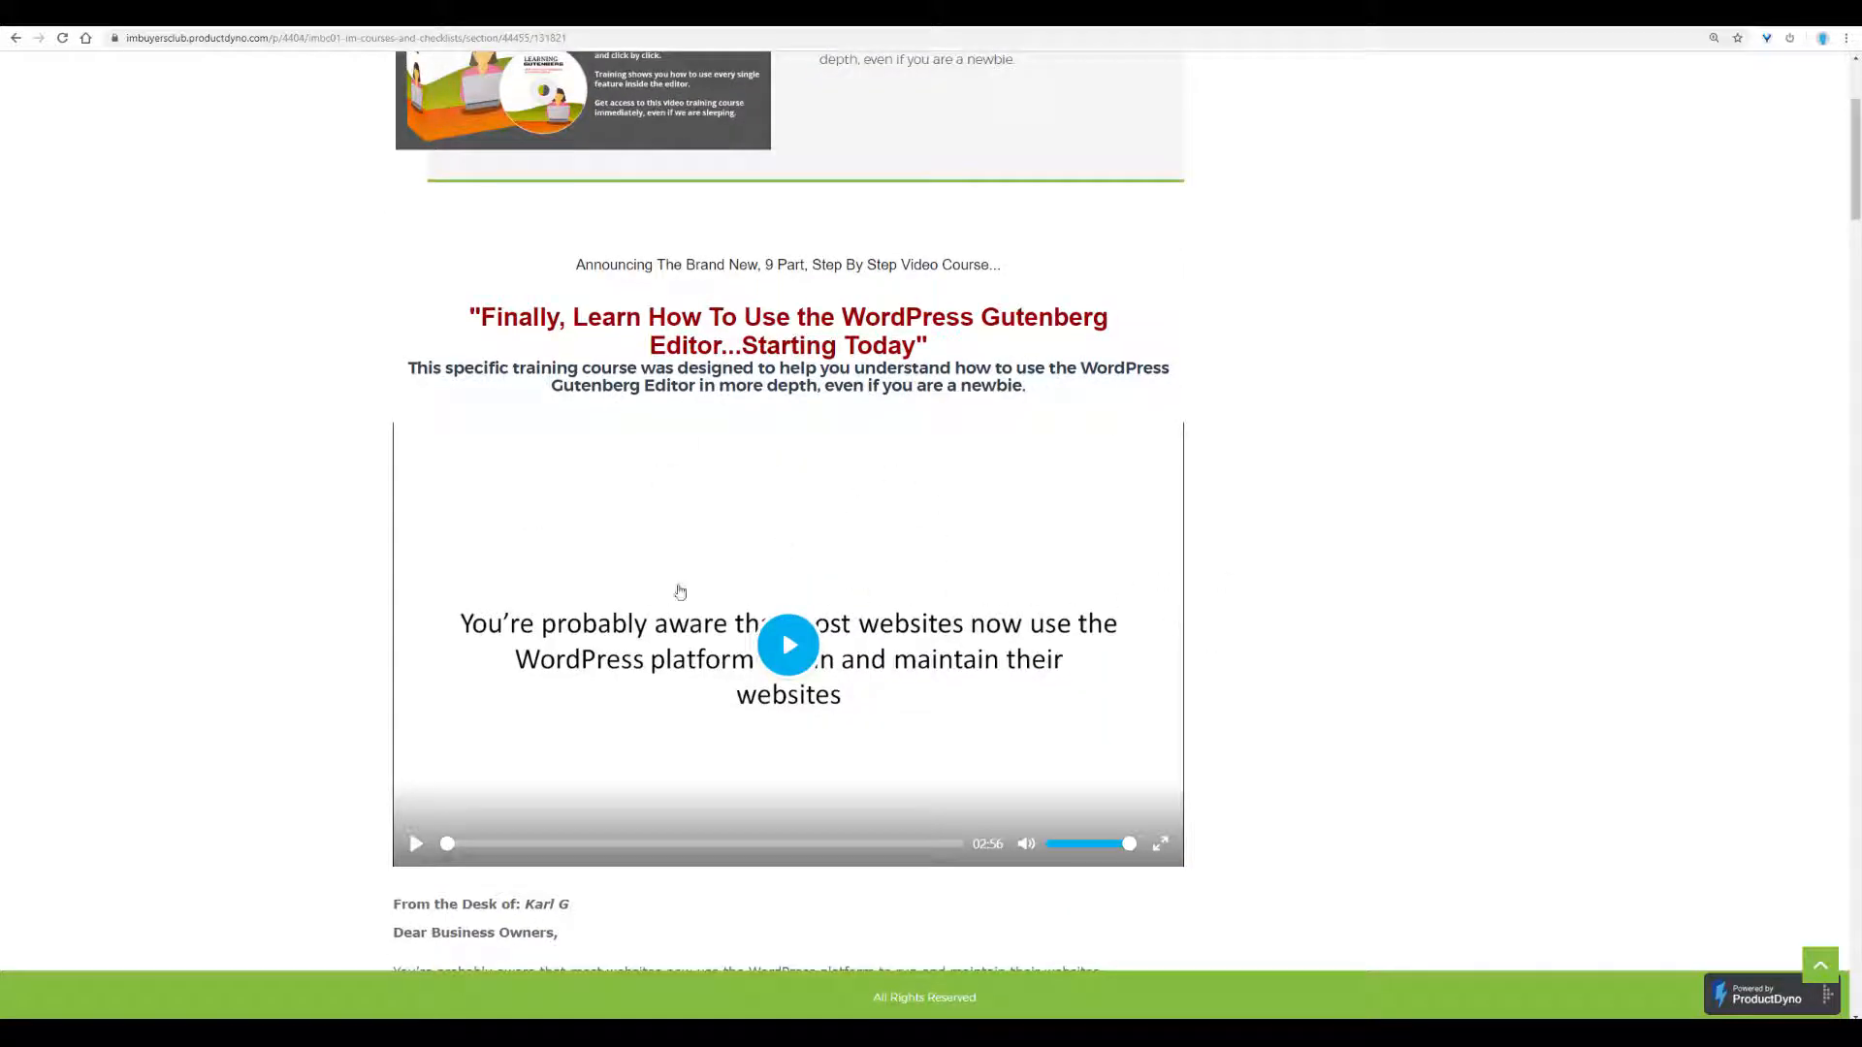
mouse_move(1279, 531)
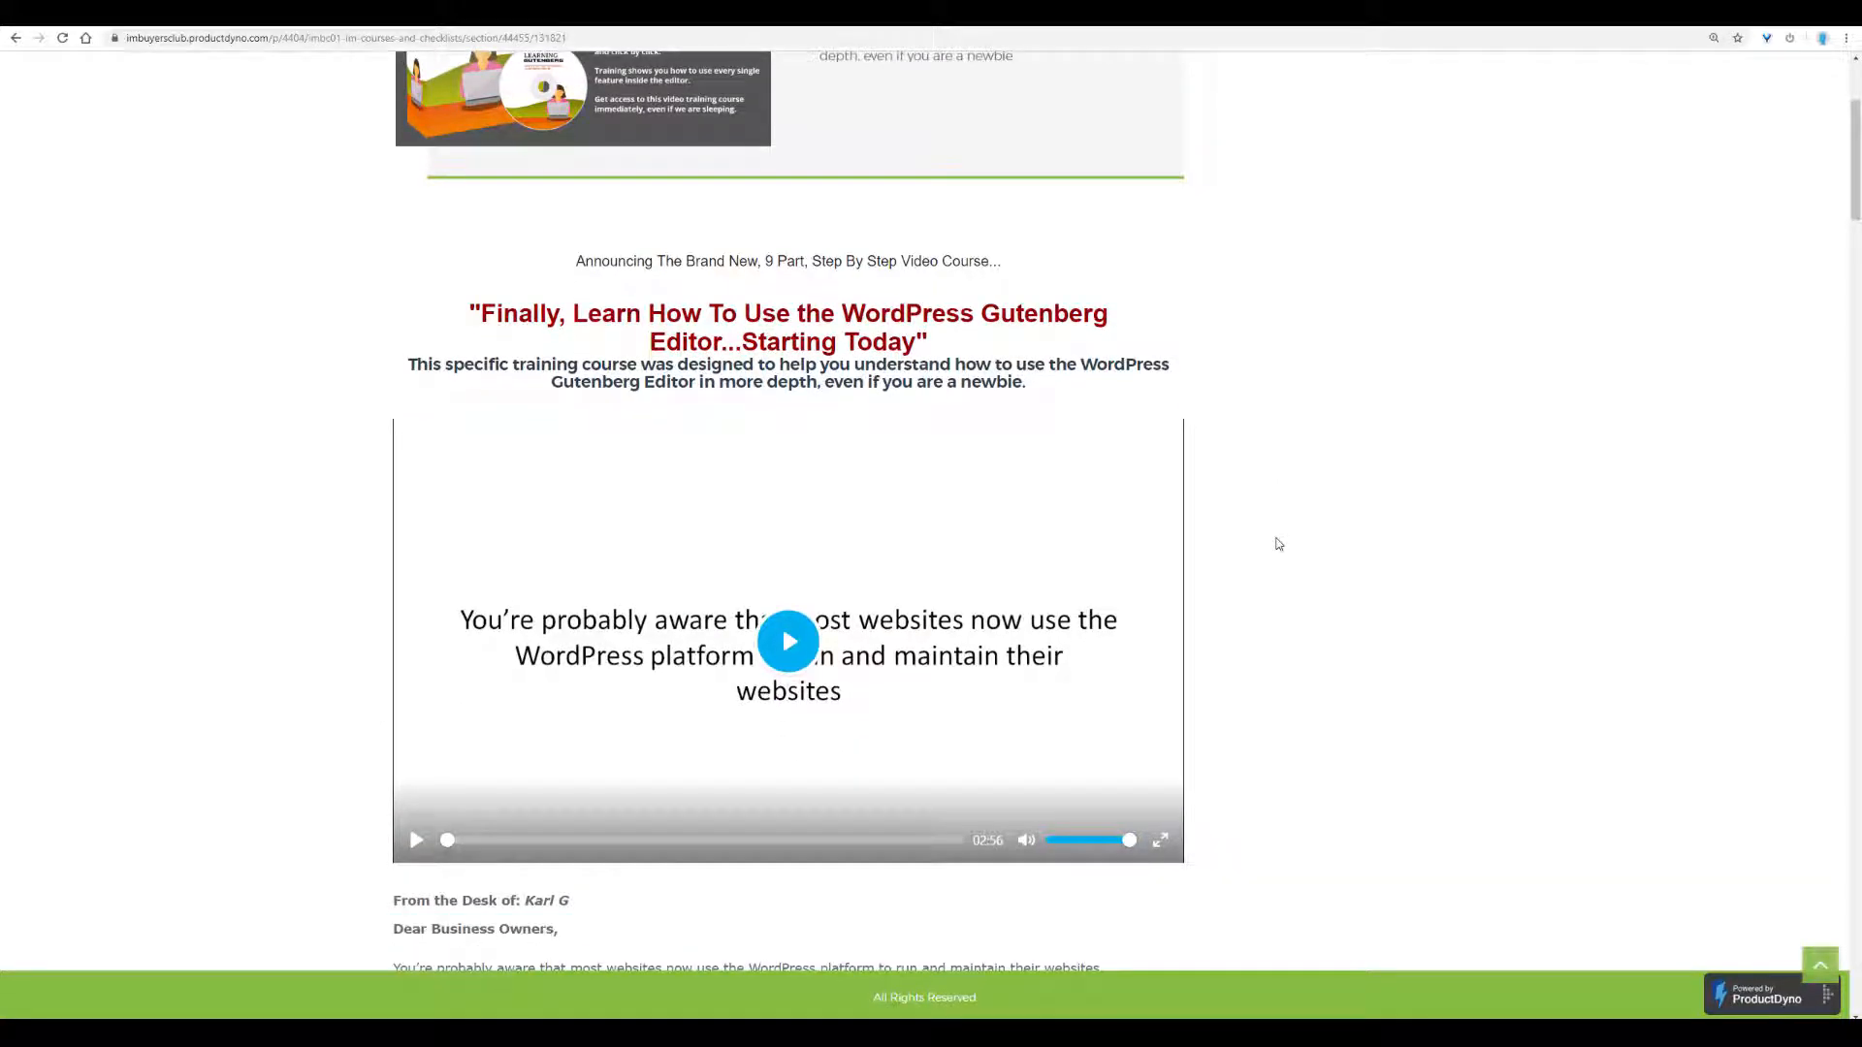
scroll("down", 3)
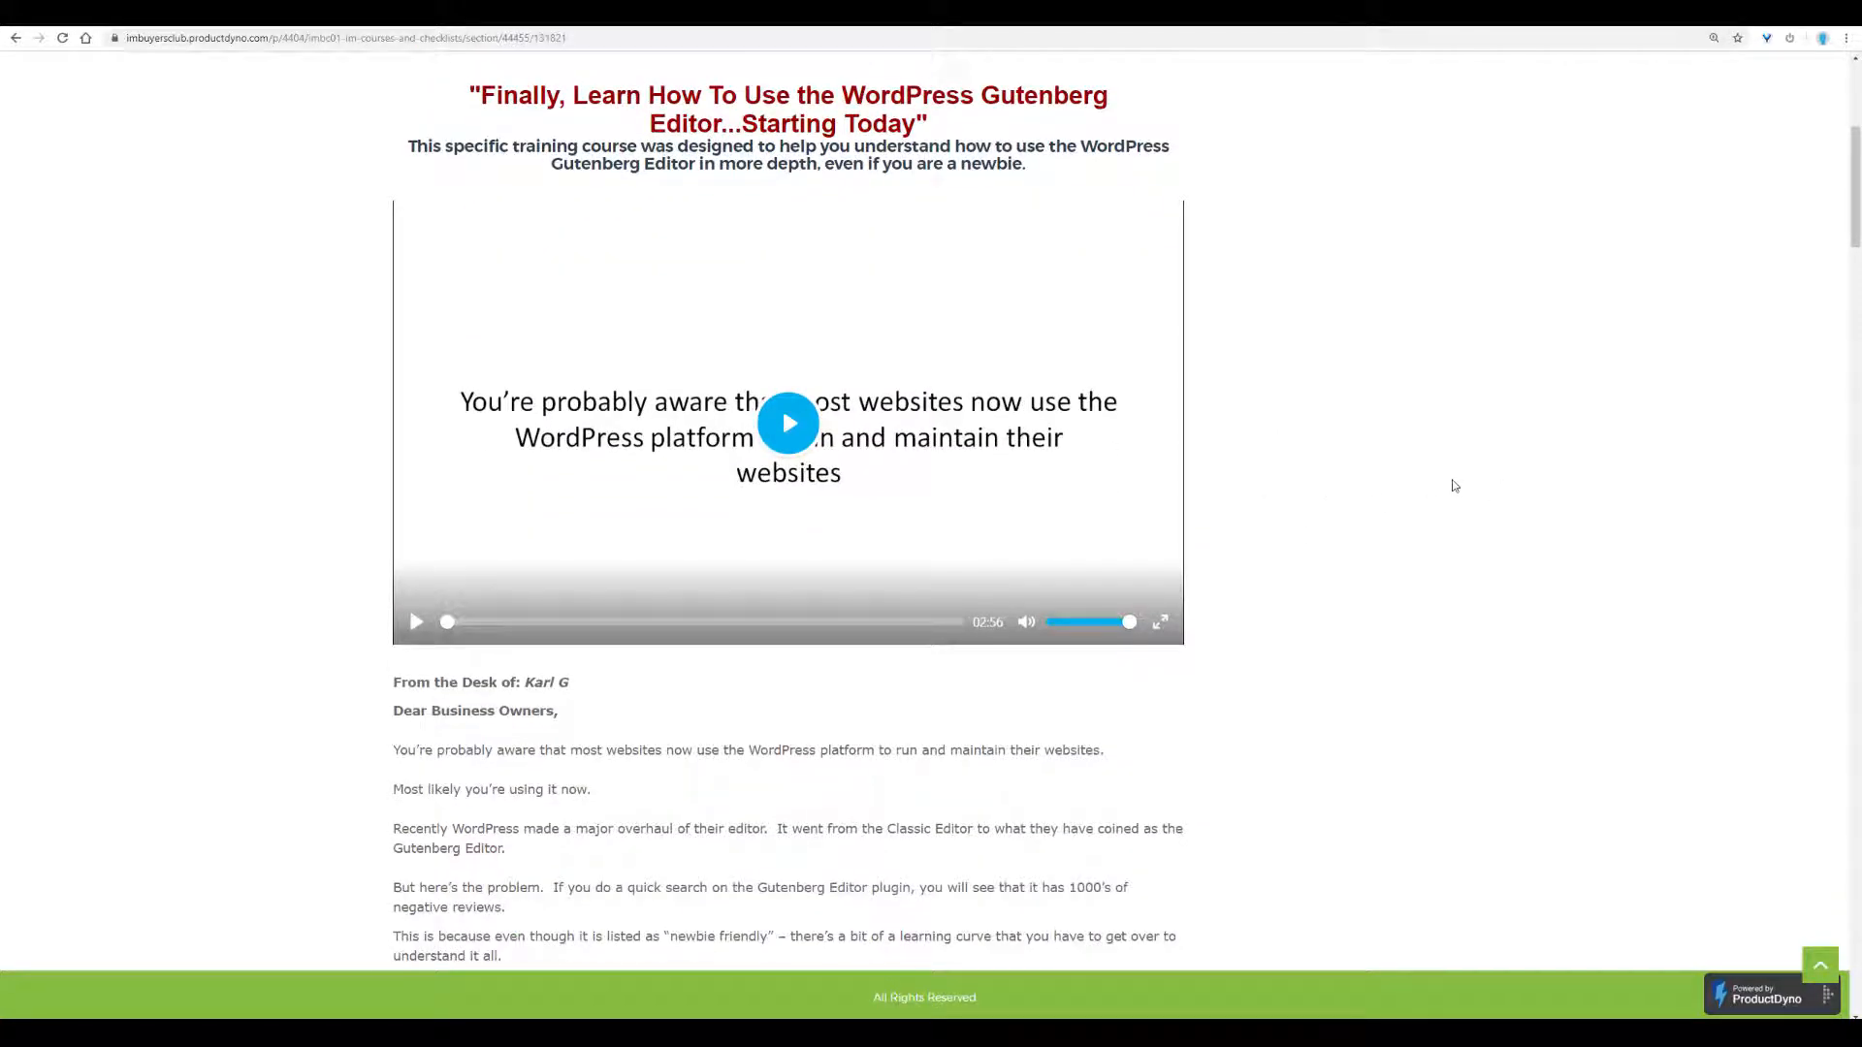
scroll("down", 3)
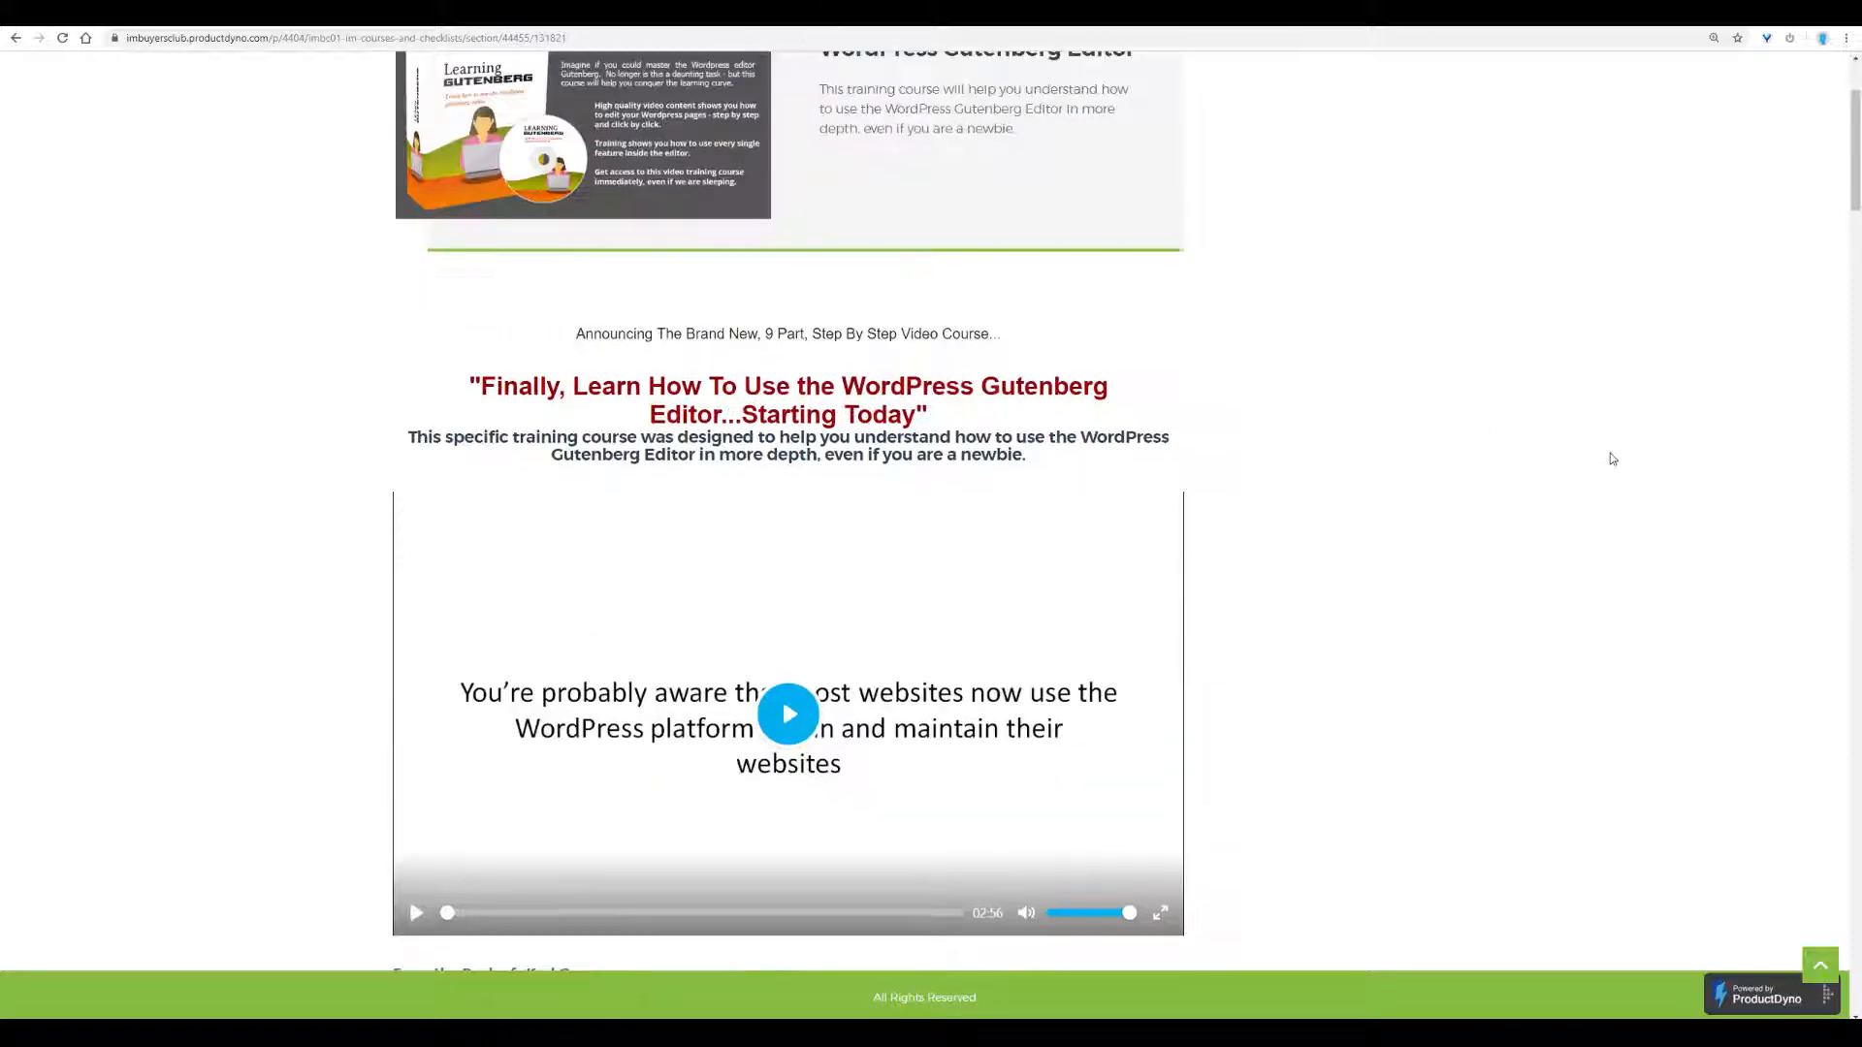
scroll("down", 3)
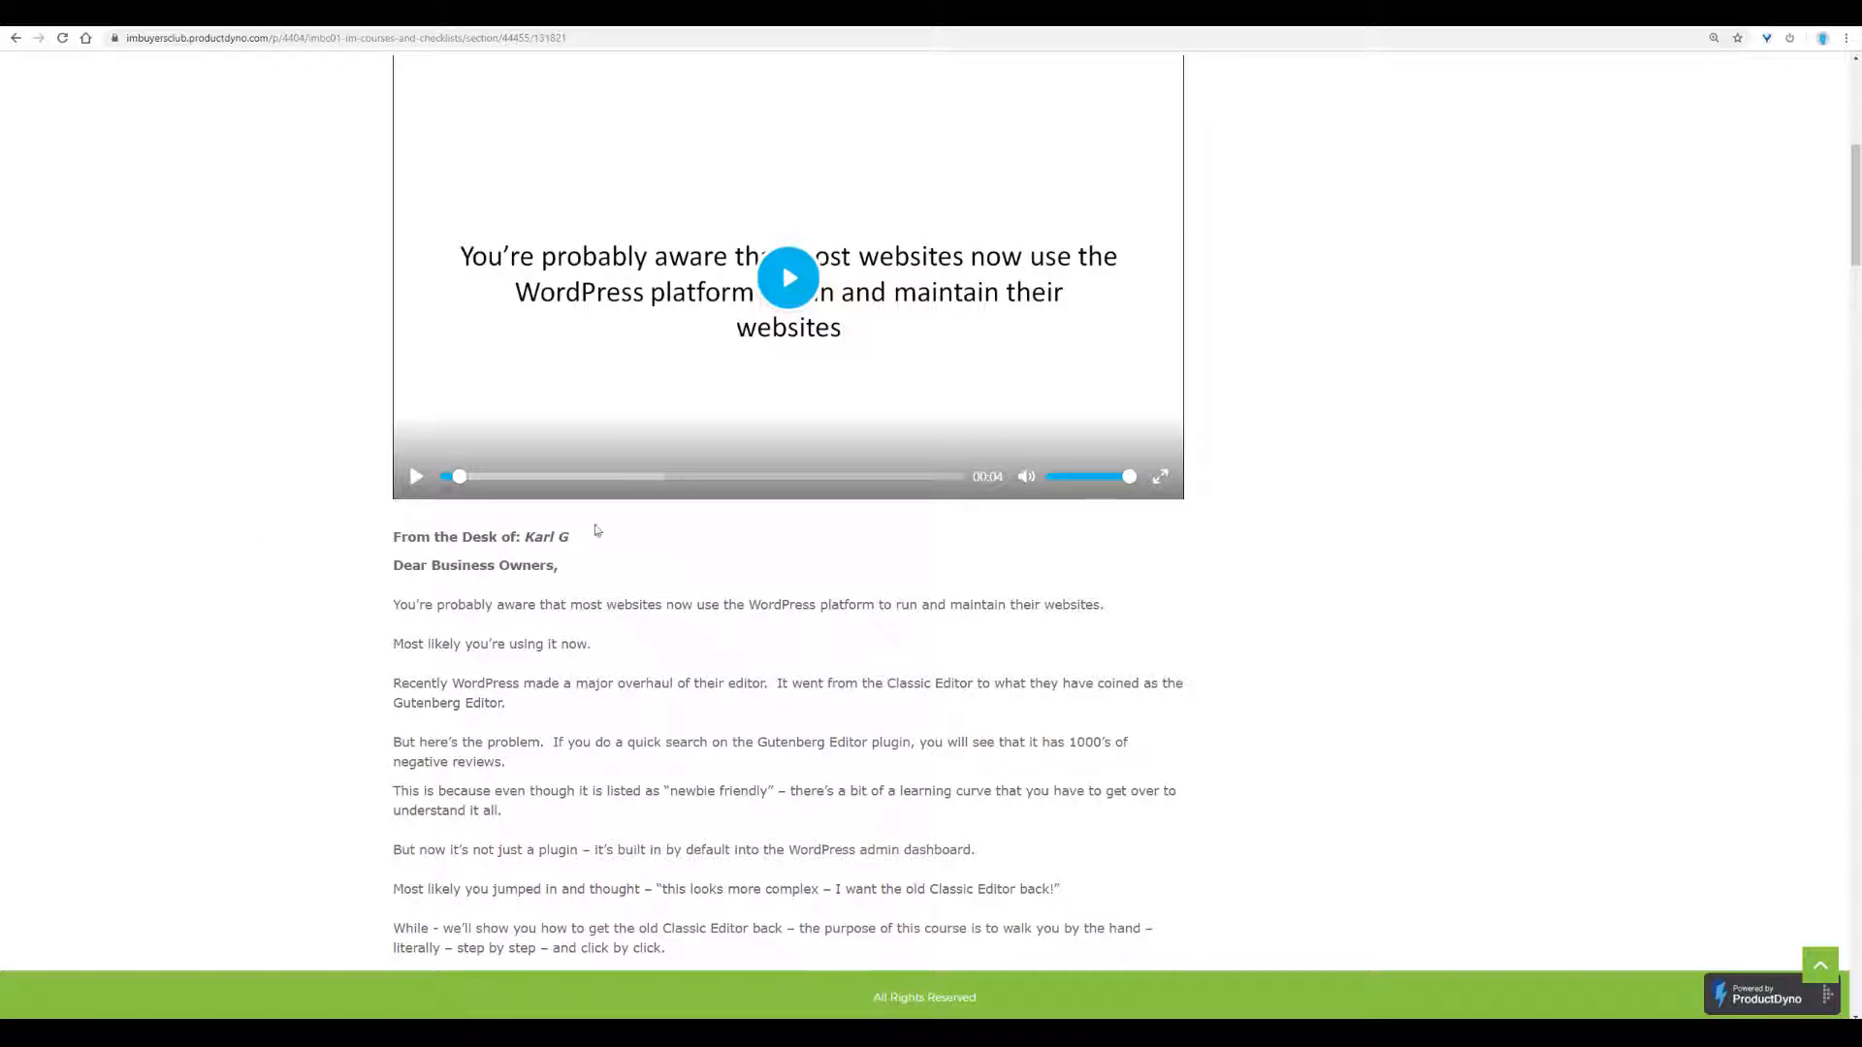
Continue down the sales letter to the Learning Gutenberg In-Depth course banner.
scroll("down", 3)
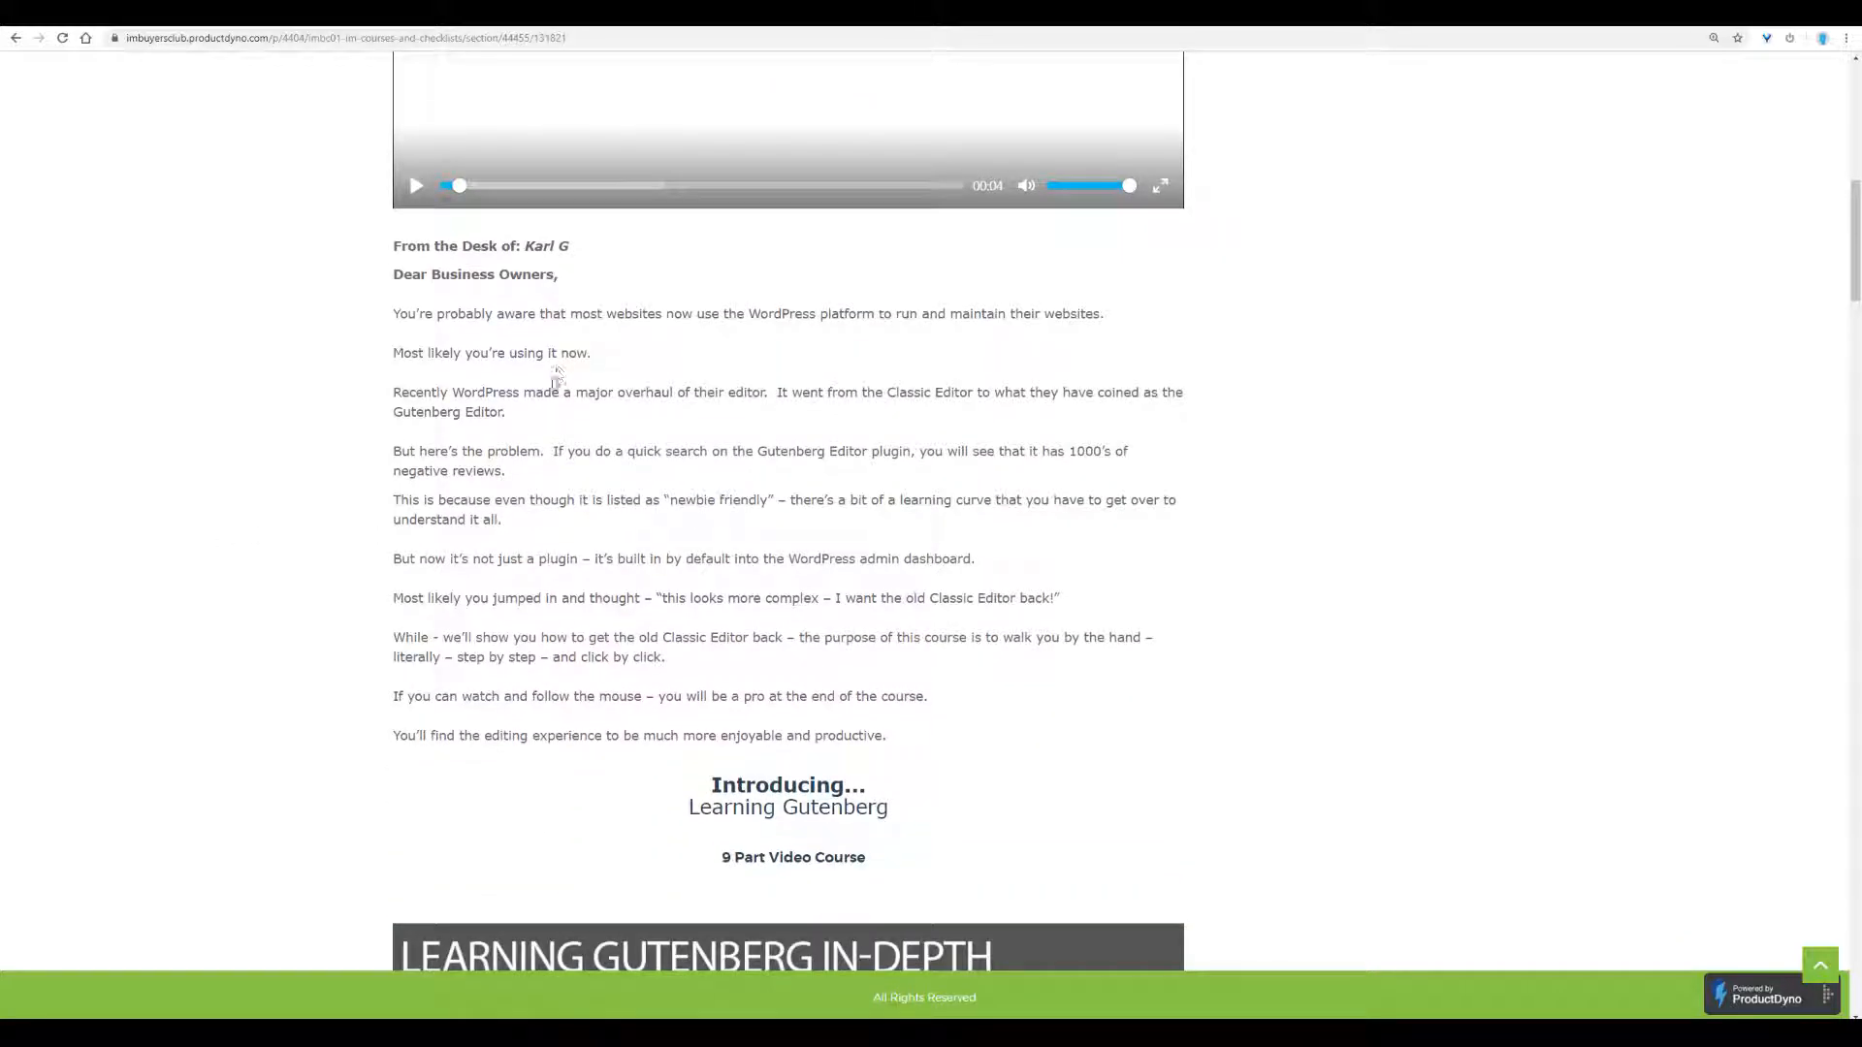
scroll("down", 3)
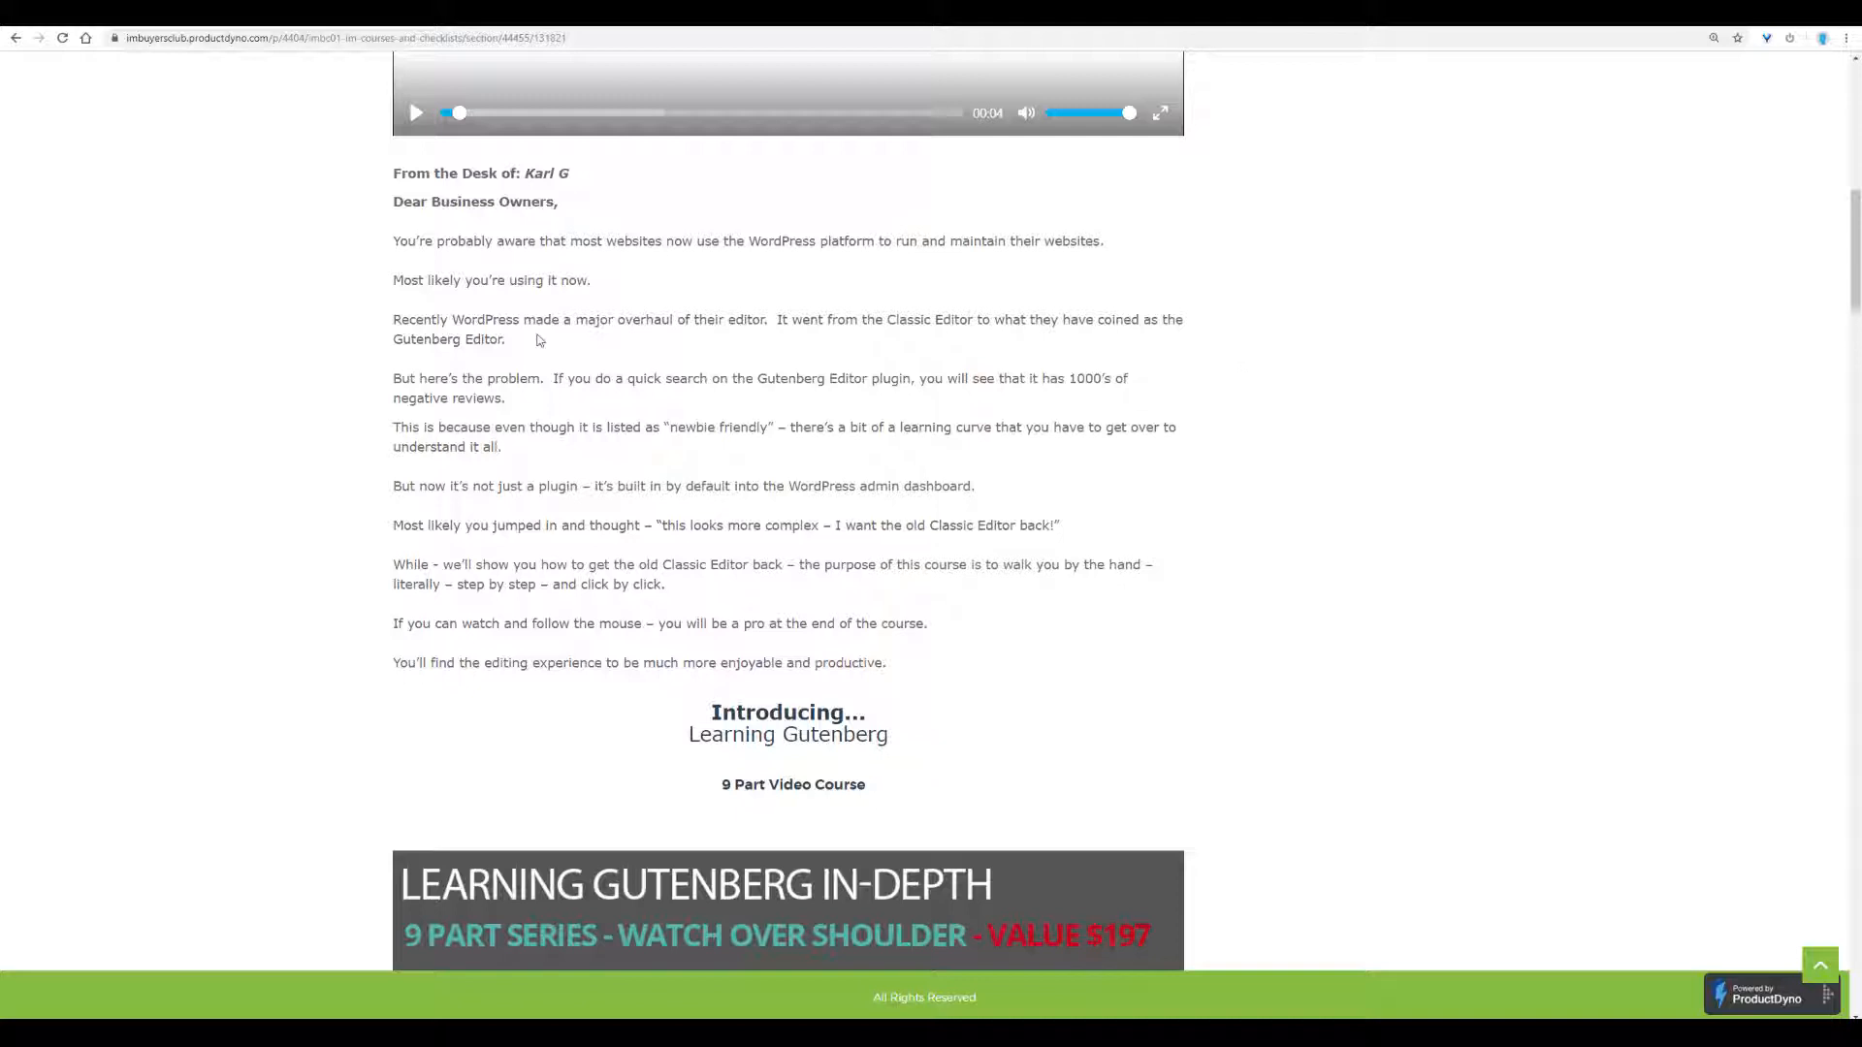
scroll("down", 3)
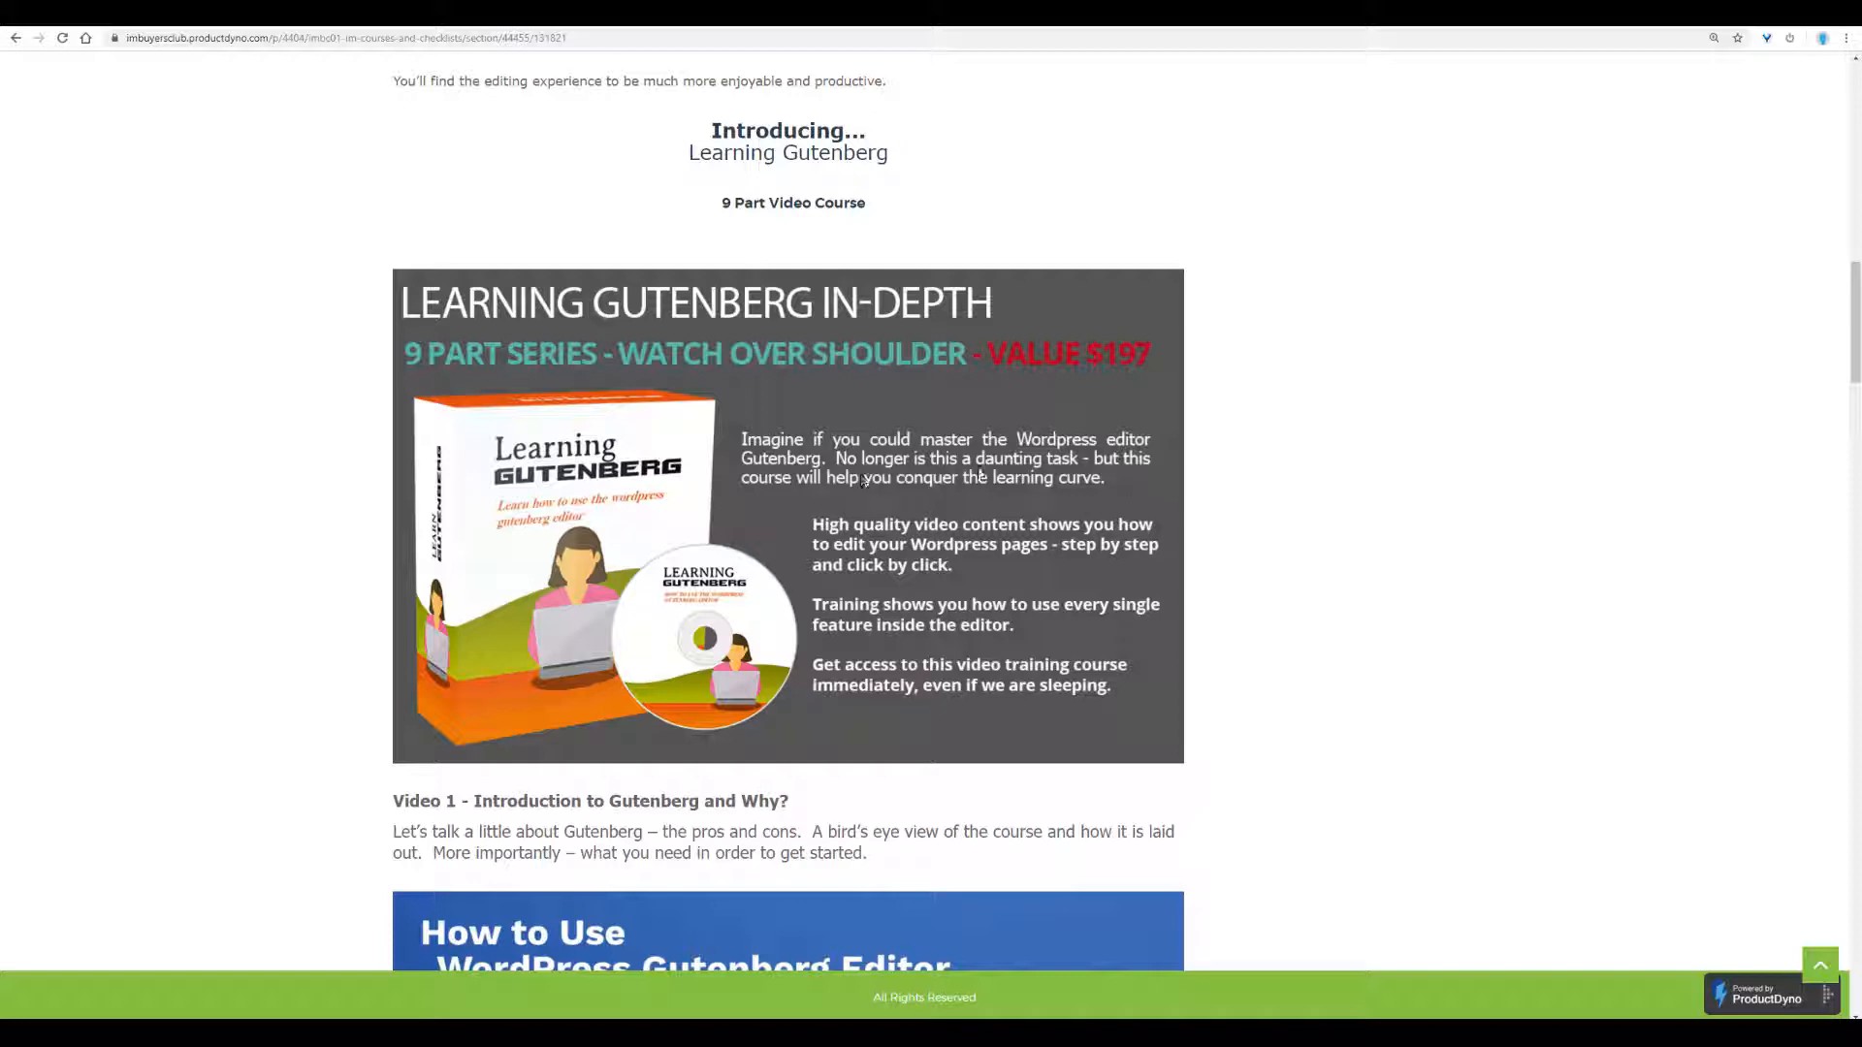
Reach the lesson list and start playing the Video 1 introduction lesson.
scroll("down", 3)
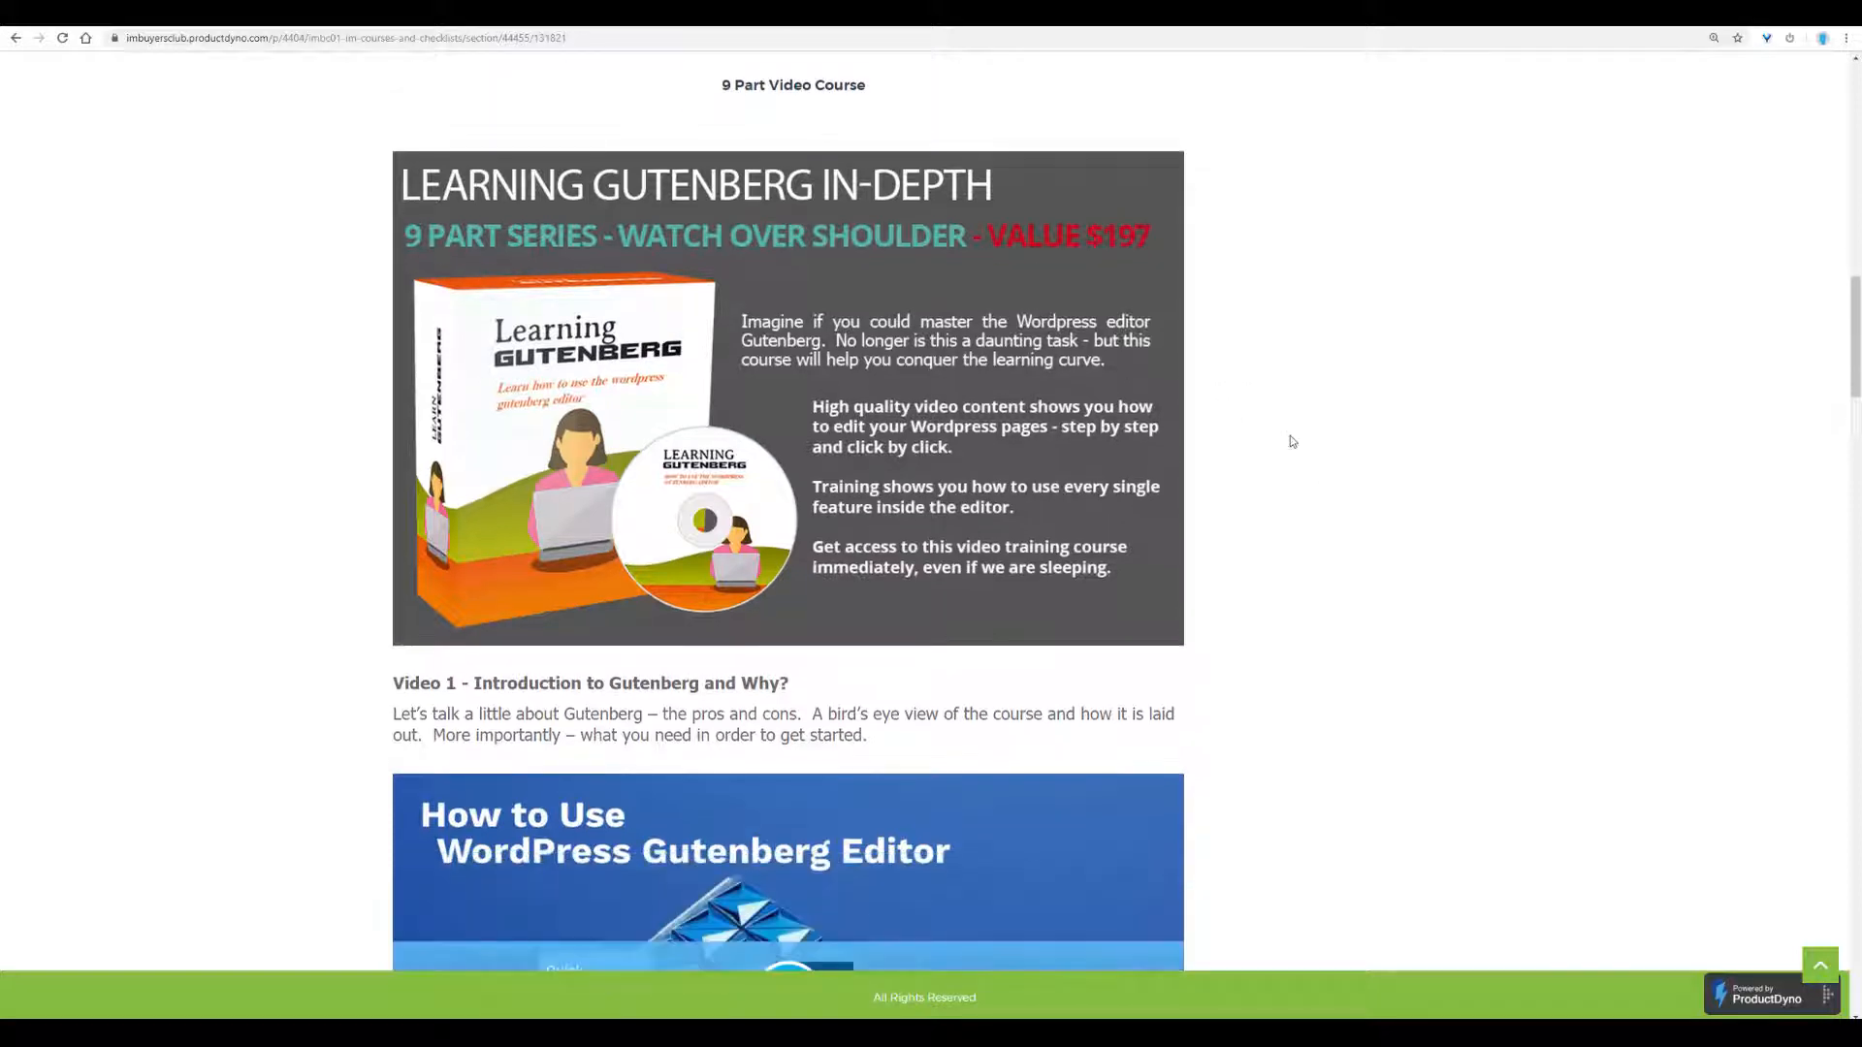
scroll("down", 3)
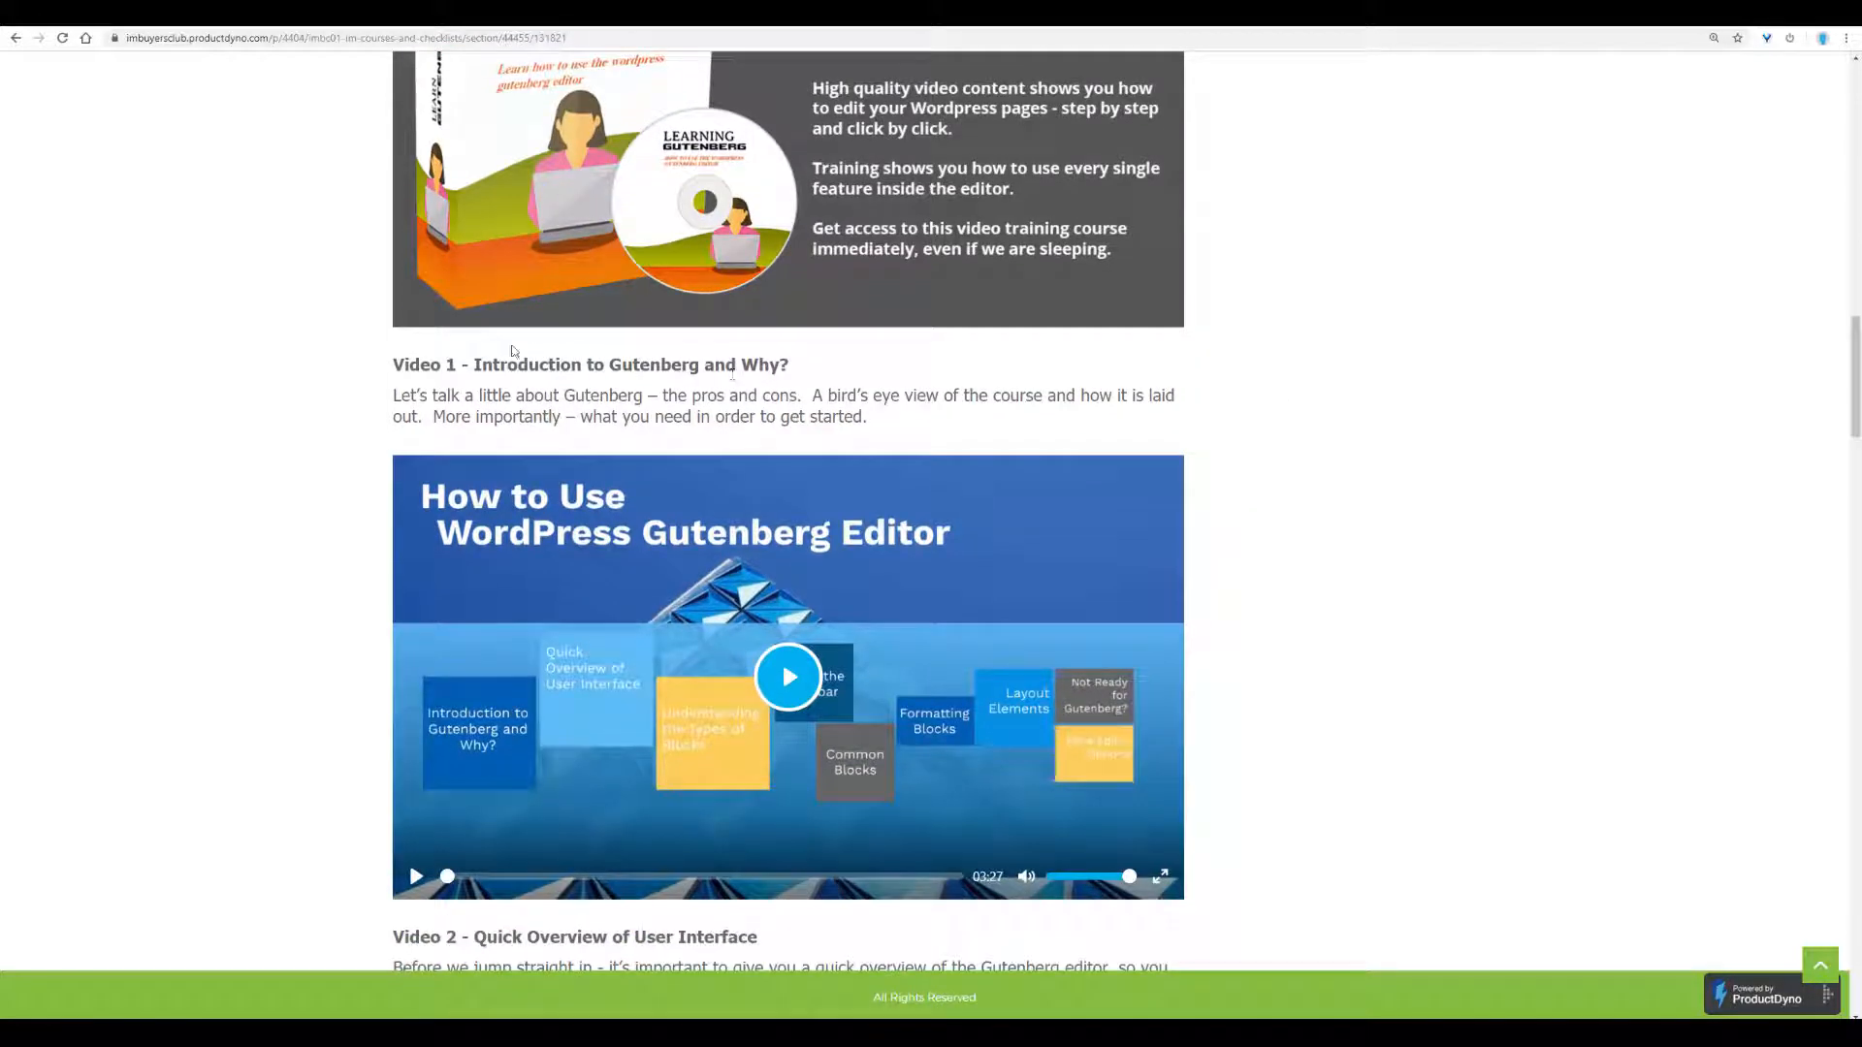
scroll("down", 3)
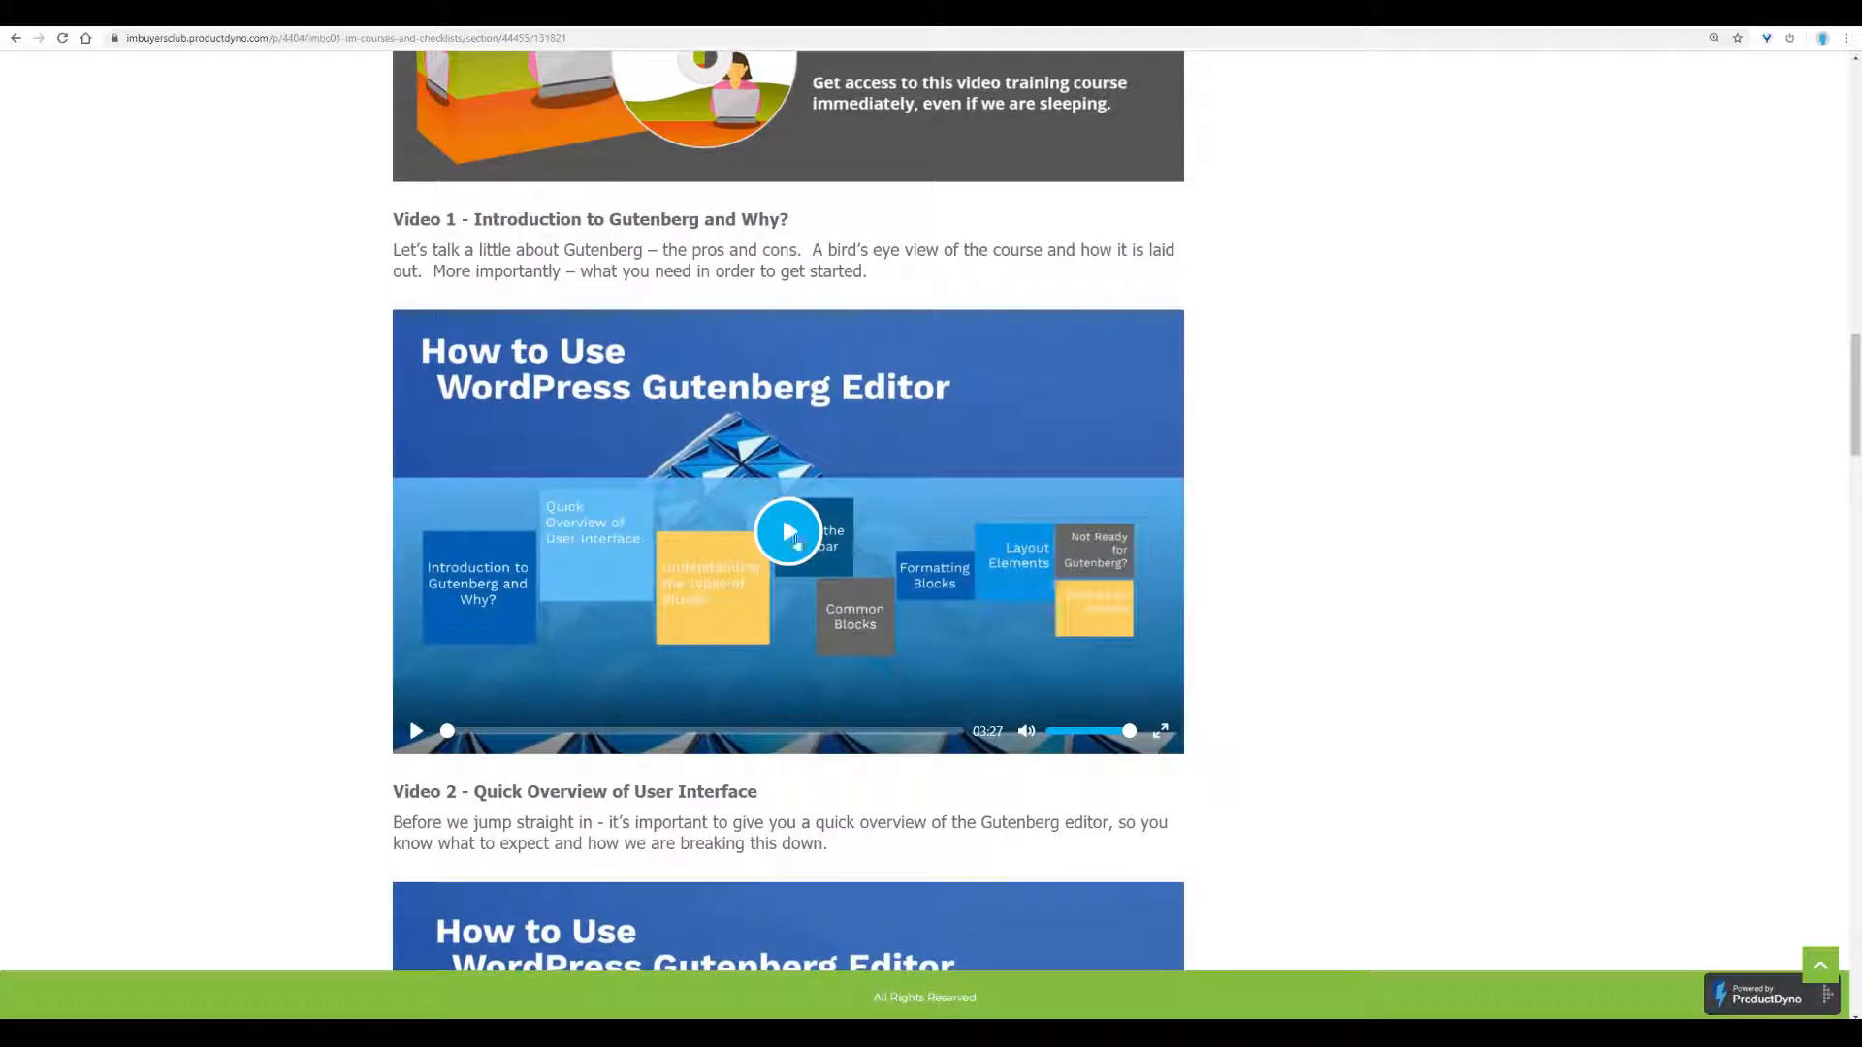
left_click(787, 531)
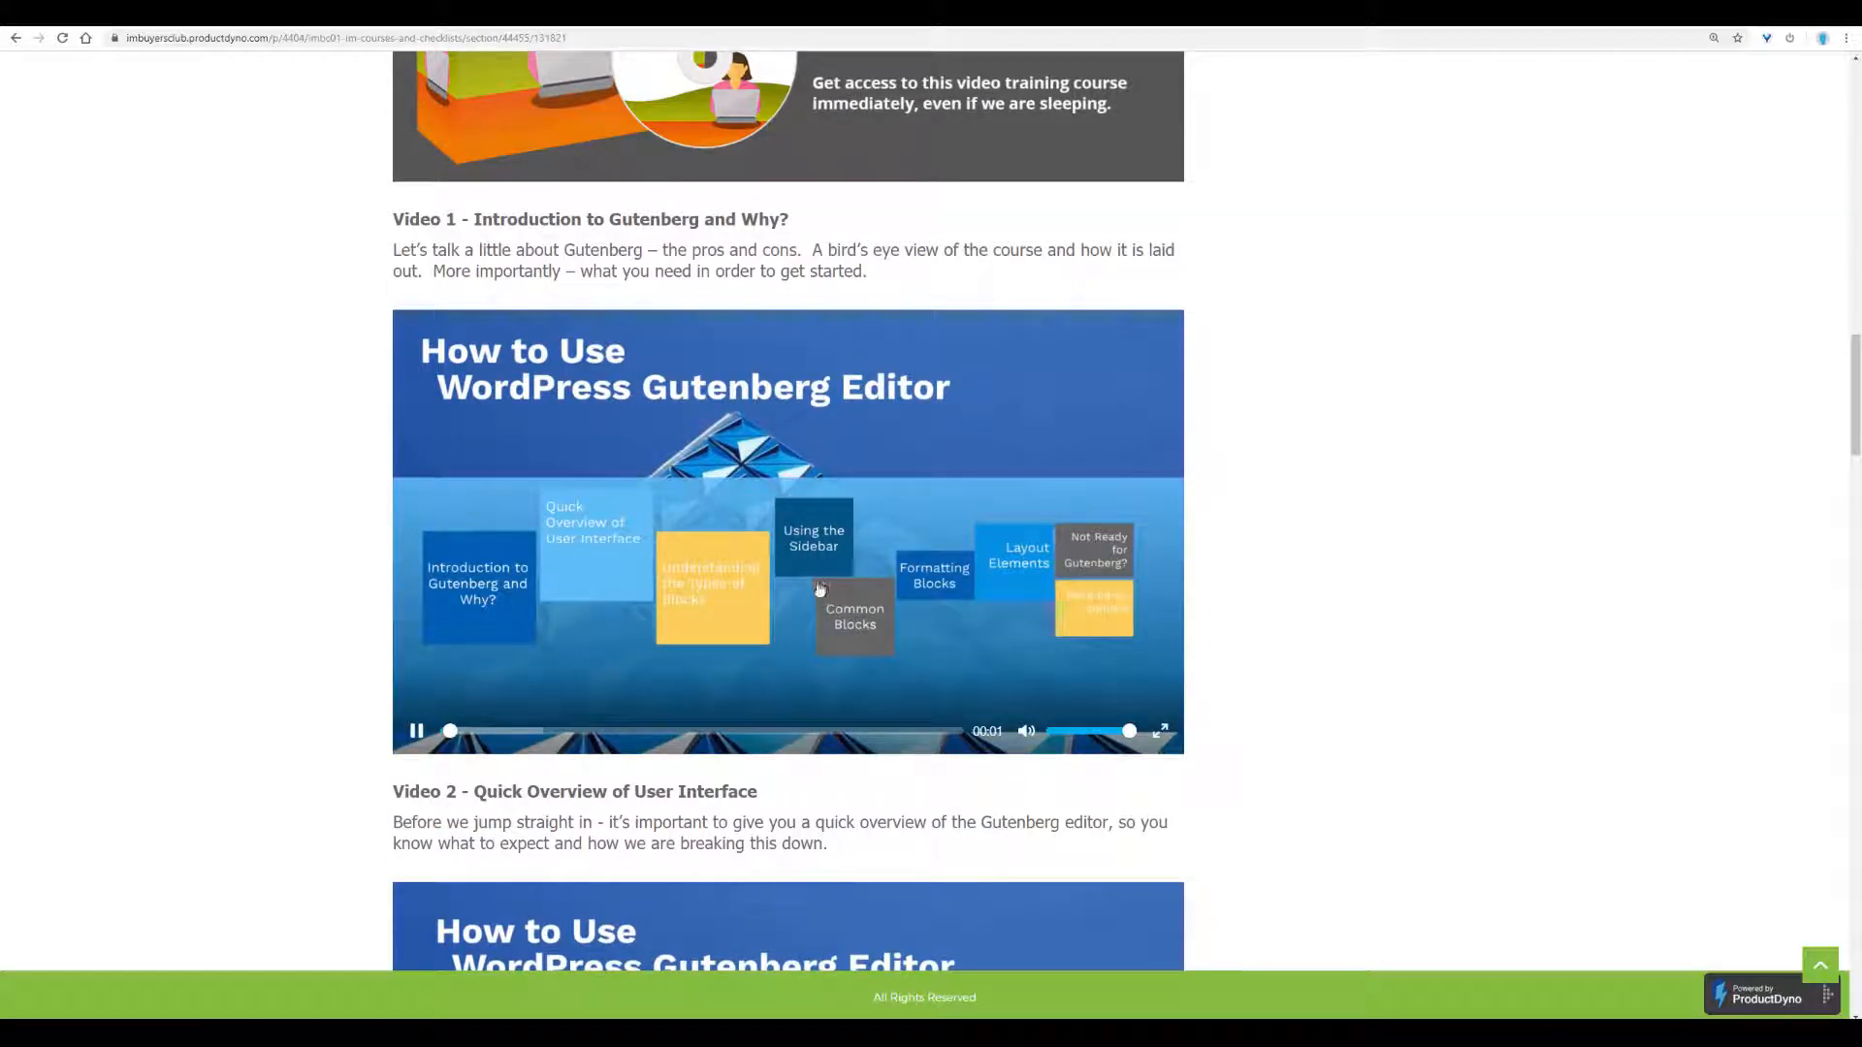
Look over Videos 2–7 with their players, then return toward the top of the page.
scroll("down", 3)
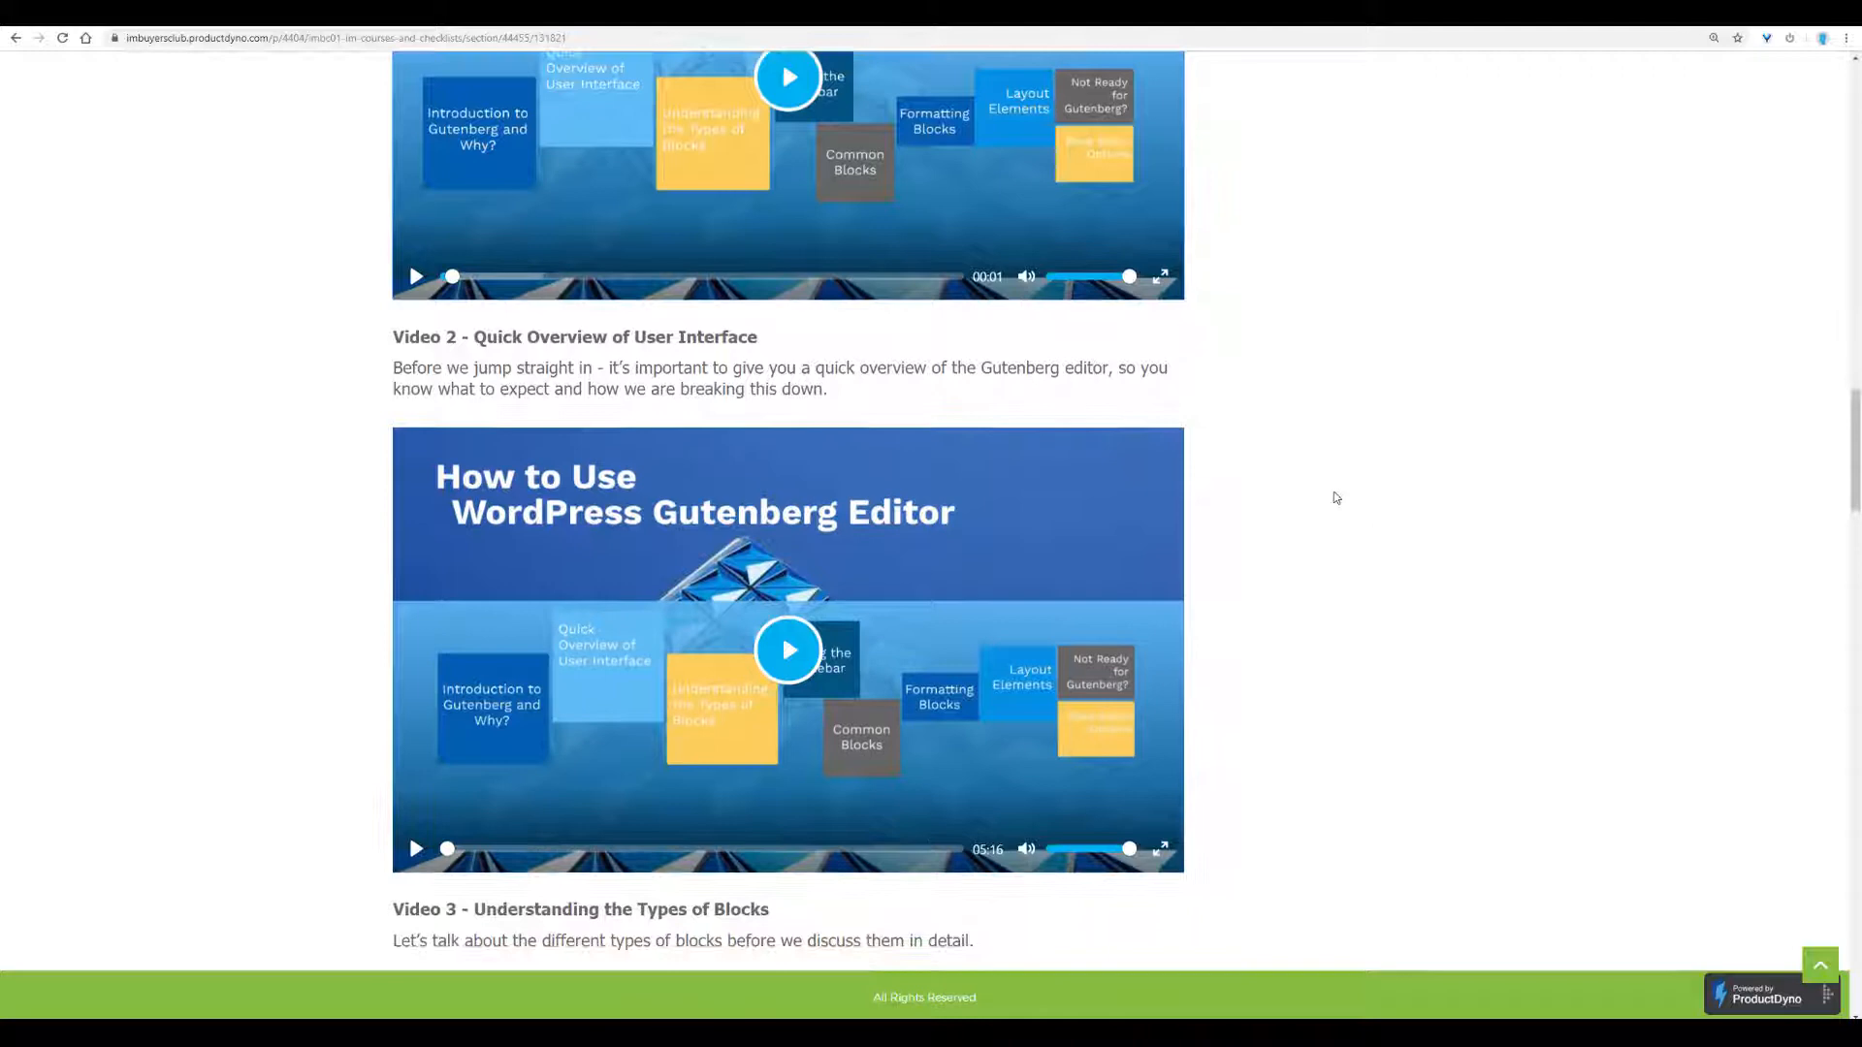
scroll("down", 3)
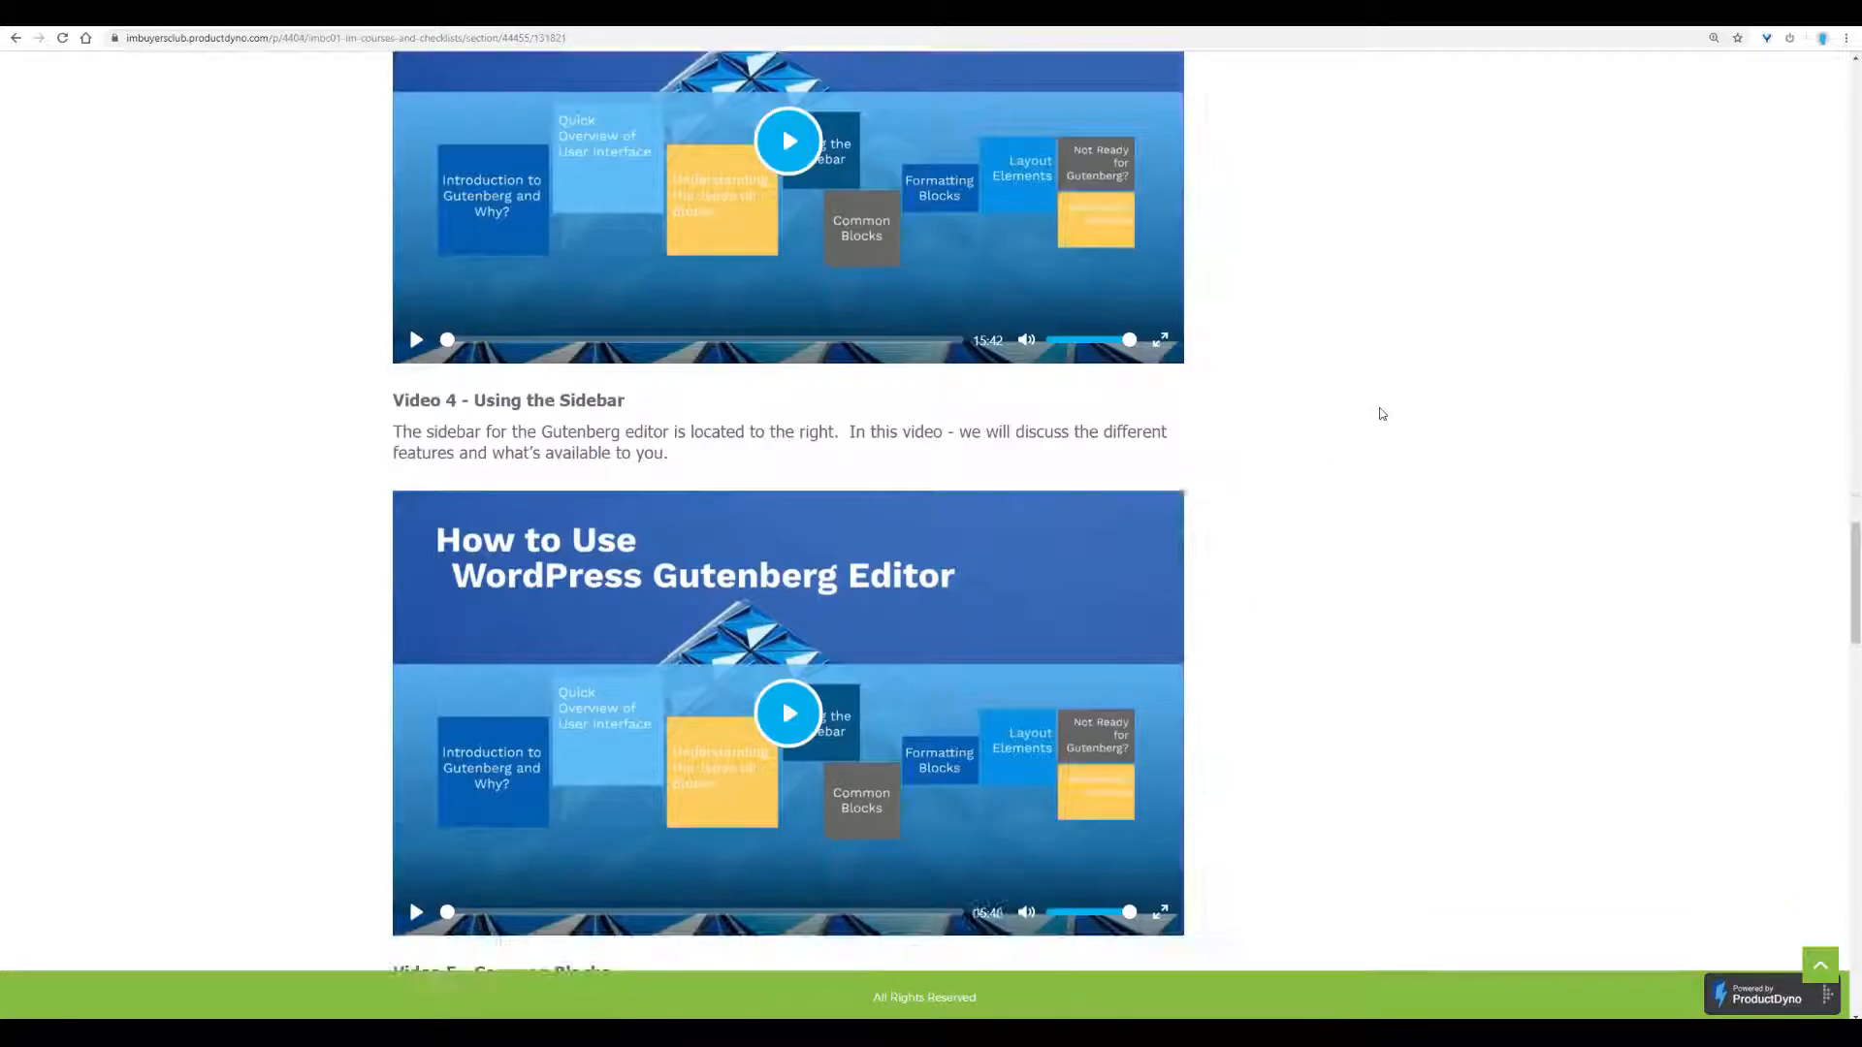
scroll("down", 3)
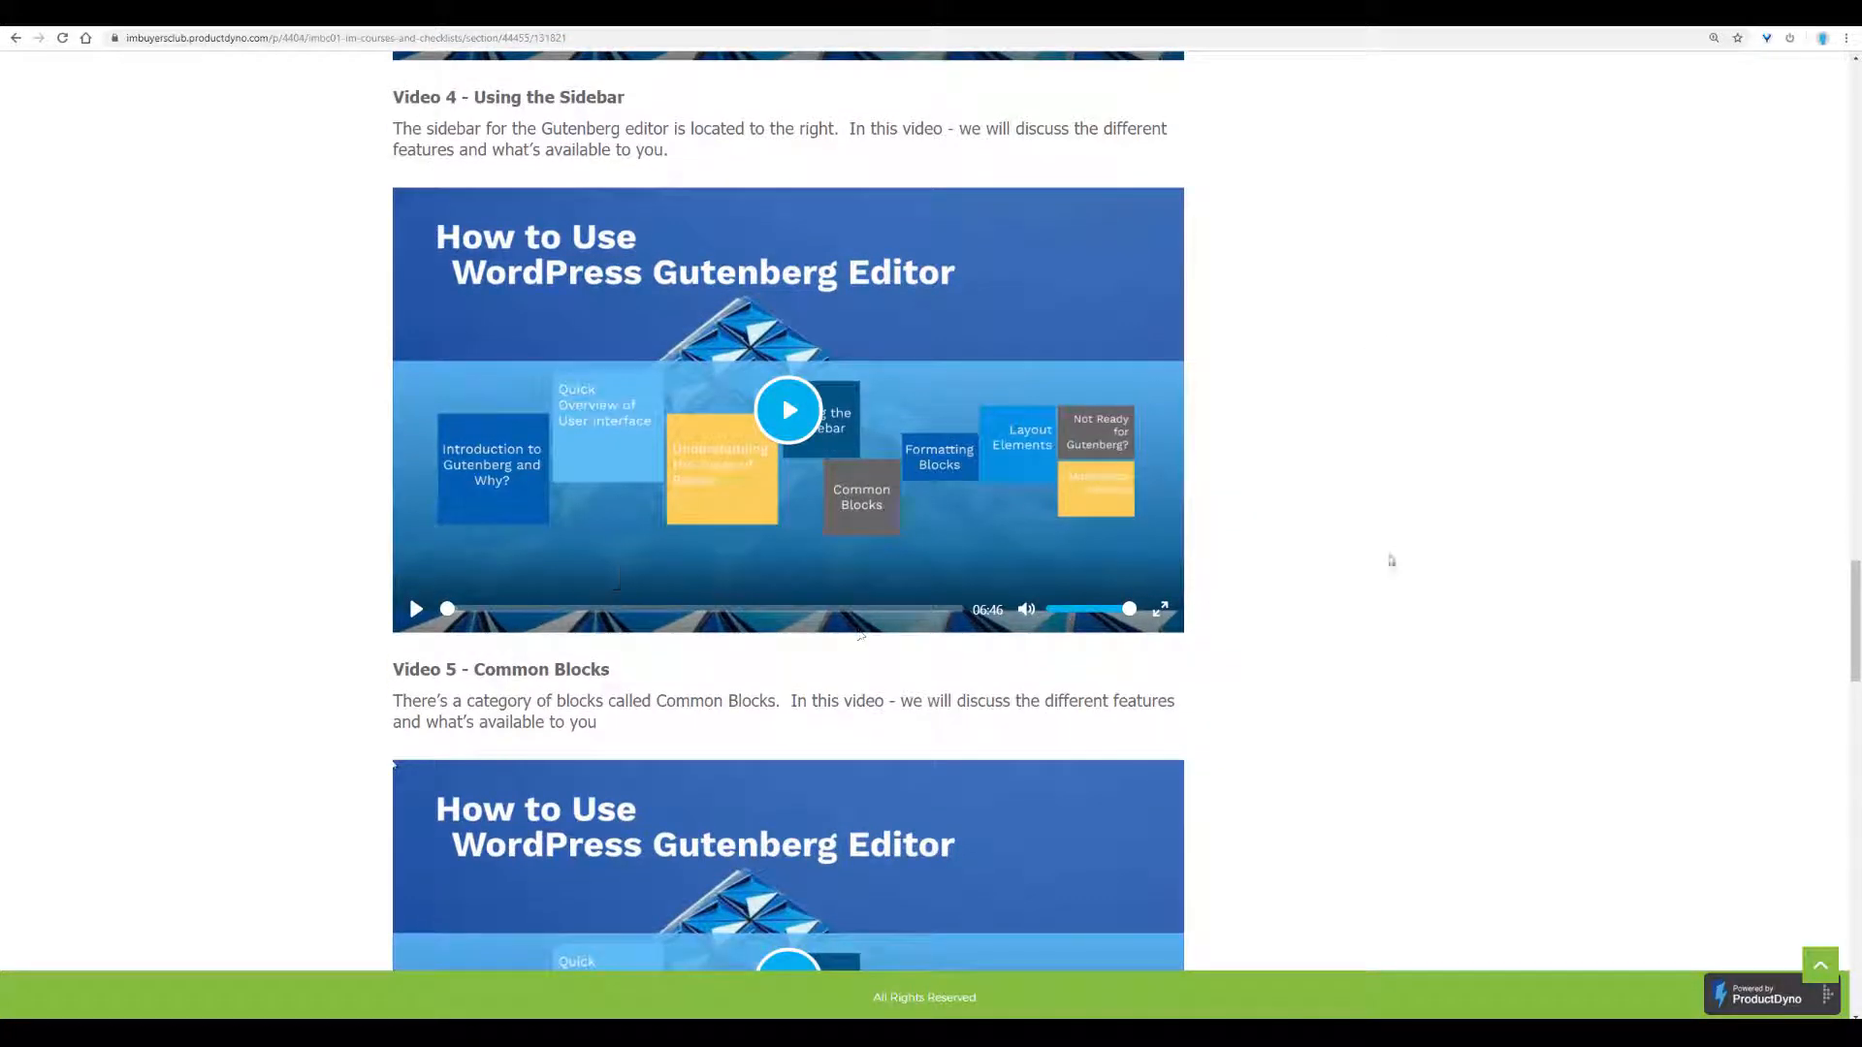
scroll("down", 3)
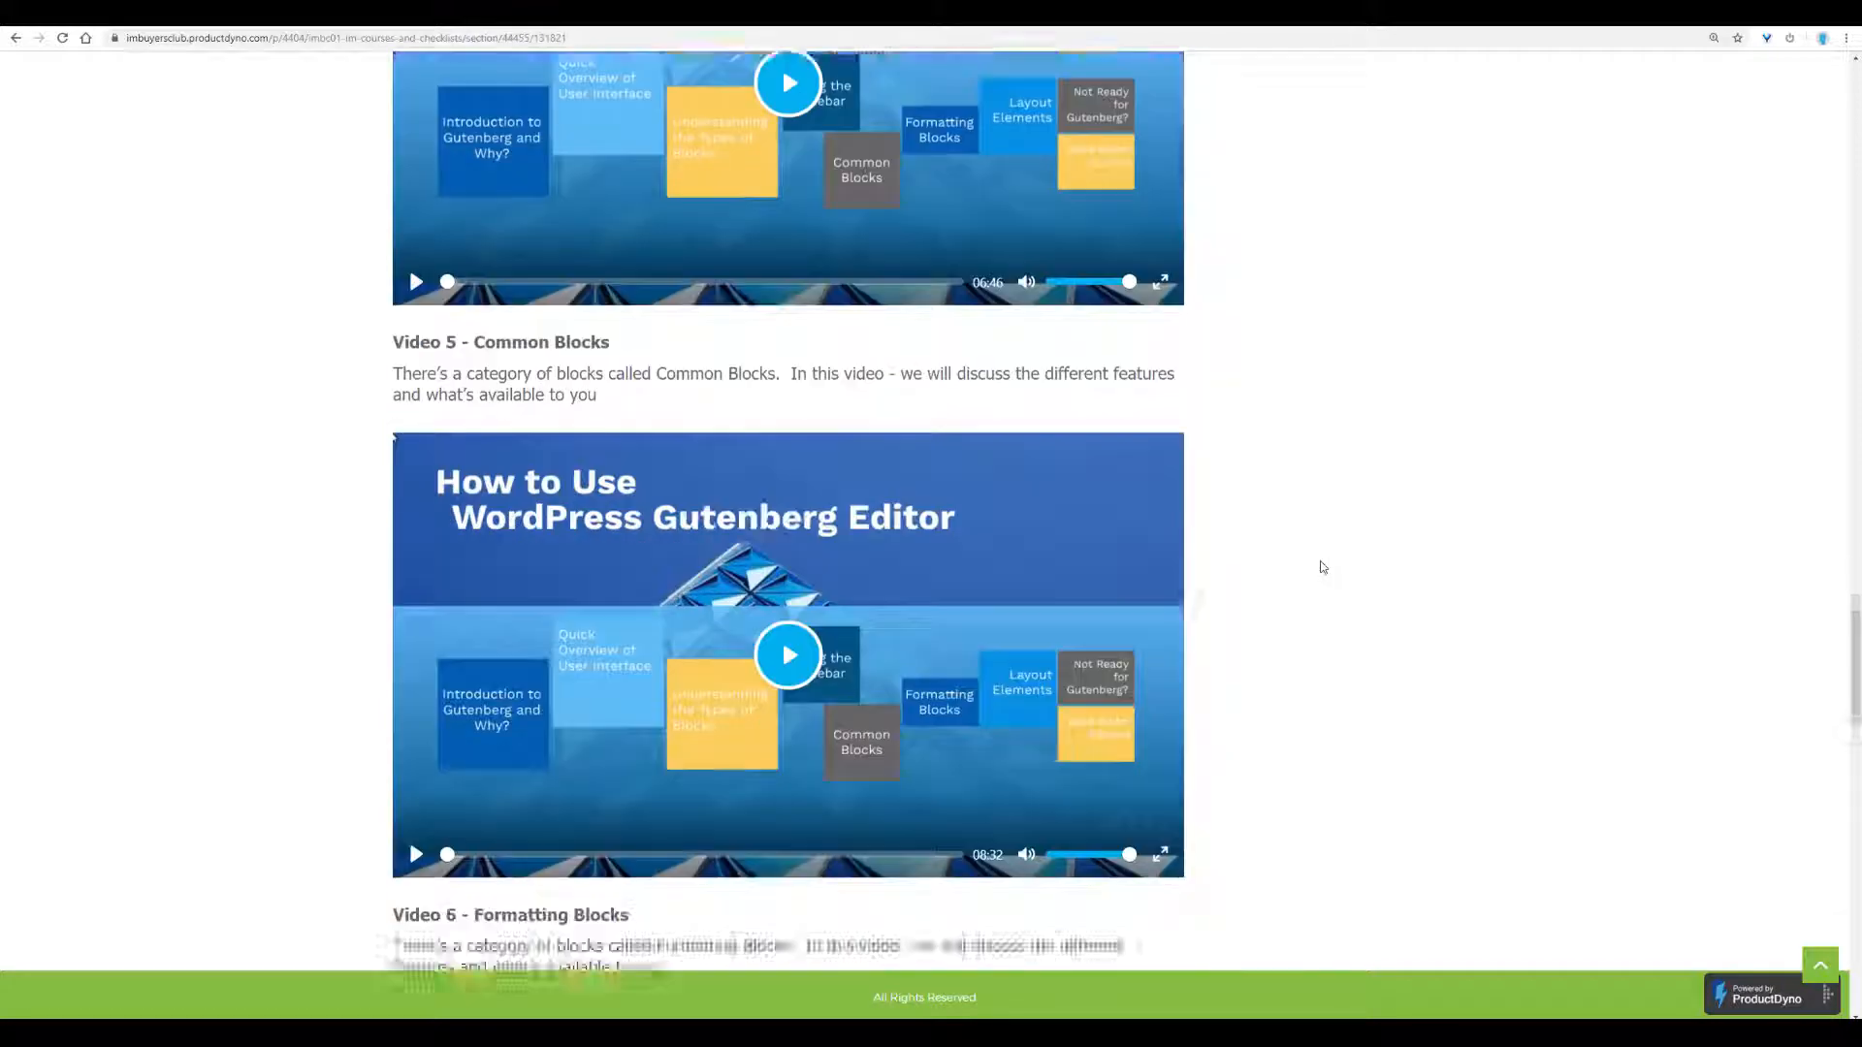
scroll("down", 3)
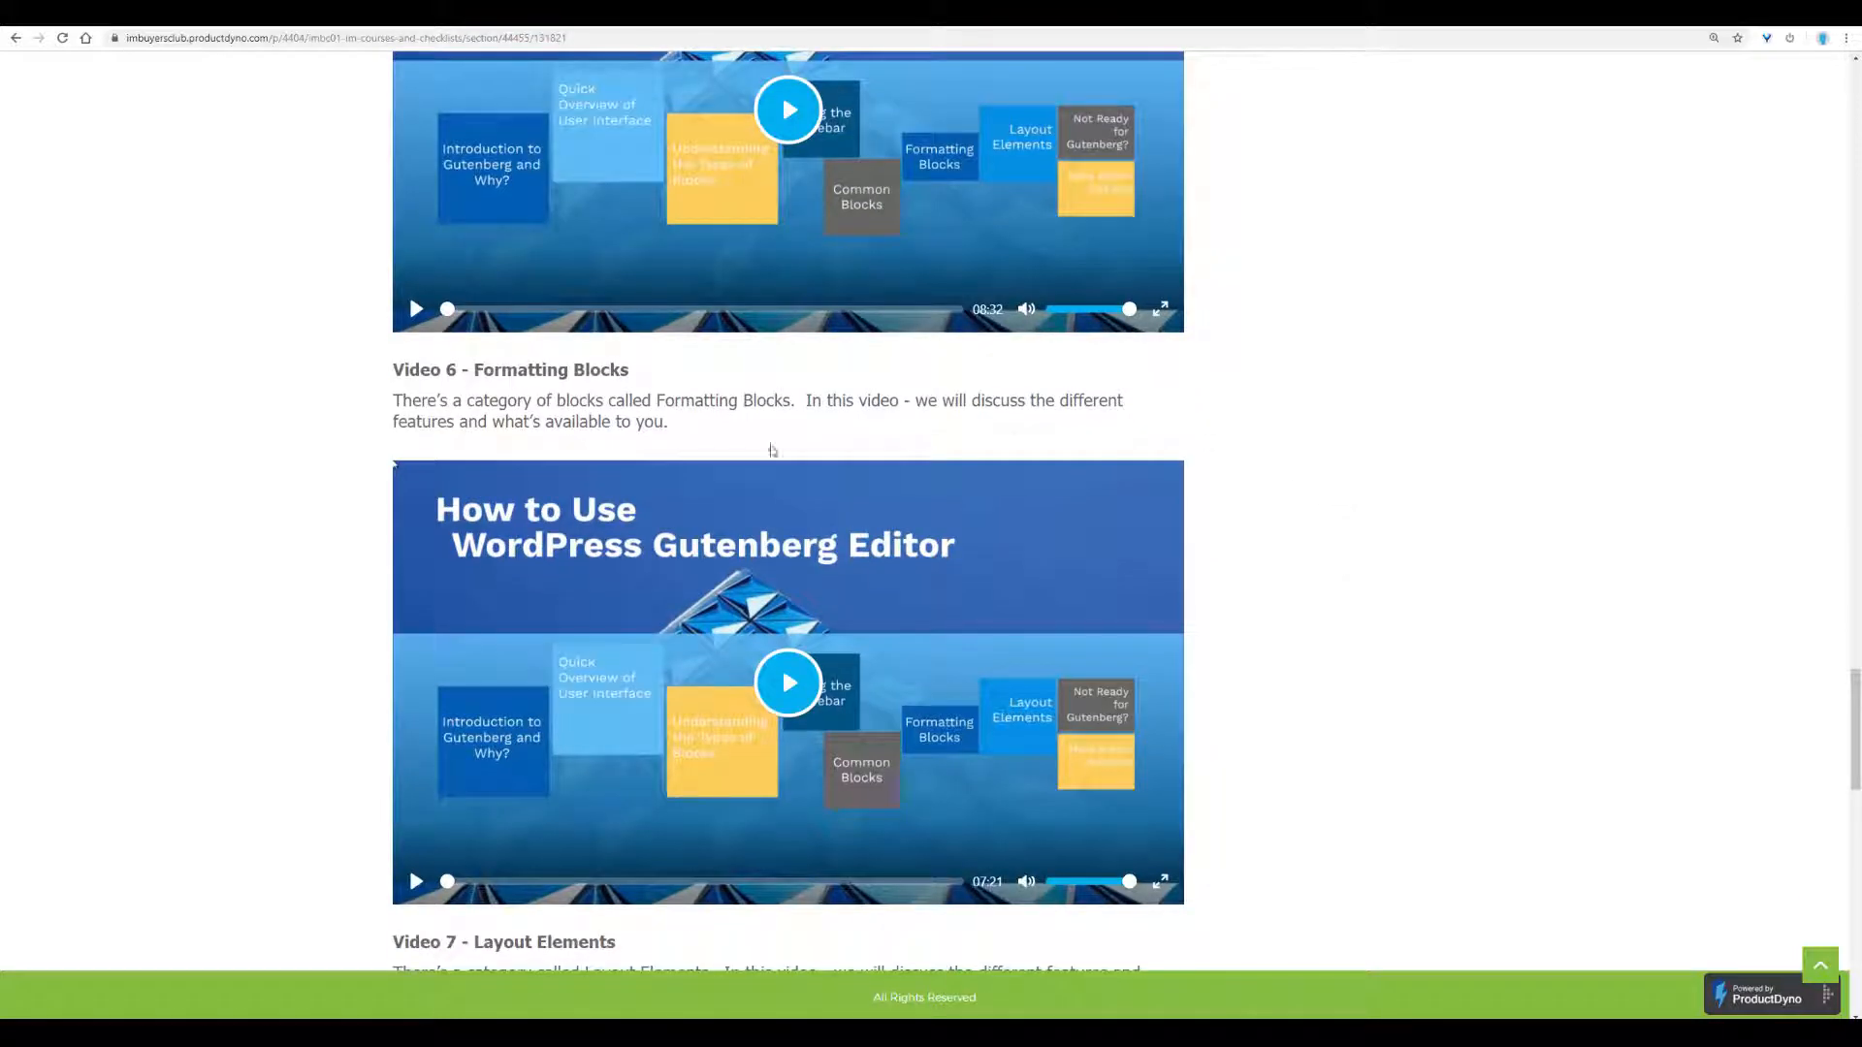
mouse_move(1472, 360)
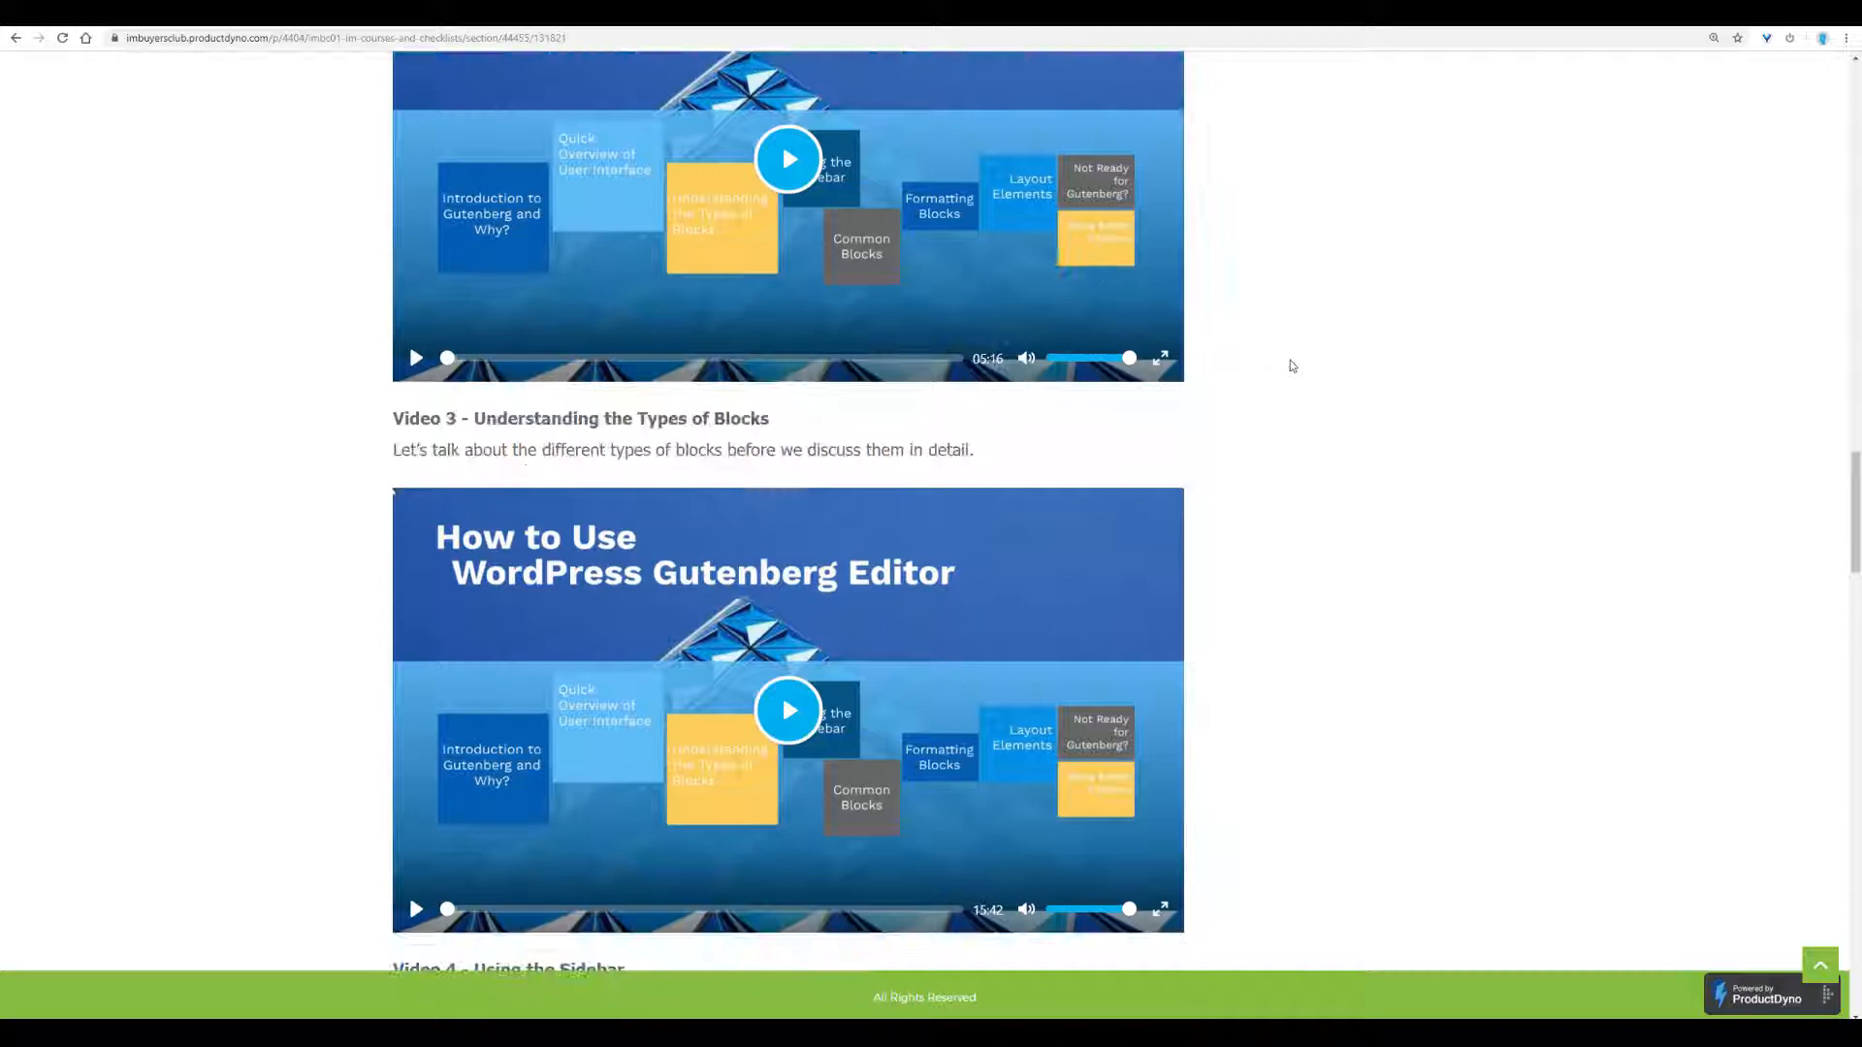
scroll("up", 3)
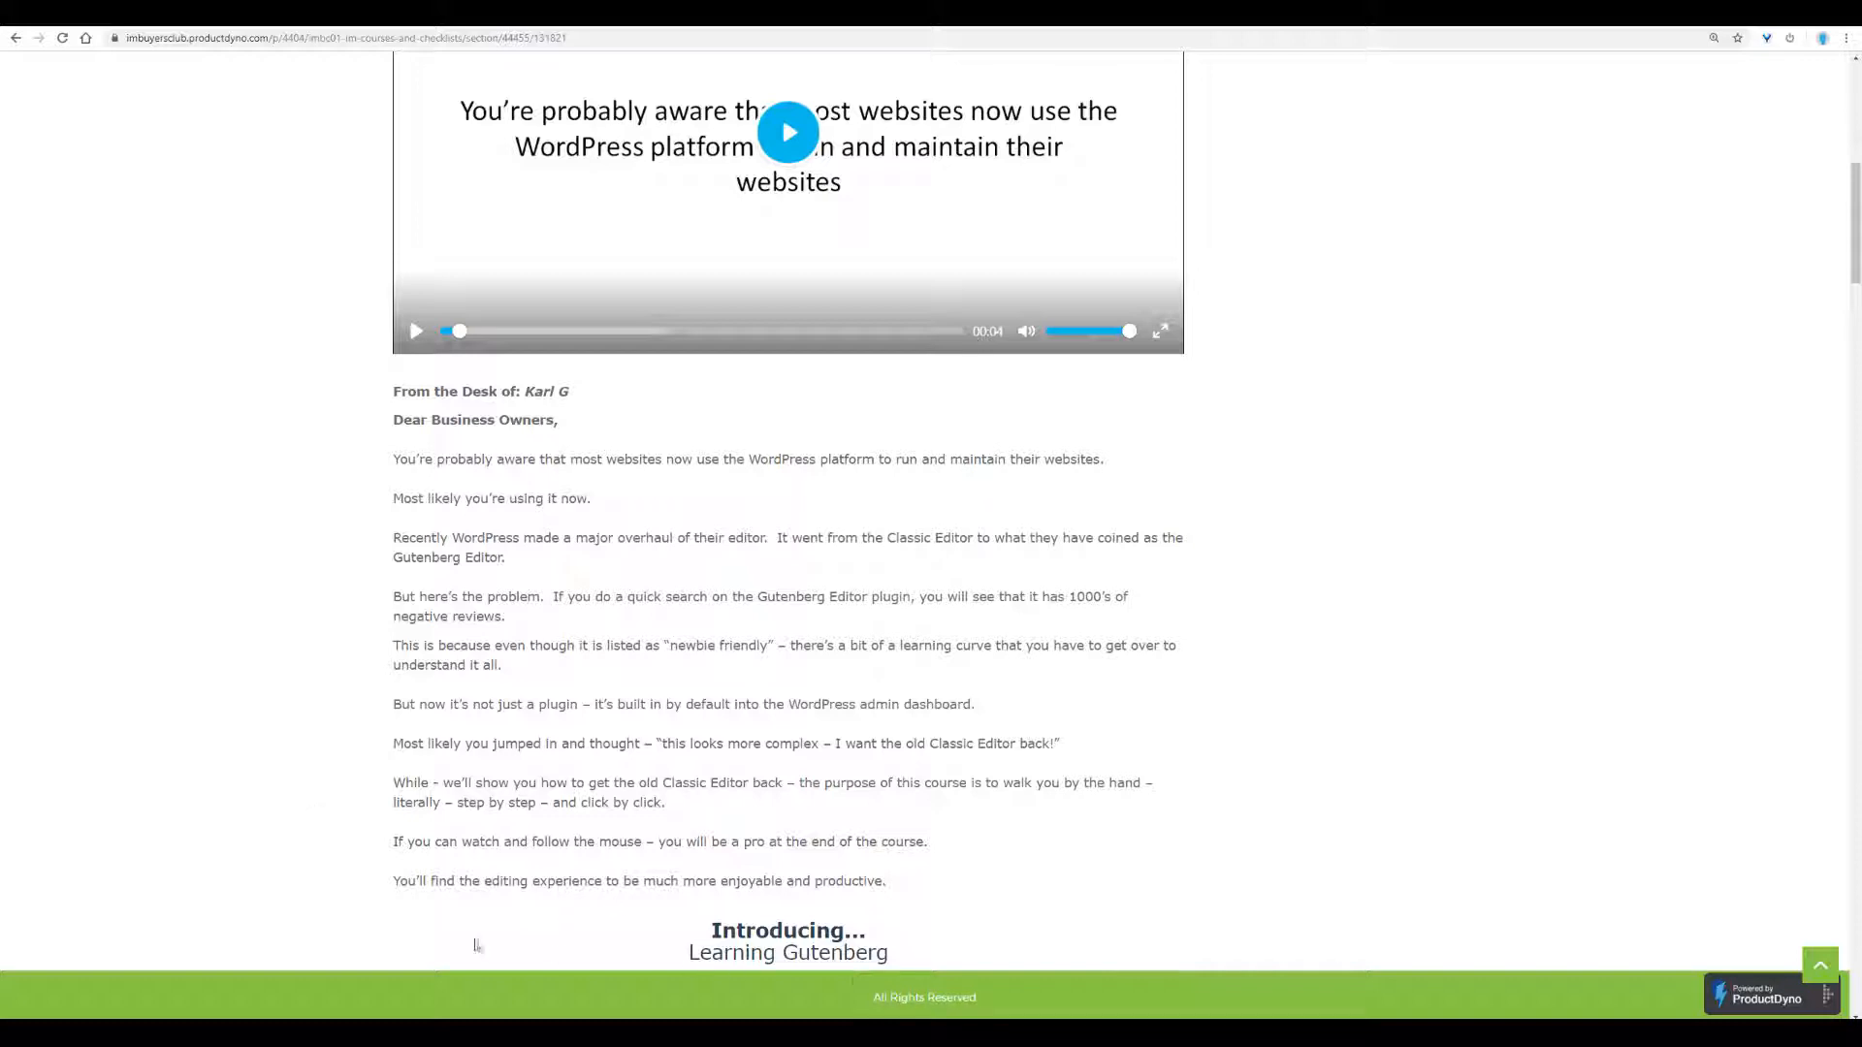
mouse_move(286, 696)
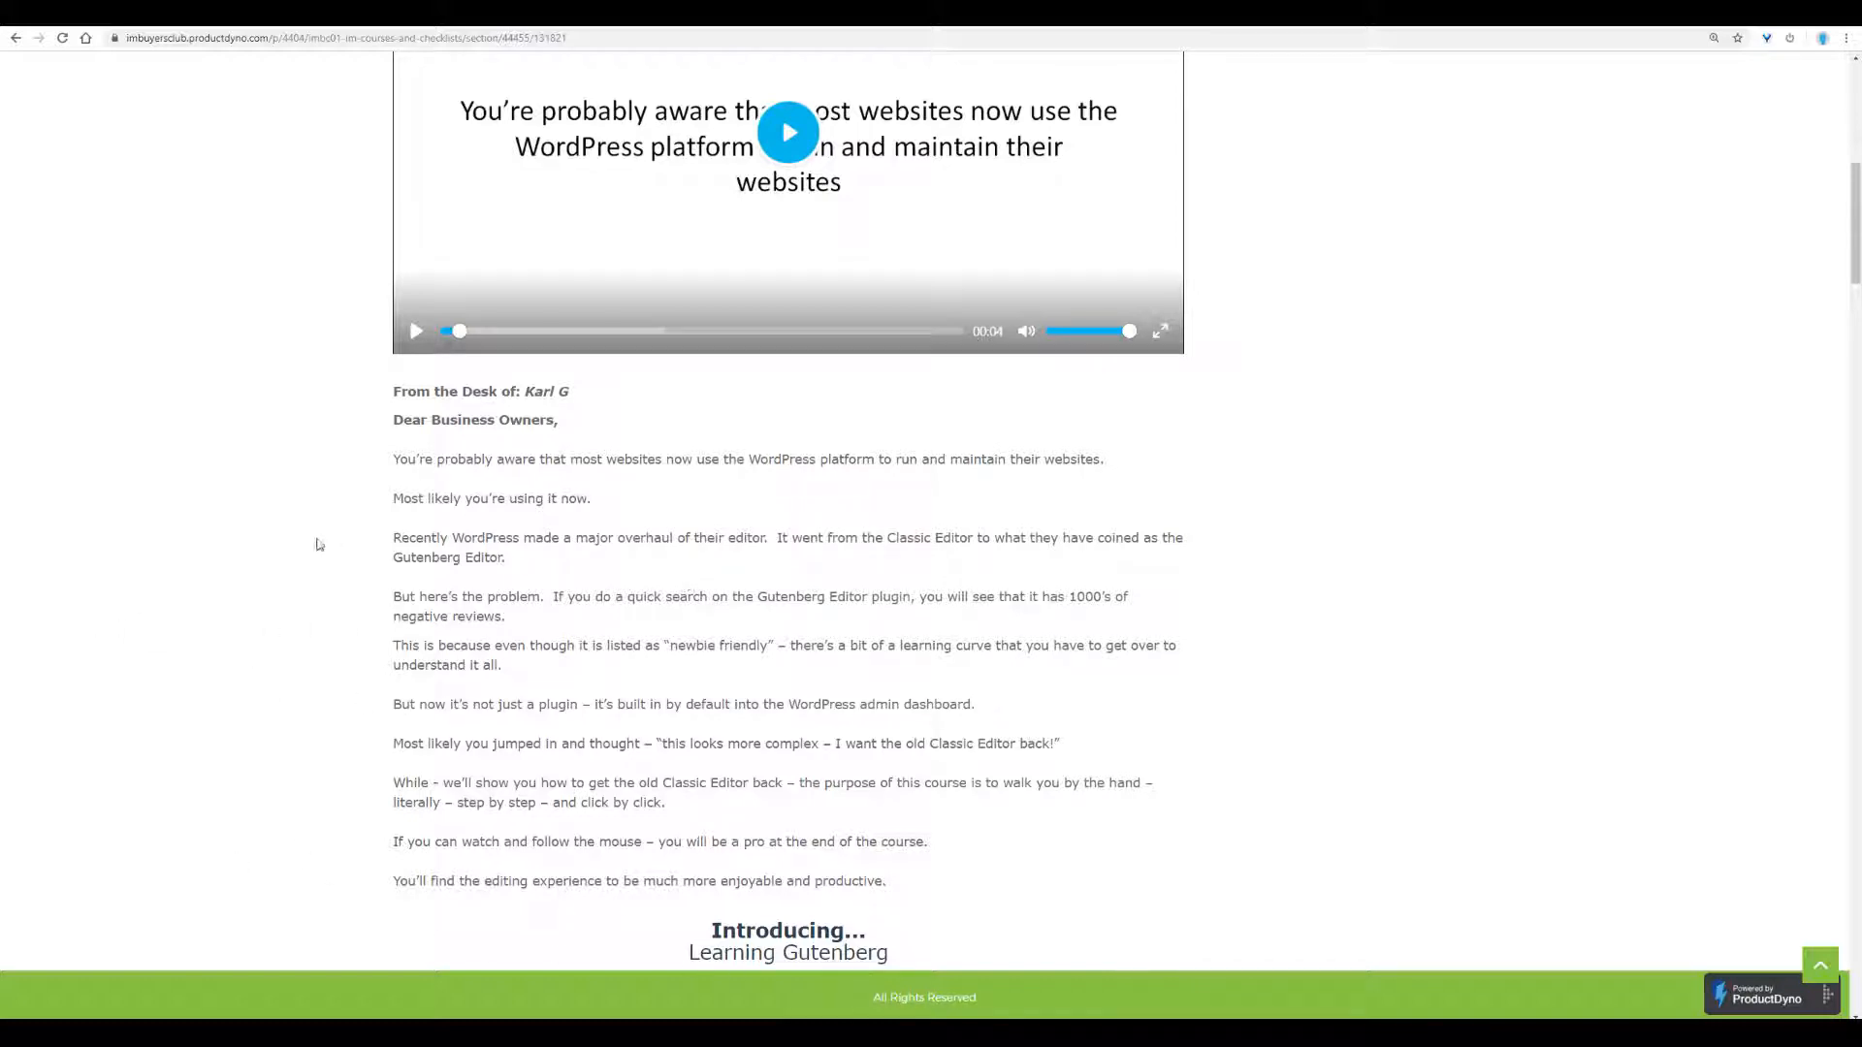
mouse_move(933, 879)
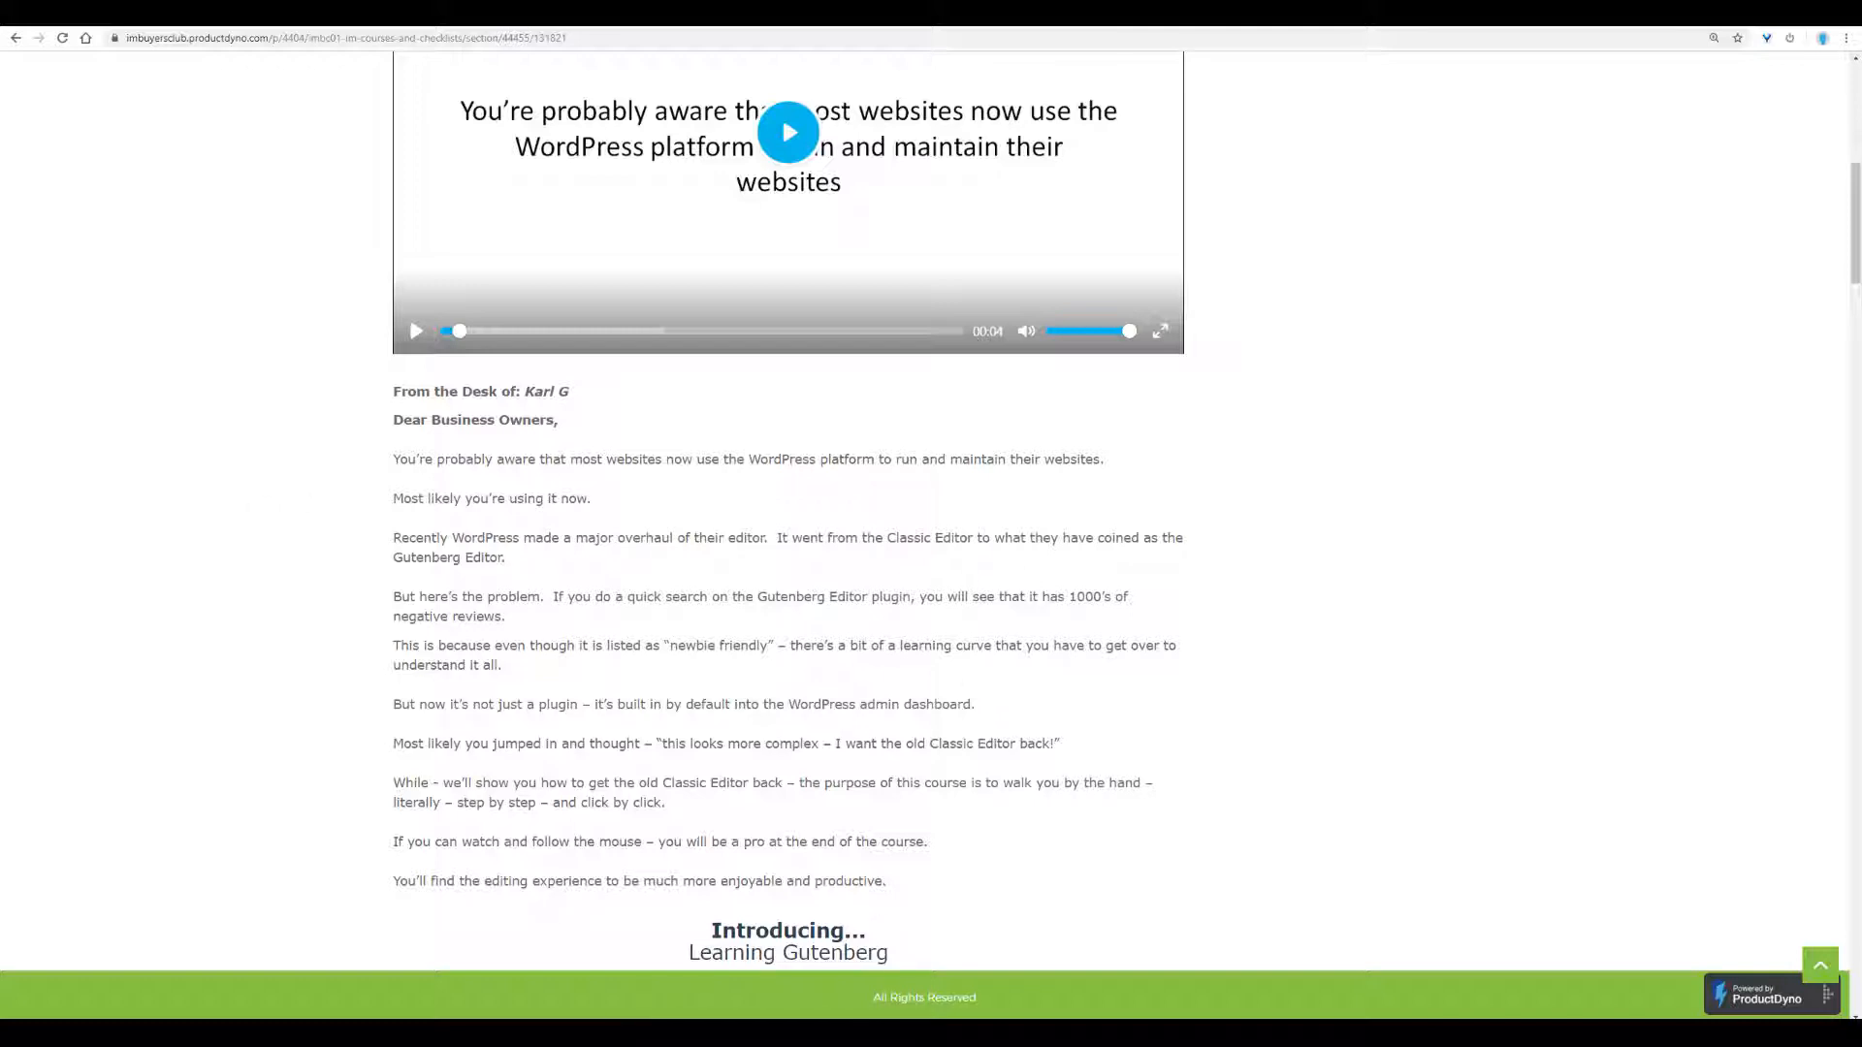
mouse_move(1135, 991)
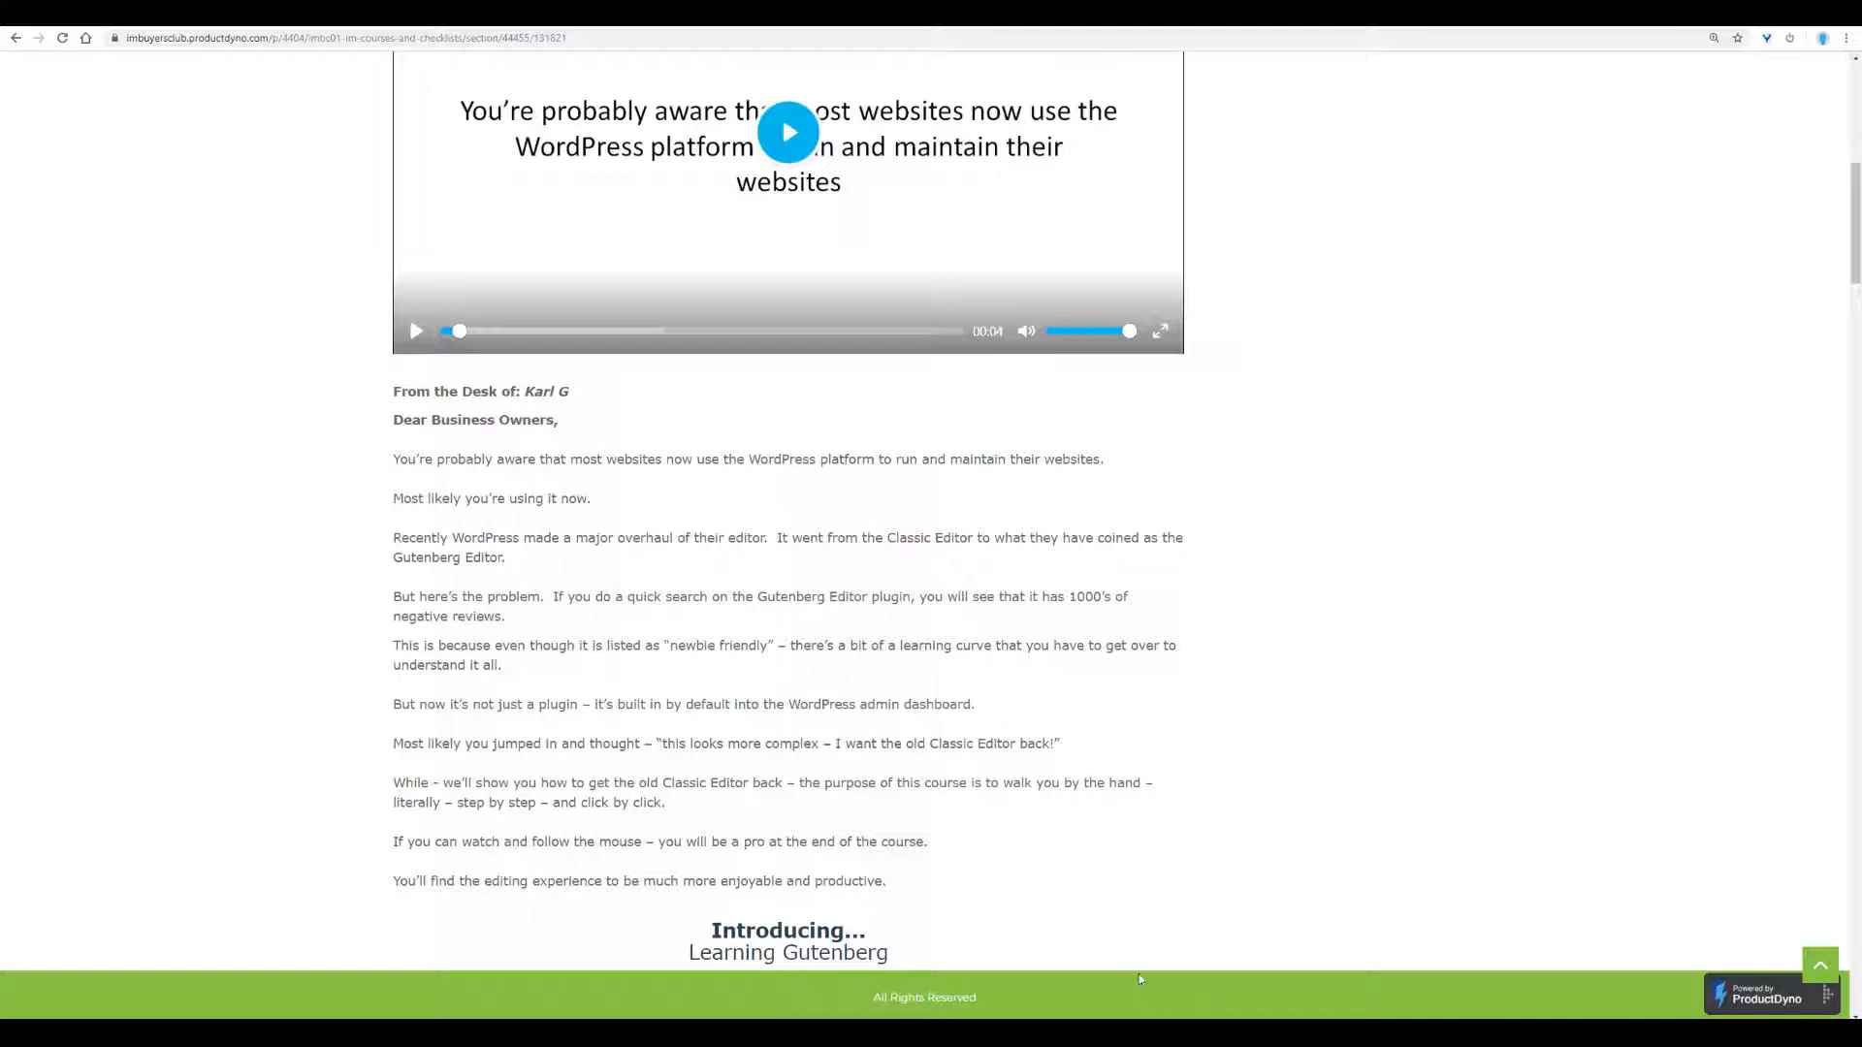
mouse_move(1123, 1001)
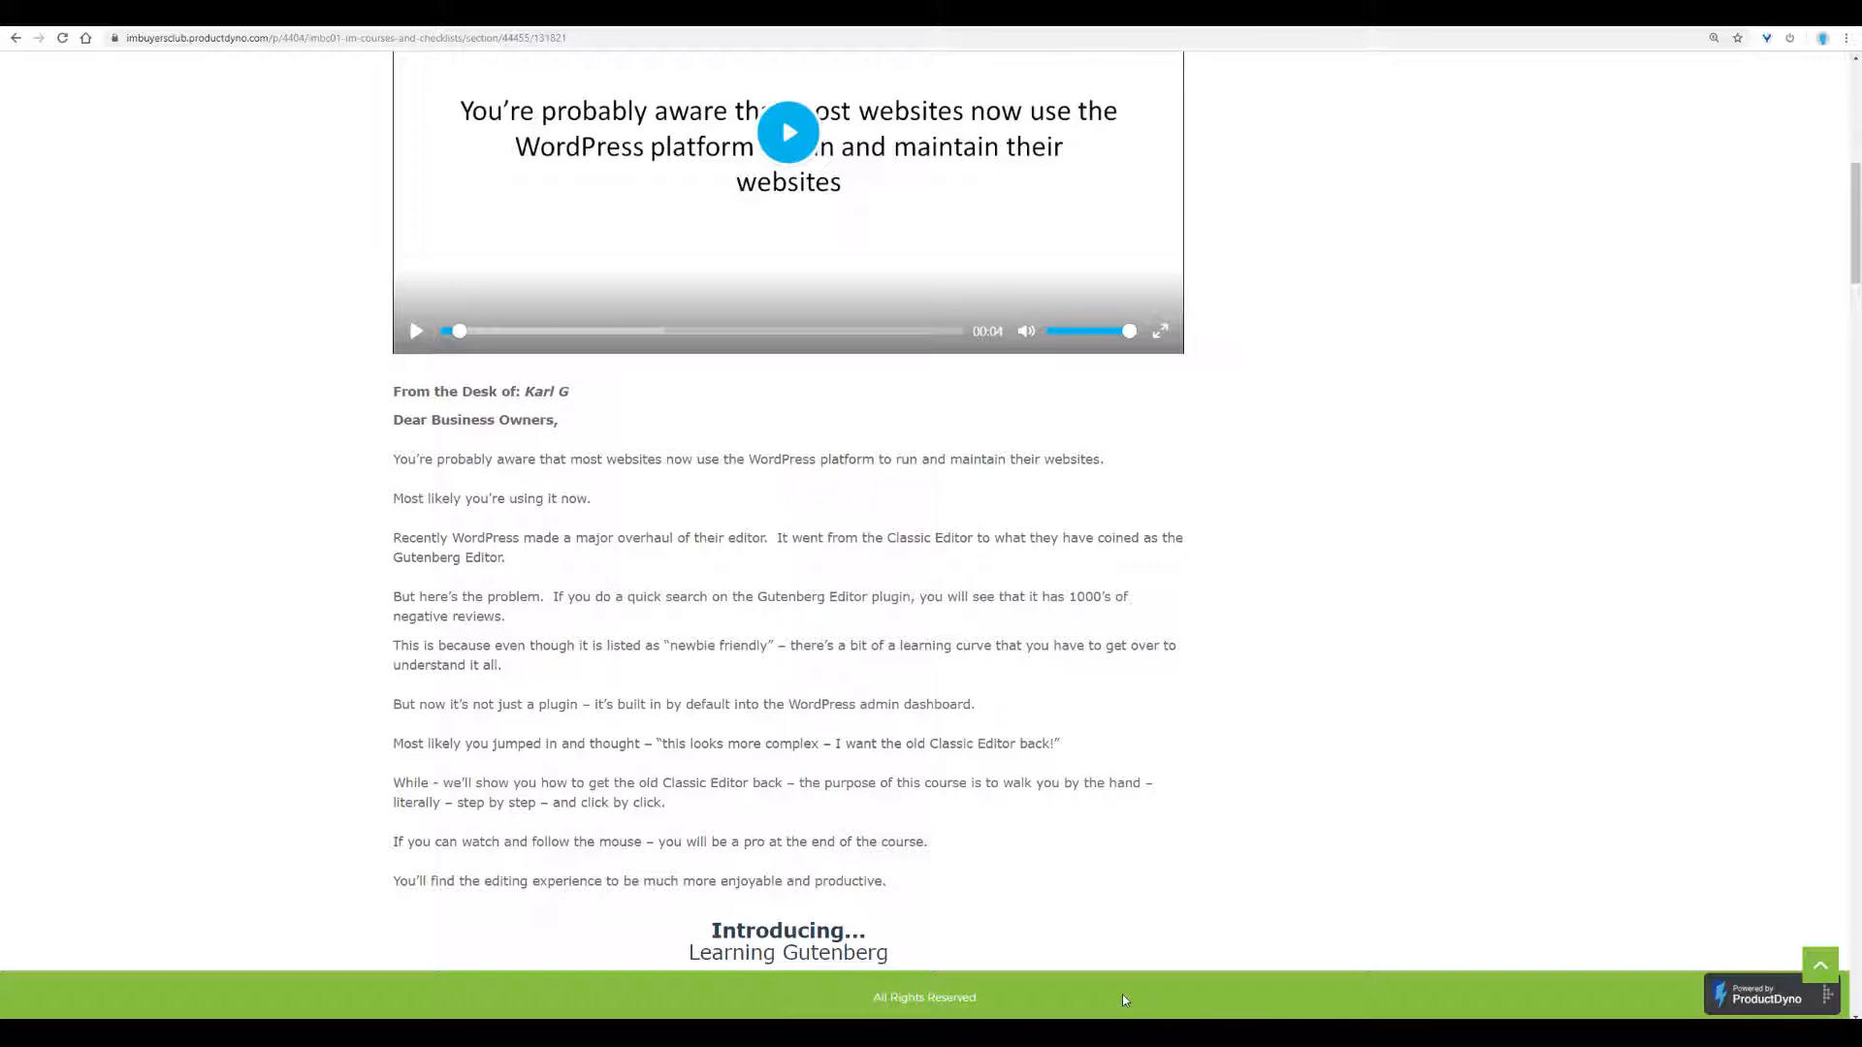
mouse_move(1146, 991)
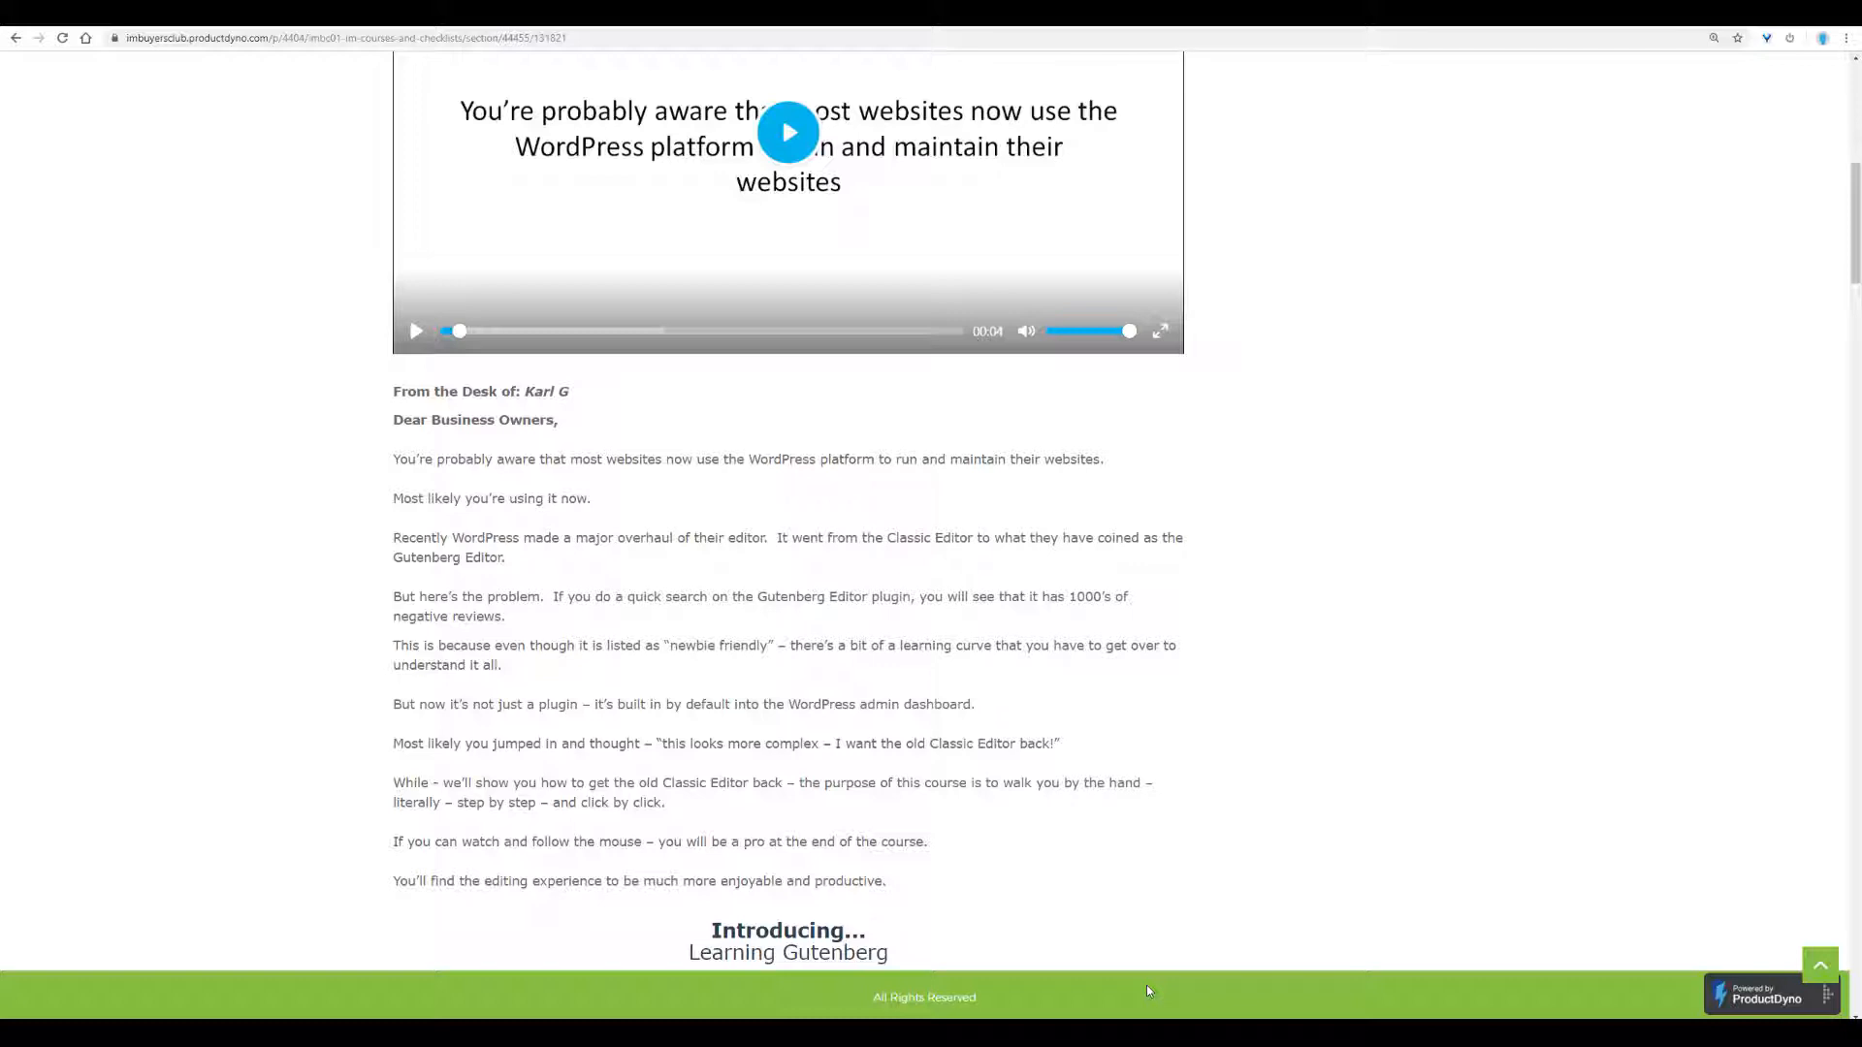
mouse_move(1119, 985)
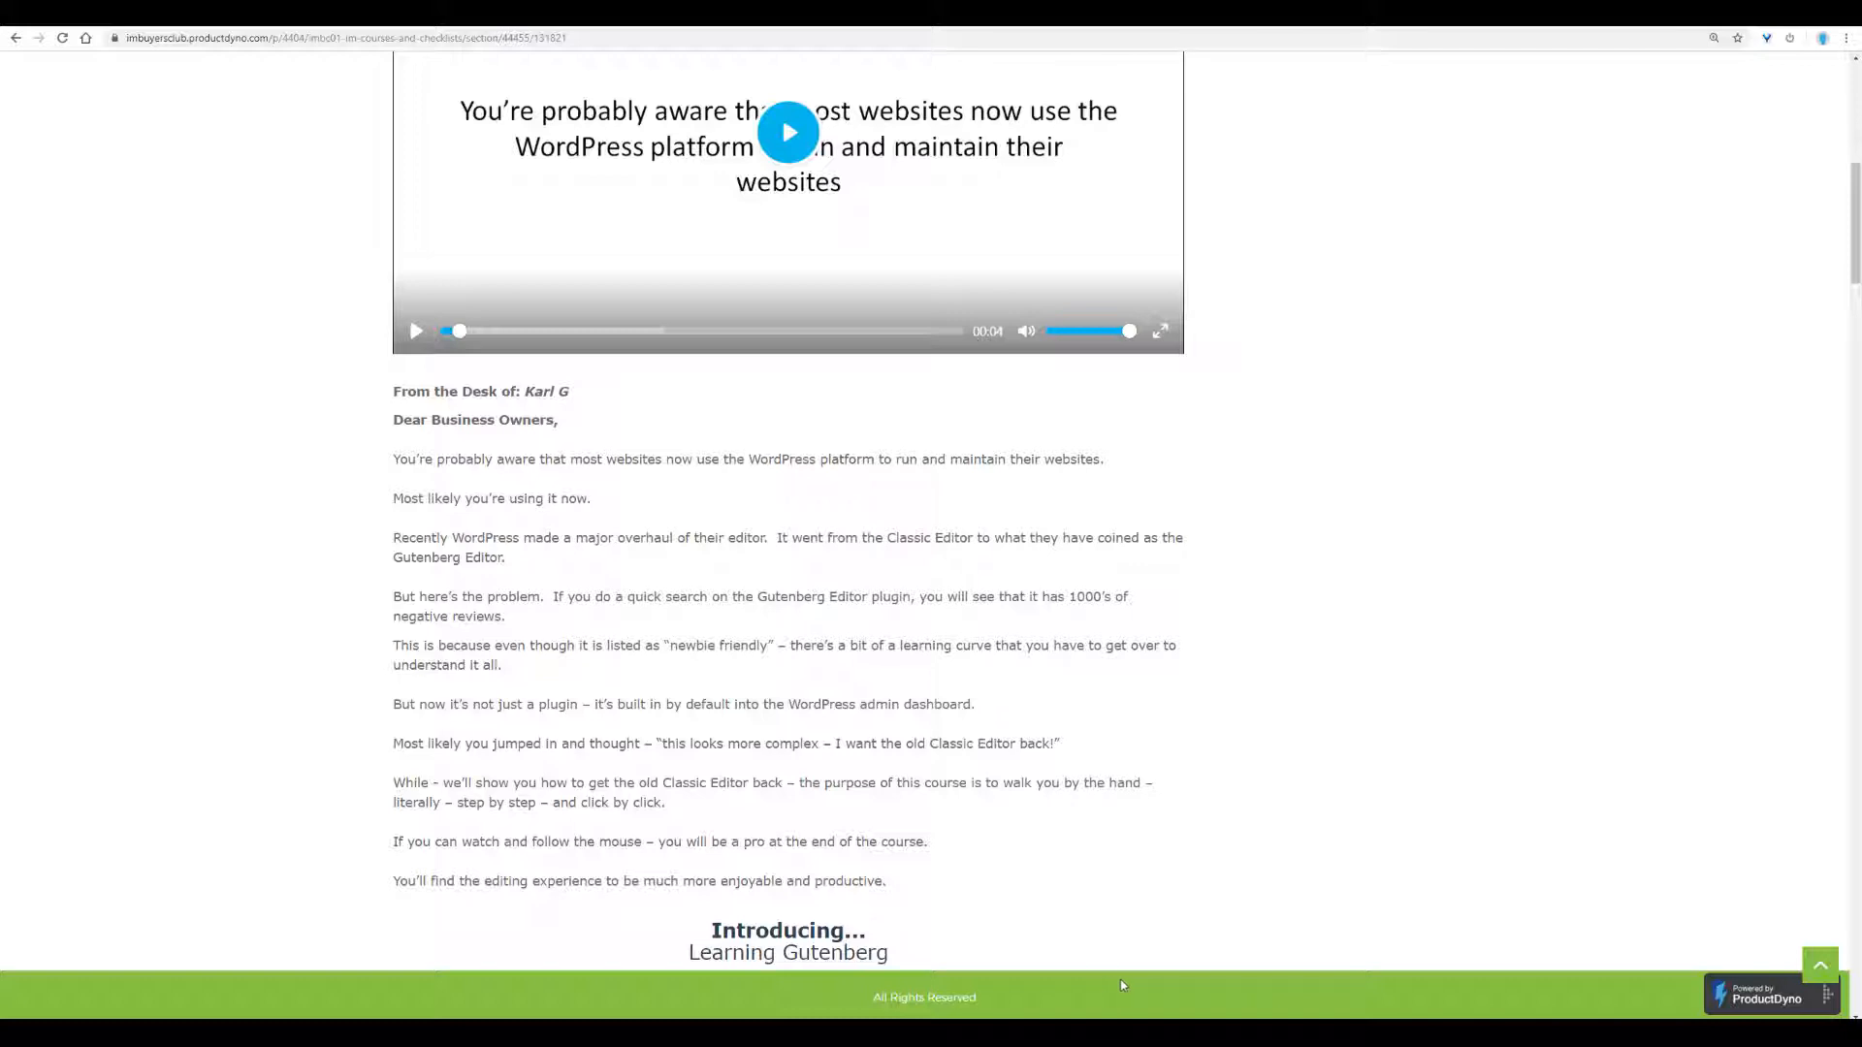